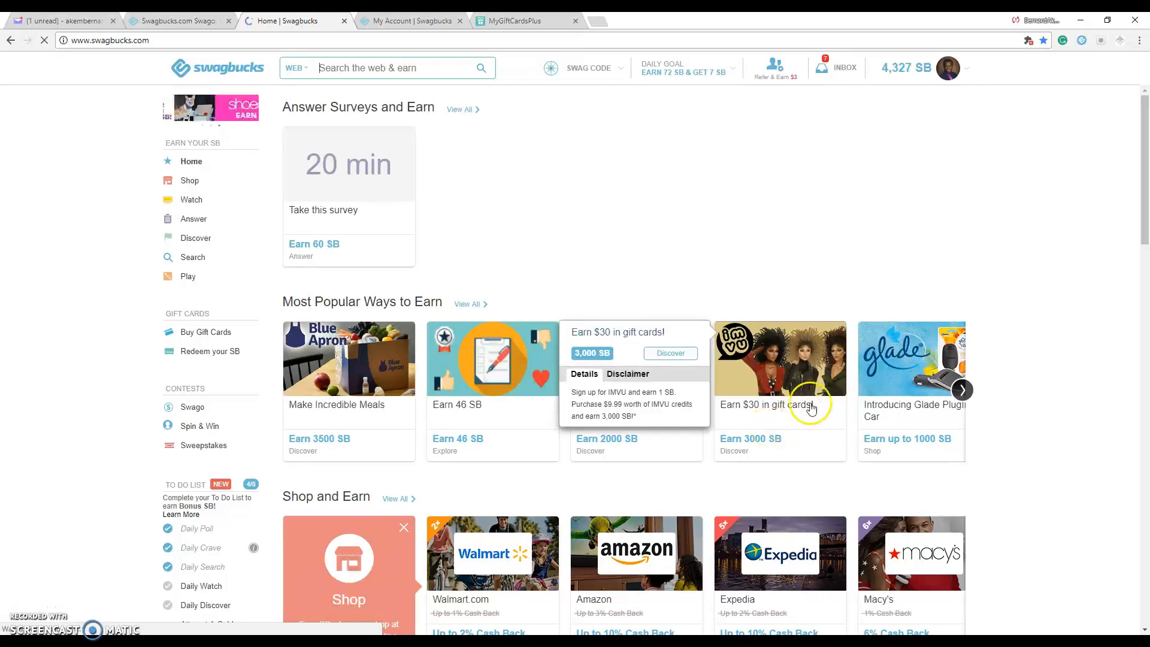
{"action": "mouse_move", "coordinate": [741, 224]}
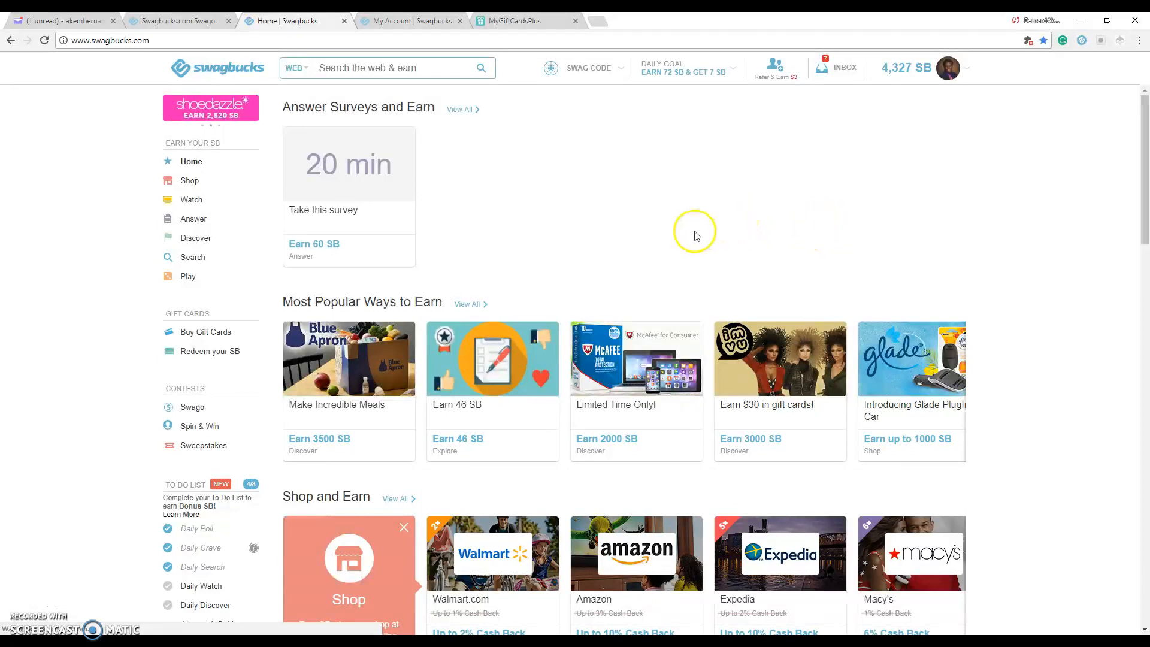
Browse the gold surveys list and return to the Swagbucks home page.
{"action": "scroll", "scroll_direction": "down", "scroll_amount": 3}
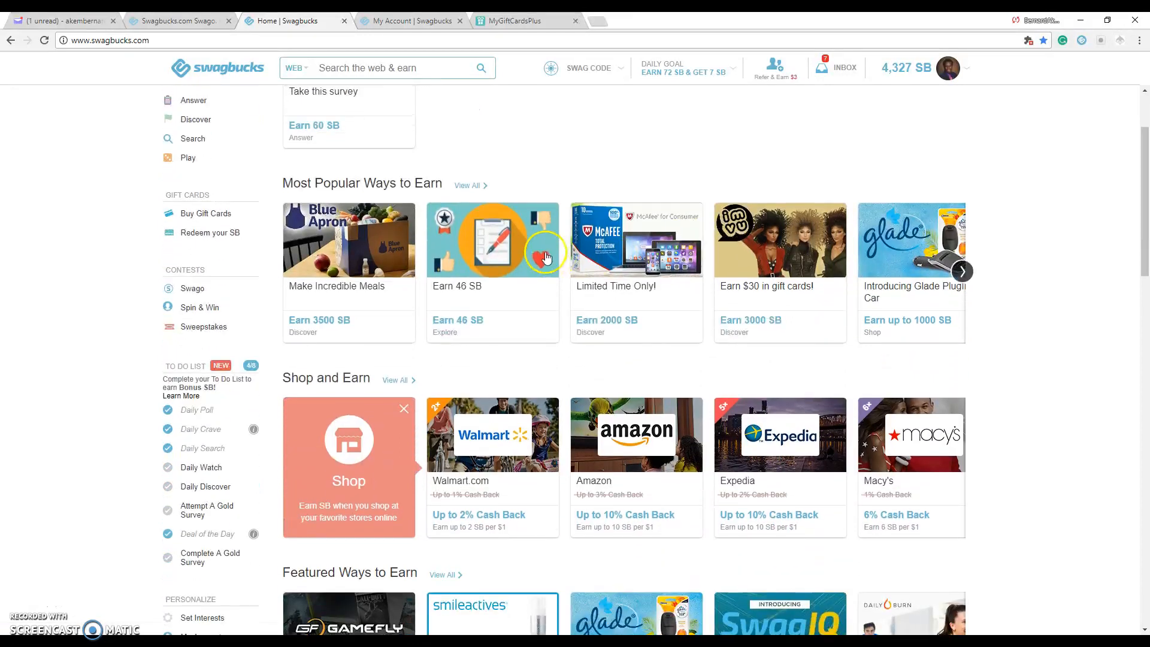
{"action": "scroll", "scroll_direction": "up", "scroll_amount": 3}
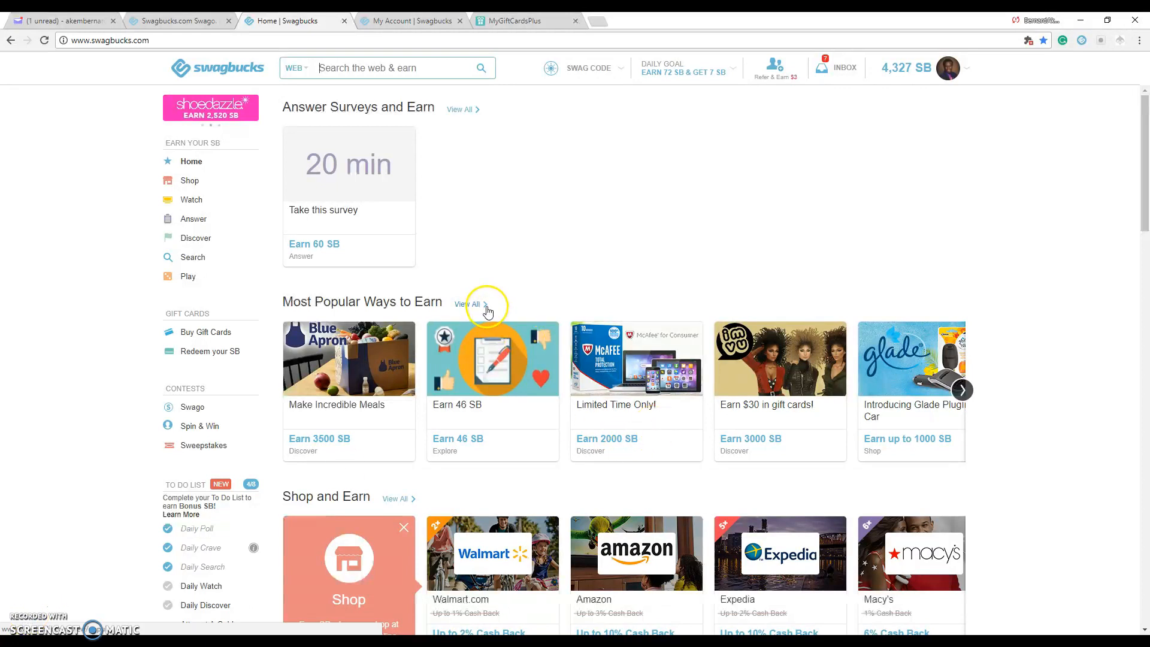
{"action": "mouse_move", "coordinate": [483, 303]}
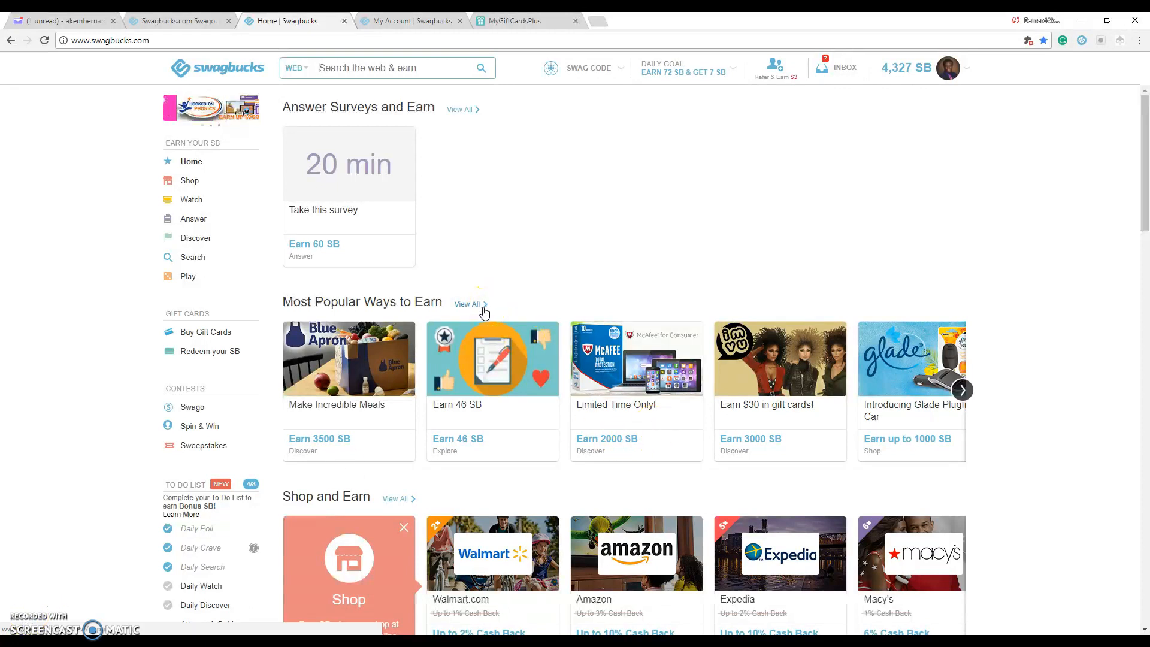
{"action": "mouse_move", "coordinate": [571, 199]}
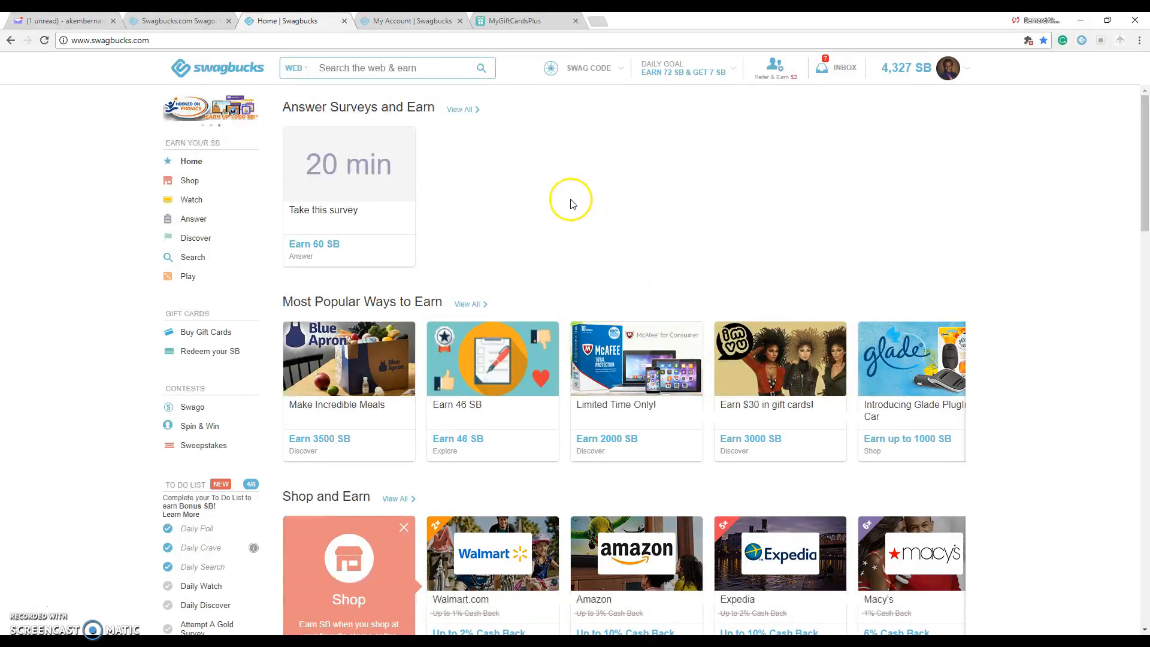
{"action": "mouse_move", "coordinate": [562, 196]}
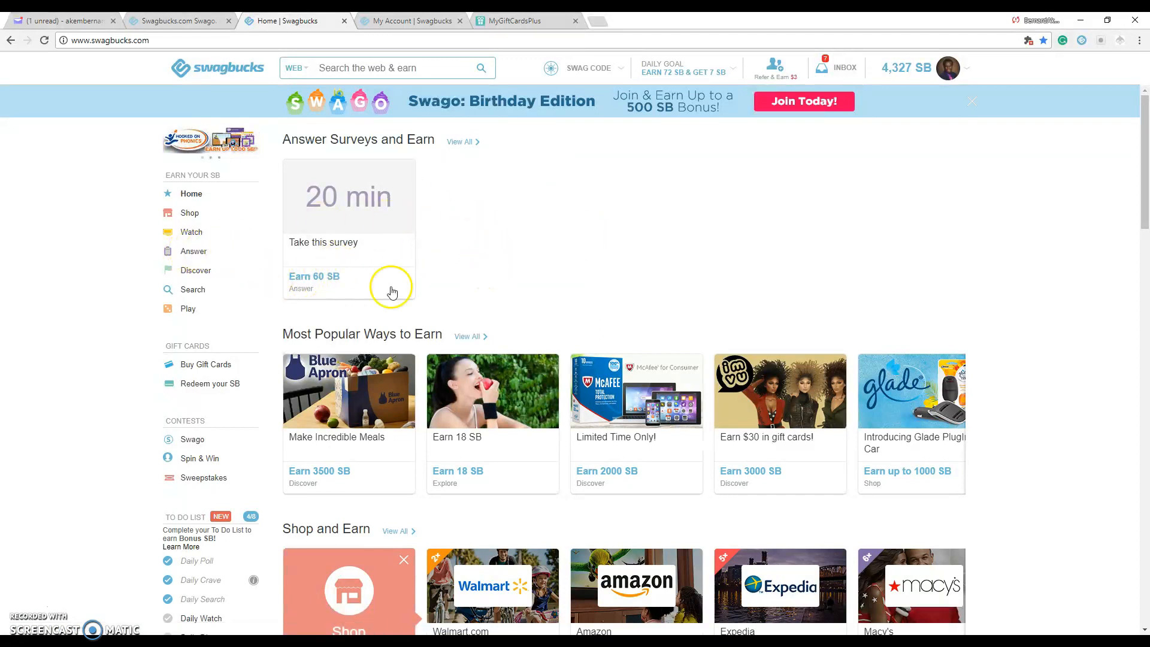
{"action": "mouse_move", "coordinate": [194, 251]}
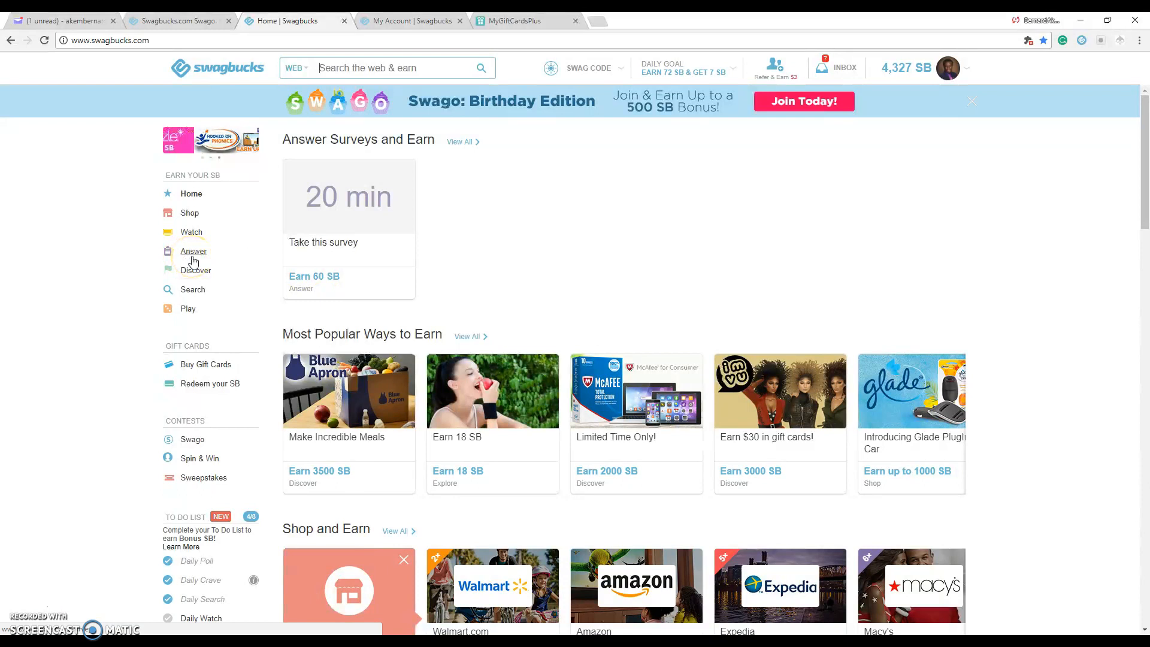
{"action": "left_click", "coordinate": [193, 251]}
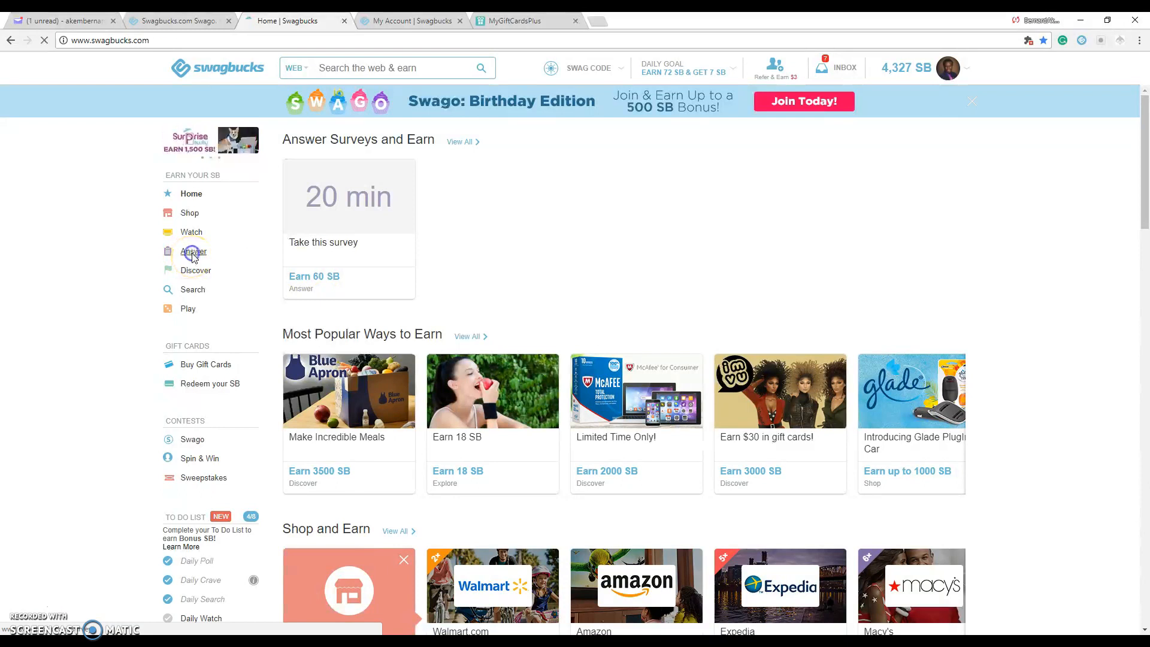
{"action": "left_click", "coordinate": [193, 251]}
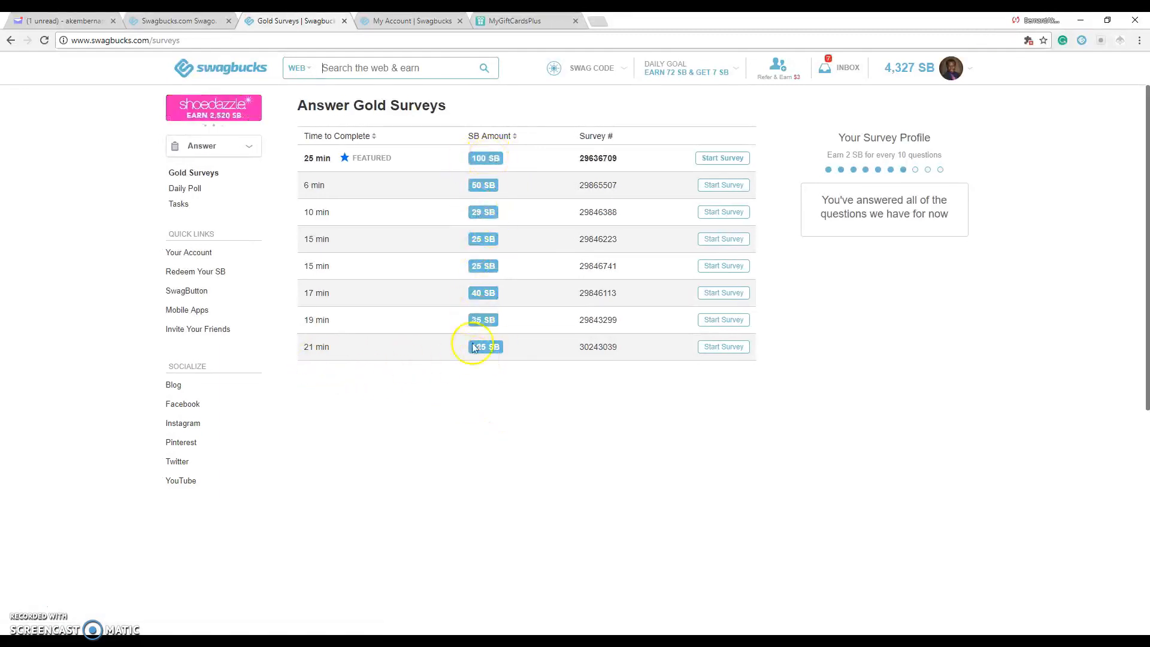
{"action": "mouse_move", "coordinate": [435, 212]}
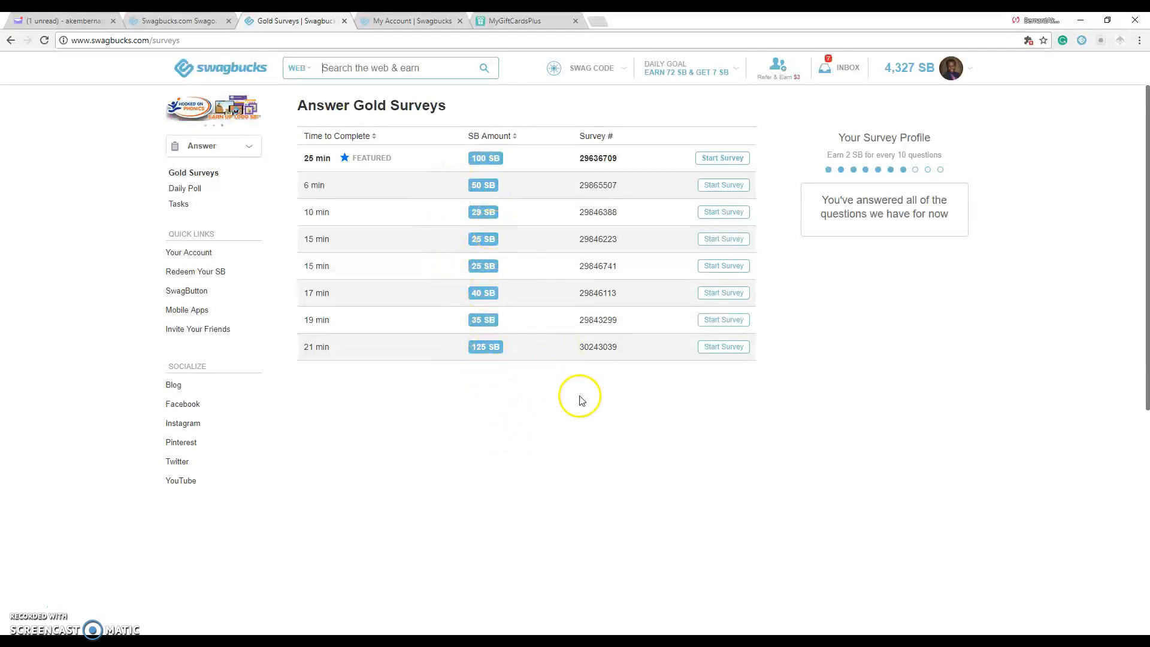
{"action": "mouse_move", "coordinate": [581, 402]}
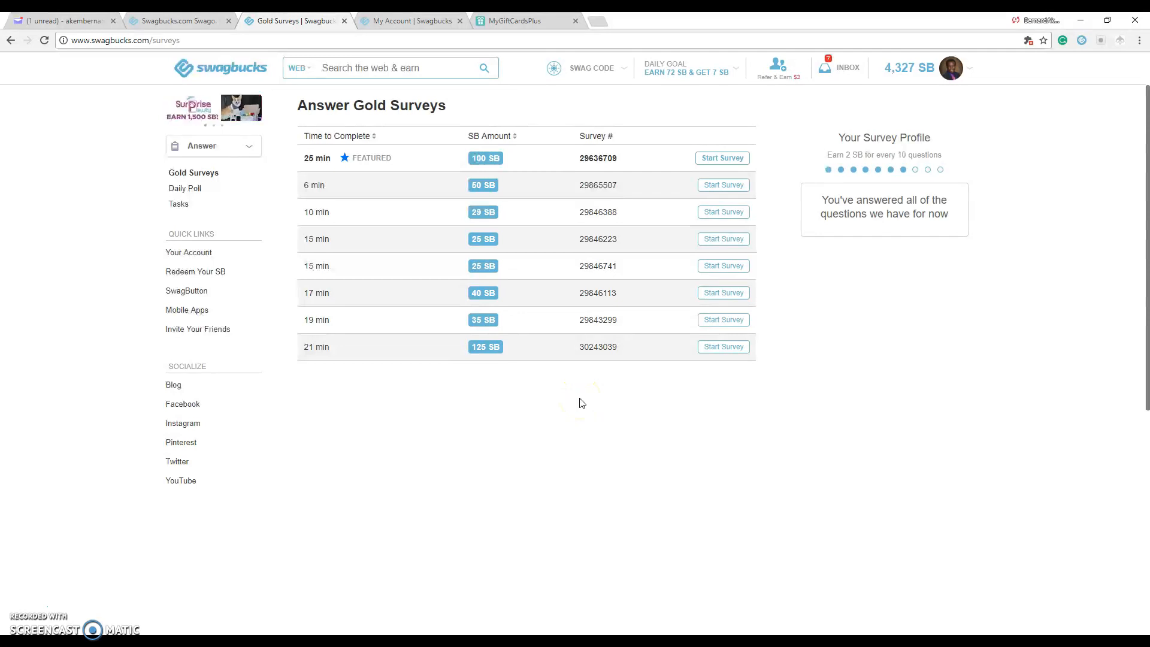
{"action": "mouse_move", "coordinate": [792, 232]}
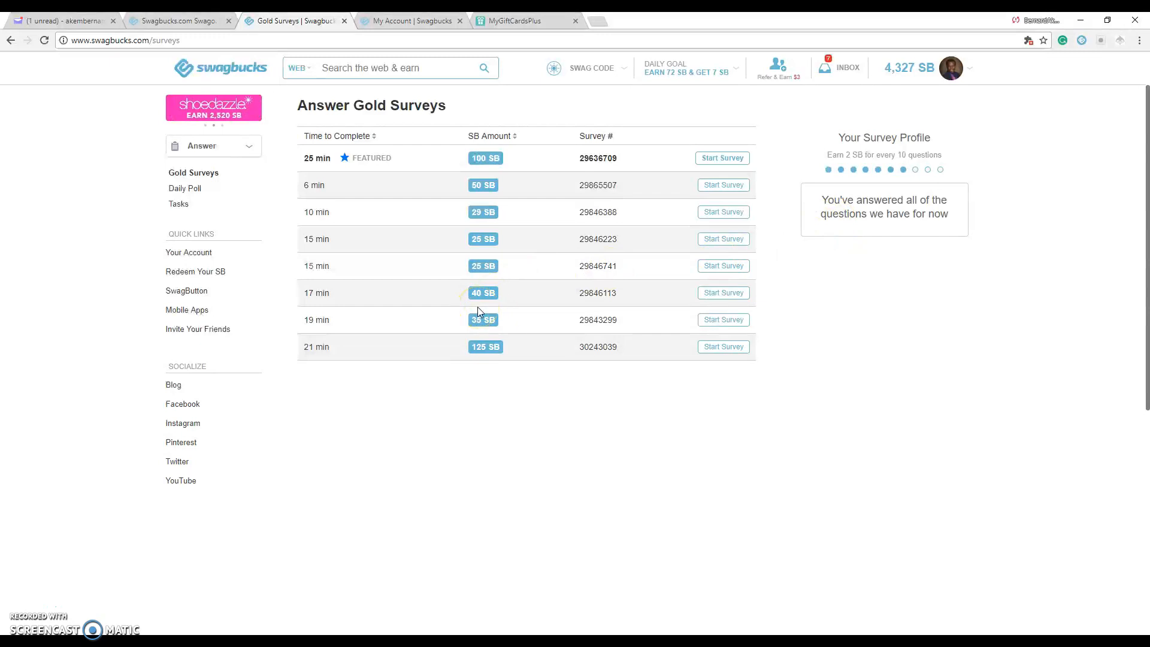
{"action": "left_click", "coordinate": [219, 67]}
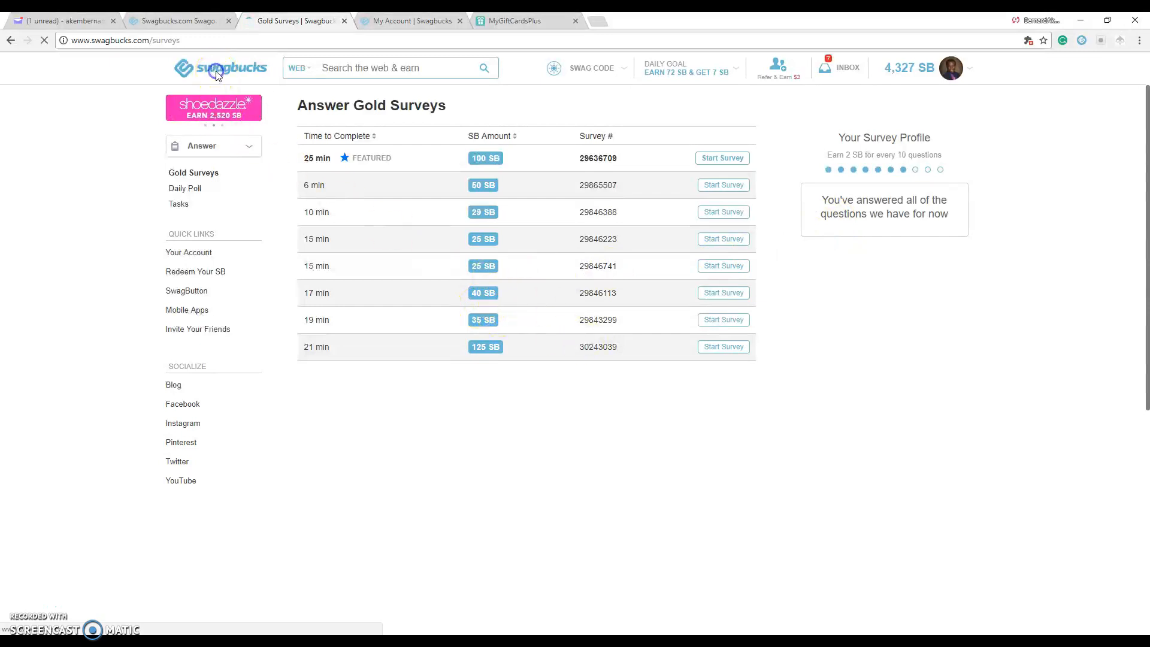
{"action": "left_click", "coordinate": [218, 68]}
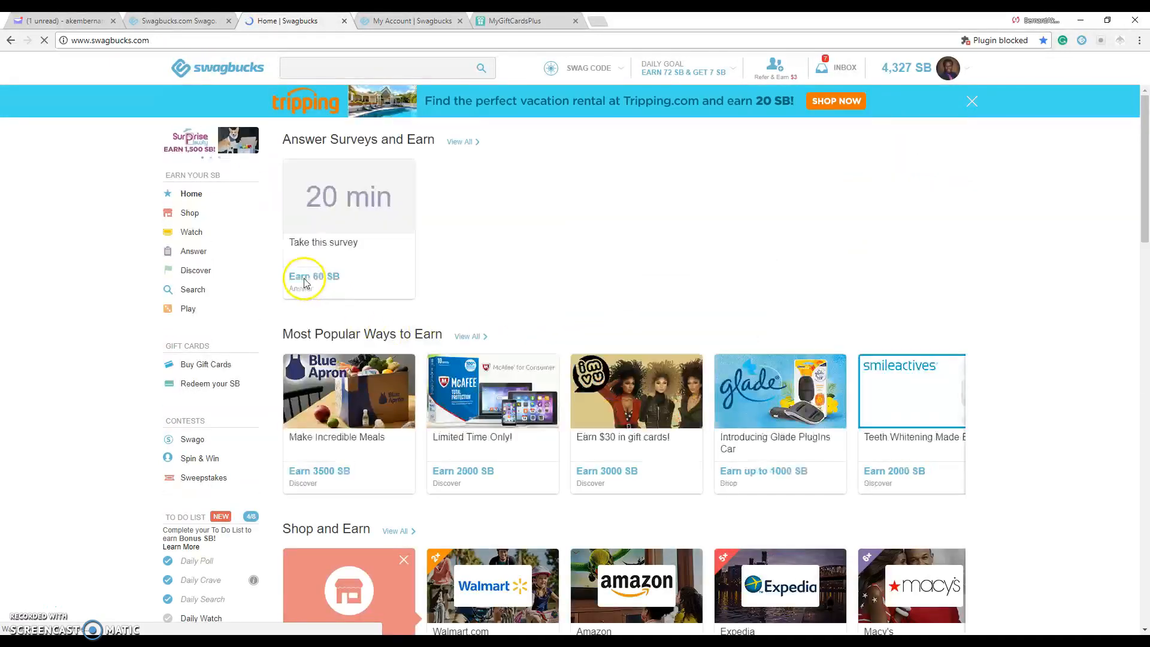
Browse the Watch videos page, close it, then show the Swago board with a new home tab.
{"action": "left_click", "coordinate": [192, 232]}
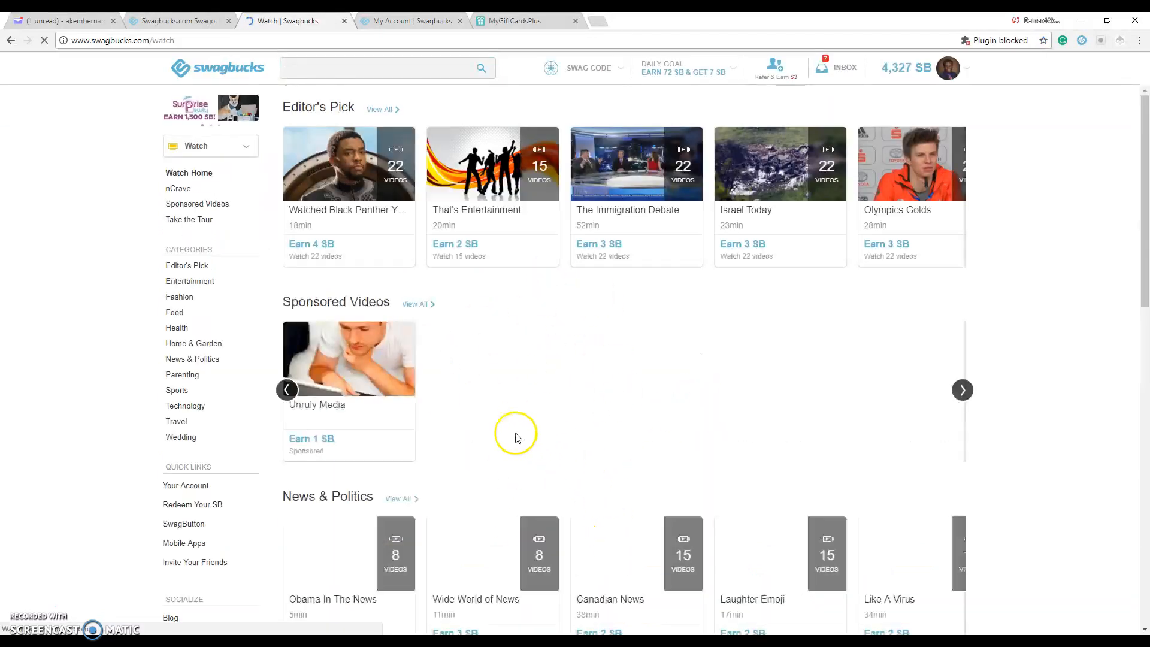
{"action": "scroll", "scroll_direction": "down", "scroll_amount": 3}
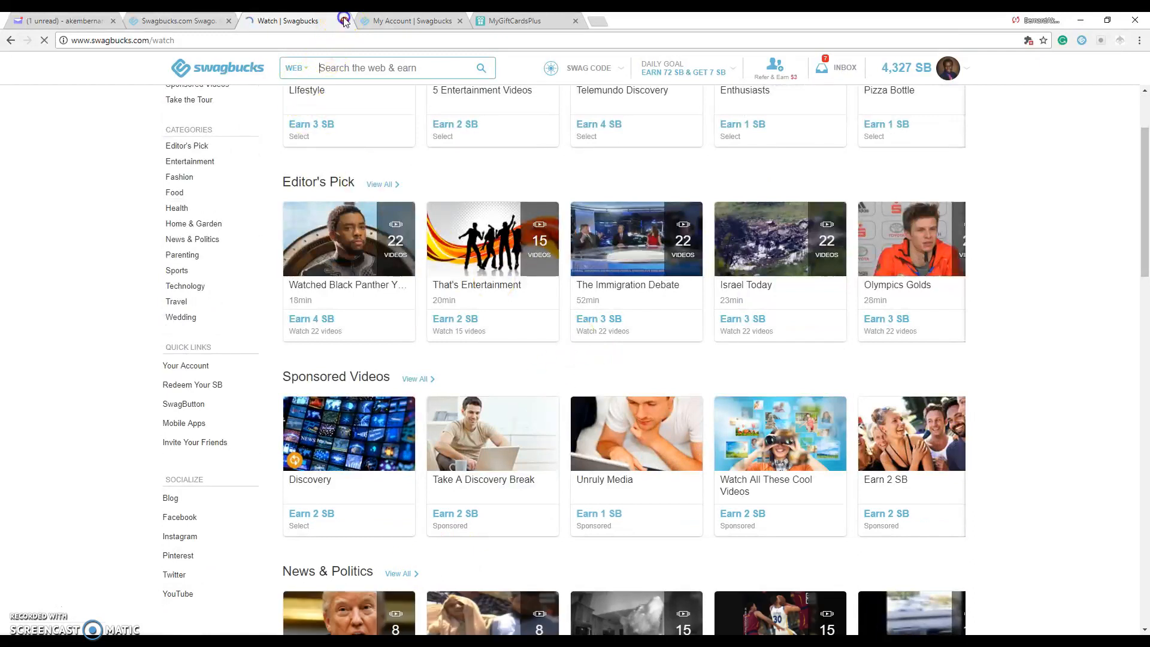
{"action": "left_click", "coordinate": [405, 20]}
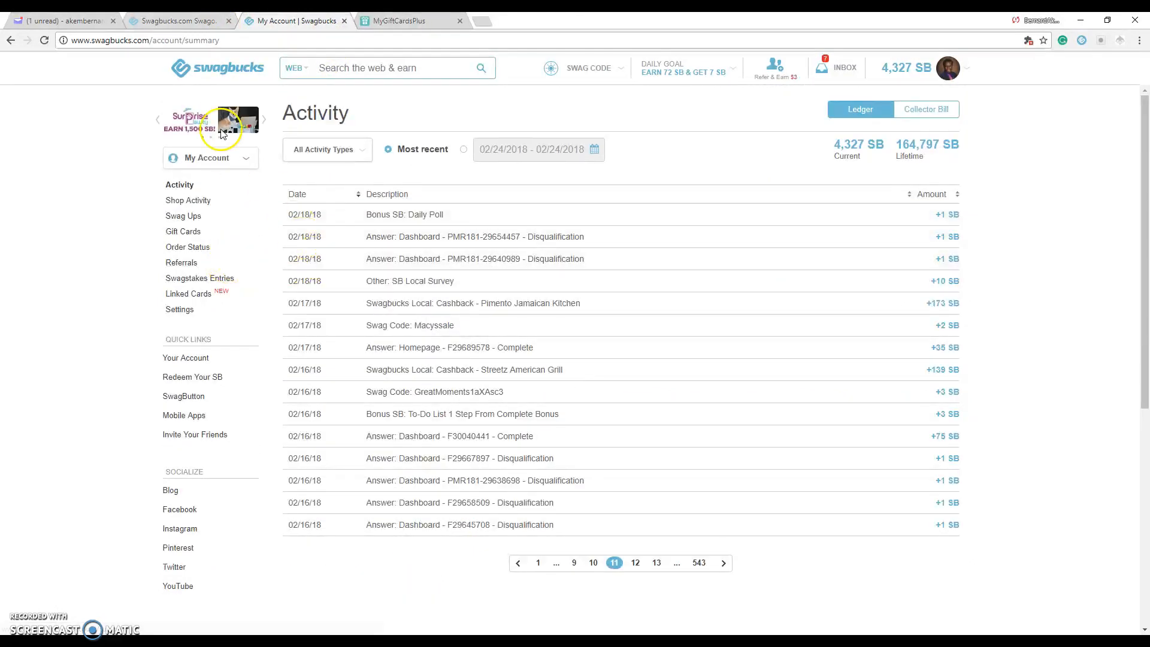
{"action": "left_click", "coordinate": [176, 20]}
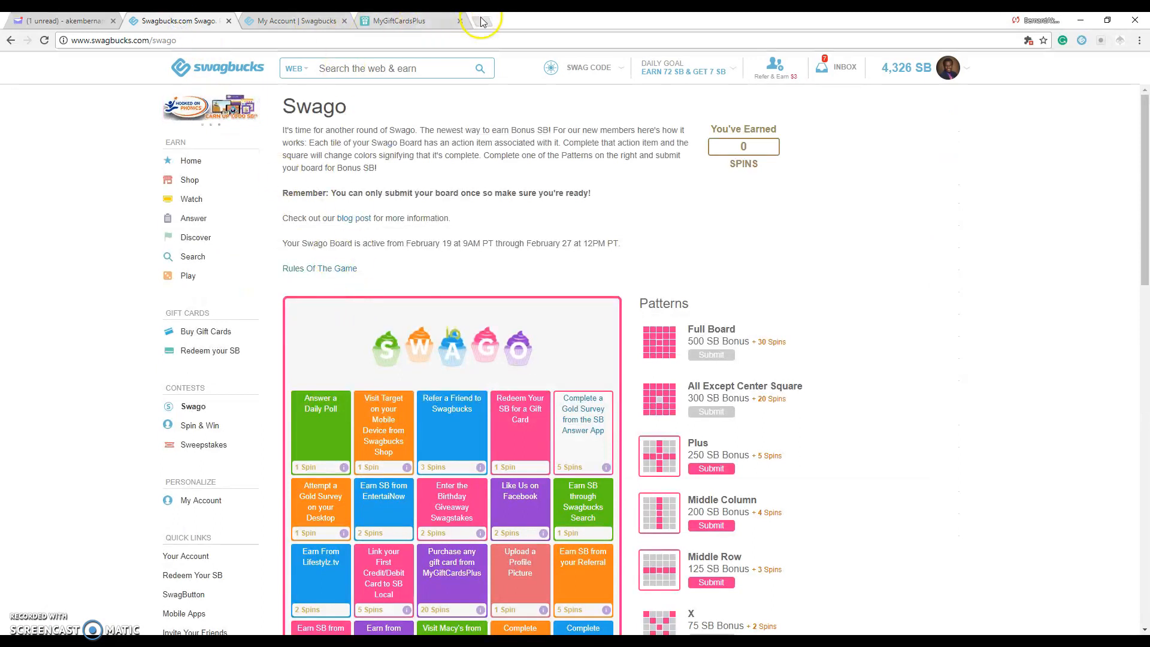
{"action": "left_click", "coordinate": [480, 21]}
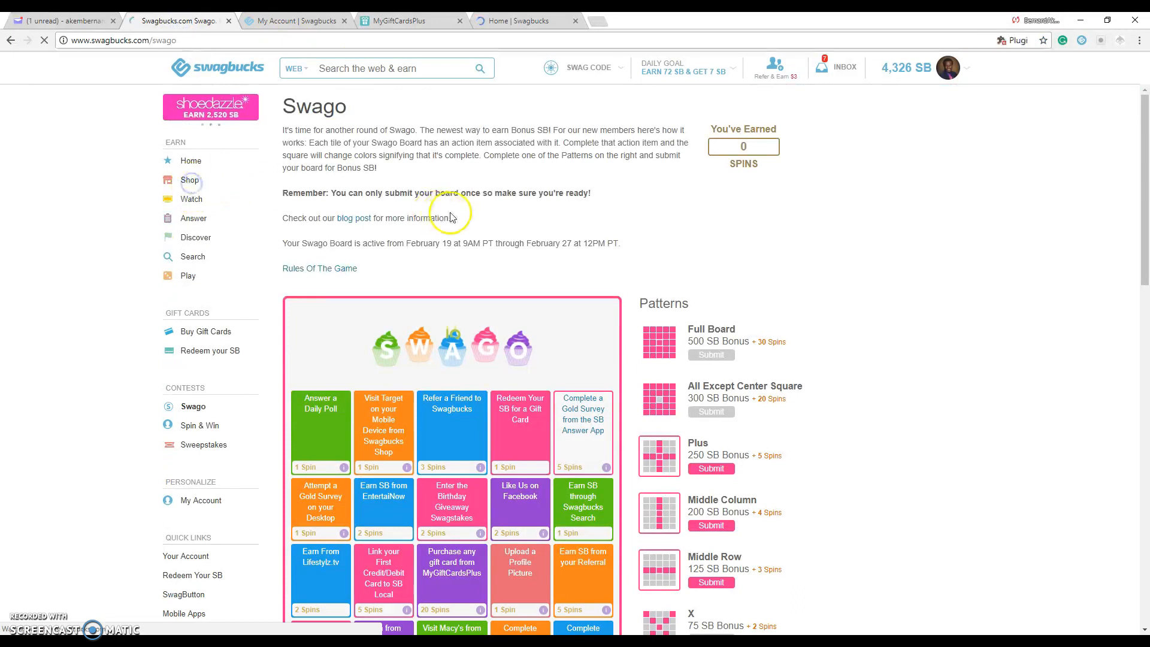
Search the shop for Amazon and open its cash-back store through Shop Now.
{"action": "left_click", "coordinate": [189, 180]}
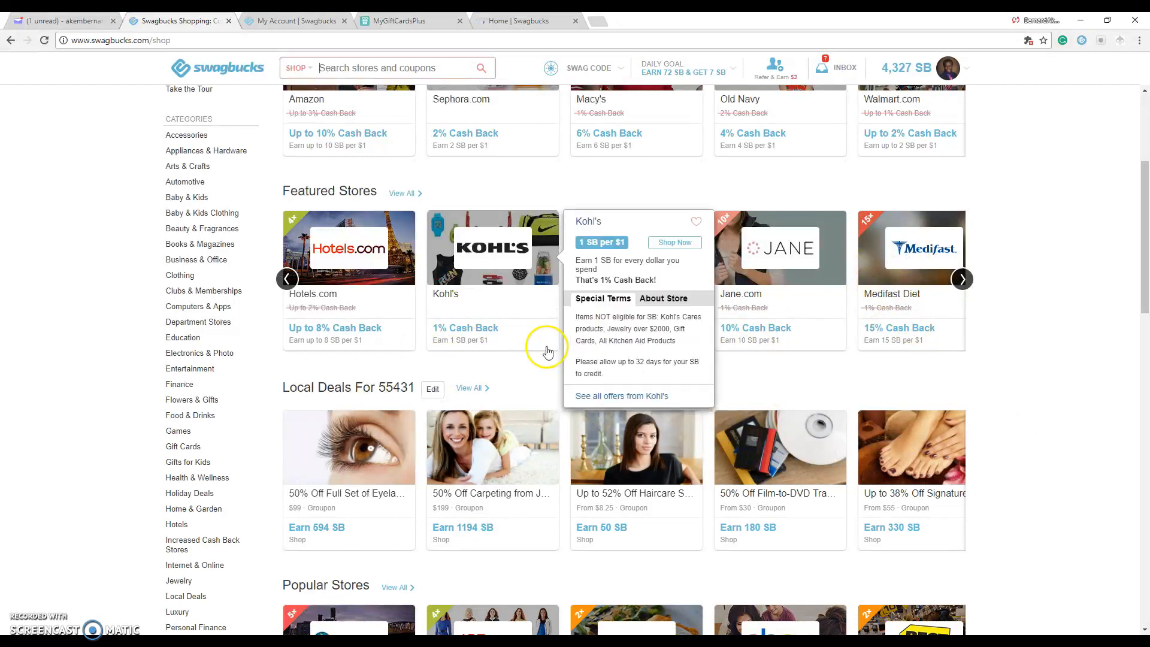
{"action": "scroll", "scroll_direction": "up", "scroll_amount": 3}
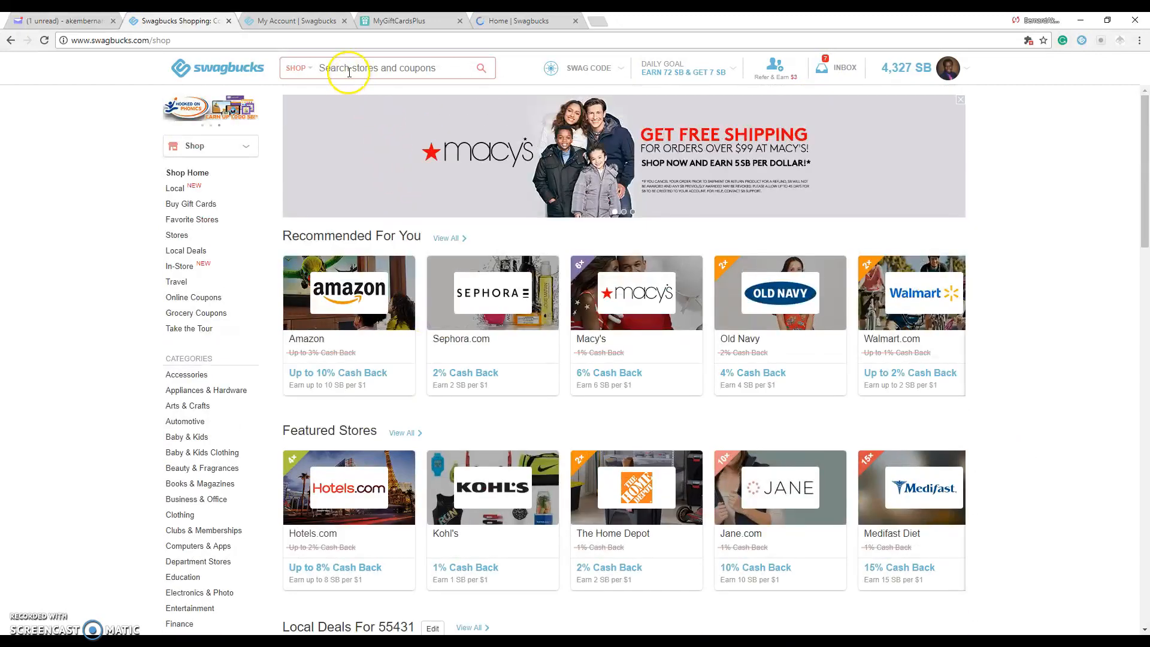
{"action": "type", "text": "am"}
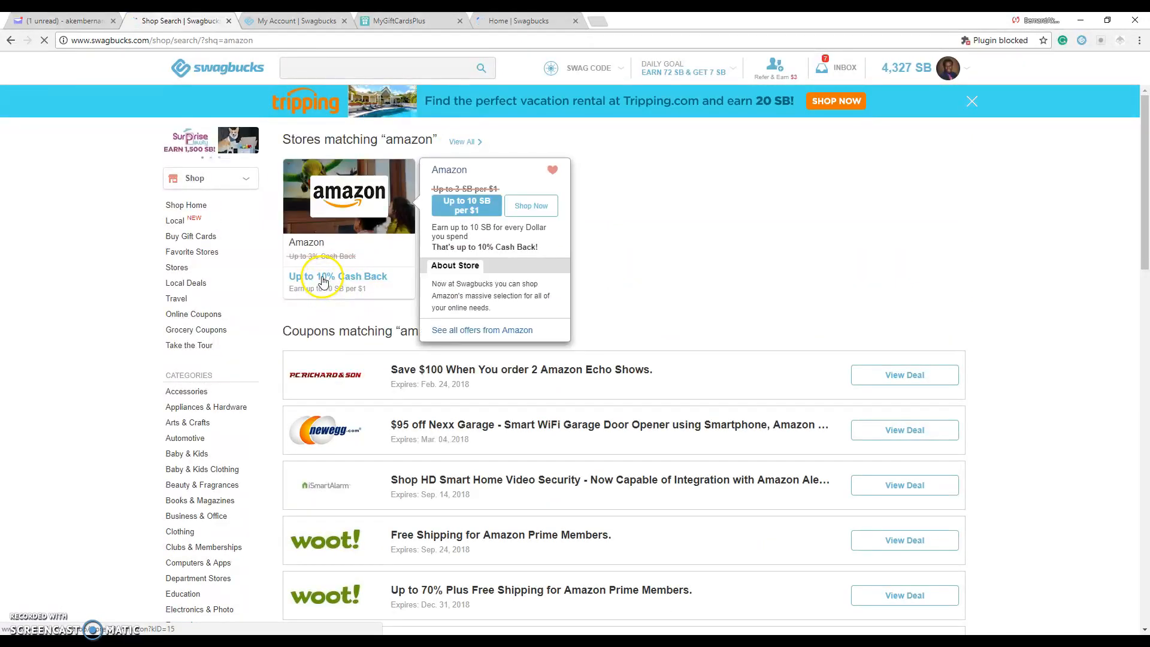
{"action": "left_click", "coordinate": [340, 276]}
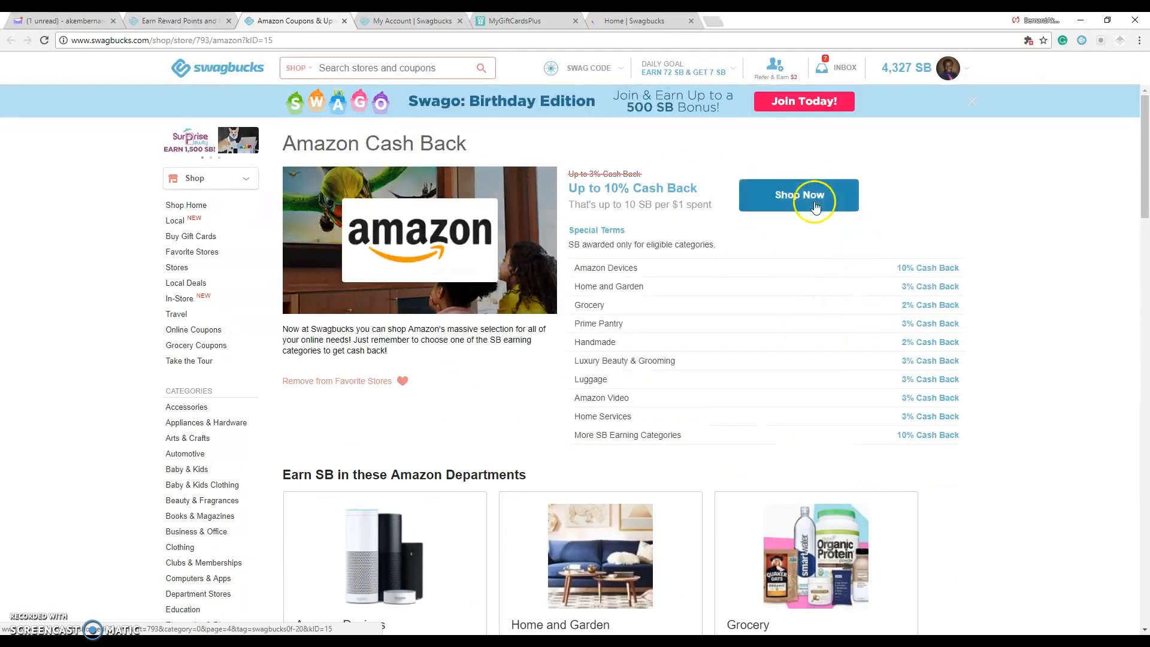
{"action": "left_click", "coordinate": [799, 194]}
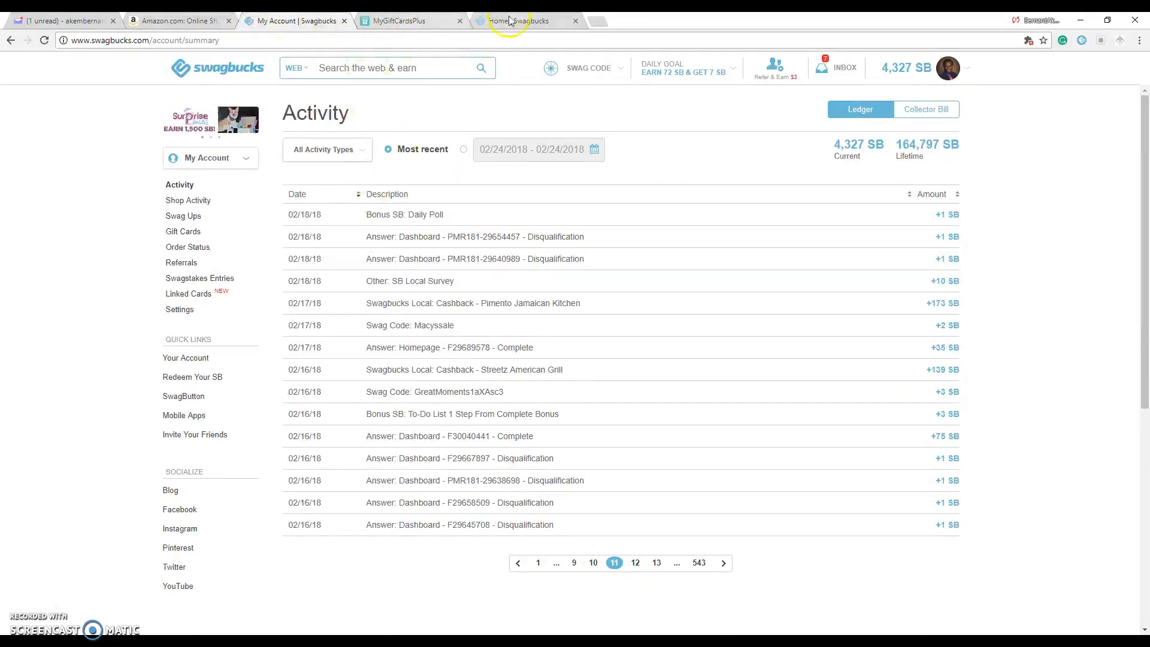
From the Home tab, open Buy Gift Cards to reach MyGiftCardsPlus.
{"action": "left_click", "coordinate": [520, 20]}
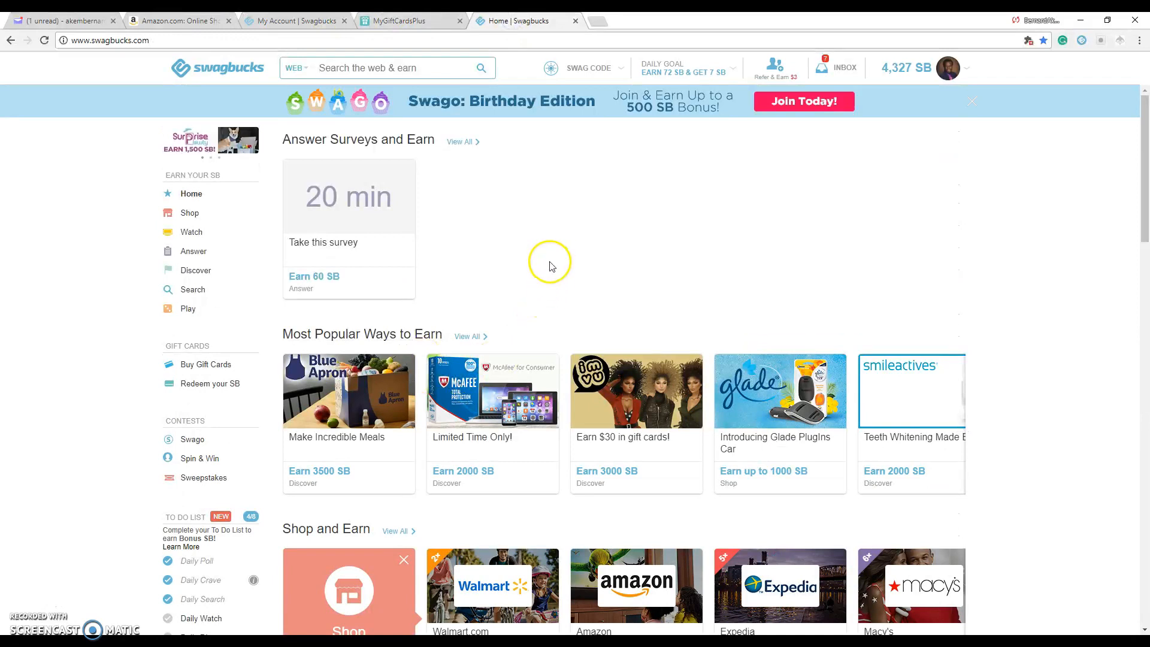
{"action": "mouse_move", "coordinate": [208, 365]}
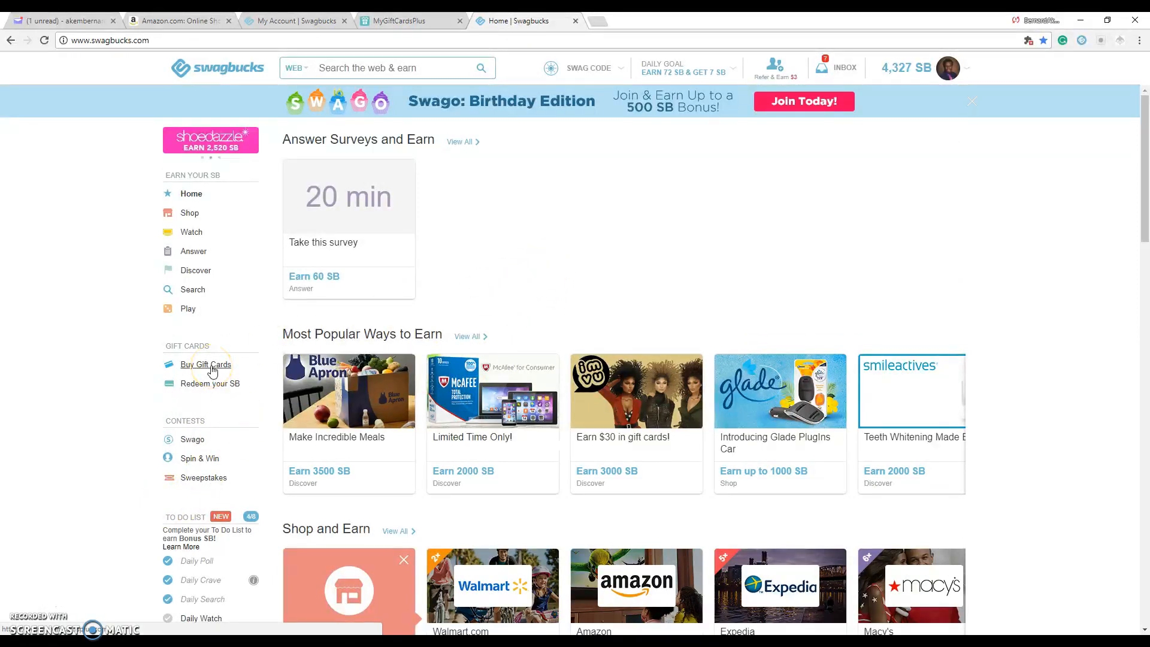
{"action": "left_click", "coordinate": [205, 365]}
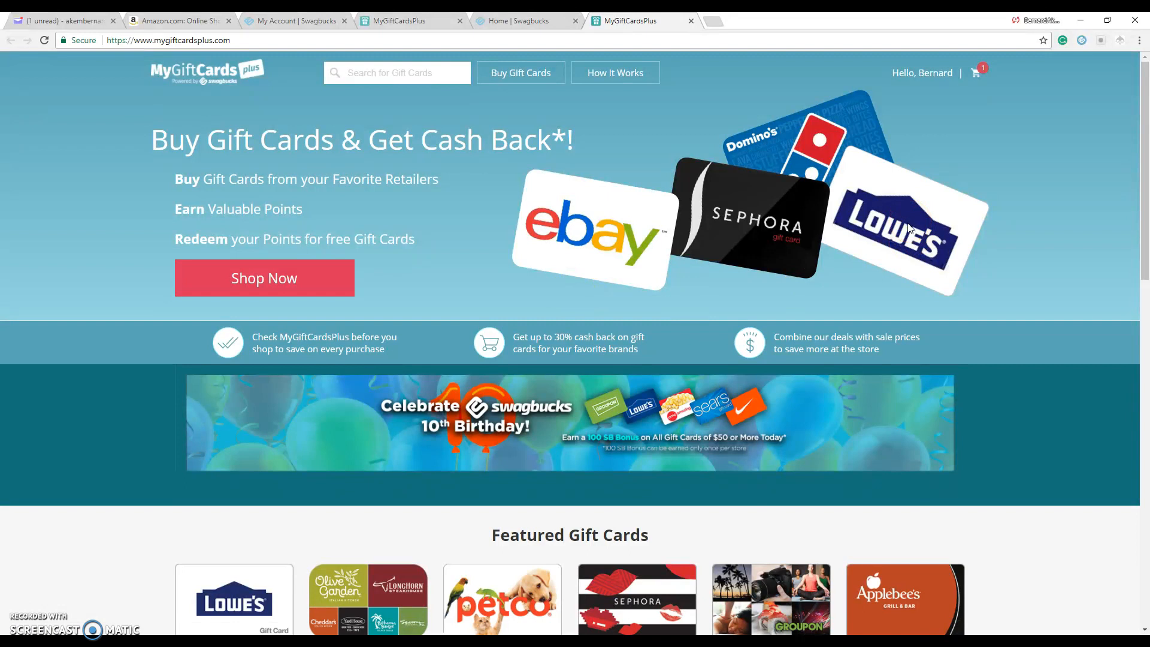
Browse all gift cards, add the $50 Old Navy eGift, and remove the duplicate cart item.
{"action": "left_click", "coordinate": [520, 73]}
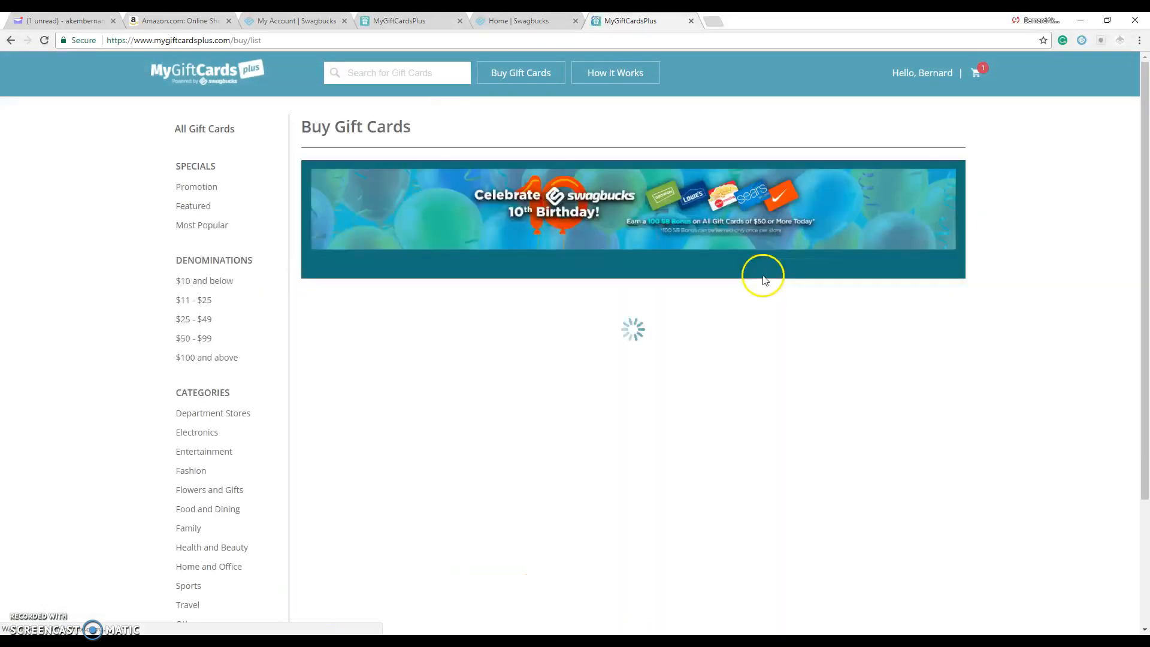
{"action": "scroll", "scroll_direction": "down", "scroll_amount": 3}
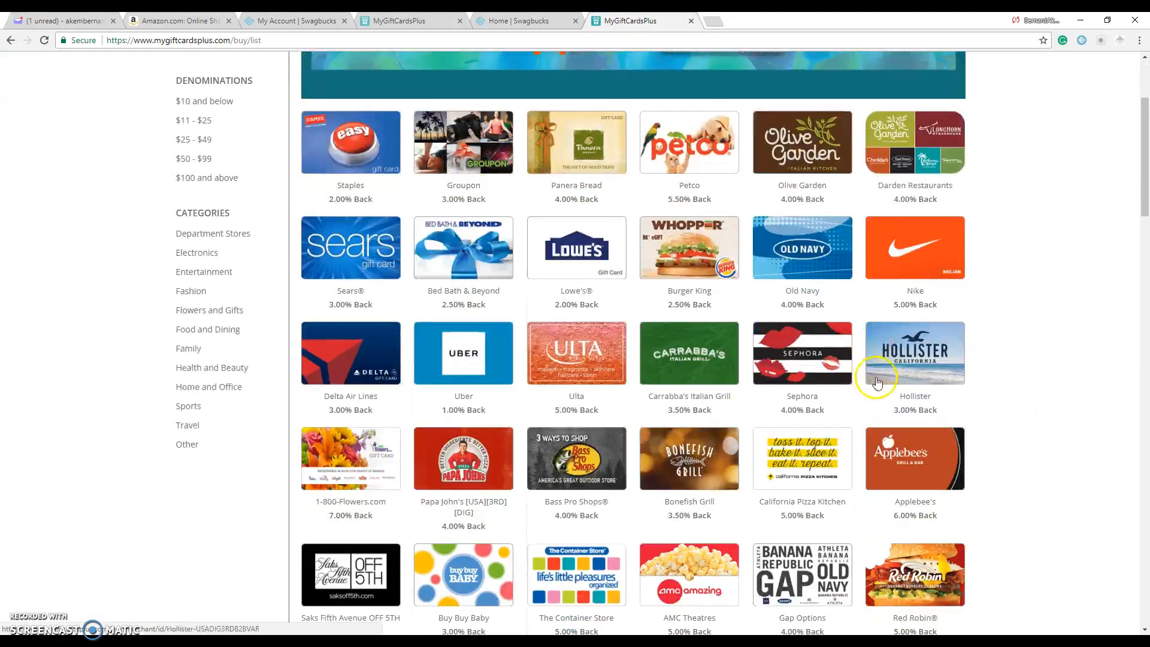
{"action": "left_click", "coordinate": [801, 248]}
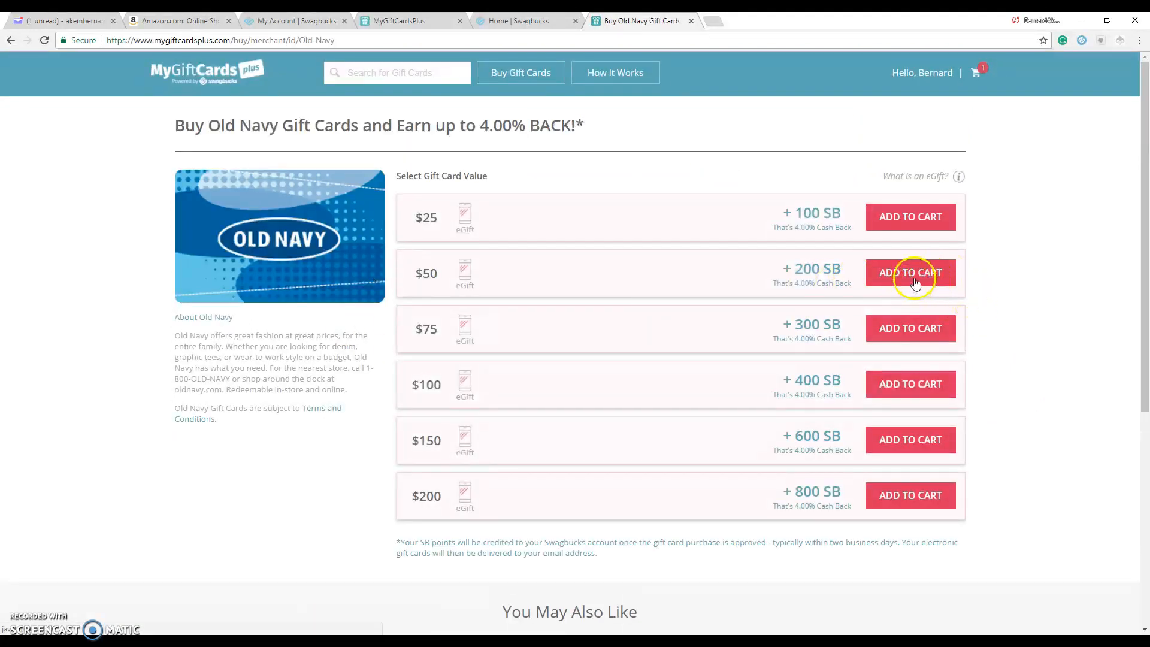
{"action": "left_click", "coordinate": [910, 273]}
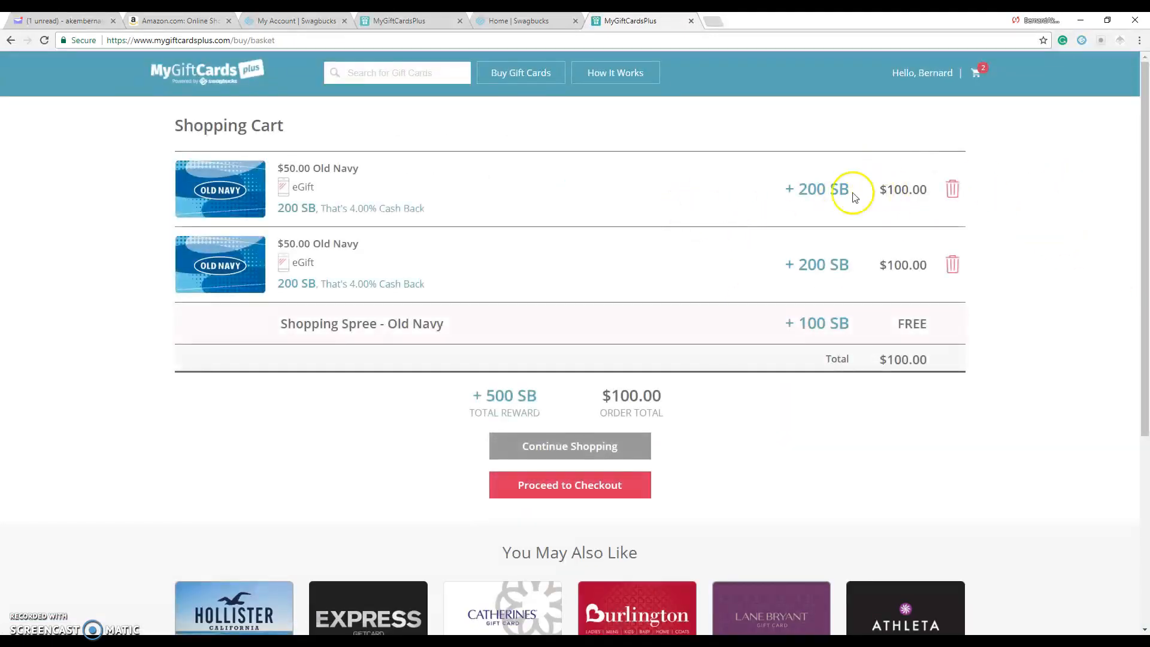
{"action": "mouse_move", "coordinate": [710, 307]}
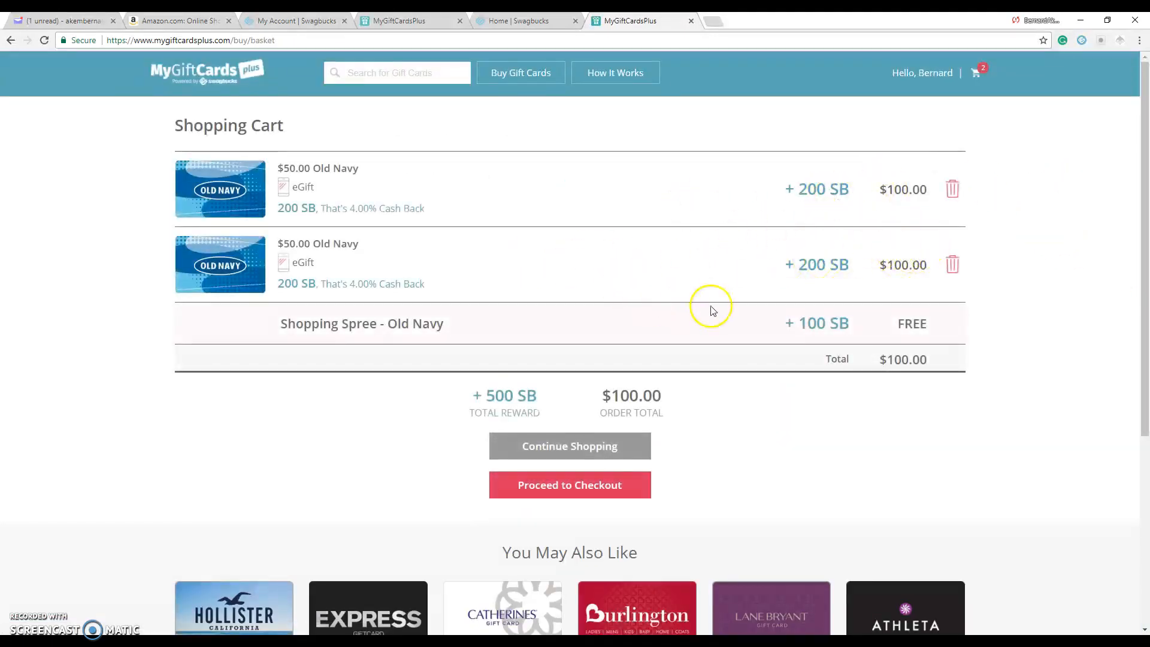
{"action": "mouse_move", "coordinate": [953, 190]}
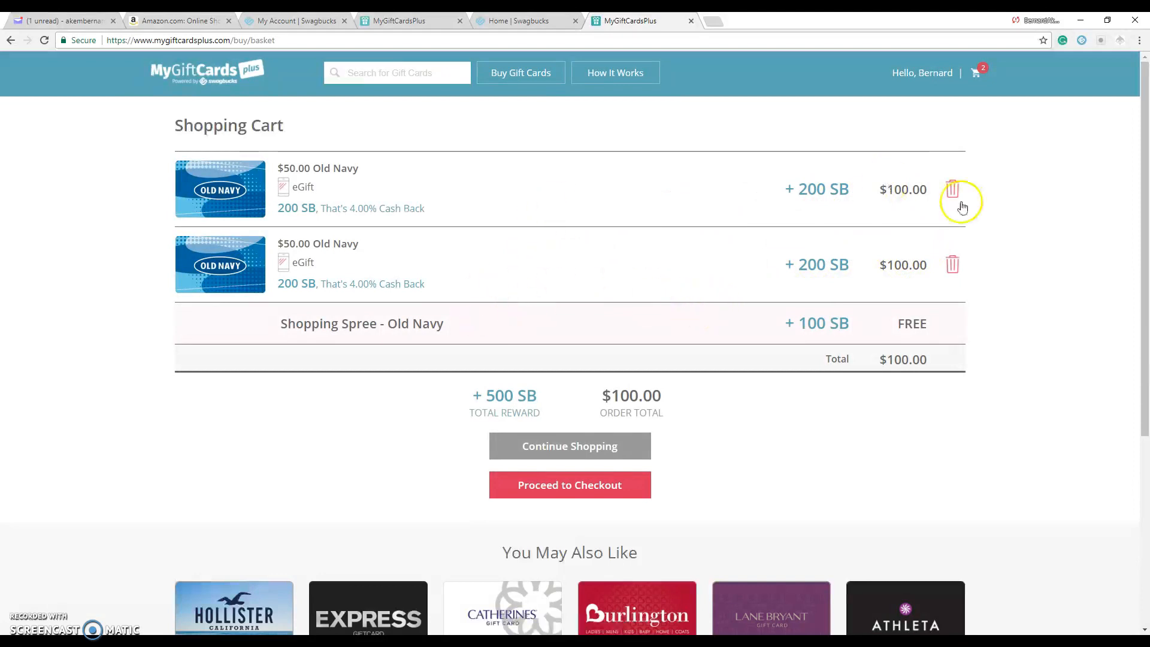
{"action": "left_click", "coordinate": [952, 189]}
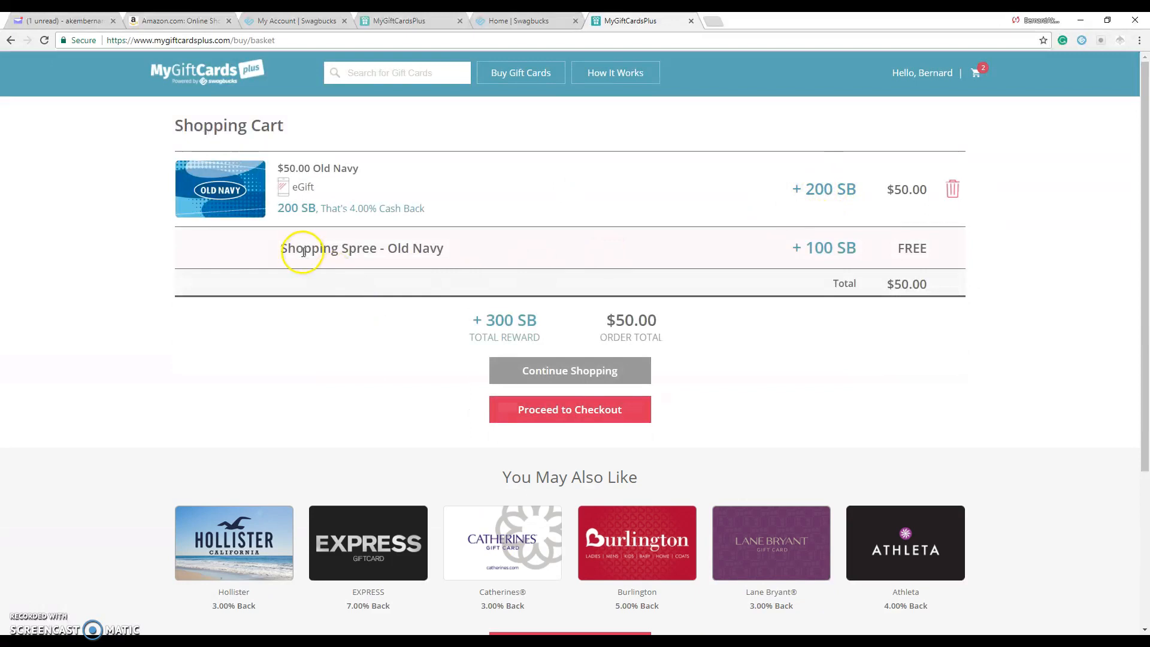
{"action": "mouse_move", "coordinate": [602, 259]}
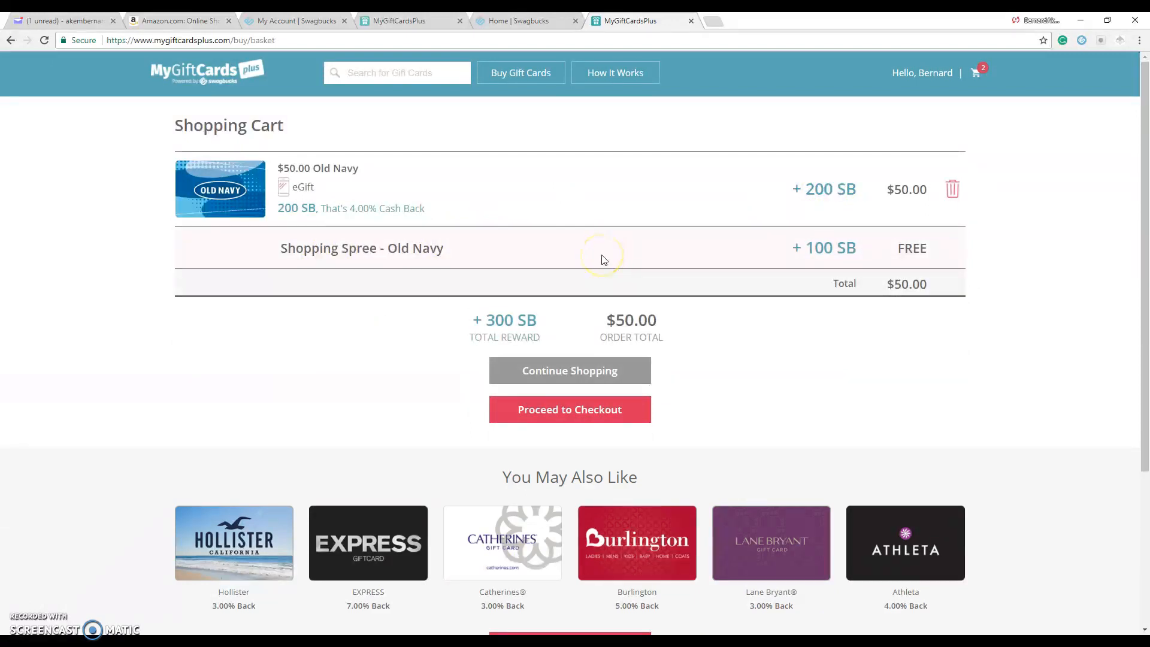
{"action": "mouse_move", "coordinate": [519, 332]}
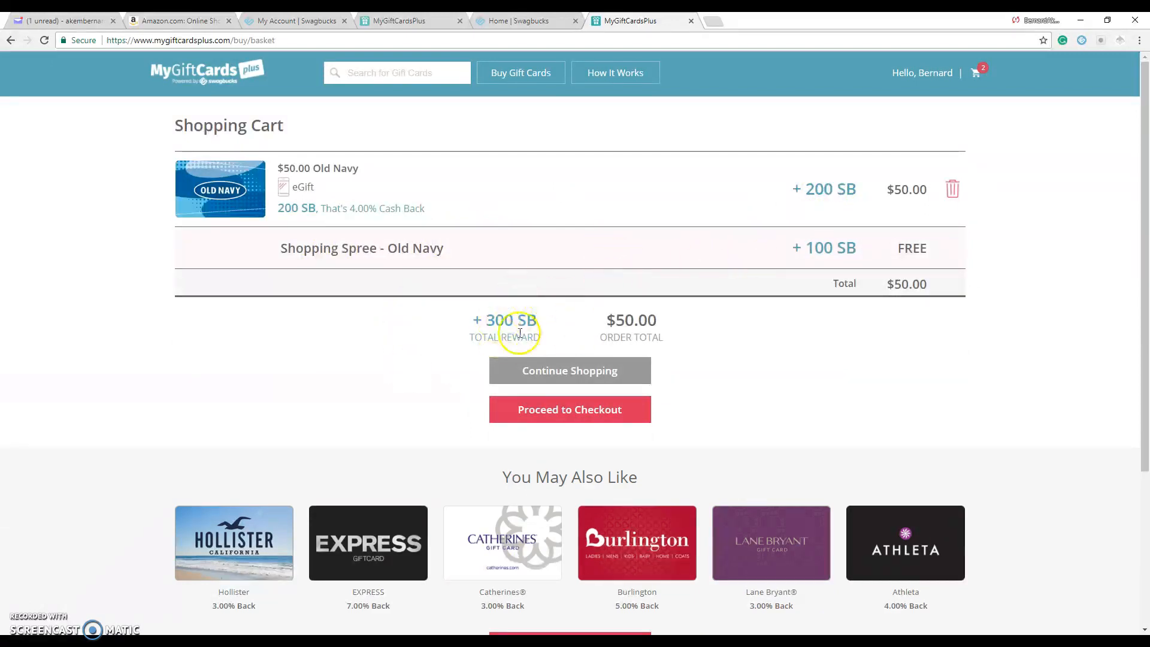
{"action": "mouse_move", "coordinate": [424, 309]}
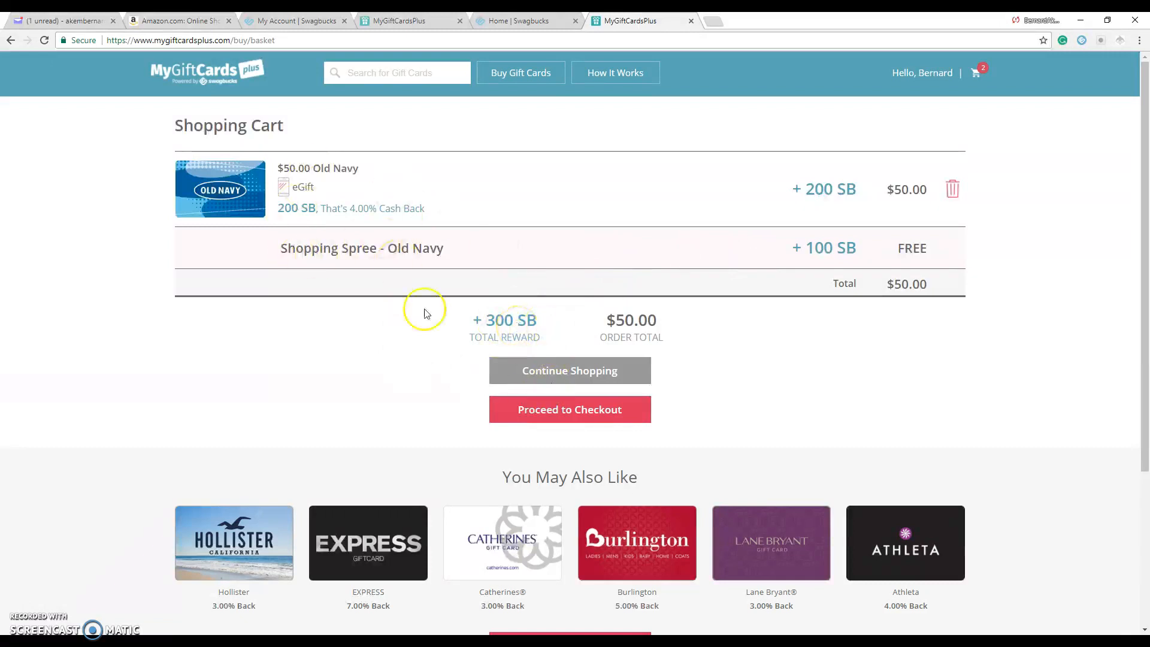
{"action": "mouse_move", "coordinate": [602, 36]}
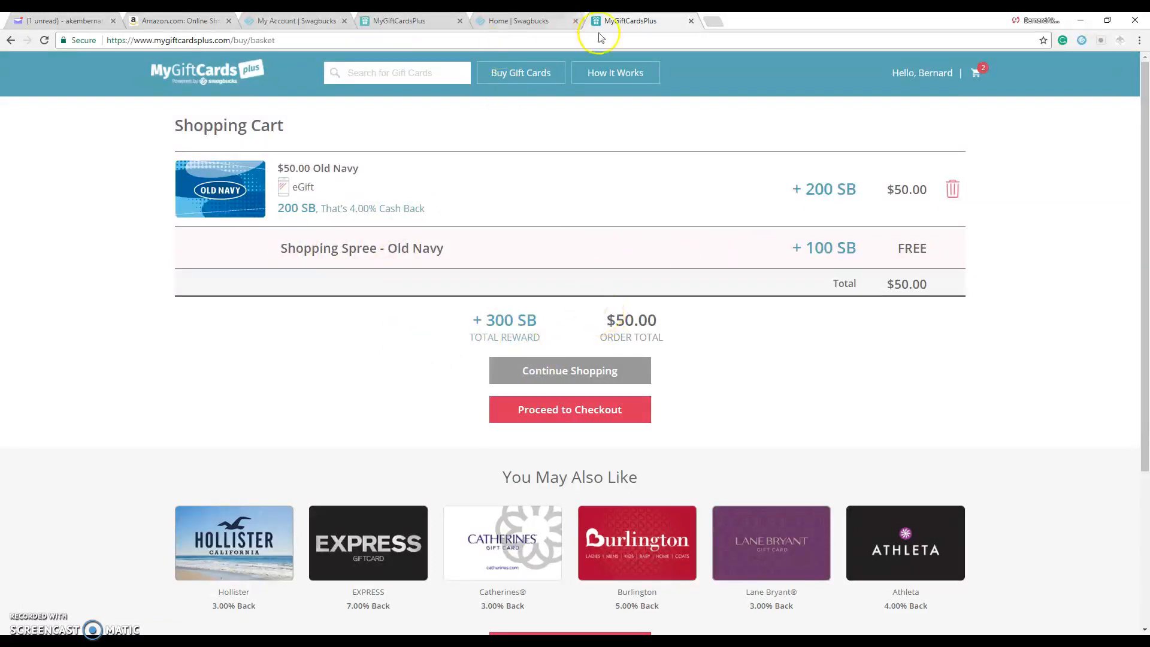
Close the Amazon tab, check Old Navy's 4% cash-back in the shop, and return home.
{"action": "left_click", "coordinate": [297, 21]}
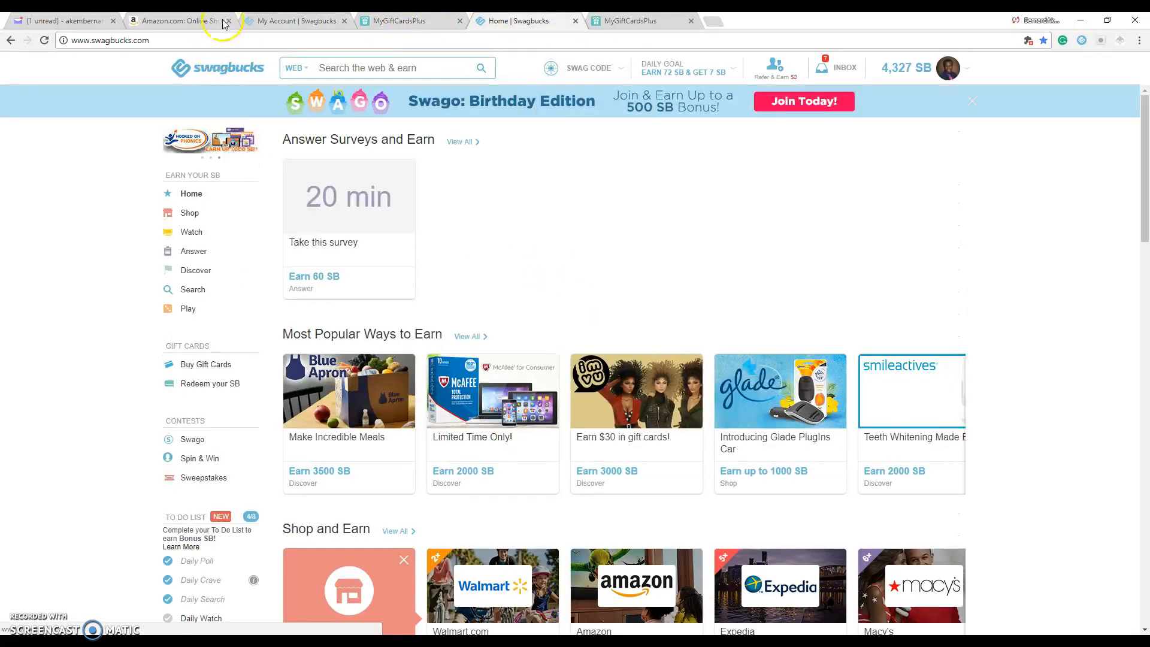
{"action": "left_click", "coordinate": [231, 21]}
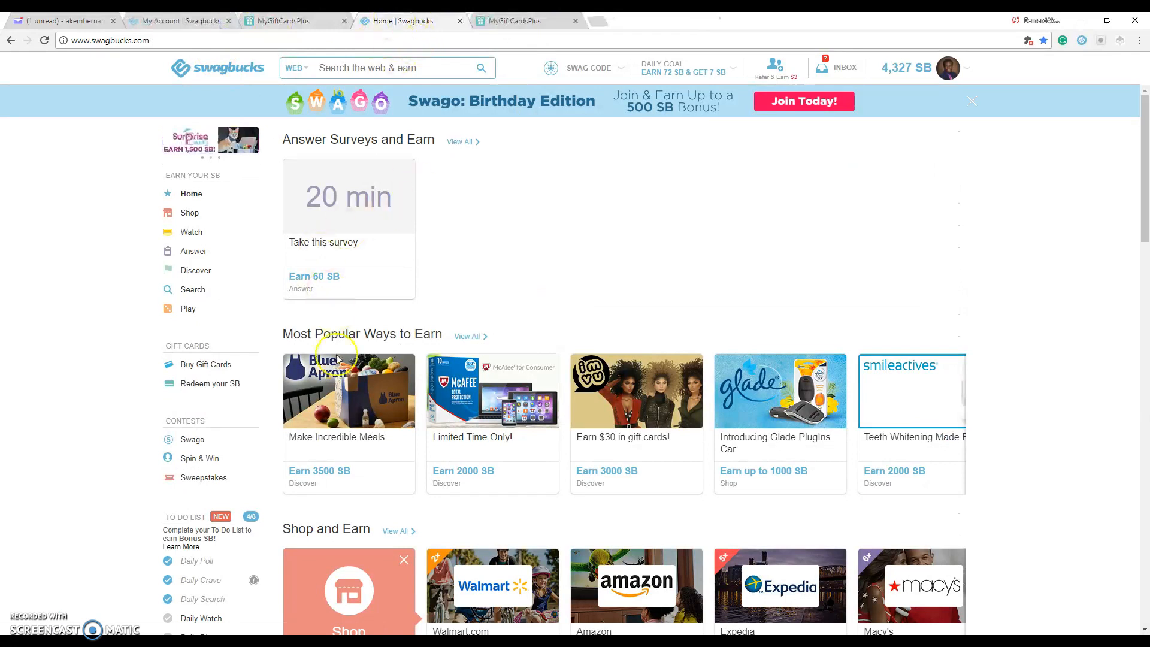
{"action": "mouse_move", "coordinate": [192, 232]}
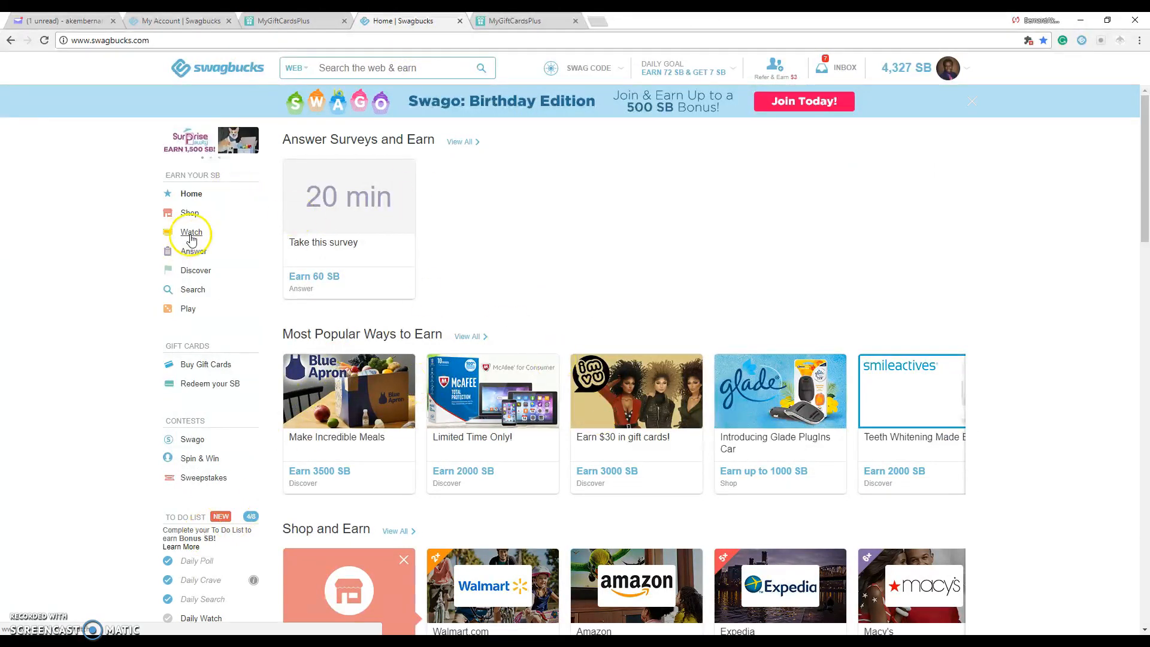
{"action": "left_click", "coordinate": [189, 213]}
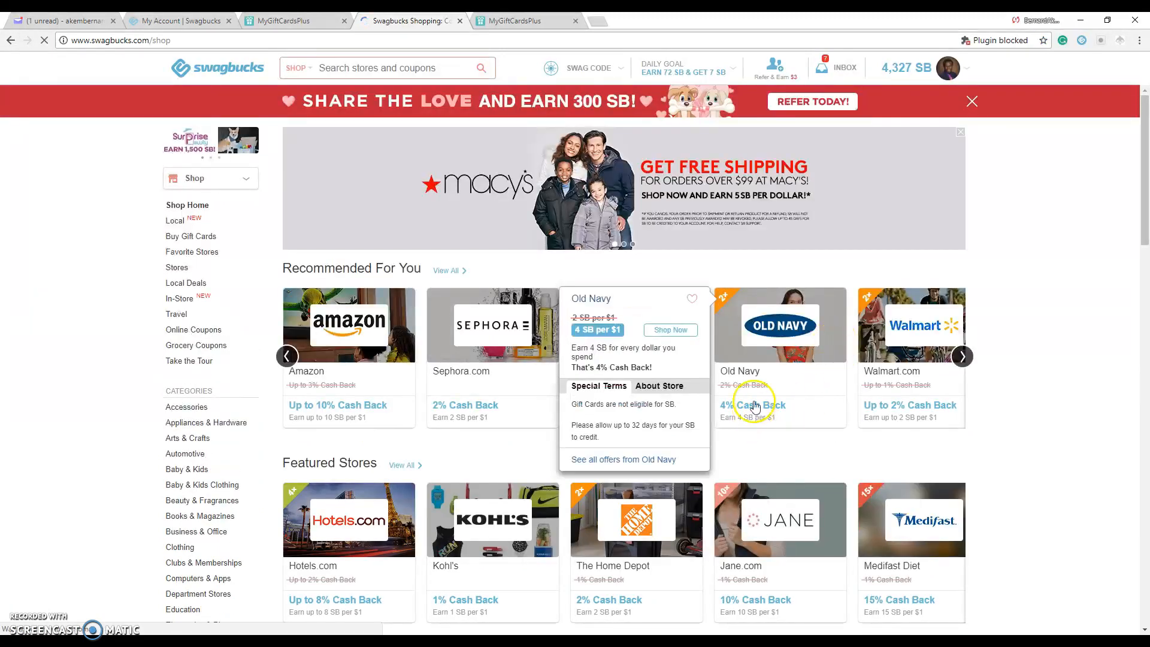
{"action": "mouse_move", "coordinate": [794, 447]}
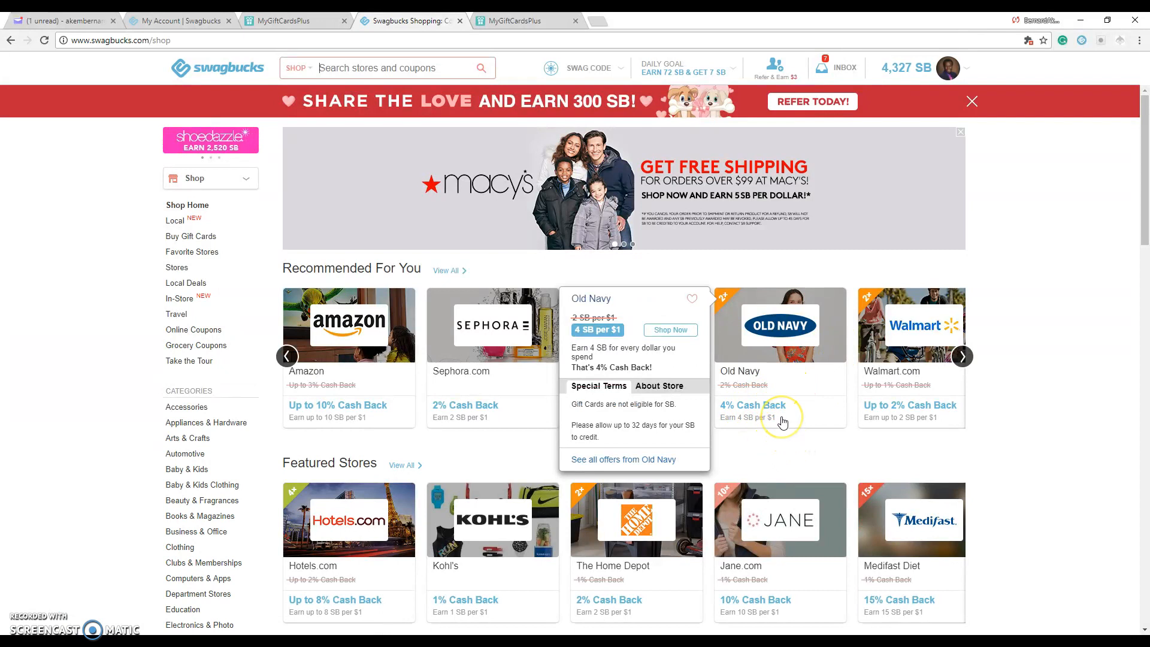
{"action": "mouse_move", "coordinate": [776, 385]}
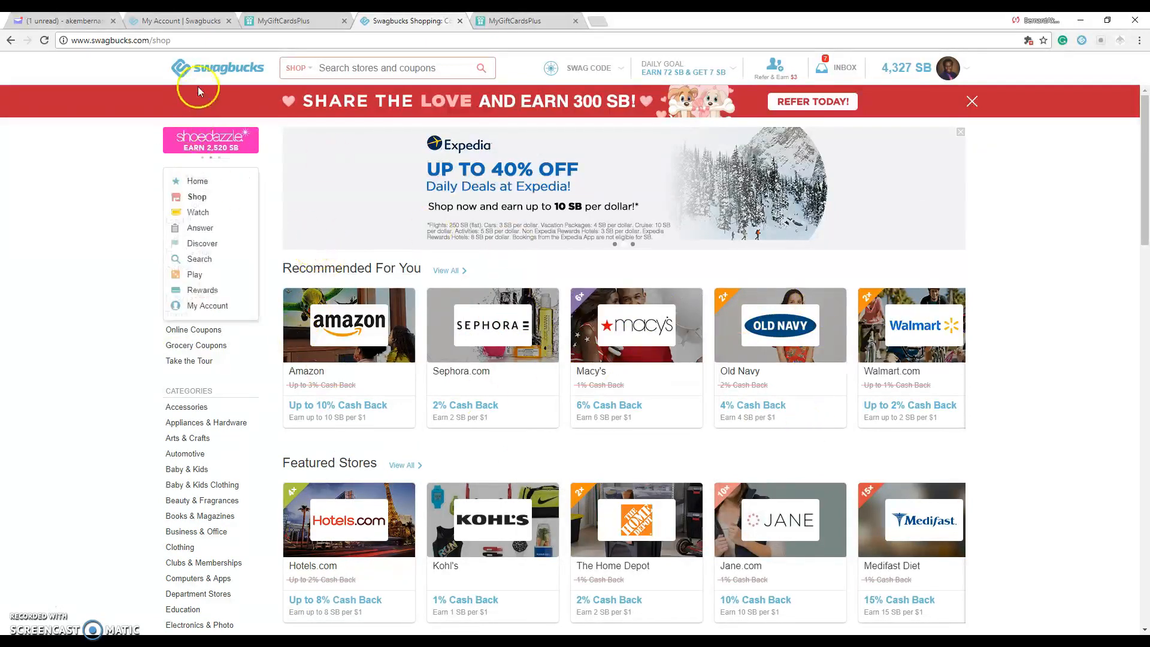
{"action": "left_click", "coordinate": [523, 20]}
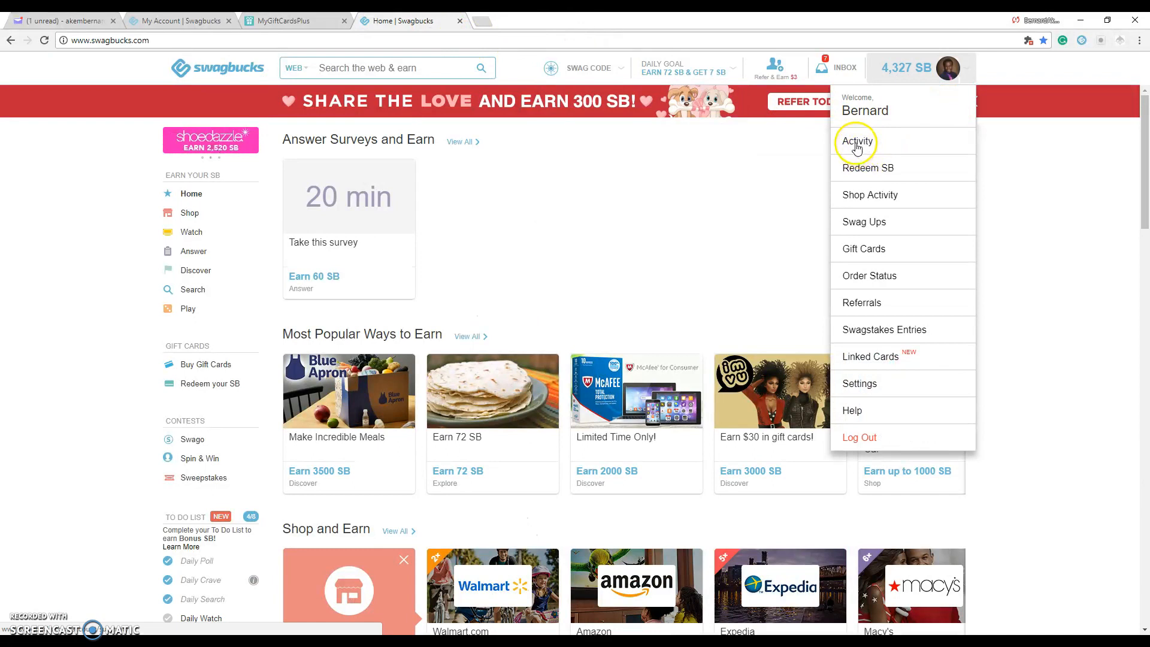
Choose Activity from the account menu to see 4,327 SB current and 164,797 SB lifetime.
{"action": "left_click", "coordinate": [857, 141]}
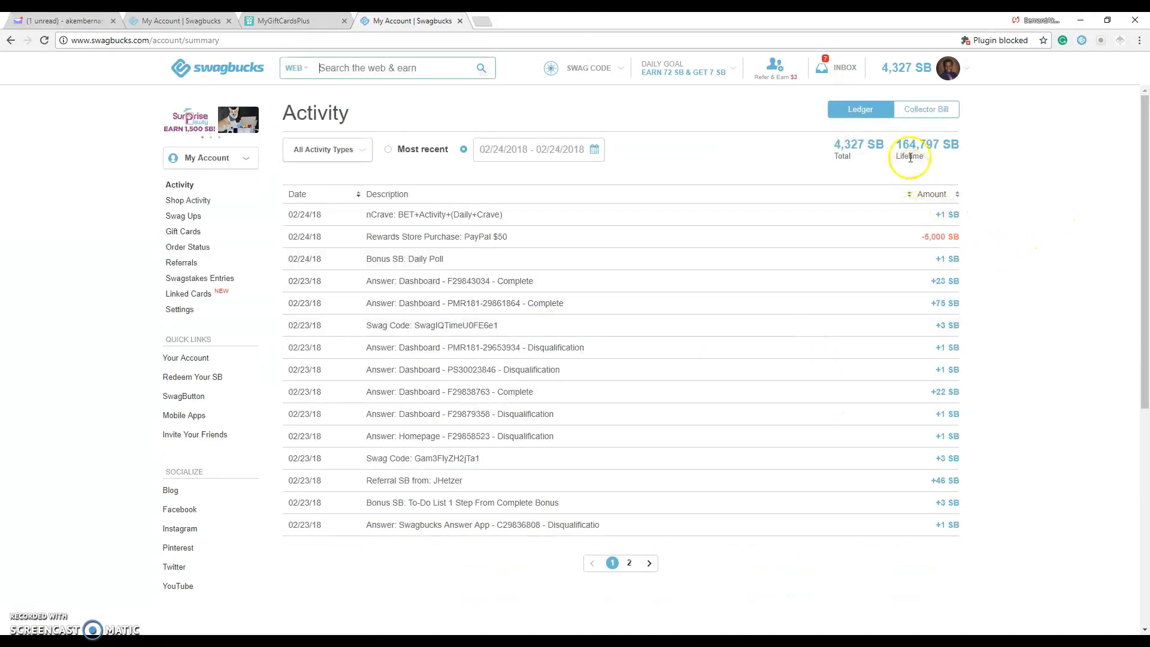
{"action": "mouse_move", "coordinate": [925, 145]}
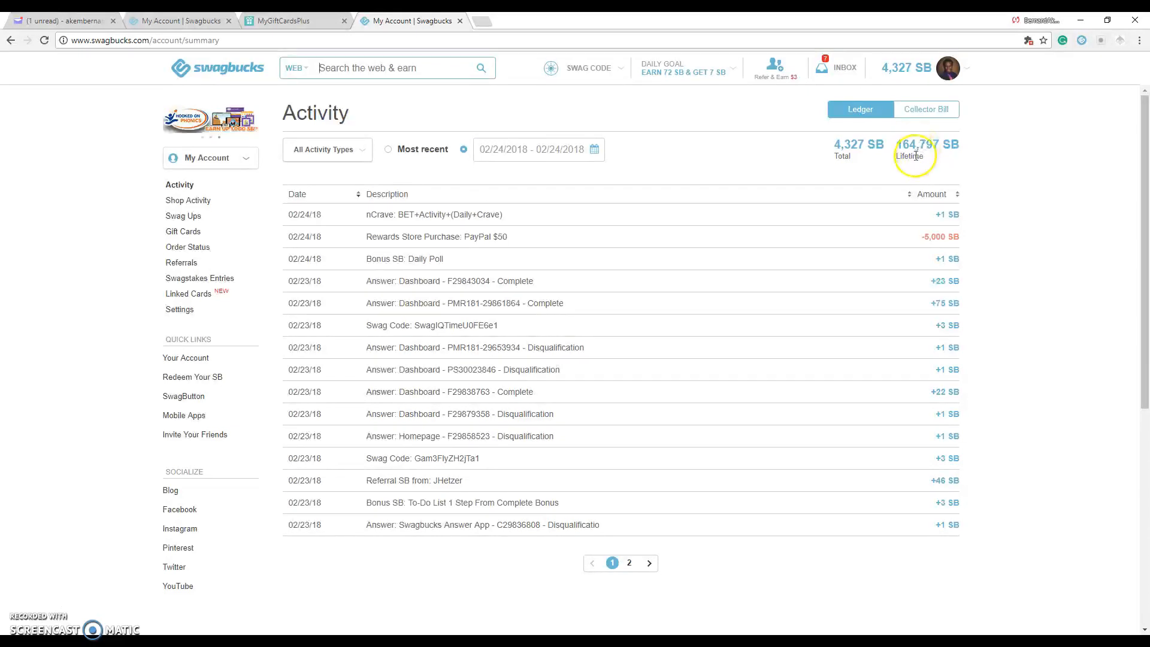
{"action": "mouse_move", "coordinate": [433, 177]}
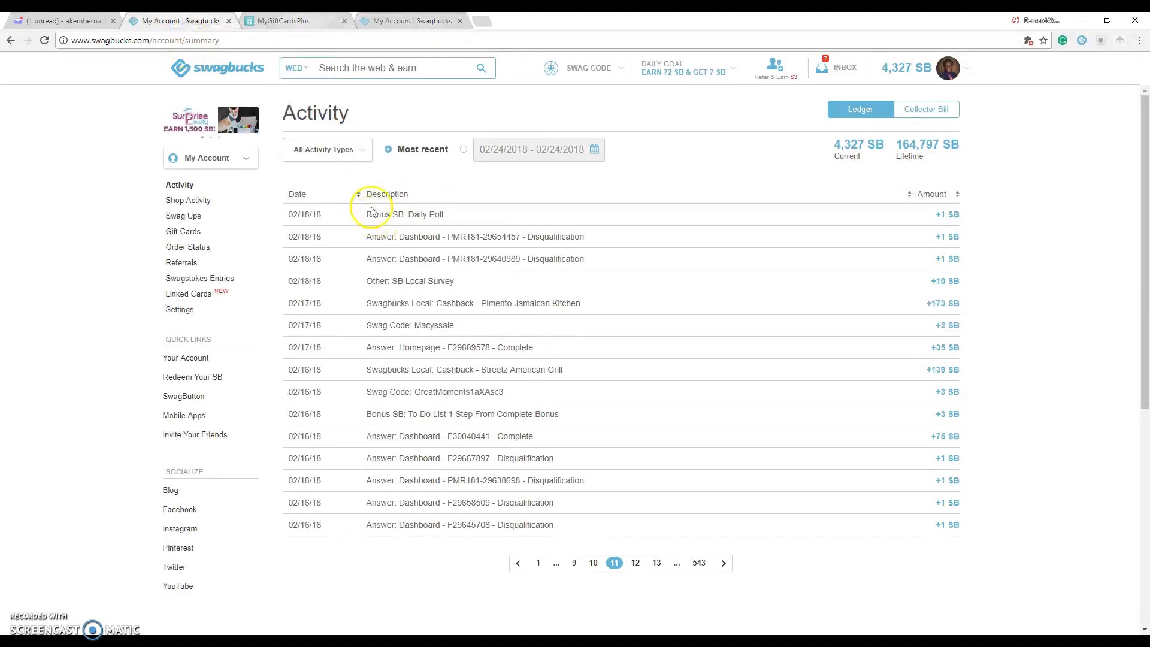
Go to Redeem SB from the account menu and page through Most Popular Rewards three times.
{"action": "left_click", "coordinate": [946, 68]}
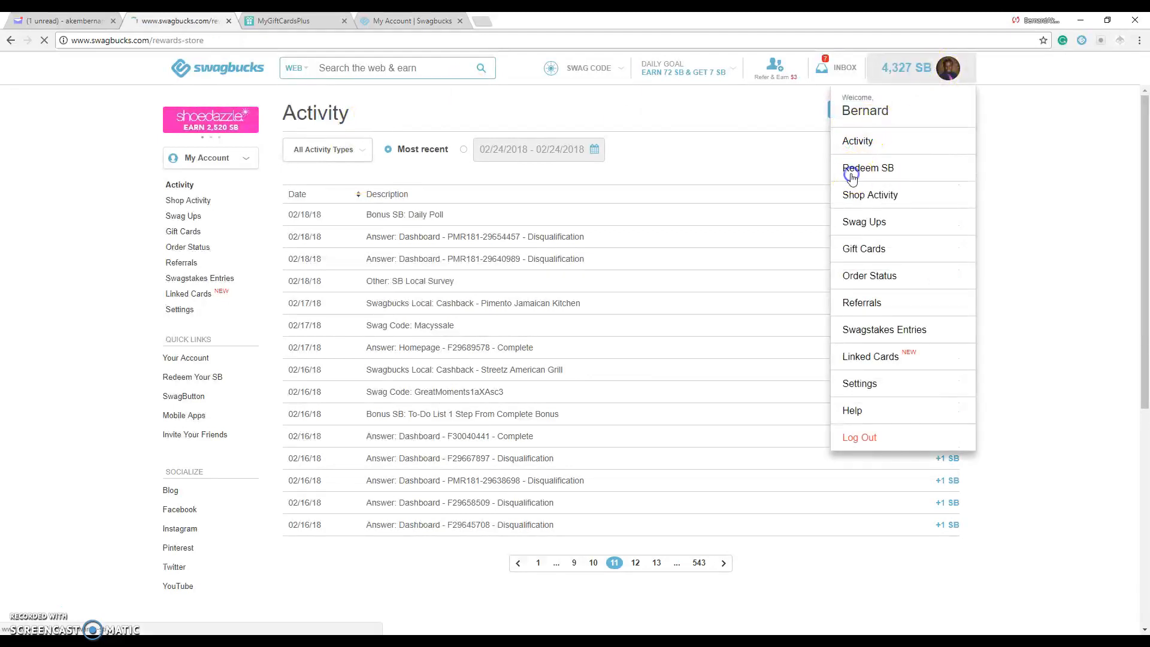
{"action": "left_click", "coordinate": [868, 168]}
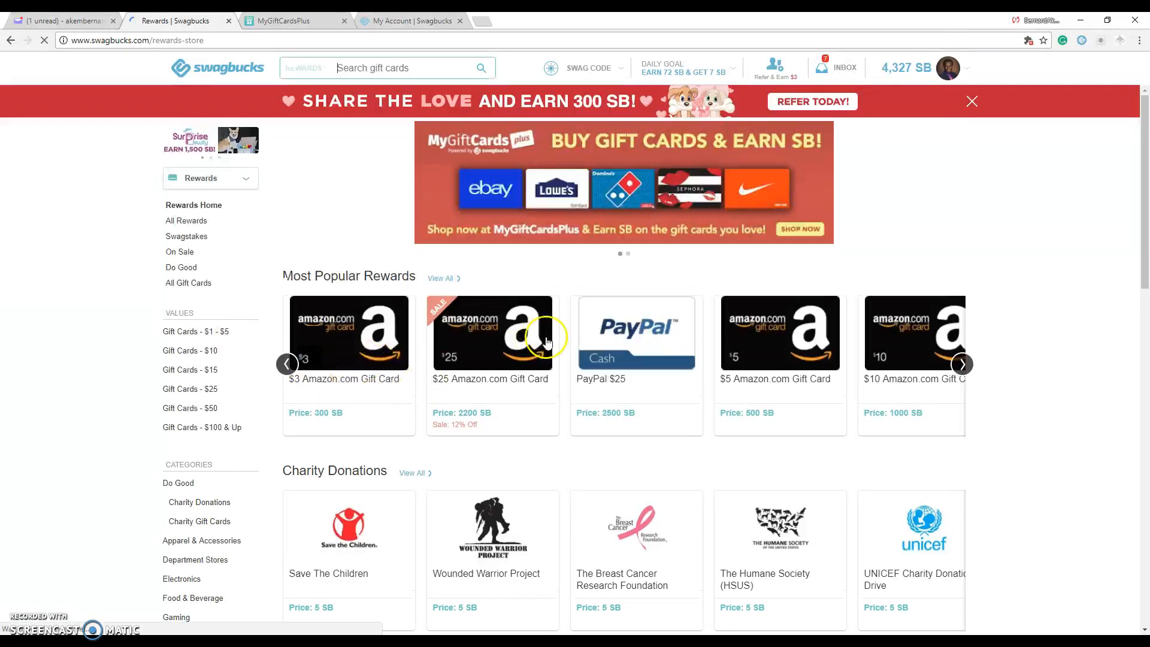
{"action": "left_click", "coordinate": [961, 364]}
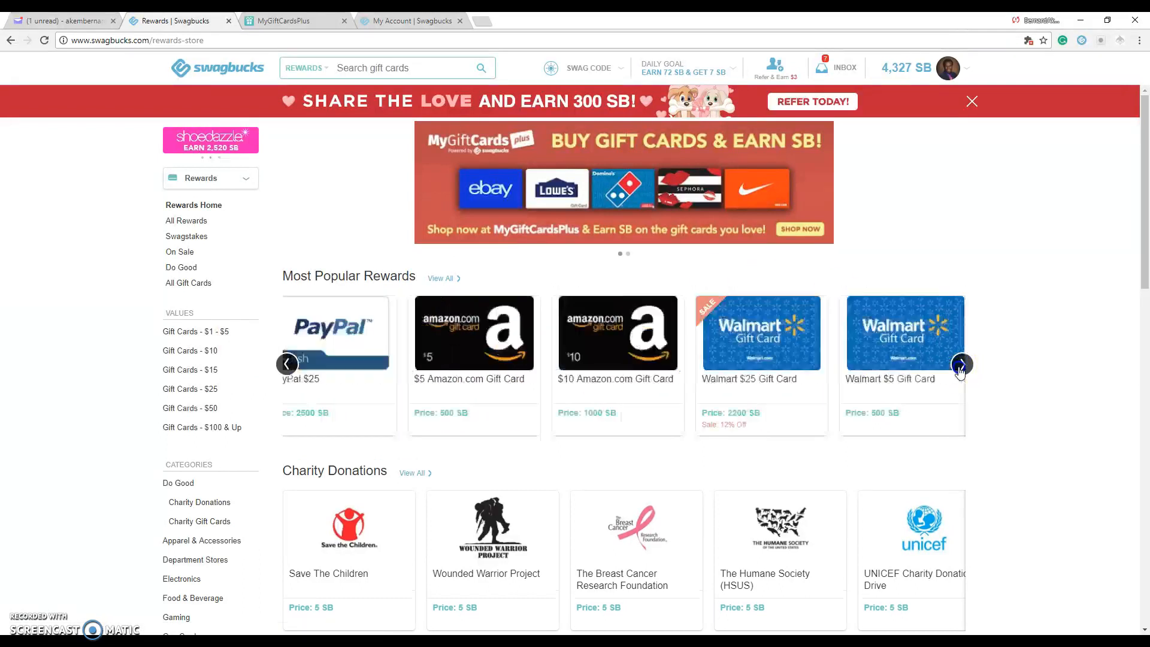
{"action": "left_click", "coordinate": [961, 364]}
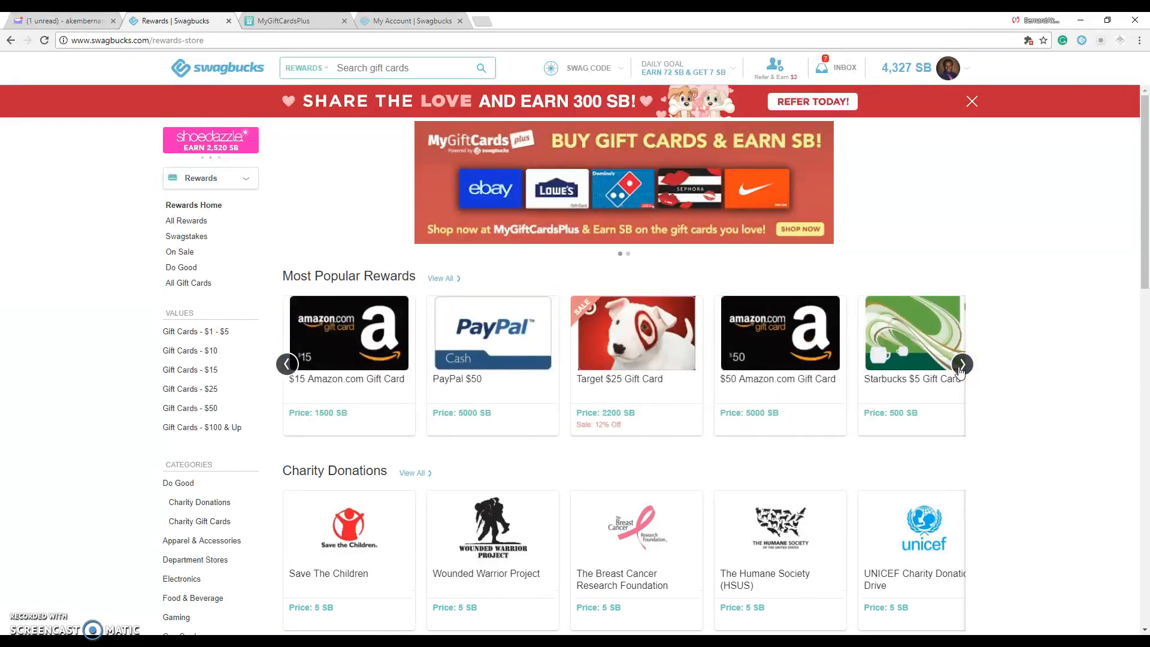
{"action": "left_click", "coordinate": [962, 365]}
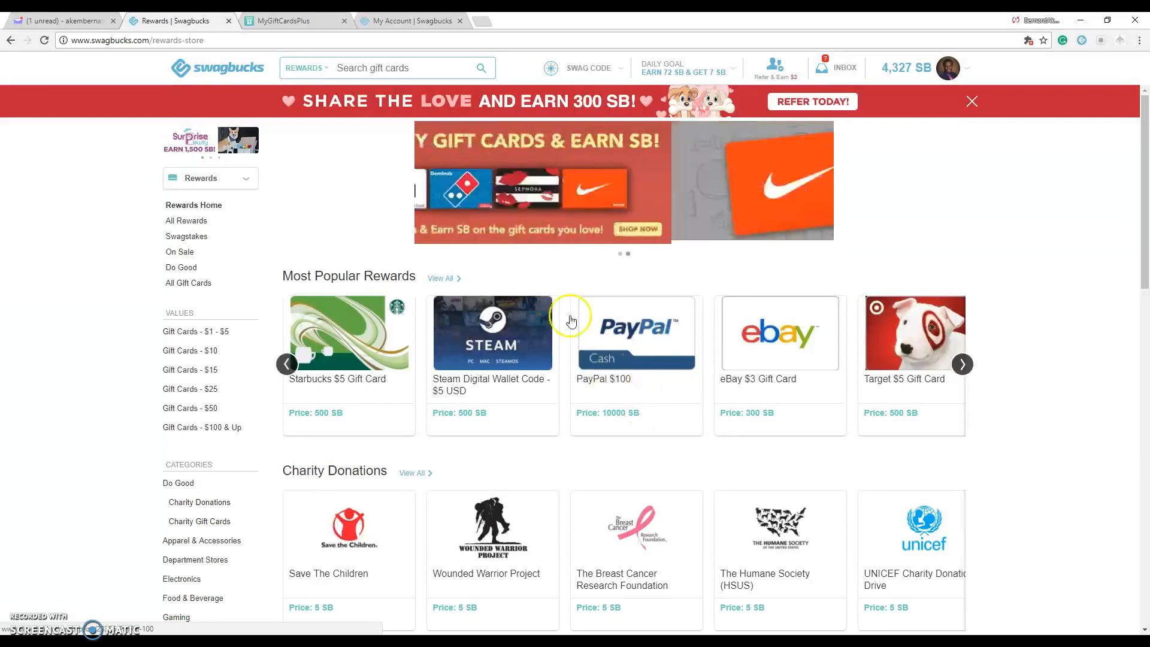
Revisit the ledger's 5,000 SB PayPal $50 redemption, then go back to the home page.
{"action": "left_click", "coordinate": [411, 20]}
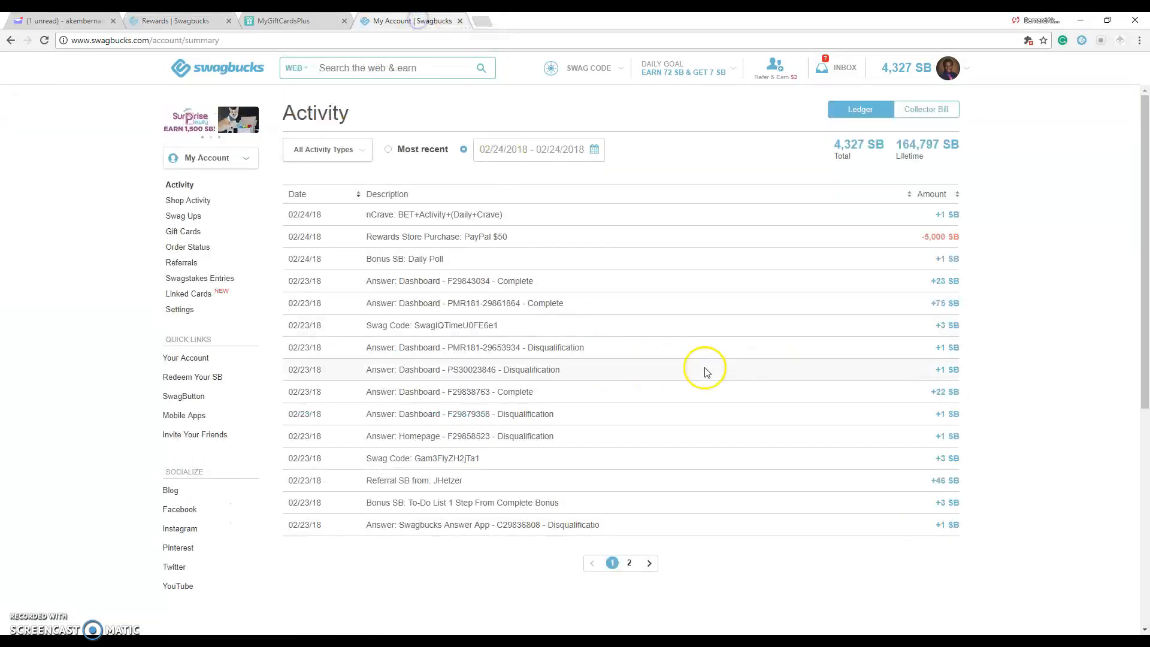
{"action": "mouse_move", "coordinate": [301, 236]}
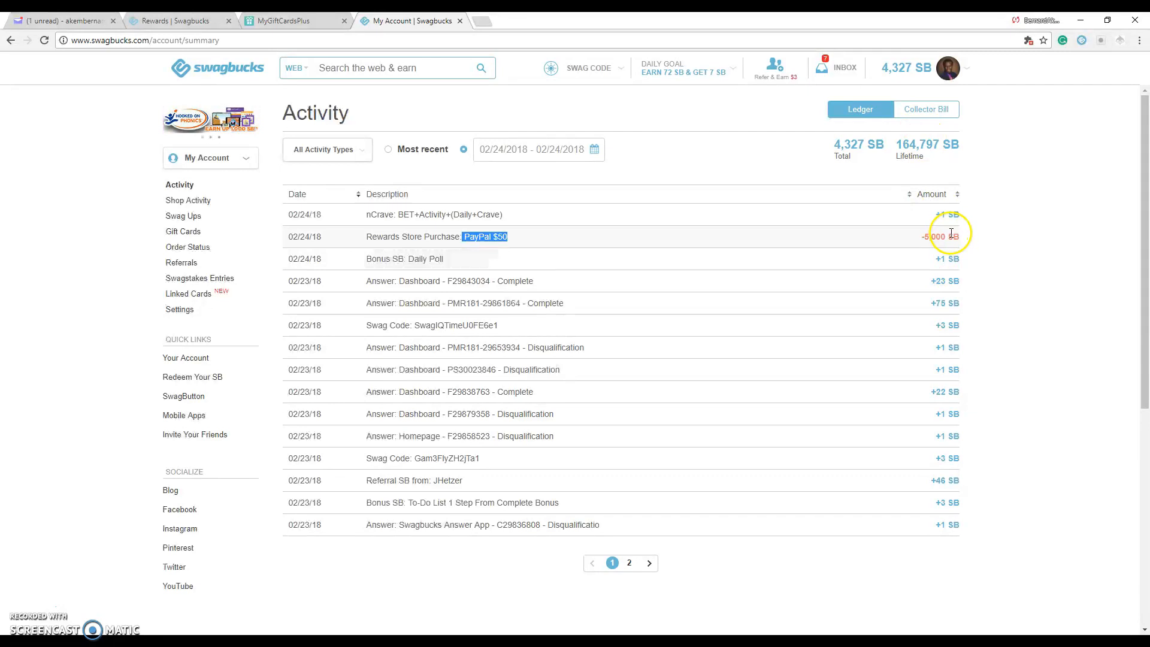
{"action": "mouse_move", "coordinate": [615, 419]}
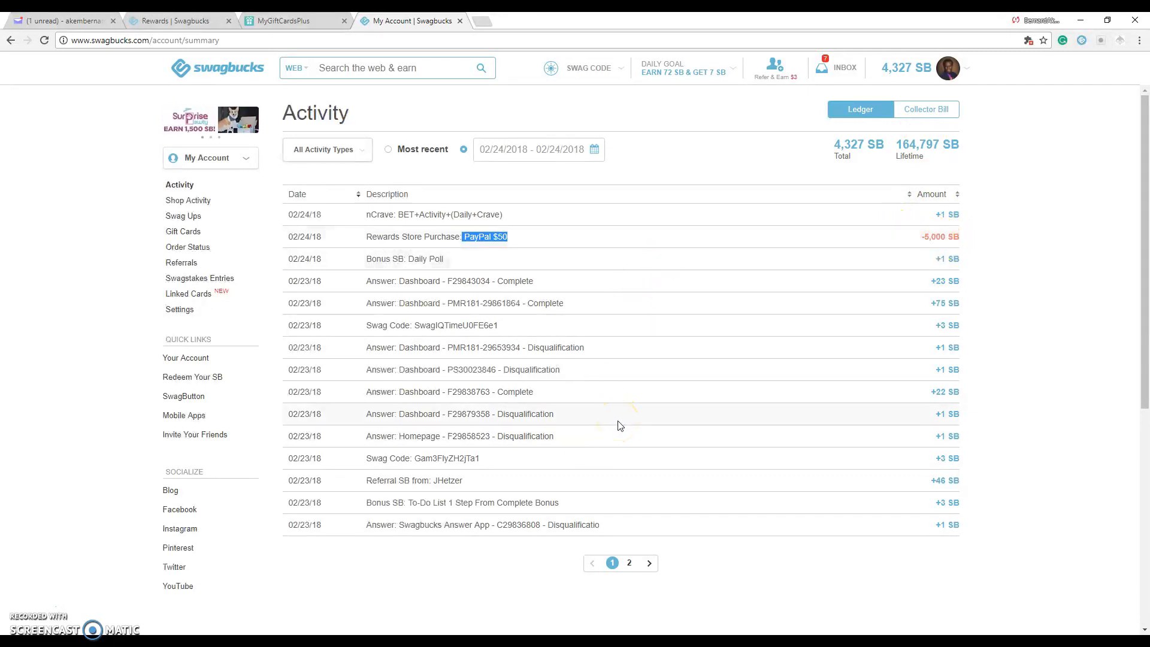
{"action": "mouse_move", "coordinate": [913, 290]}
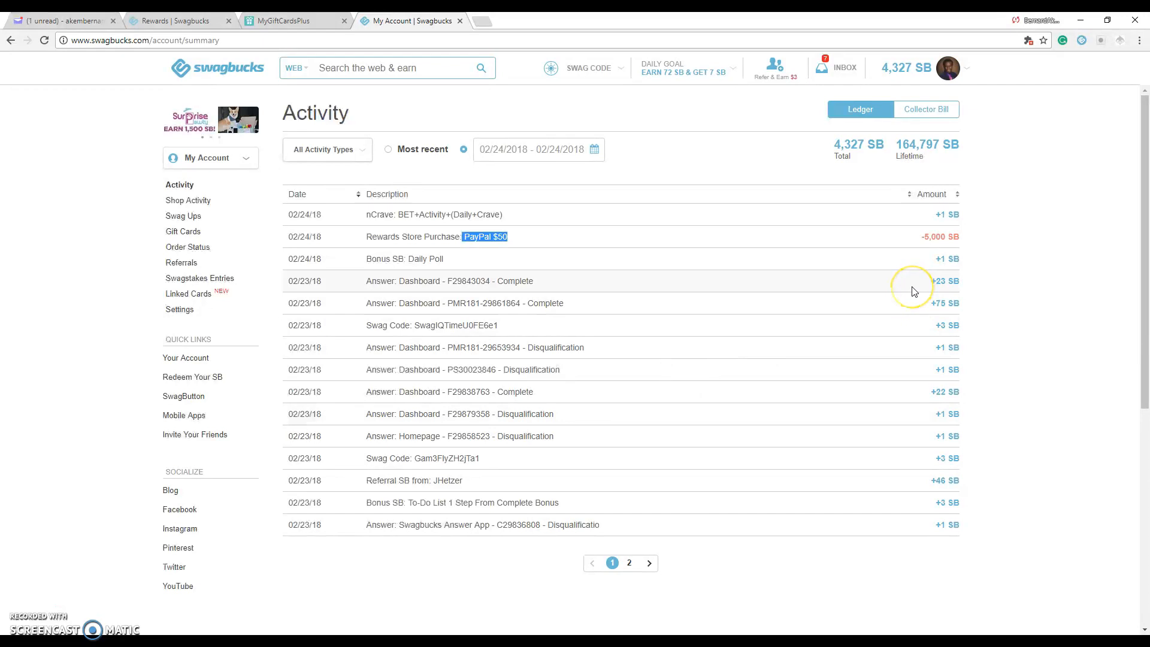
{"action": "mouse_move", "coordinate": [332, 160]}
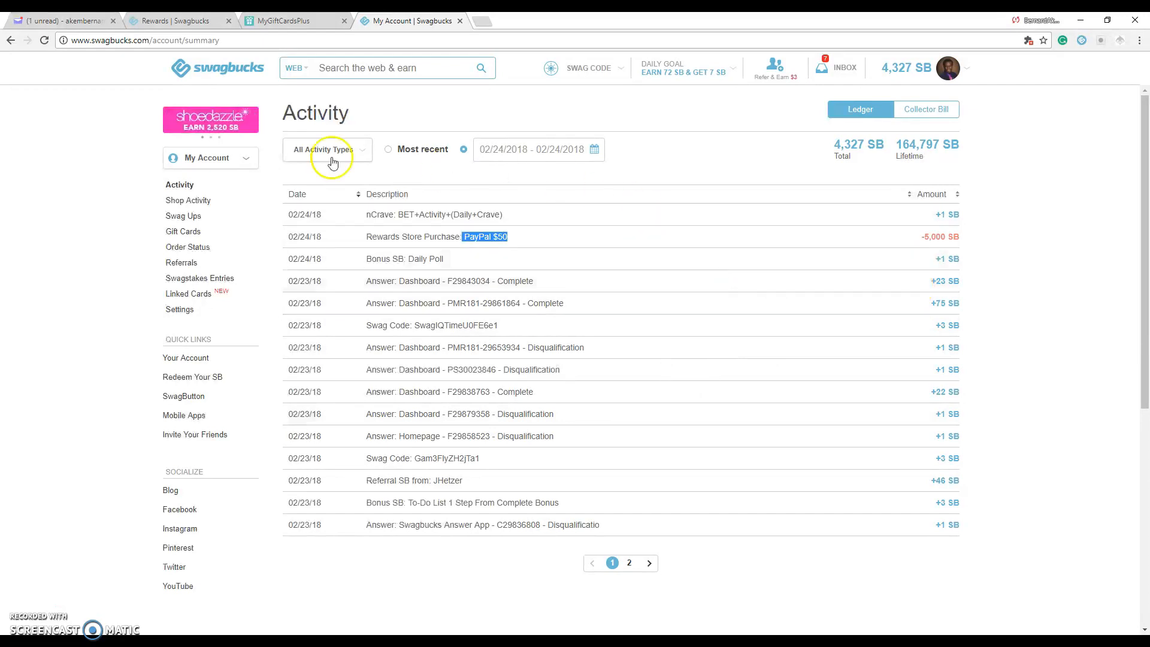
{"action": "left_click", "coordinate": [216, 67]}
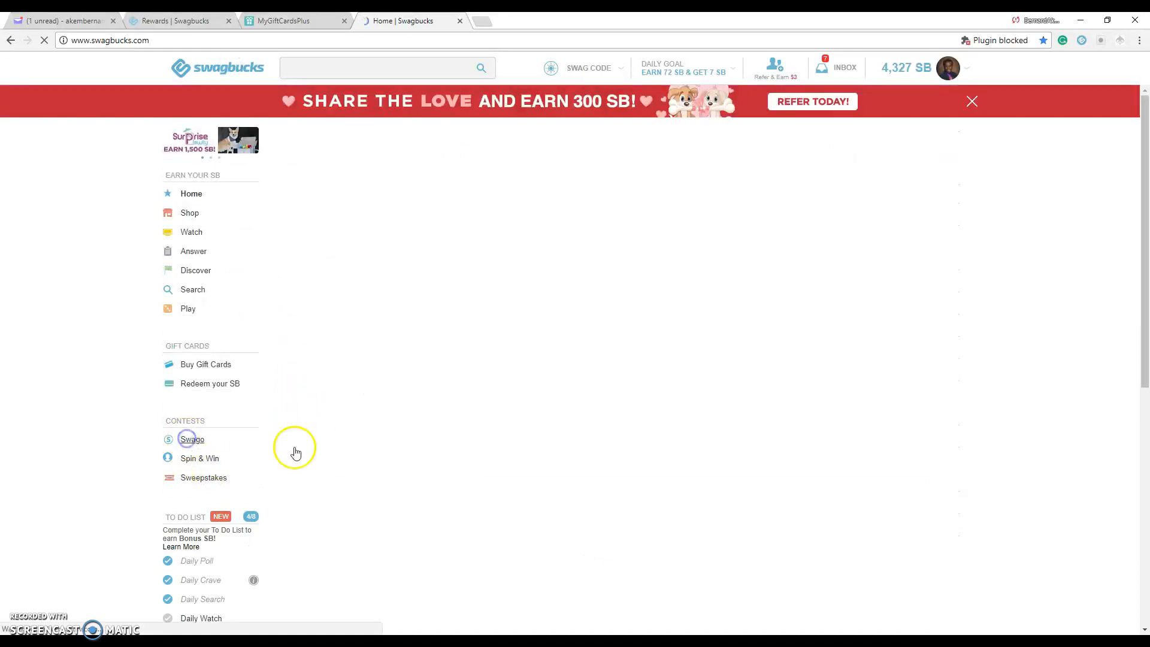
{"action": "left_click", "coordinate": [192, 438]}
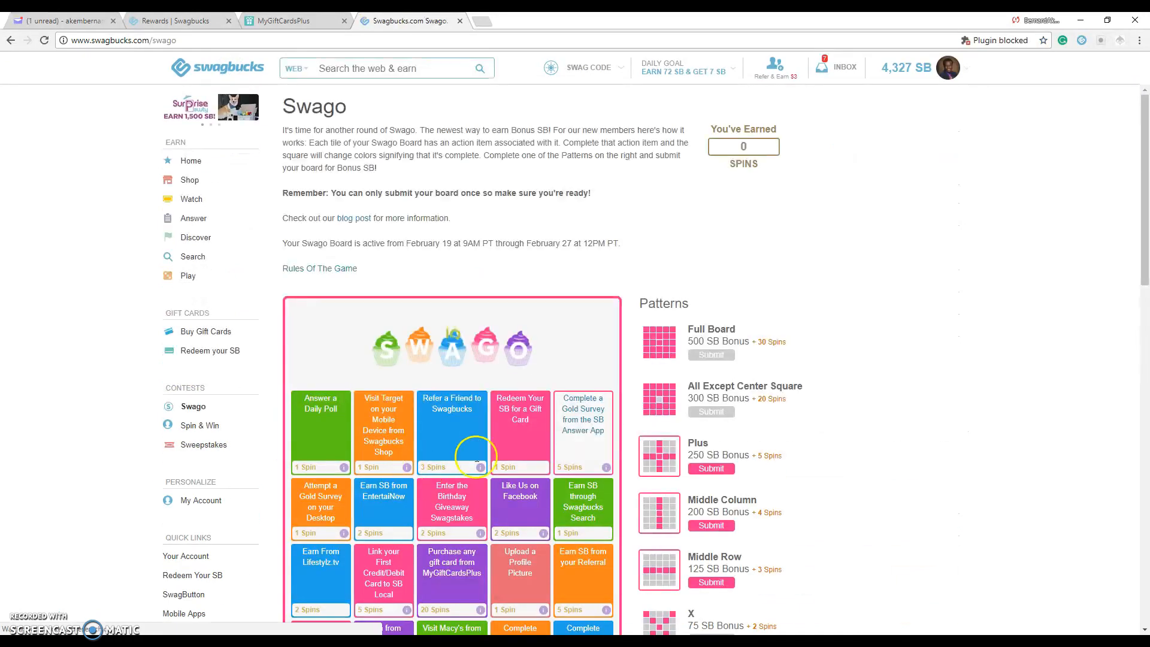
{"action": "scroll", "scroll_direction": "down", "scroll_amount": 3}
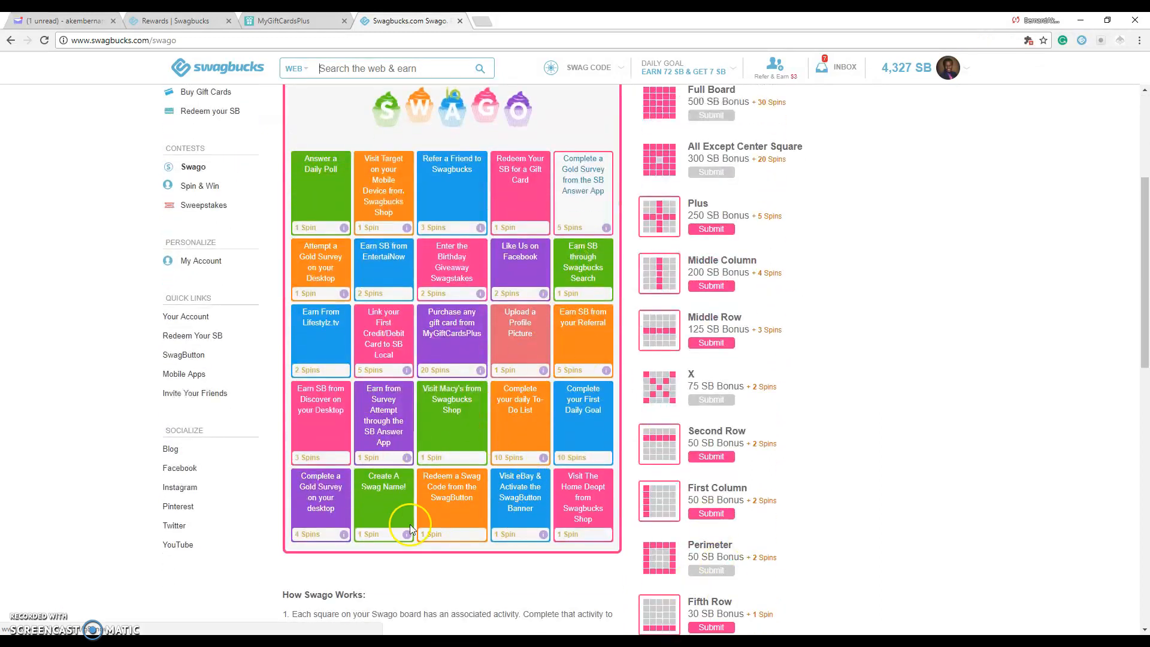
{"action": "scroll", "scroll_direction": "up", "scroll_amount": 3}
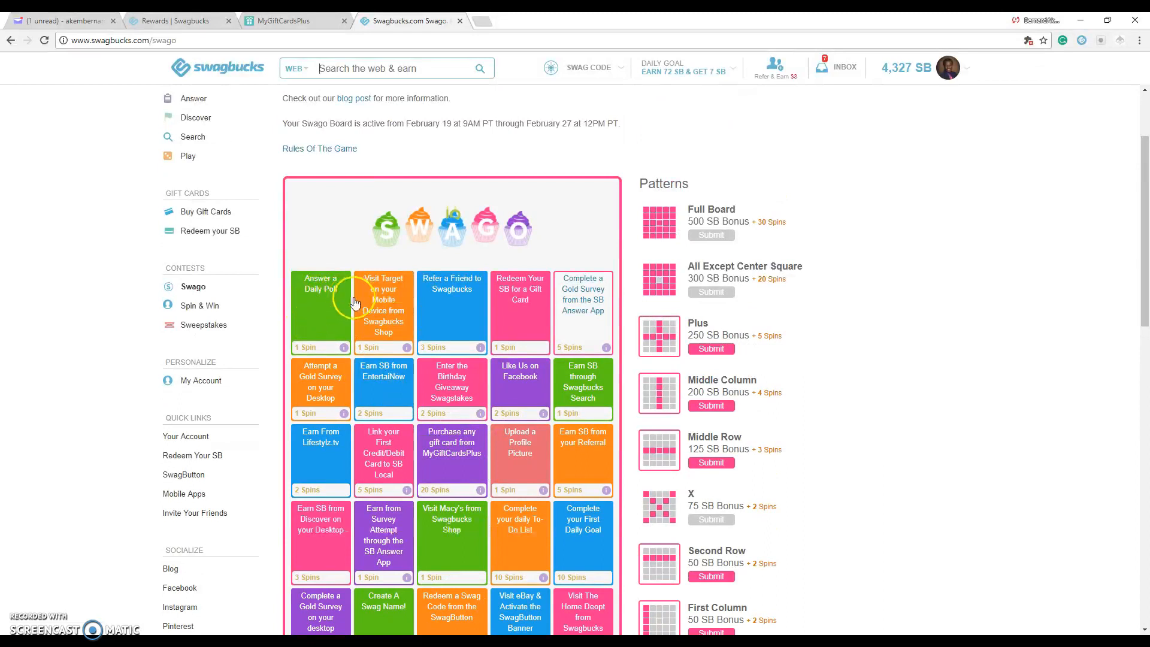
{"action": "mouse_move", "coordinate": [560, 396]}
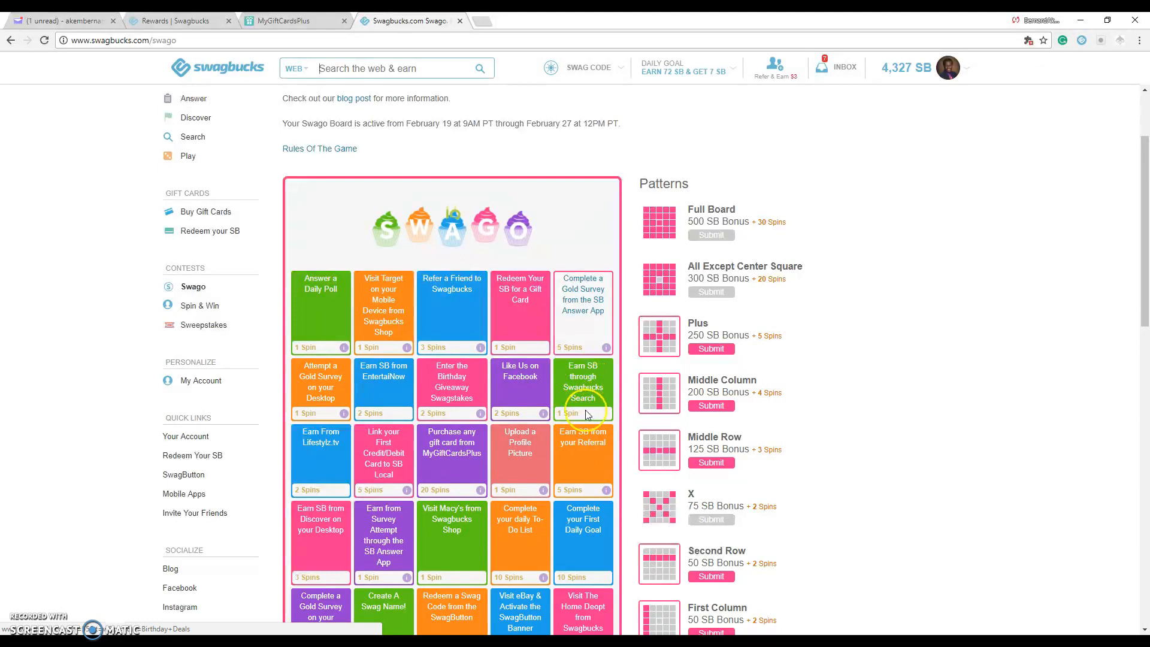
{"action": "mouse_move", "coordinate": [466, 305]}
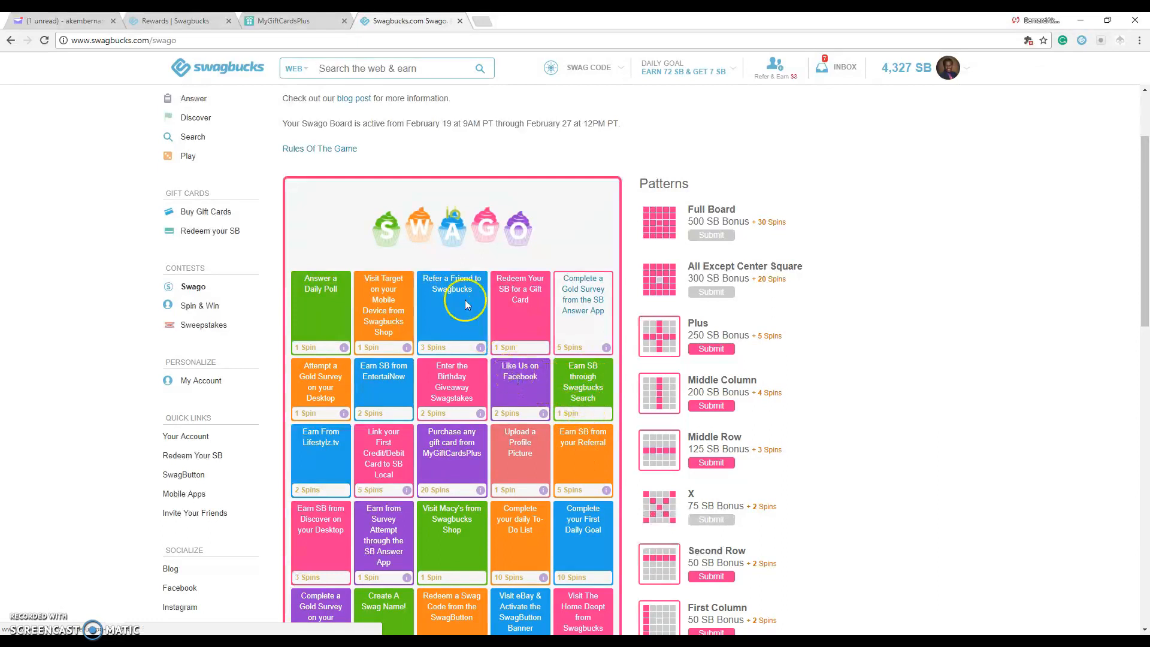
{"action": "mouse_move", "coordinate": [373, 357]}
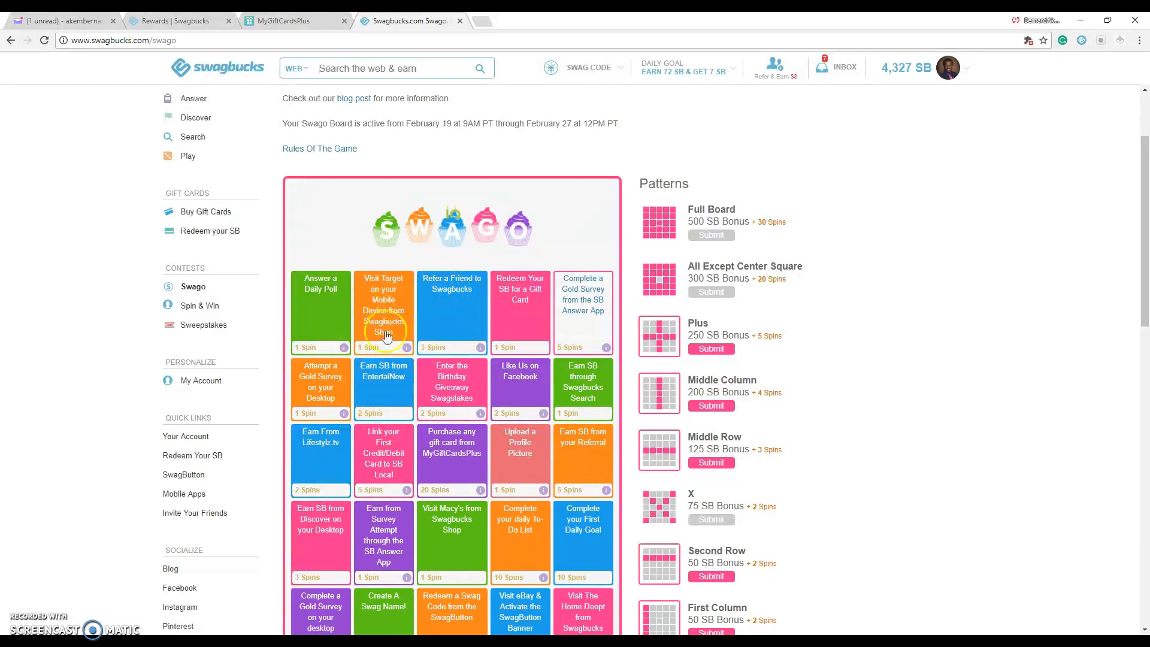
{"action": "mouse_move", "coordinate": [579, 539]}
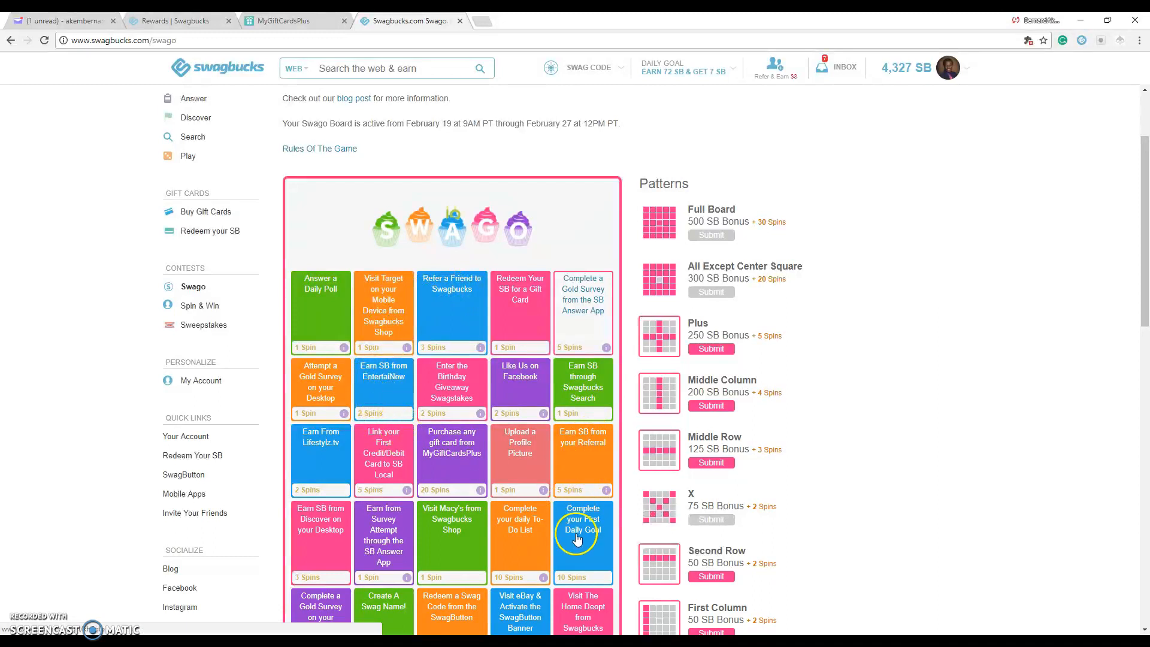
{"action": "scroll", "scroll_direction": "down", "scroll_amount": 3}
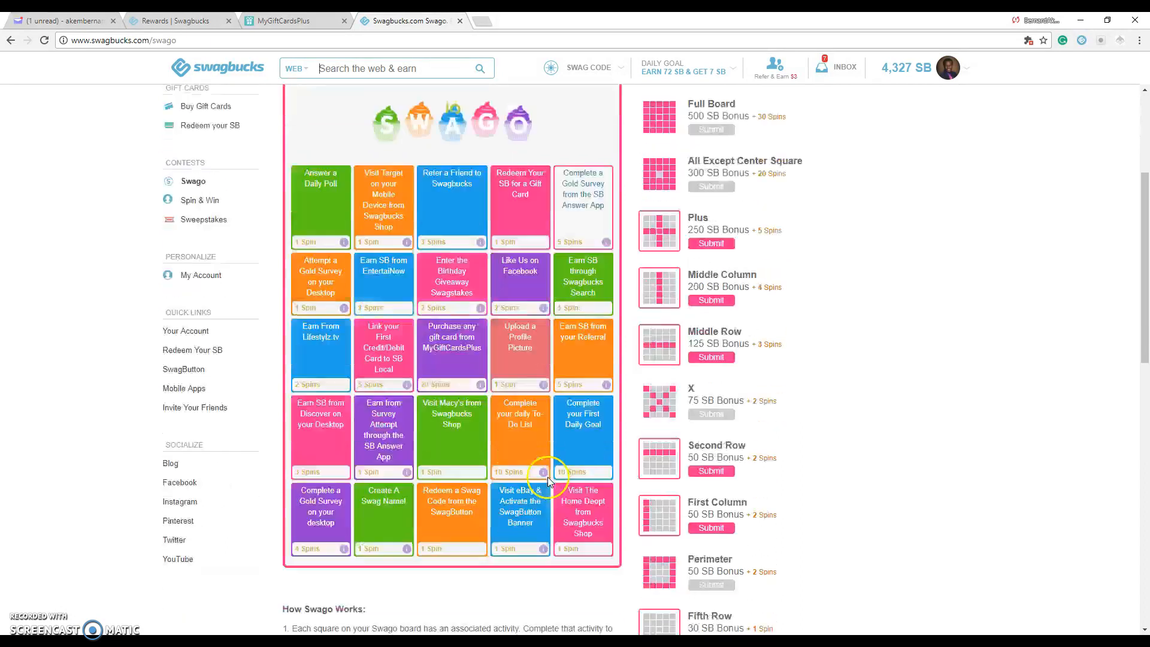
{"action": "scroll", "scroll_direction": "down", "scroll_amount": 3}
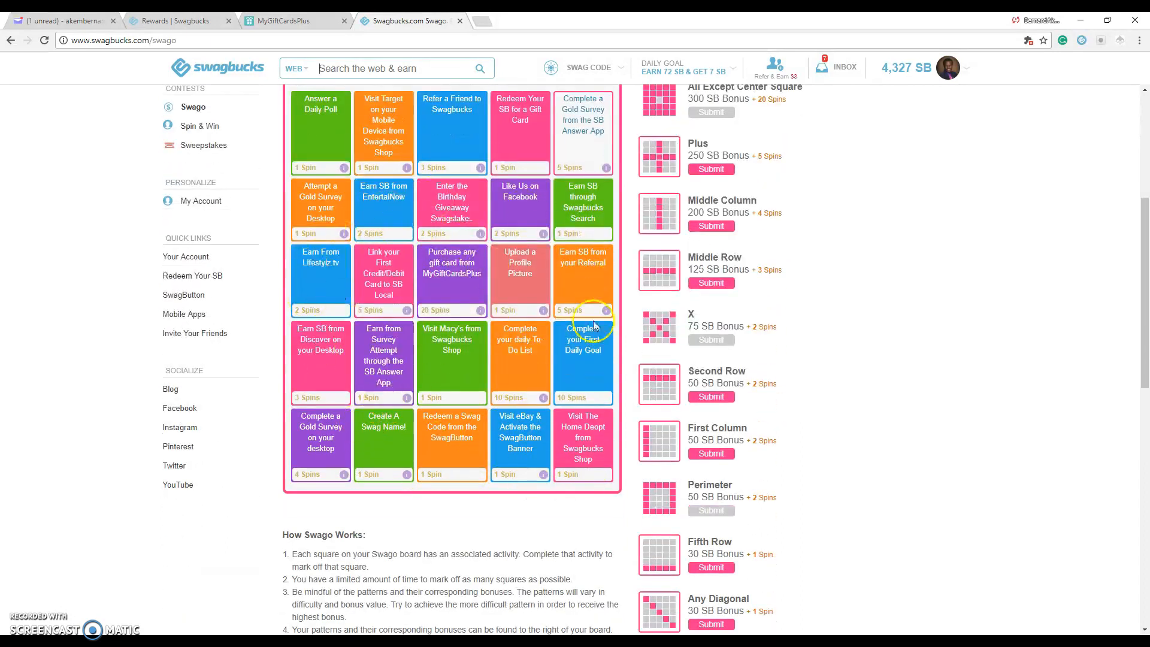
{"action": "scroll", "scroll_direction": "up", "scroll_amount": 3}
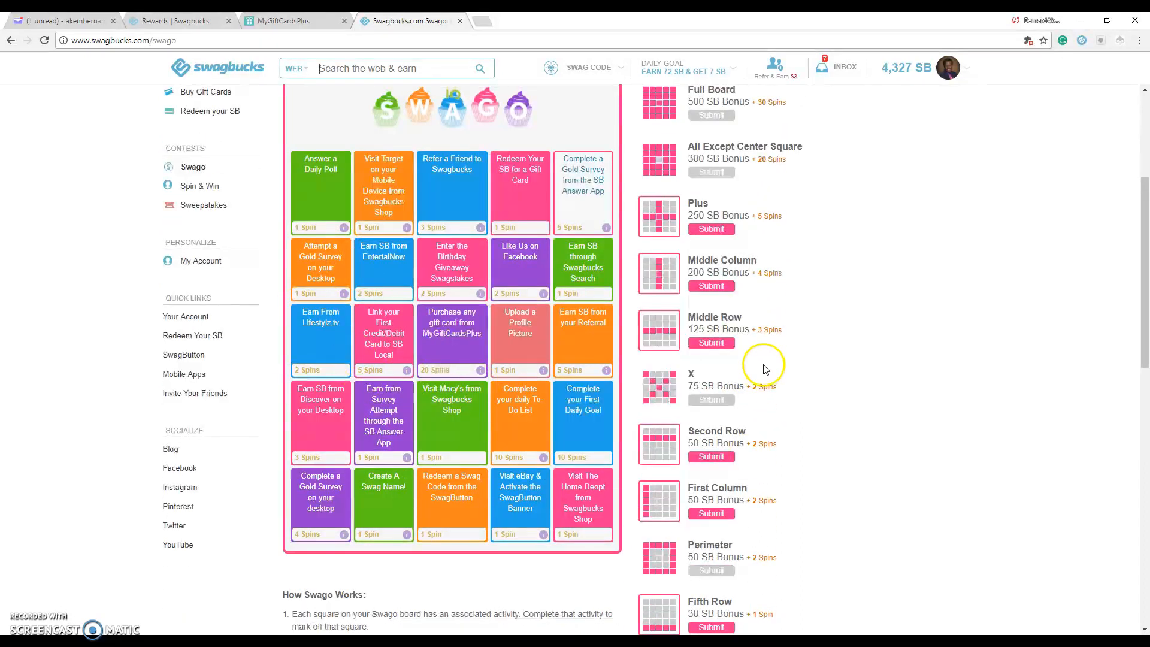
{"action": "scroll", "scroll_direction": "up", "scroll_amount": 3}
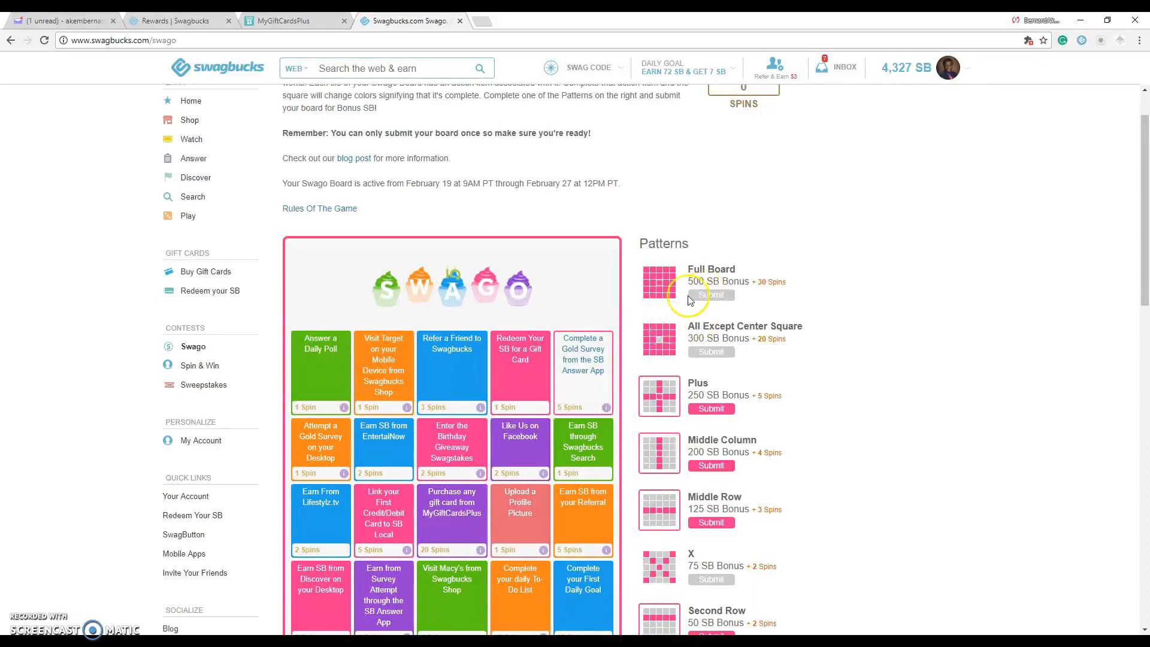
{"action": "mouse_move", "coordinate": [513, 440]}
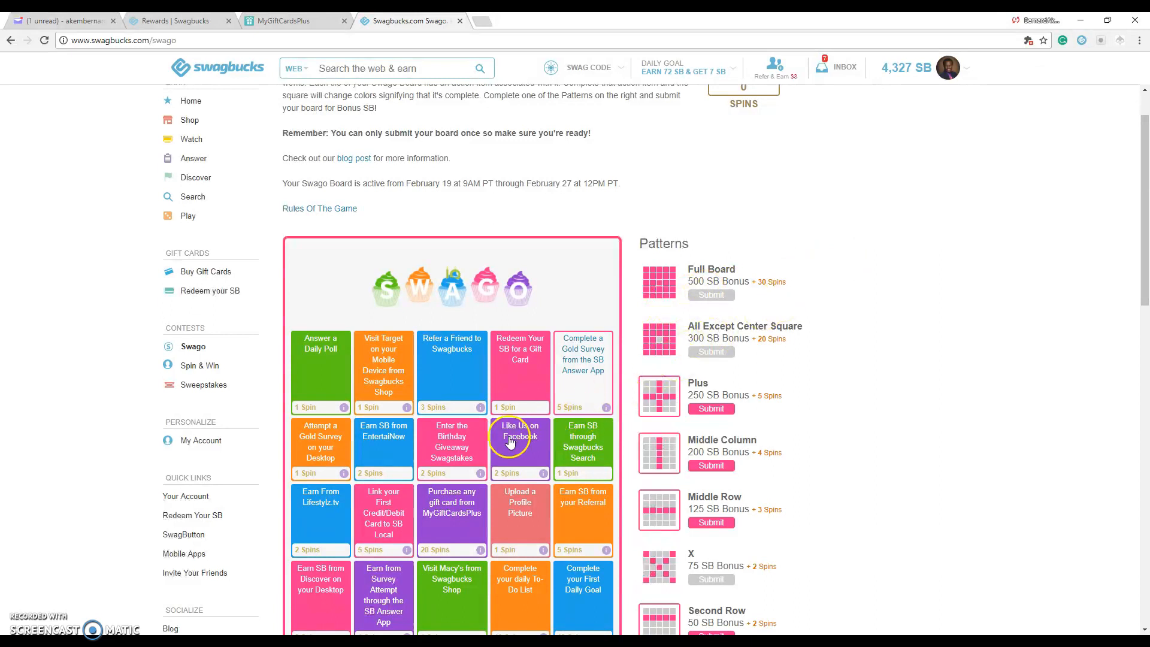
{"action": "mouse_move", "coordinate": [680, 285]}
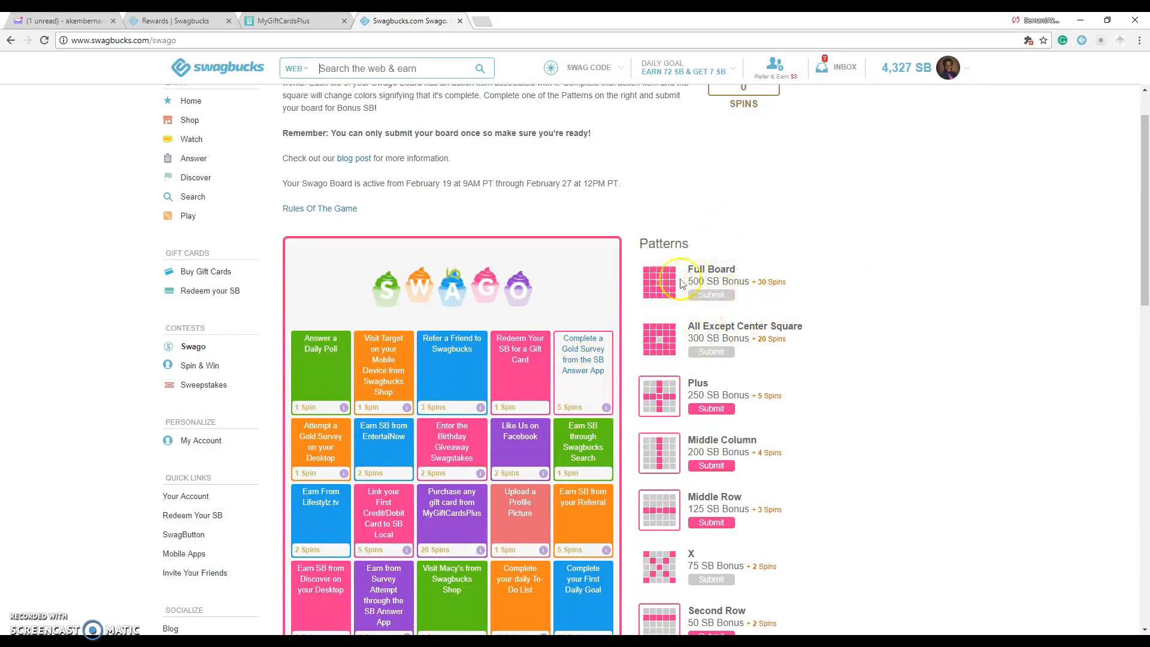
{"action": "mouse_move", "coordinate": [785, 282]}
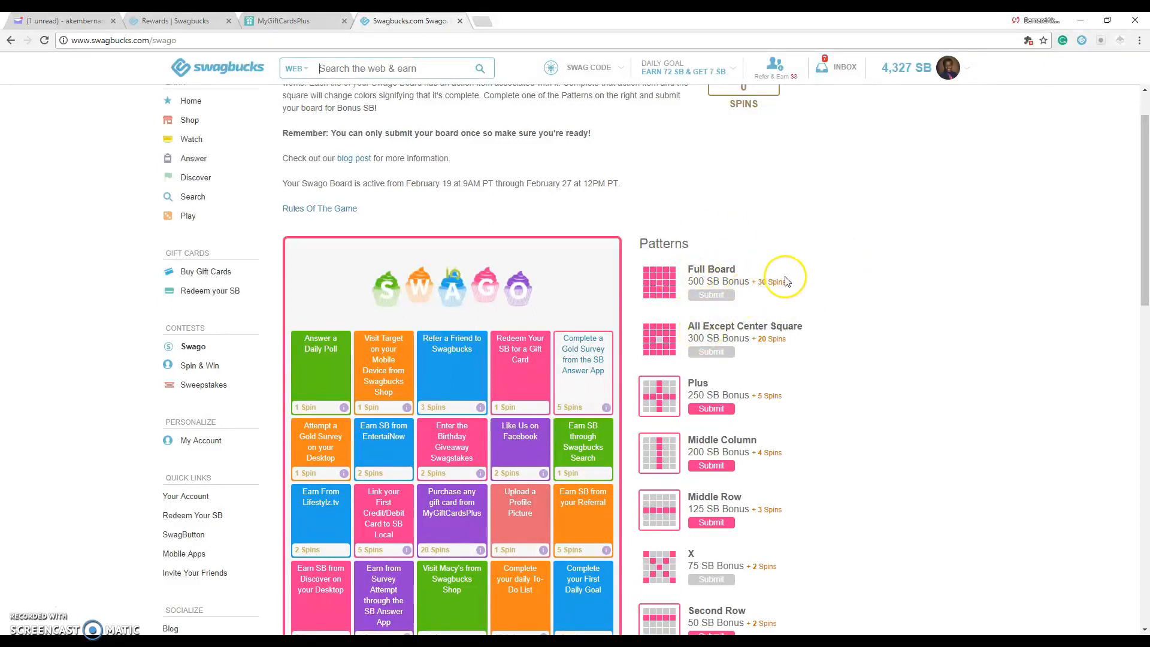
{"action": "mouse_move", "coordinate": [187, 385]}
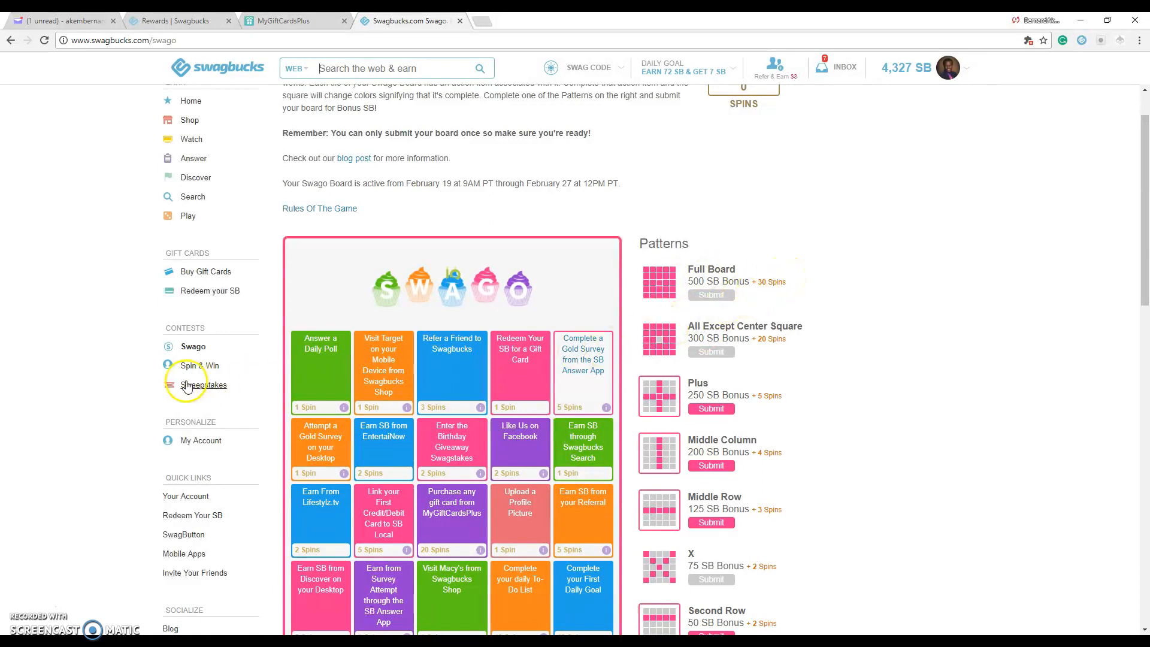
Open Spin & Win from the Contests sidebar and scroll down to the prize wheel.
{"action": "left_click", "coordinate": [198, 366]}
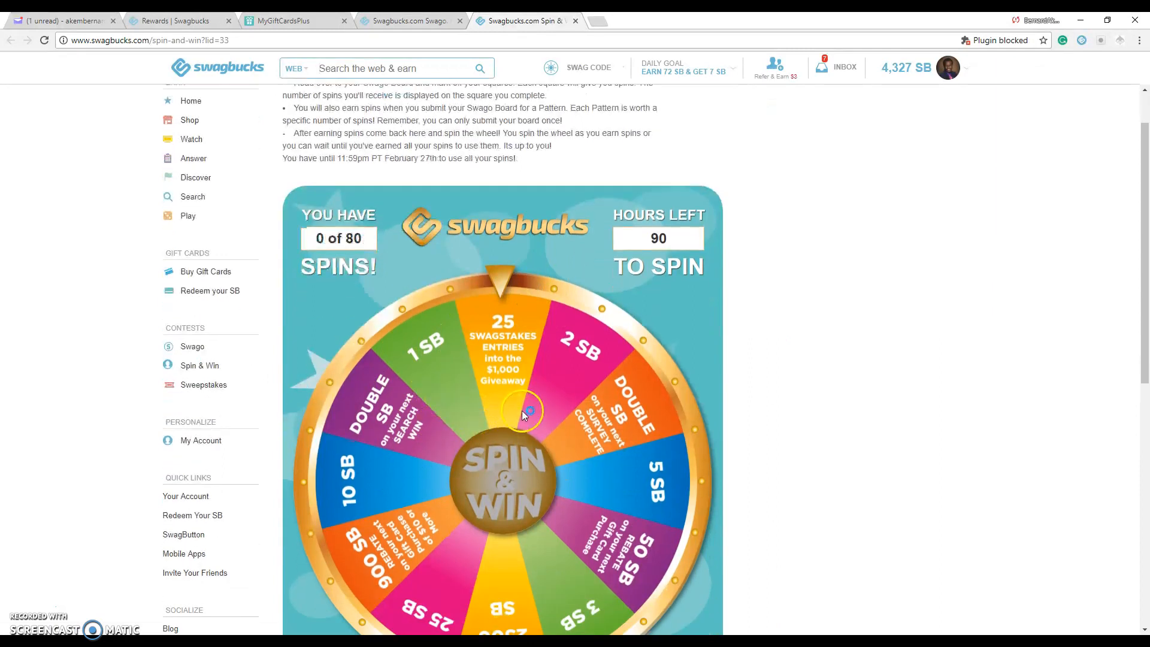
{"action": "scroll", "scroll_direction": "down", "scroll_amount": 3}
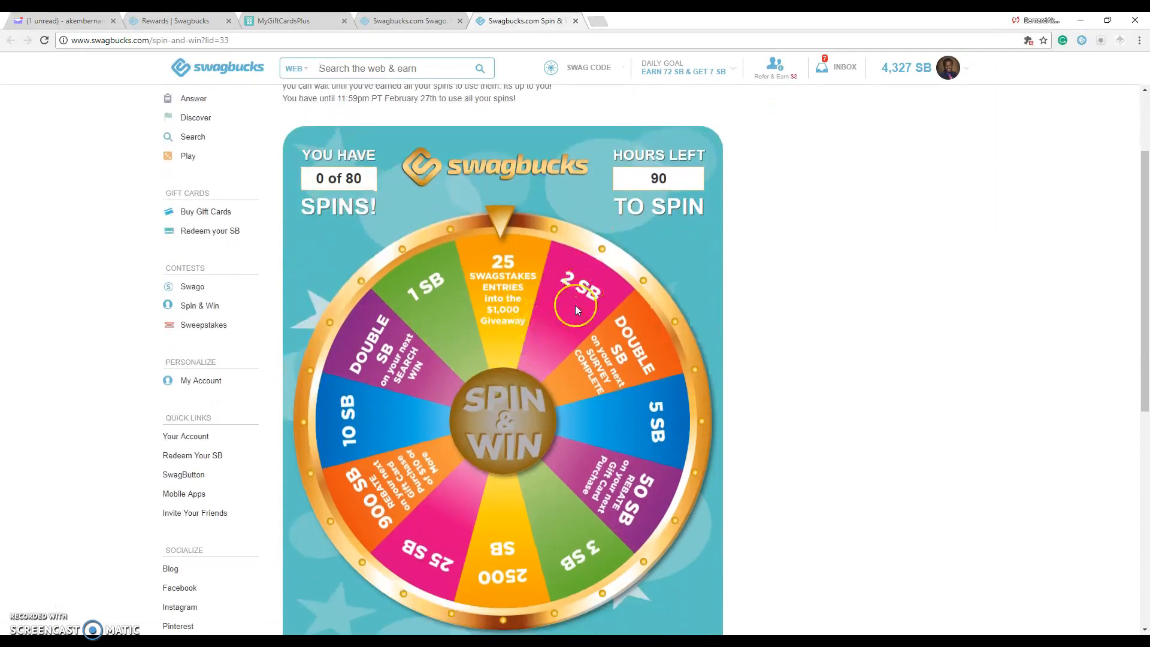
{"action": "mouse_move", "coordinate": [644, 329]}
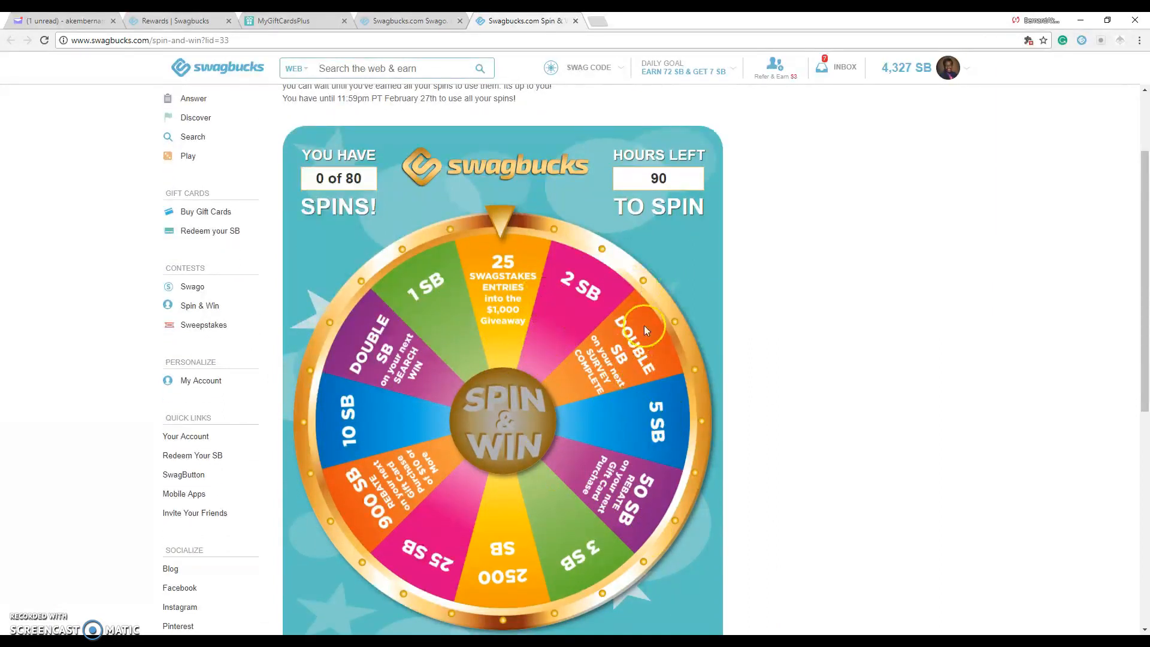
{"action": "mouse_move", "coordinate": [587, 385]}
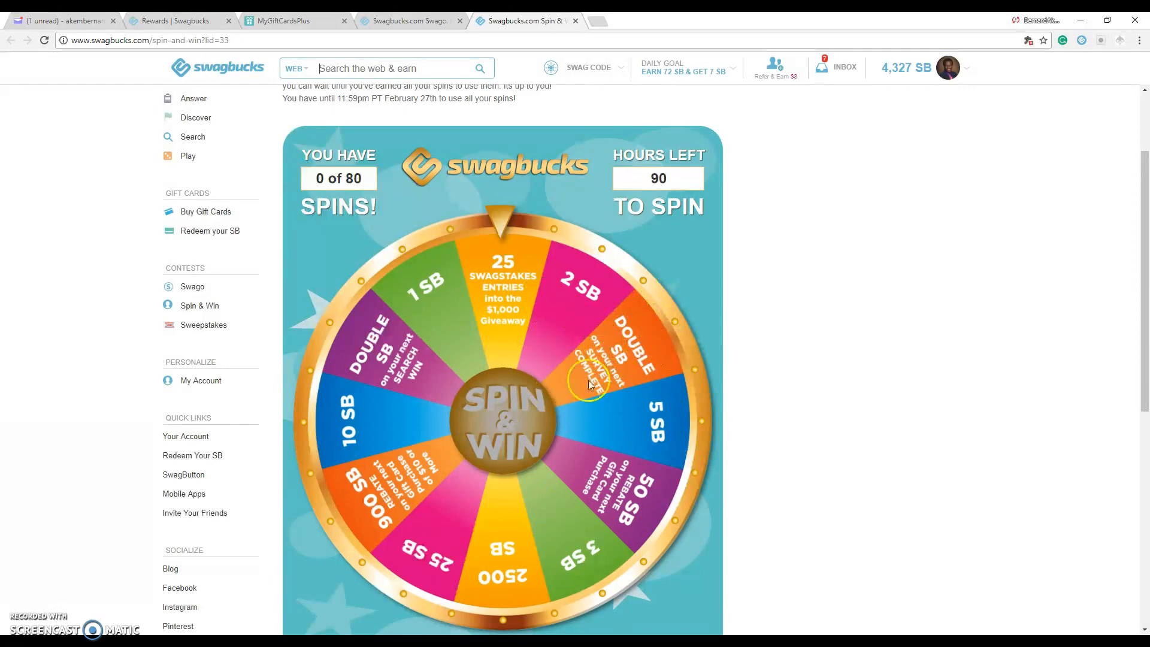
{"action": "mouse_move", "coordinate": [657, 331]}
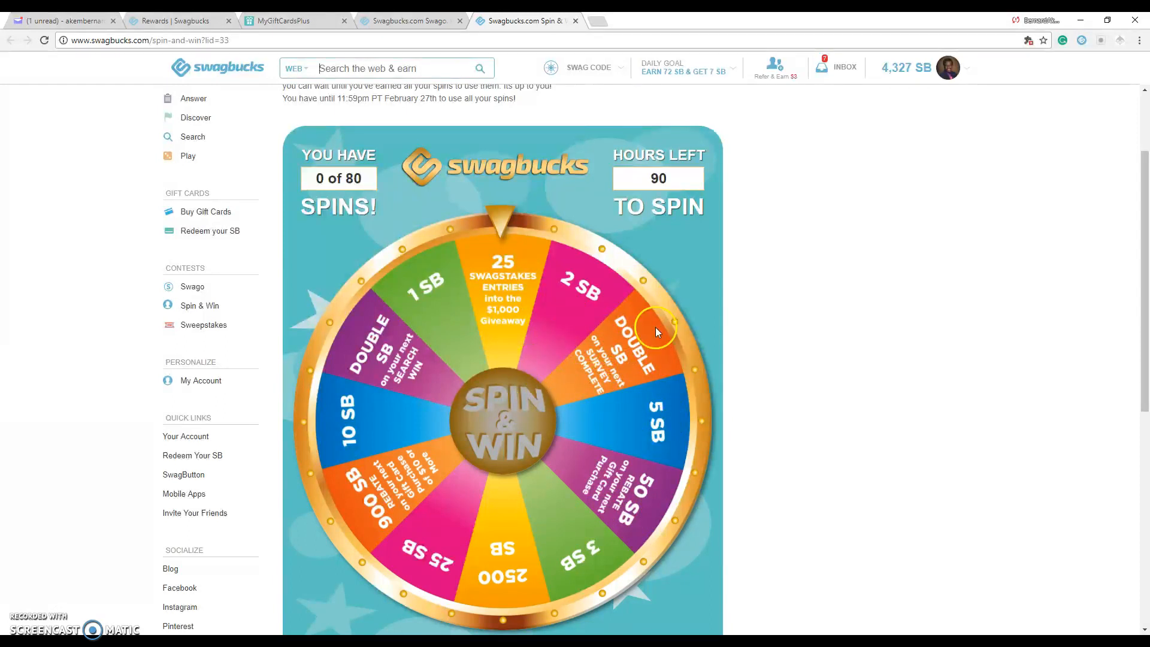
{"action": "mouse_move", "coordinate": [579, 411]}
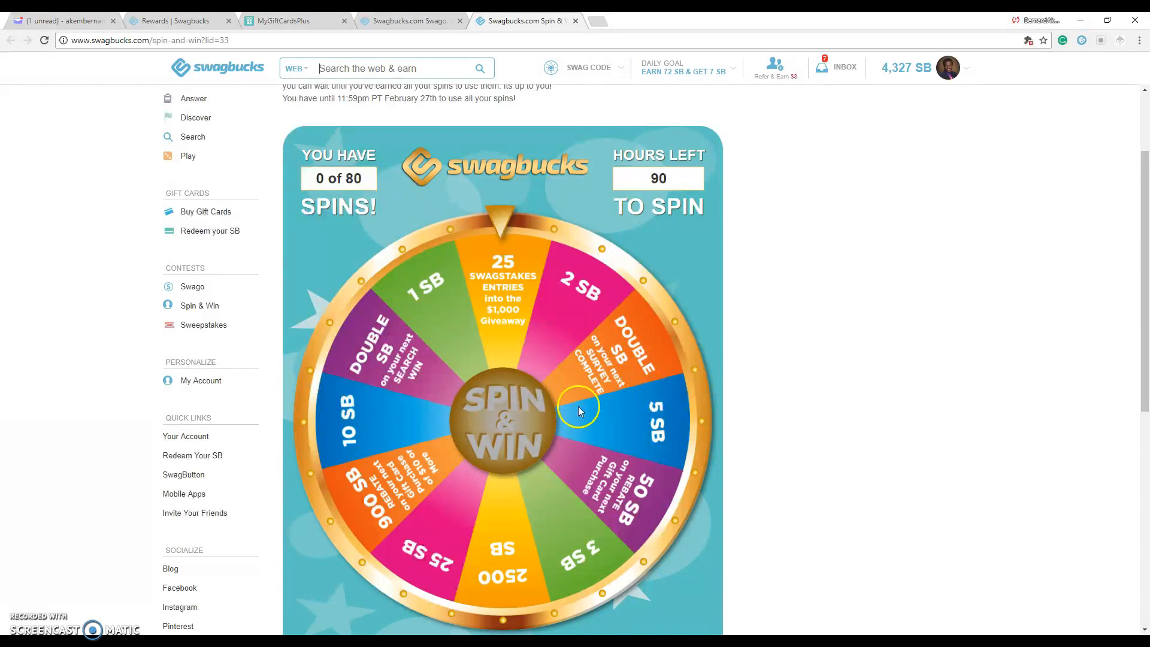
{"action": "mouse_move", "coordinate": [578, 300]}
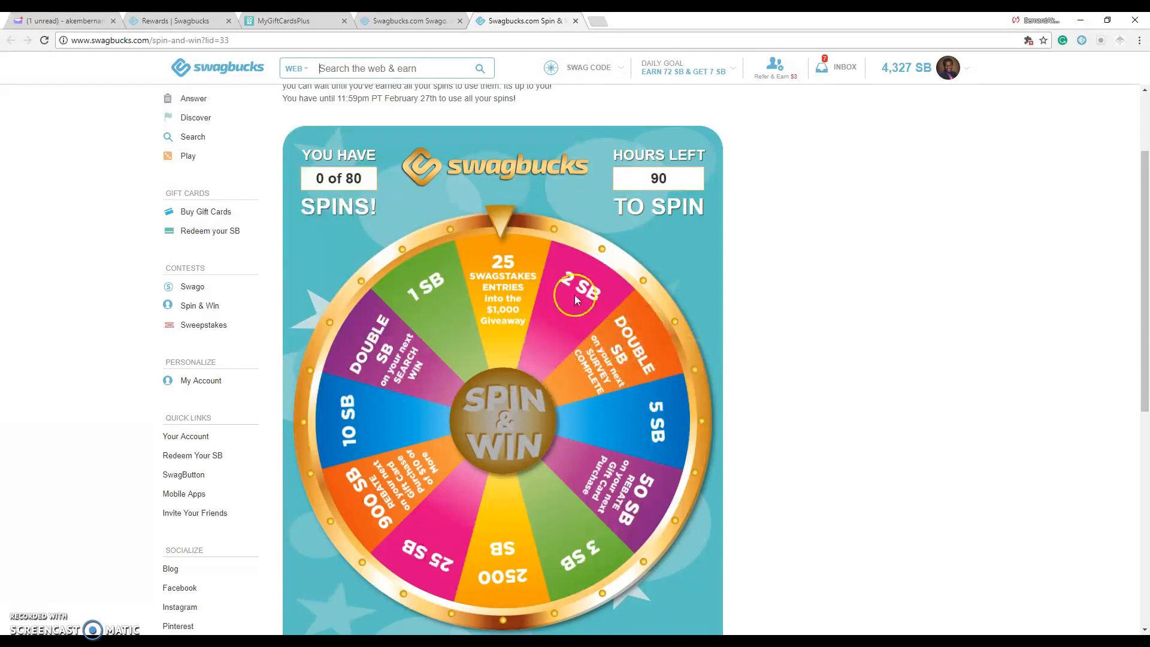
Revisit the Gold Surveys list, then return to the top of the Spin & Win page.
{"action": "left_click", "coordinate": [408, 21]}
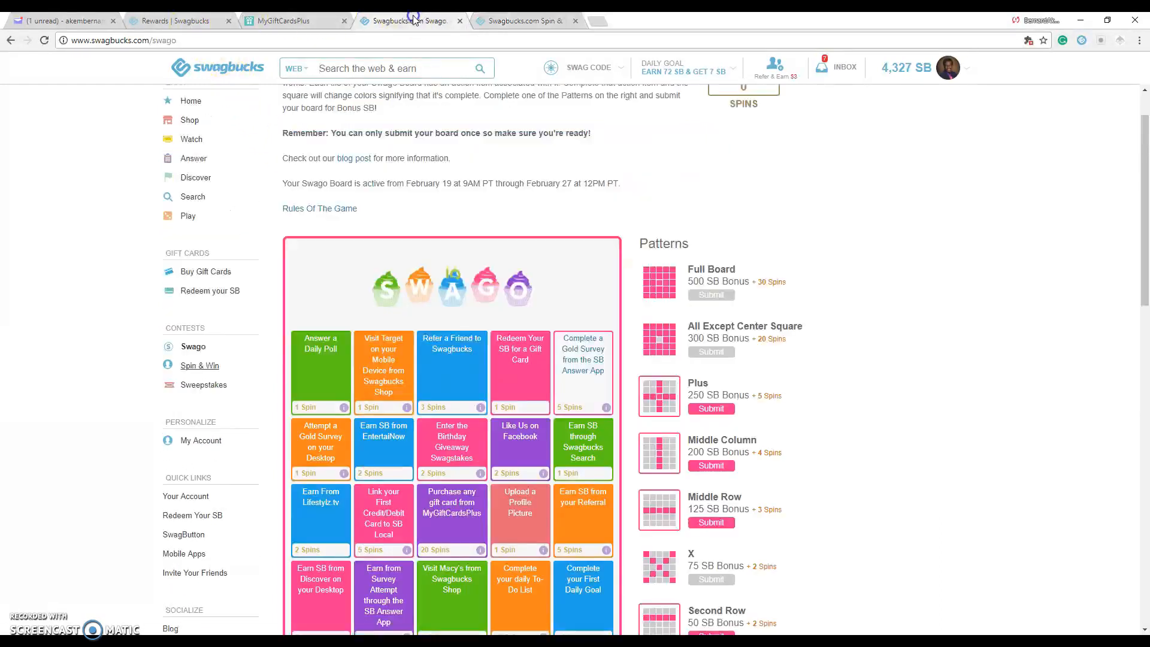
{"action": "left_click", "coordinate": [193, 158]}
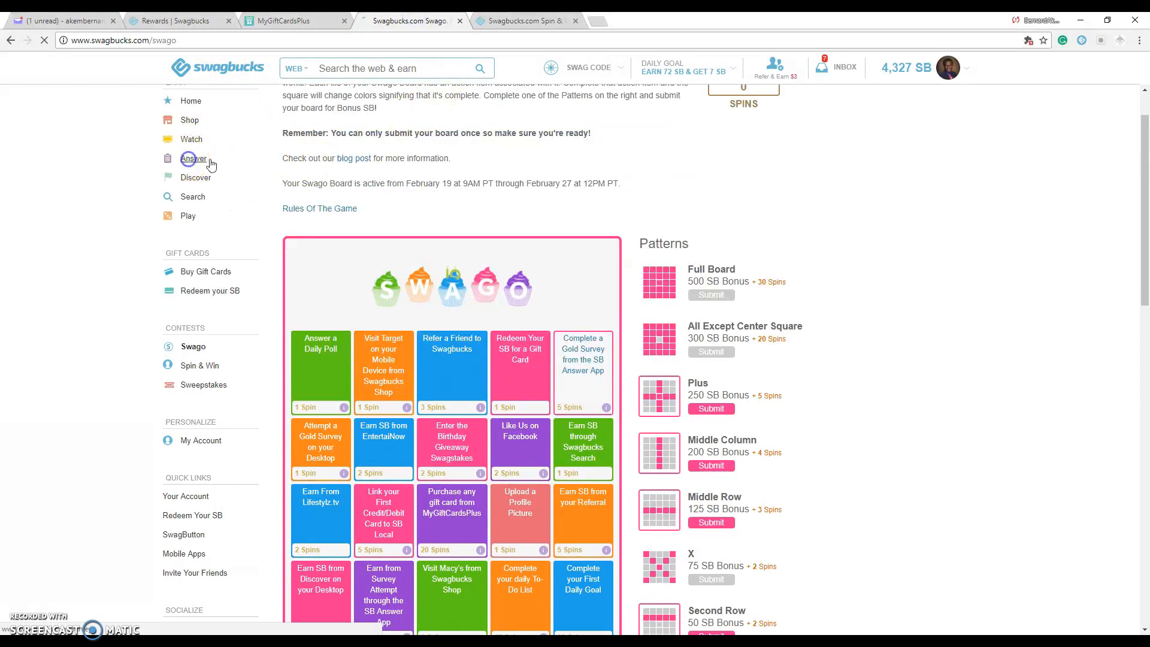
{"action": "left_click", "coordinate": [193, 158]}
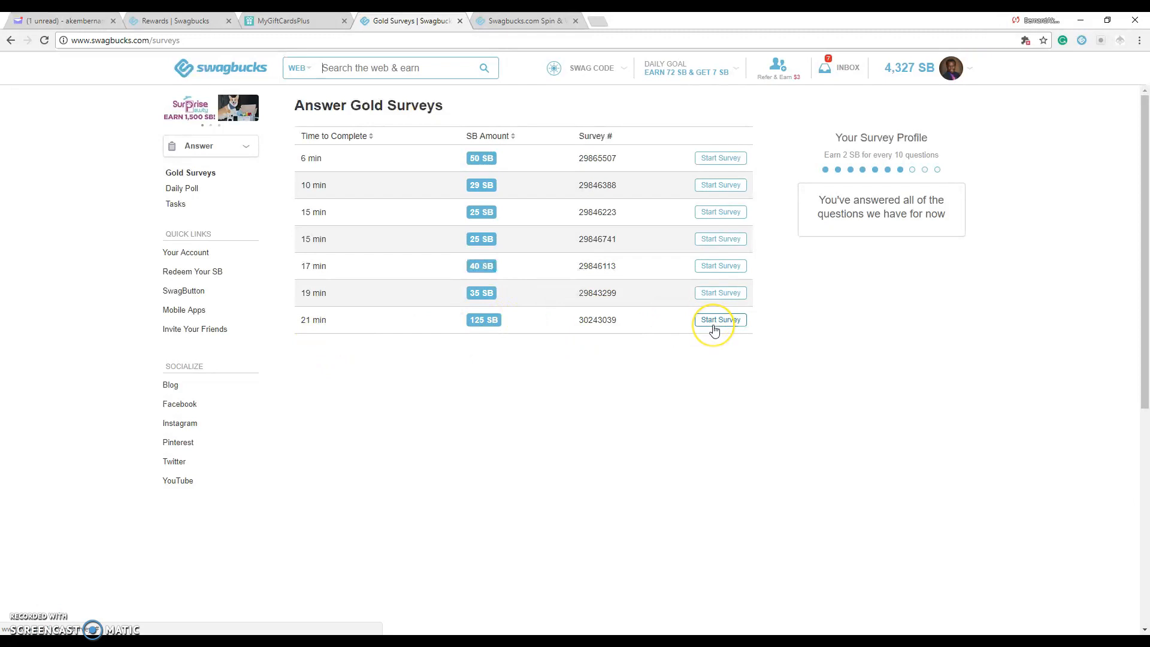
{"action": "mouse_move", "coordinate": [467, 325]}
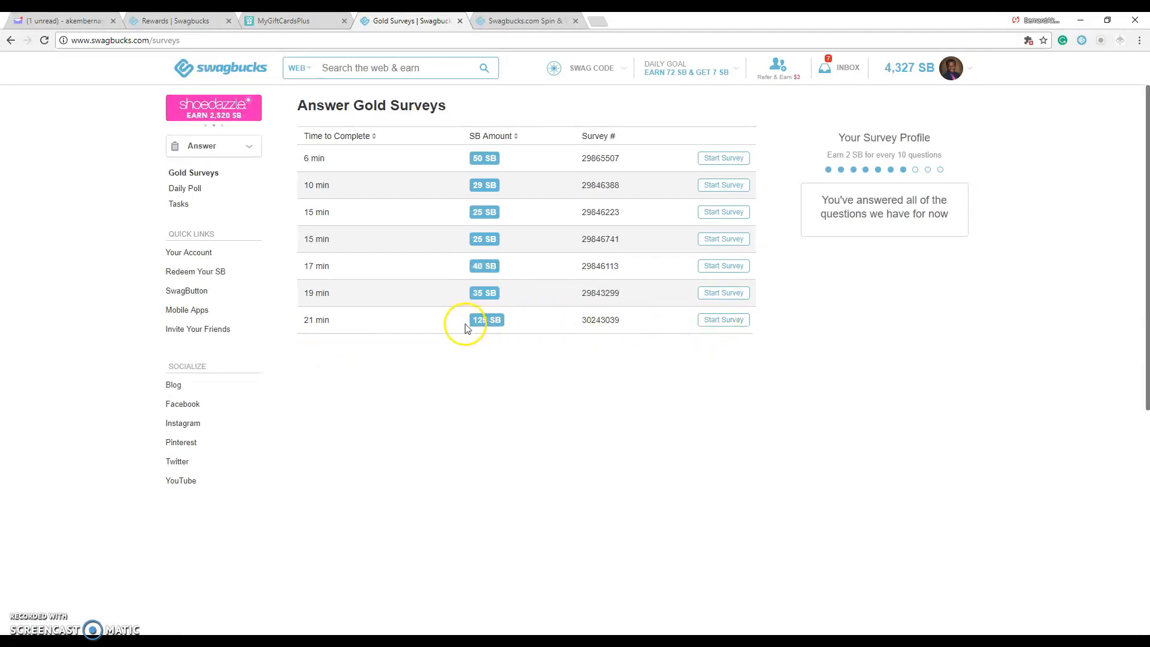
{"action": "left_click", "coordinate": [521, 20]}
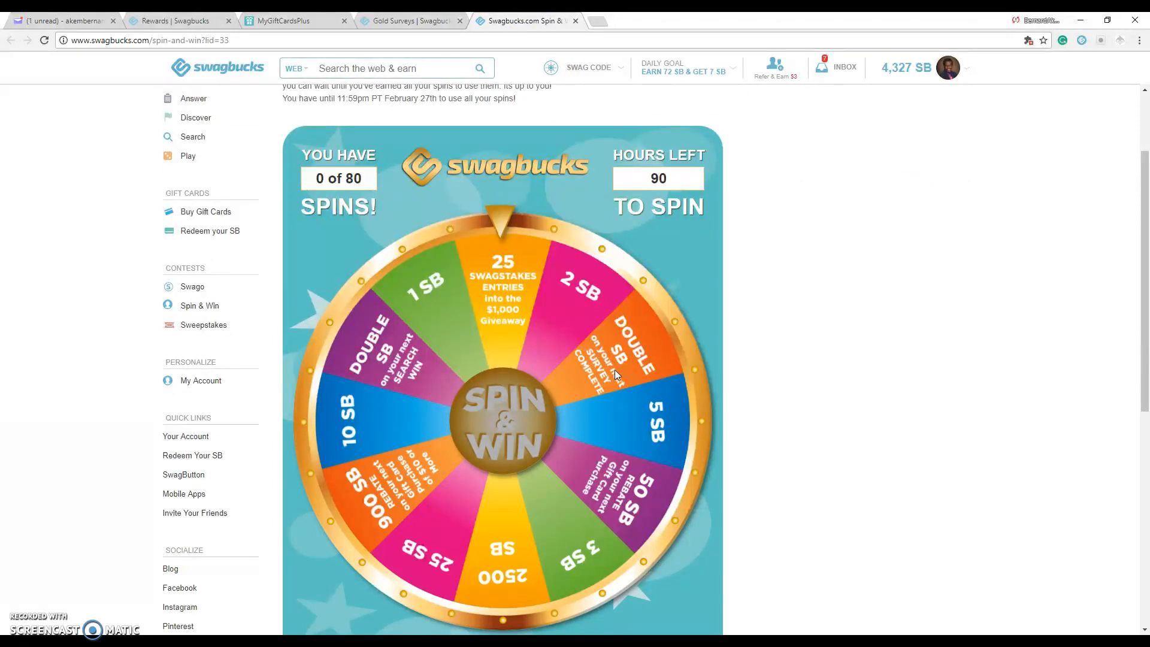
{"action": "left_click", "coordinate": [411, 21]}
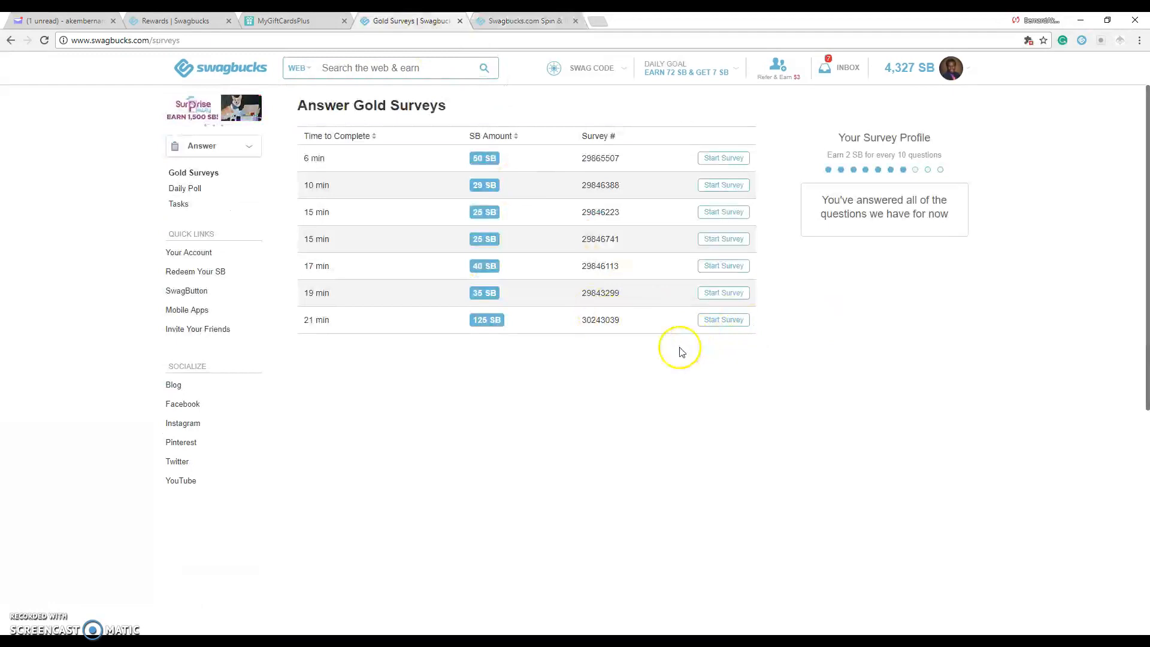
{"action": "mouse_move", "coordinate": [525, 20]}
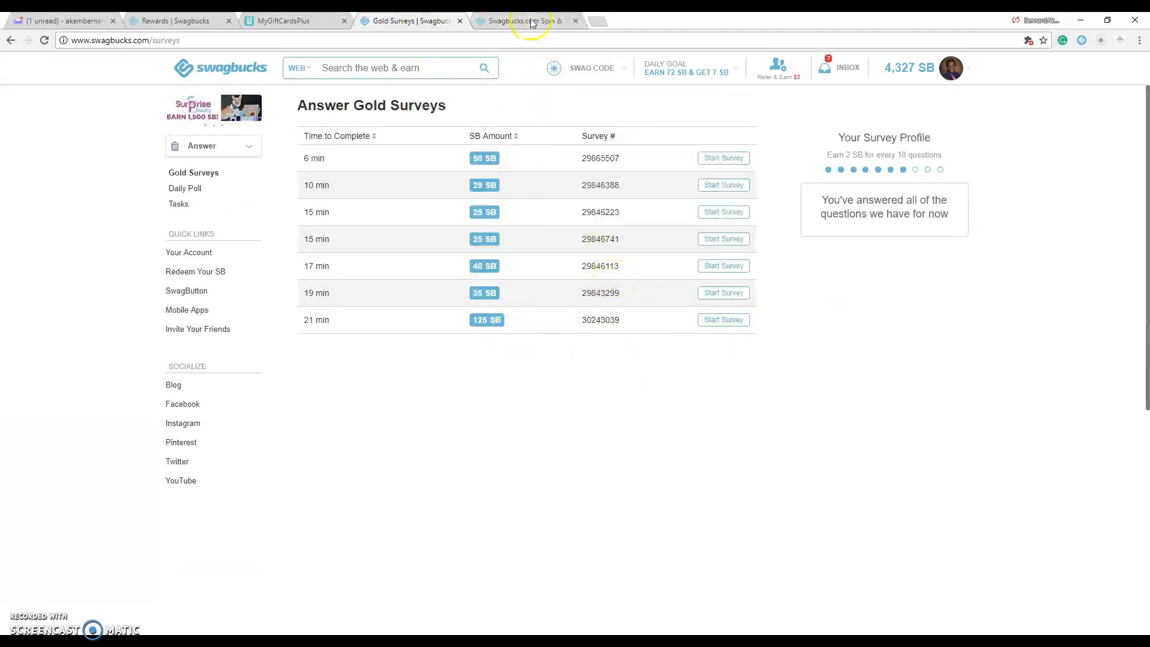
{"action": "left_click", "coordinate": [524, 20]}
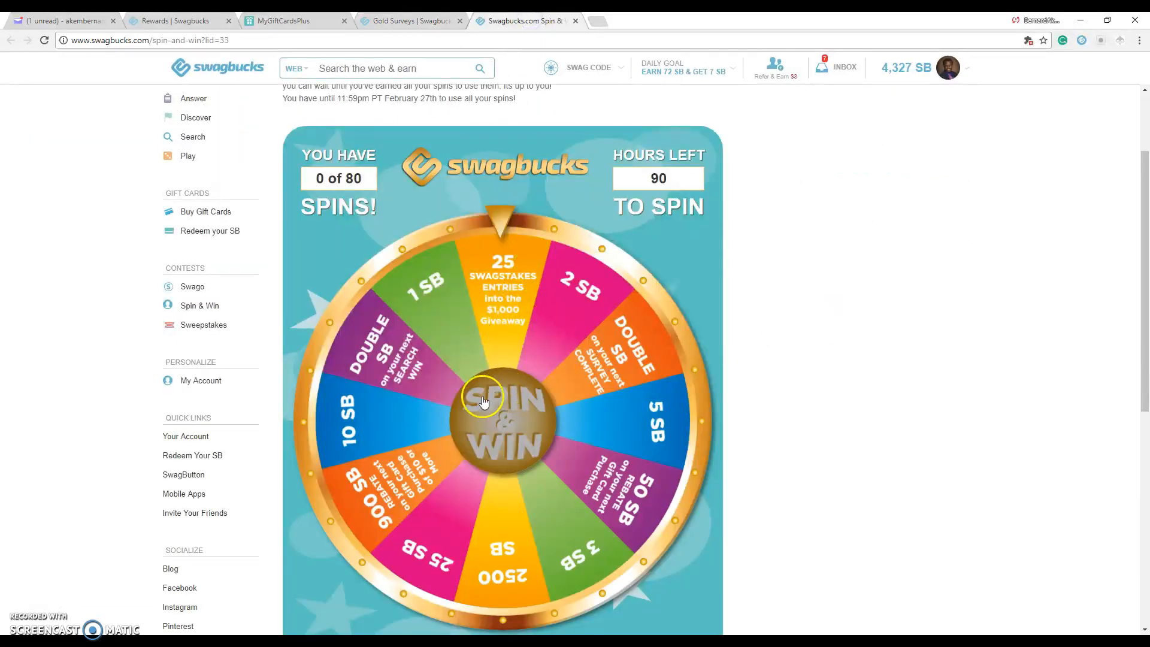
{"action": "mouse_move", "coordinate": [503, 480]}
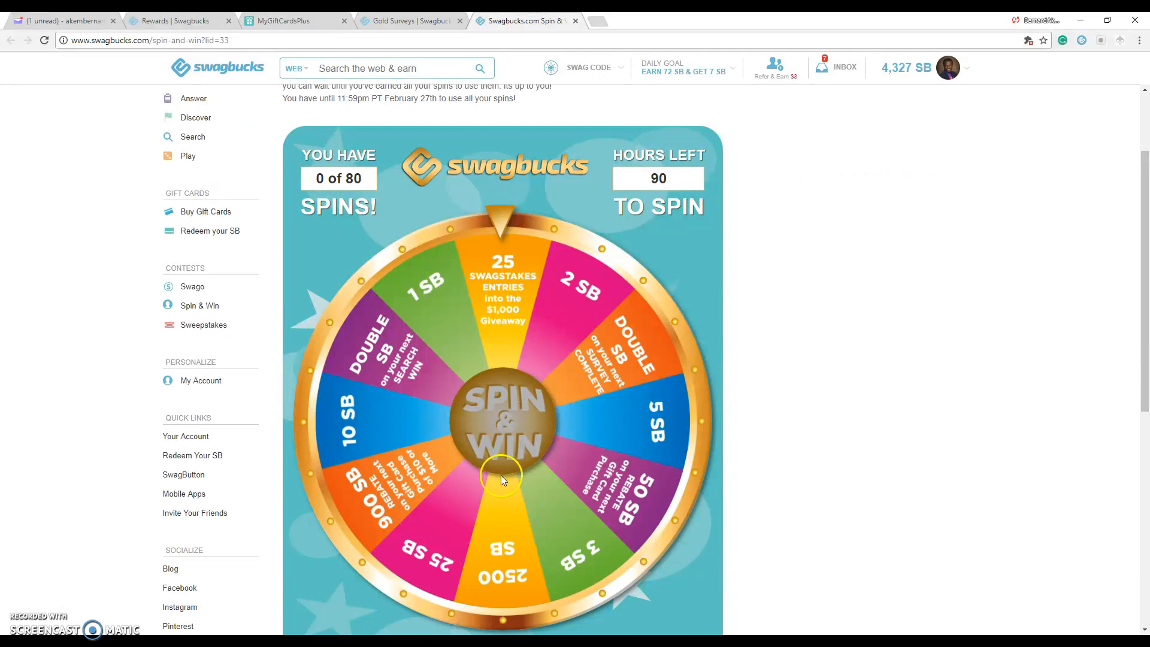
{"action": "scroll", "scroll_direction": "up", "scroll_amount": 3}
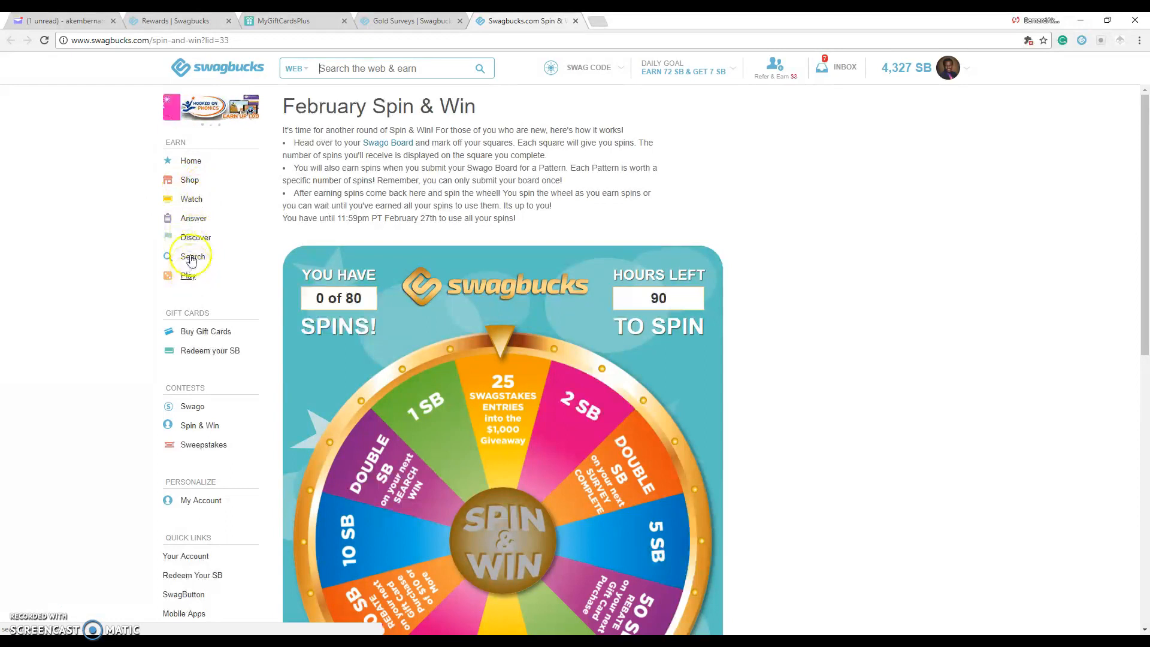
Open Discover, page five times through Featured Offers, then scroll to Sign Up and Earn offers.
{"action": "left_click", "coordinate": [196, 237]}
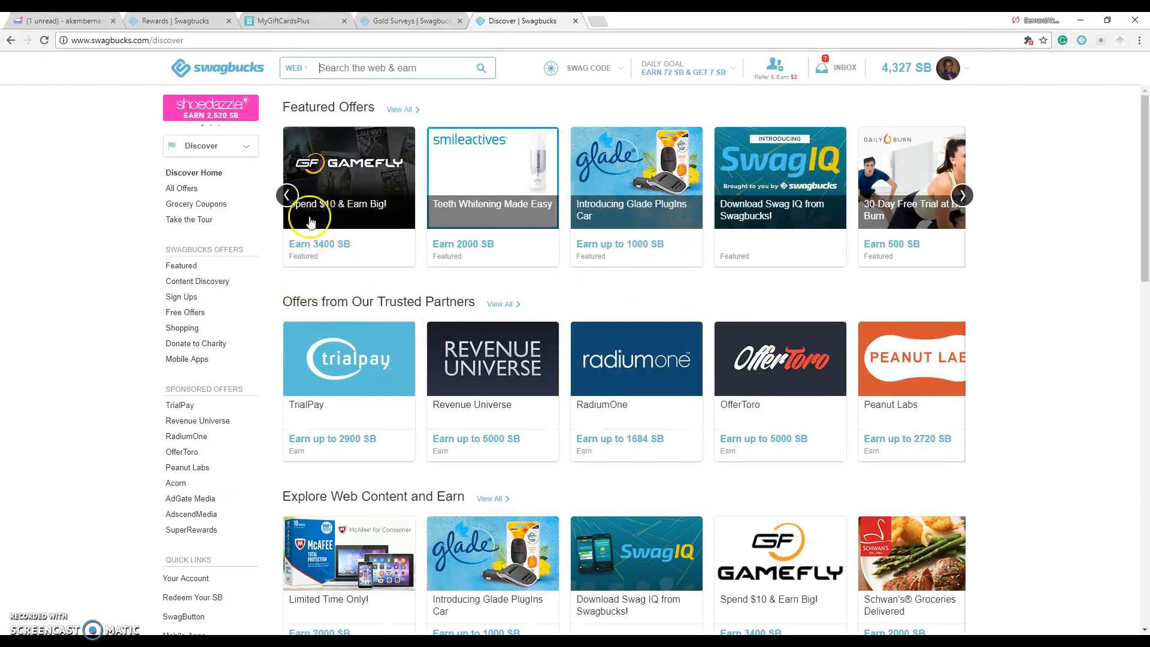
{"action": "mouse_move", "coordinate": [312, 249]}
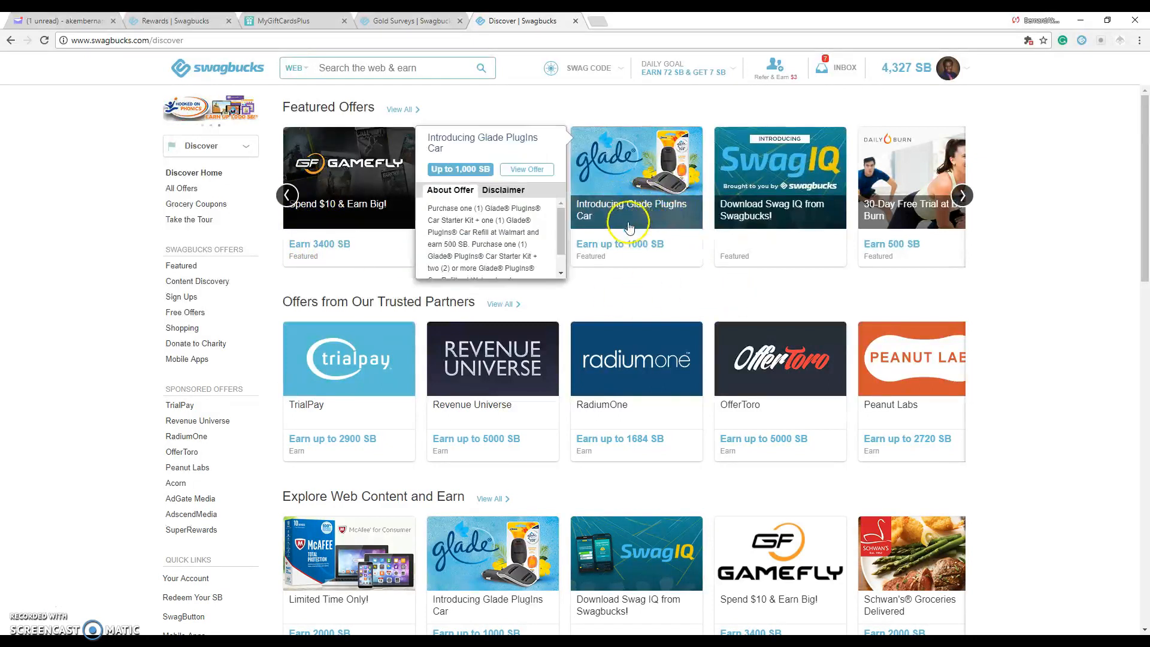
{"action": "left_click", "coordinate": [961, 195]}
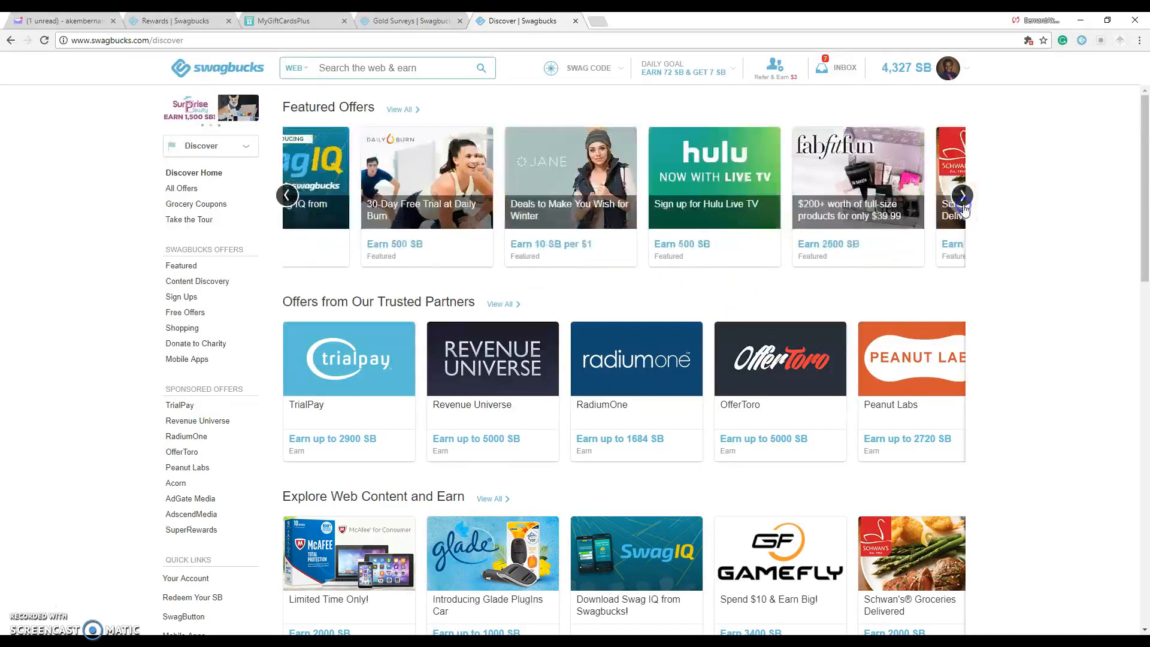
{"action": "left_click", "coordinate": [961, 196]}
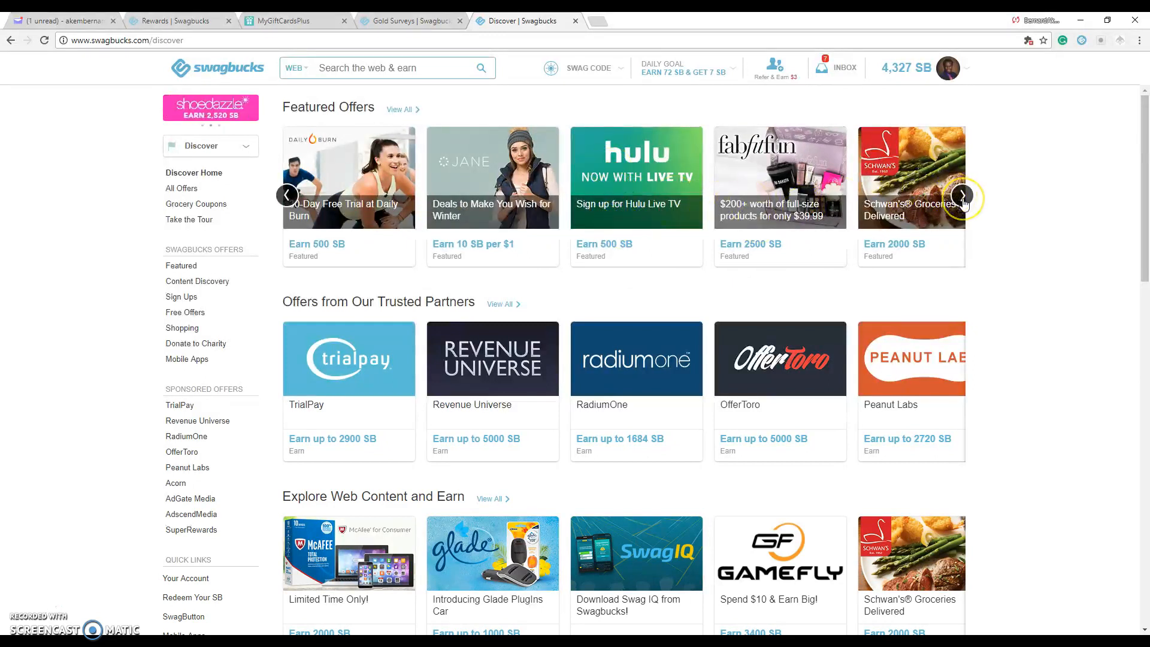
{"action": "left_click", "coordinate": [963, 196]}
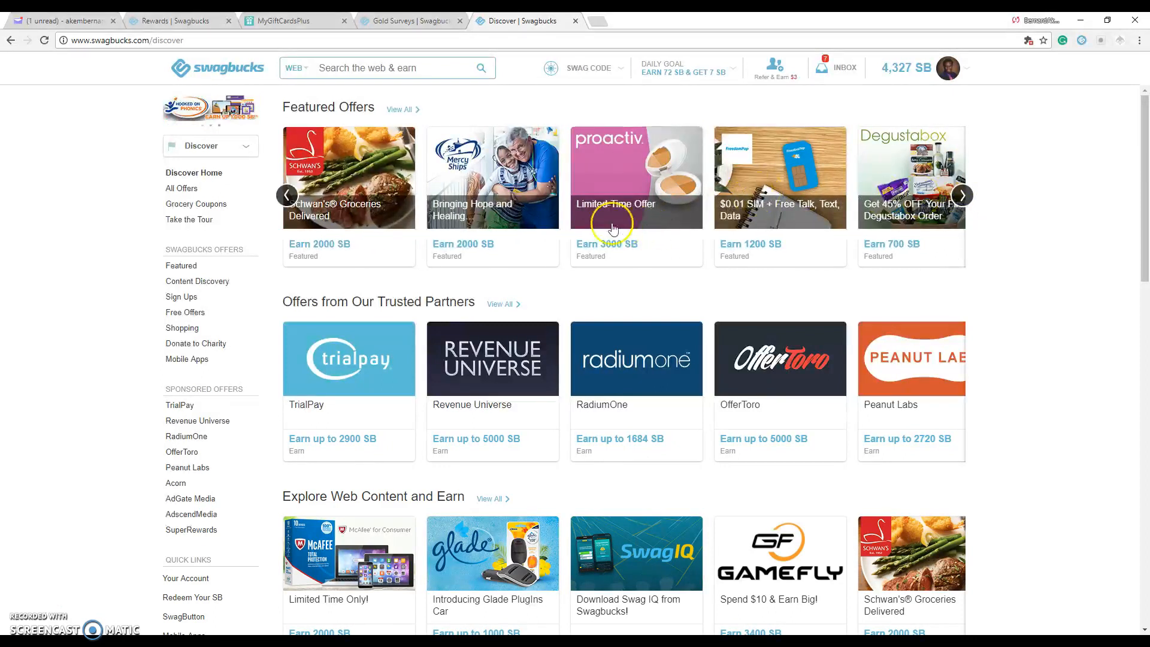
{"action": "mouse_move", "coordinate": [699, 199]}
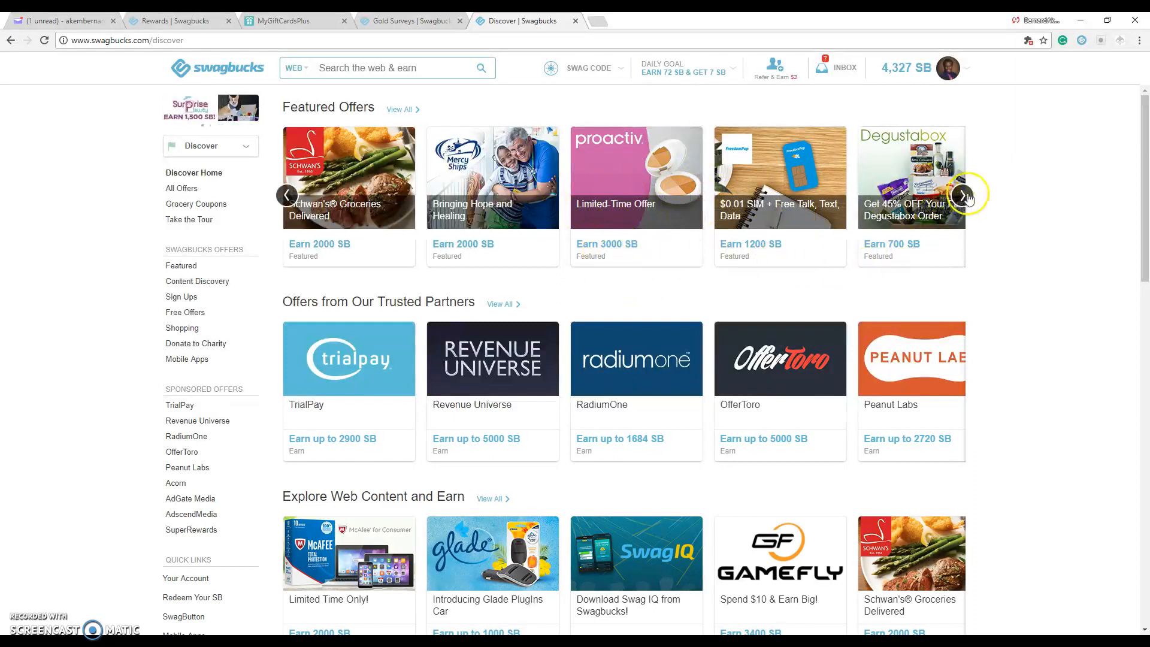
{"action": "left_click", "coordinate": [965, 198]}
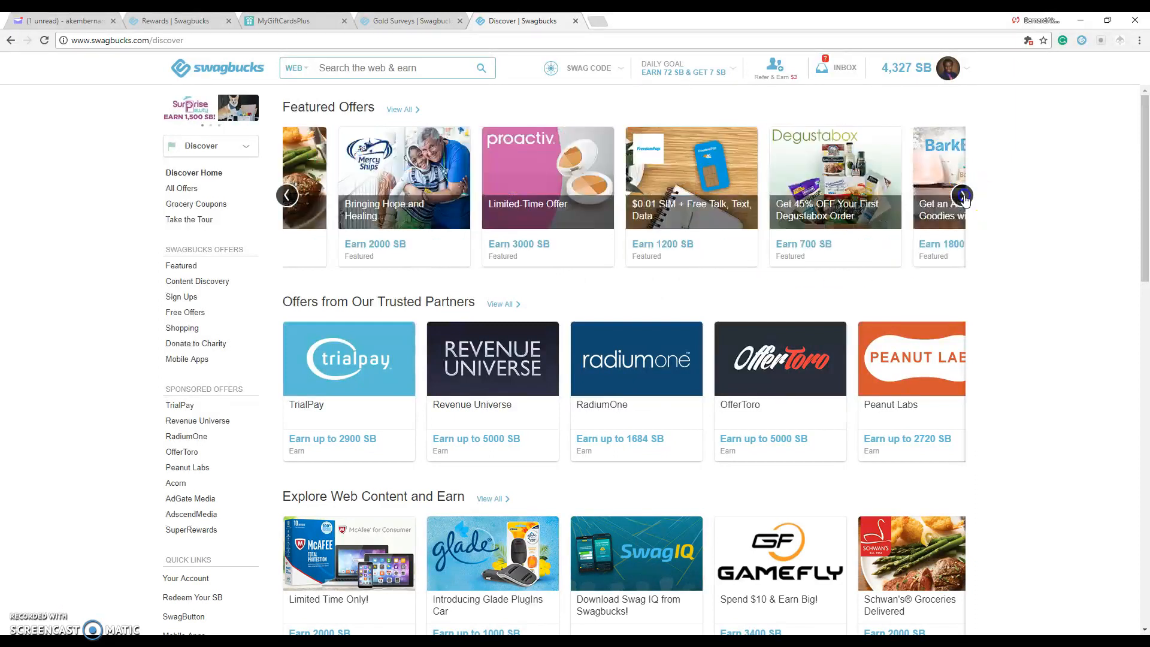
{"action": "left_click", "coordinate": [964, 196]}
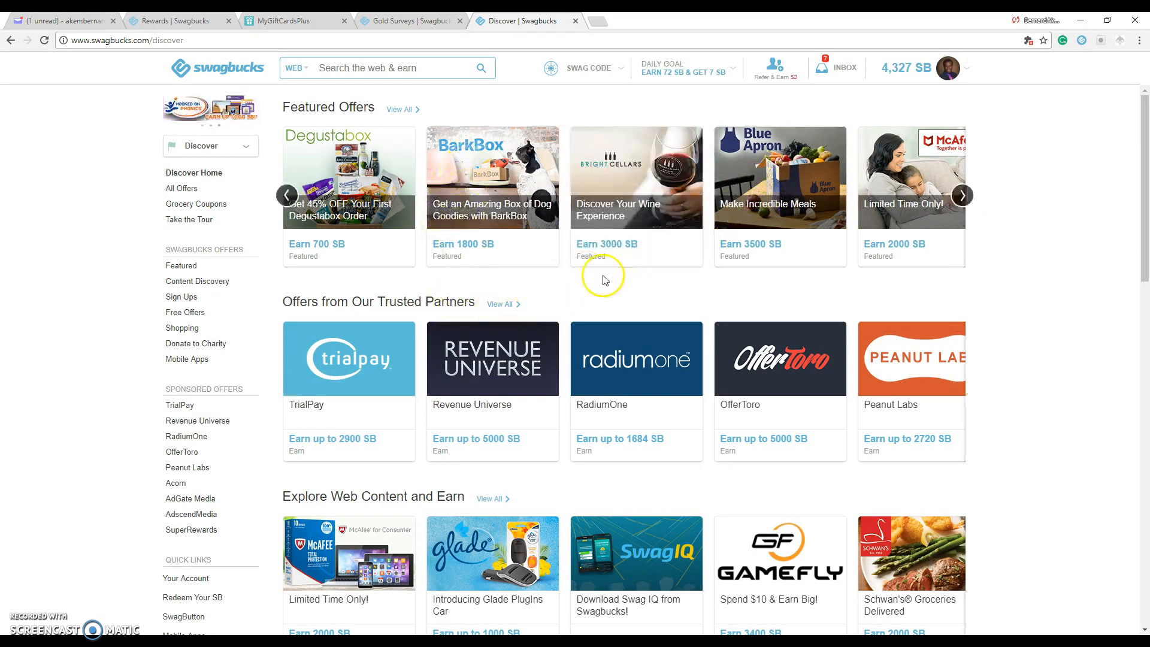
{"action": "scroll", "scroll_direction": "down", "scroll_amount": 3}
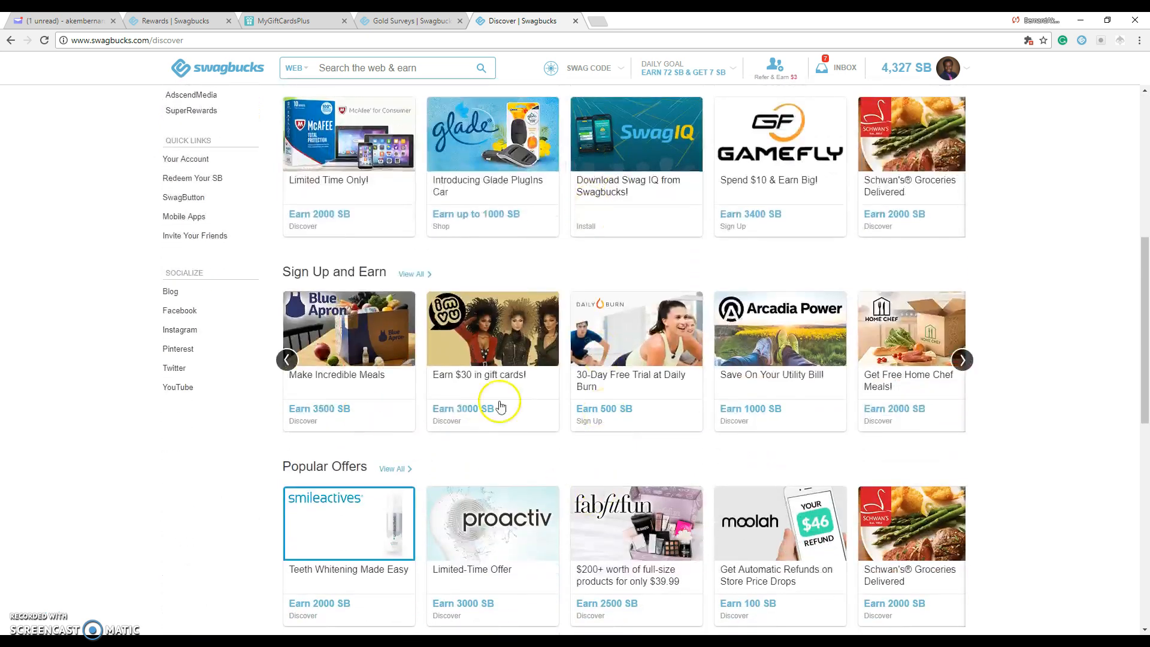
{"action": "mouse_move", "coordinate": [889, 382]}
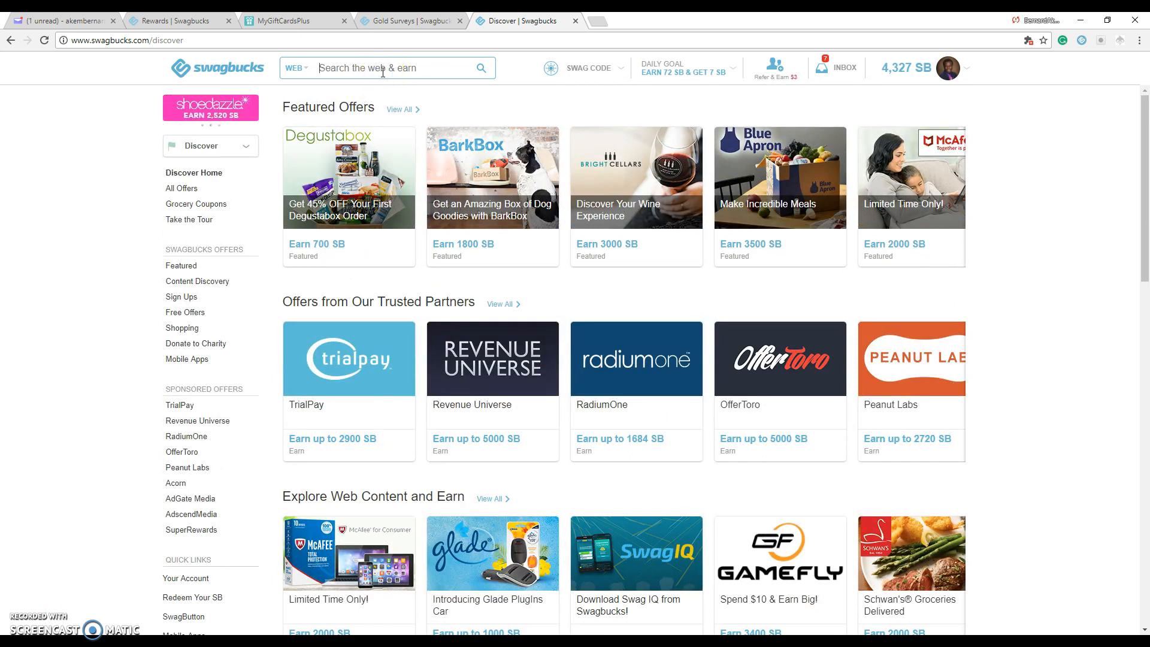
Search 'personal' and open the Personal Creations store page offering $15.00 cash back.
{"action": "type", "text": "per"}
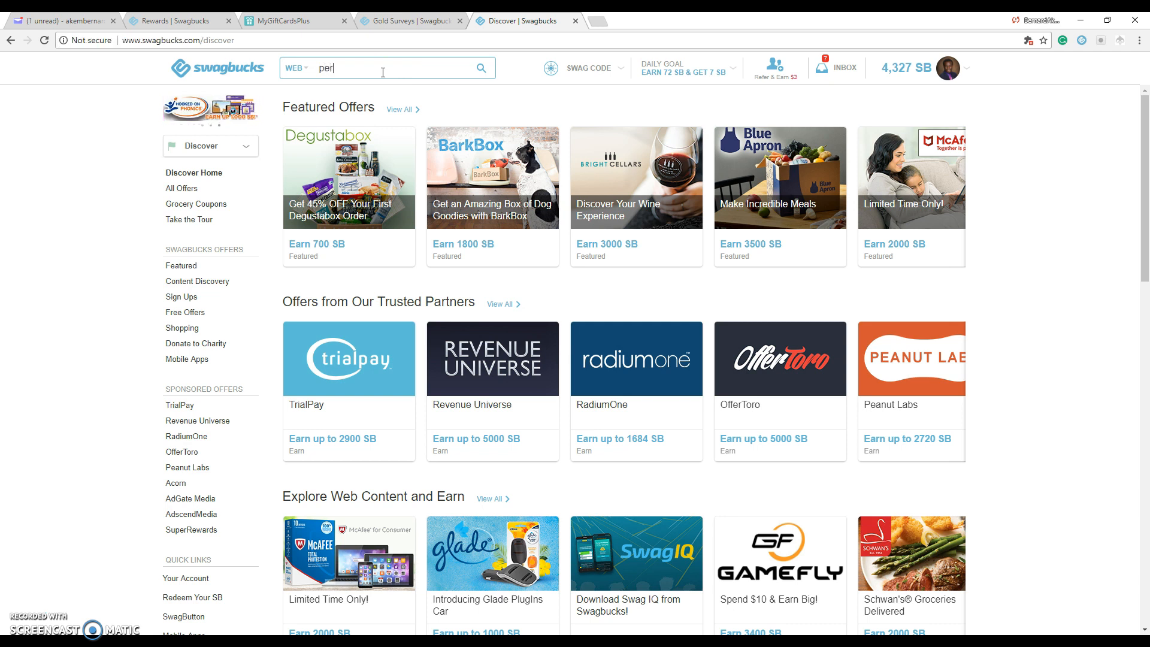
{"action": "type", "text": "sonal"}
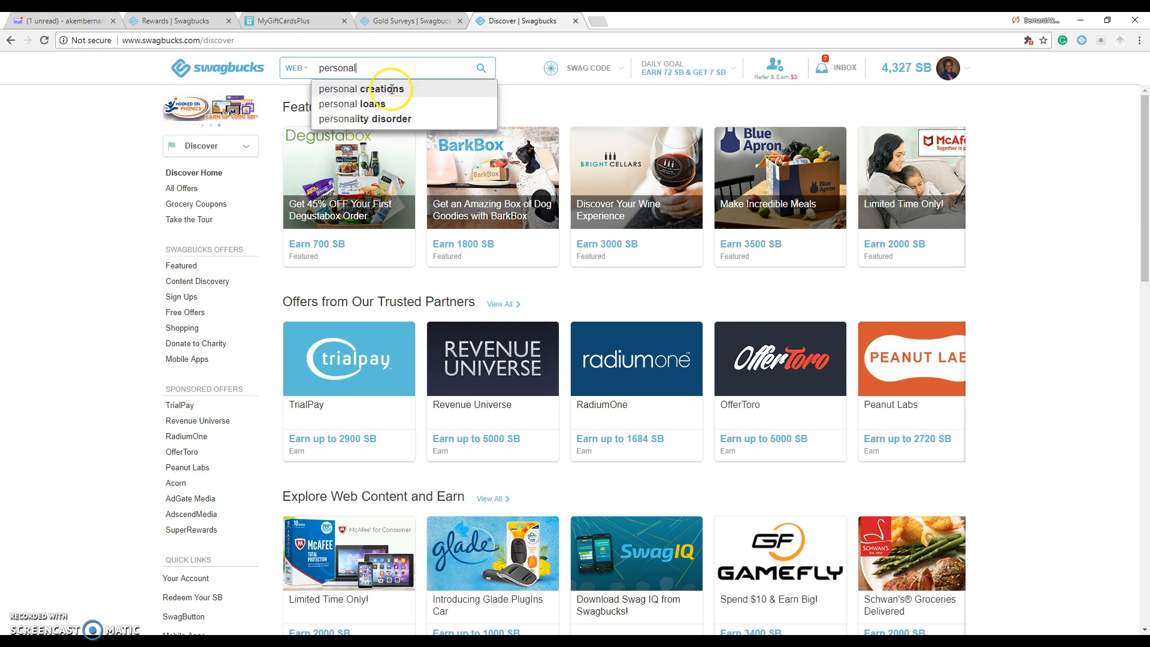
{"action": "left_click", "coordinate": [360, 88]}
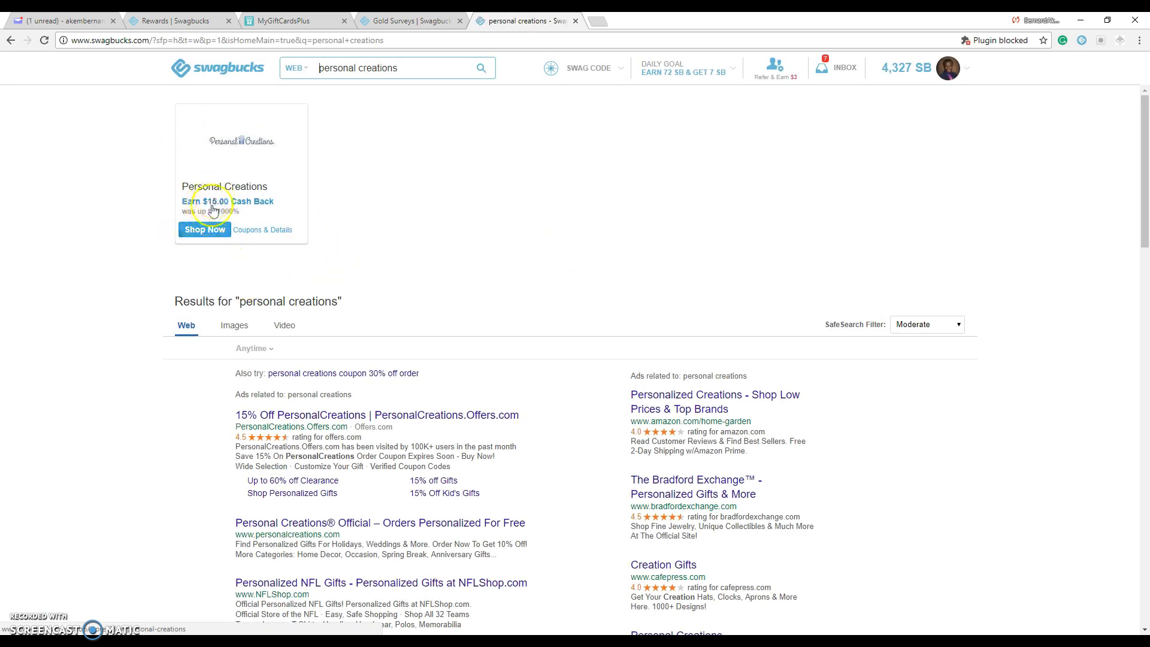
{"action": "mouse_move", "coordinate": [216, 209]}
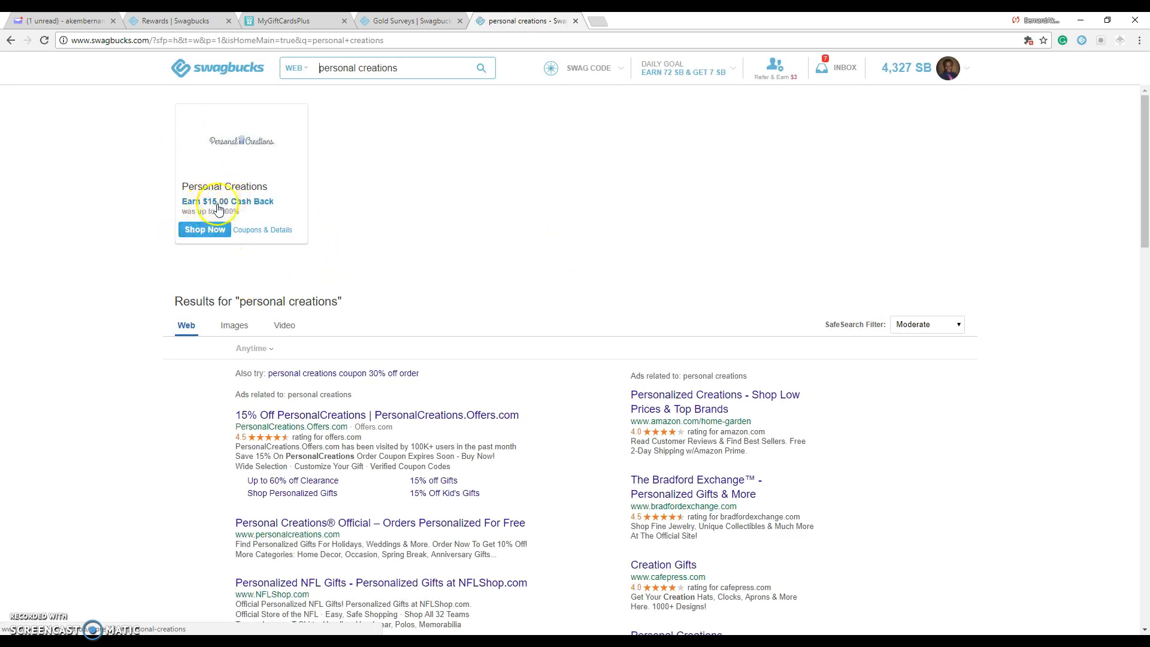
{"action": "left_click", "coordinate": [262, 230]}
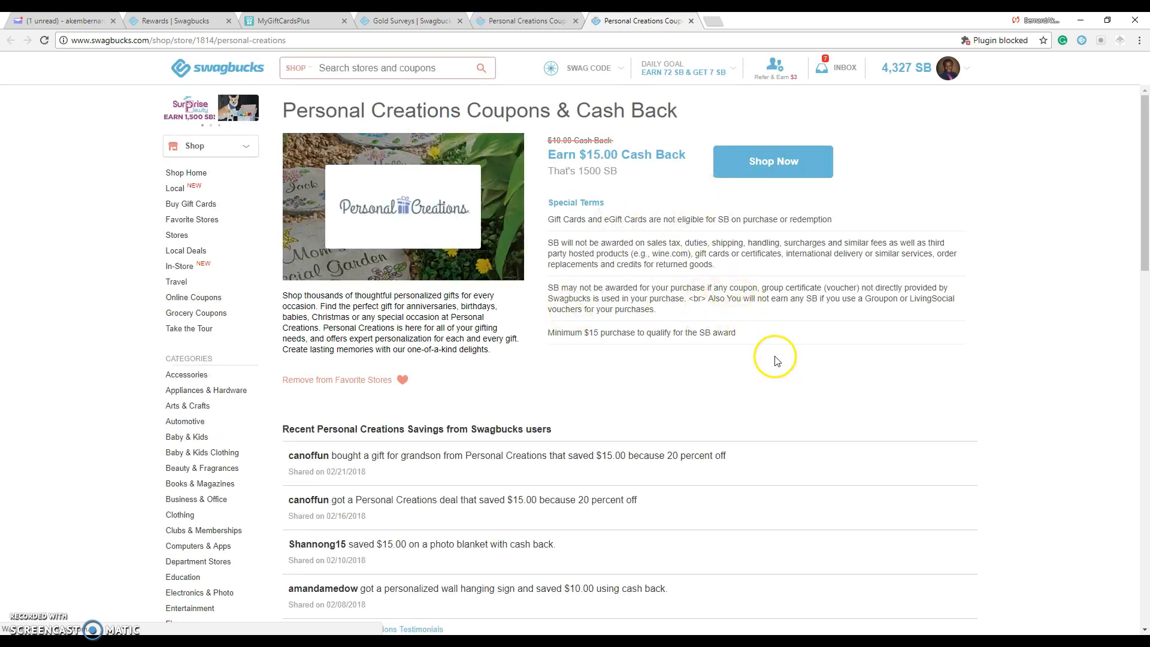
{"action": "mouse_move", "coordinate": [729, 356]}
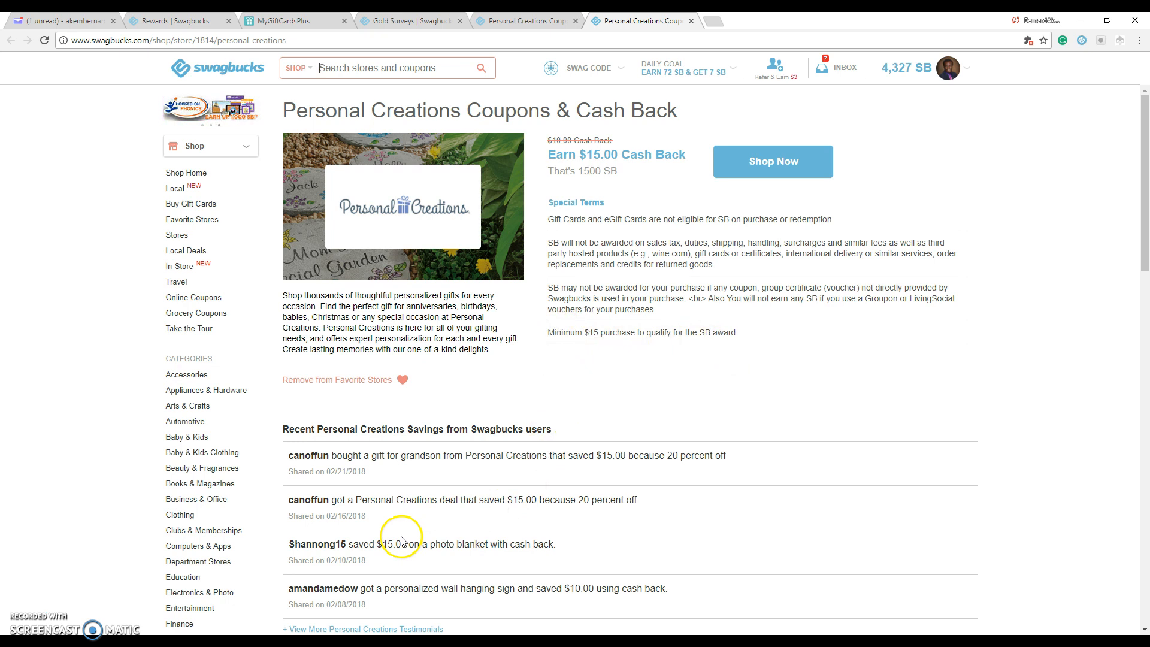
{"action": "mouse_move", "coordinate": [571, 491]}
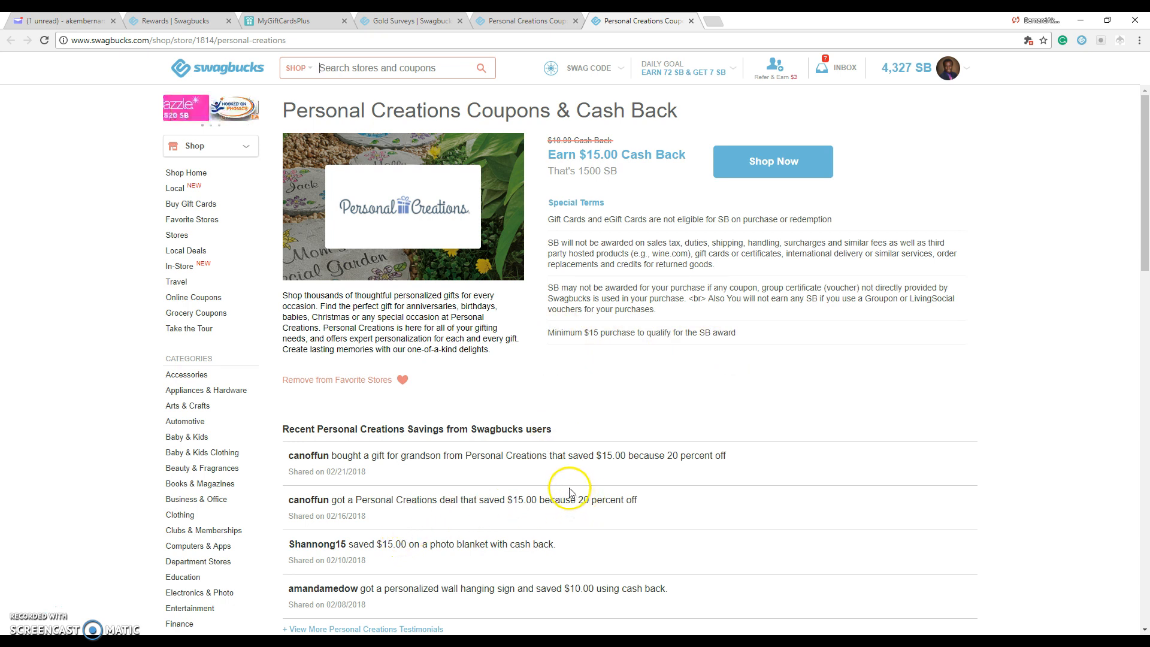
{"action": "mouse_move", "coordinate": [688, 383]}
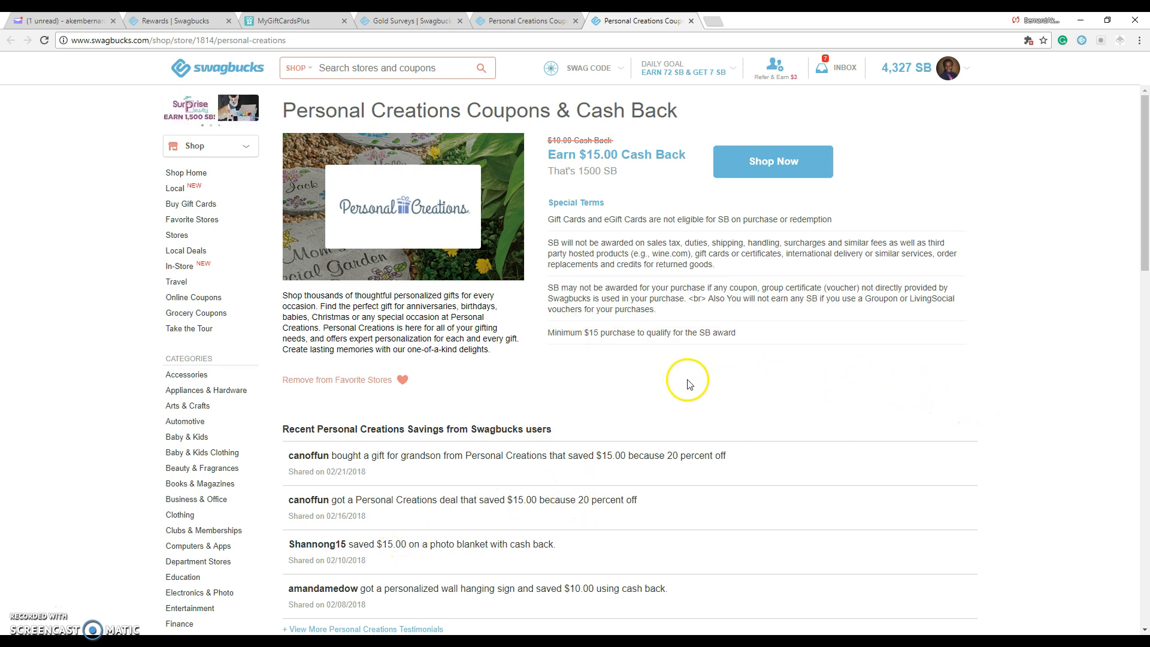
{"action": "mouse_move", "coordinate": [693, 232]}
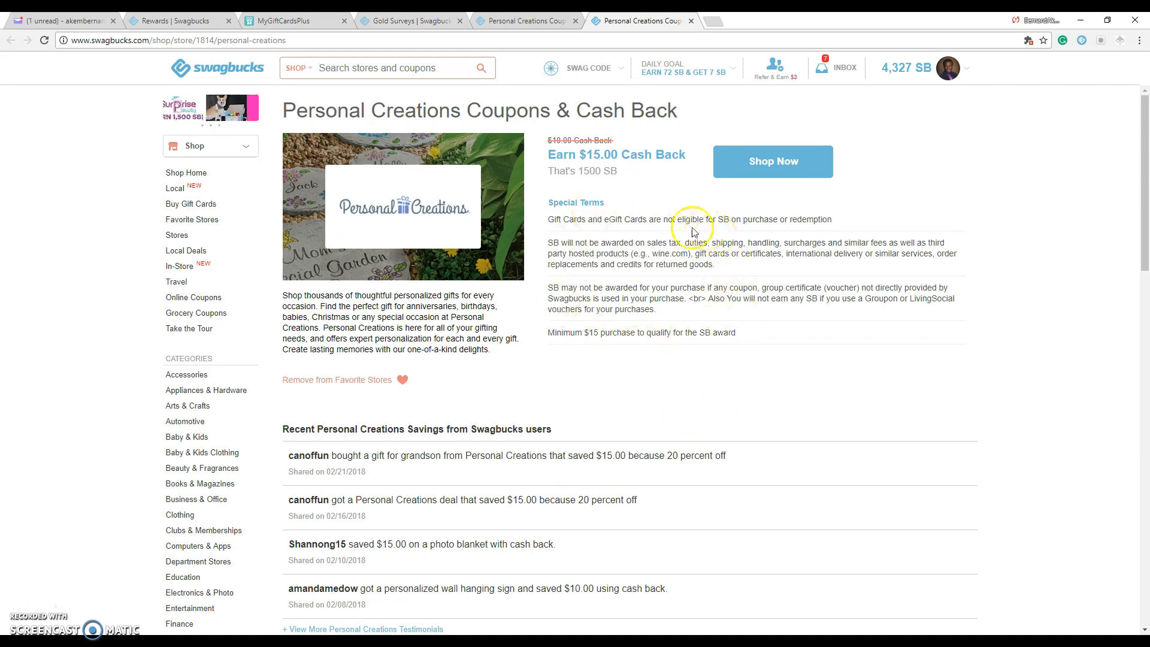
{"action": "mouse_move", "coordinate": [649, 102]}
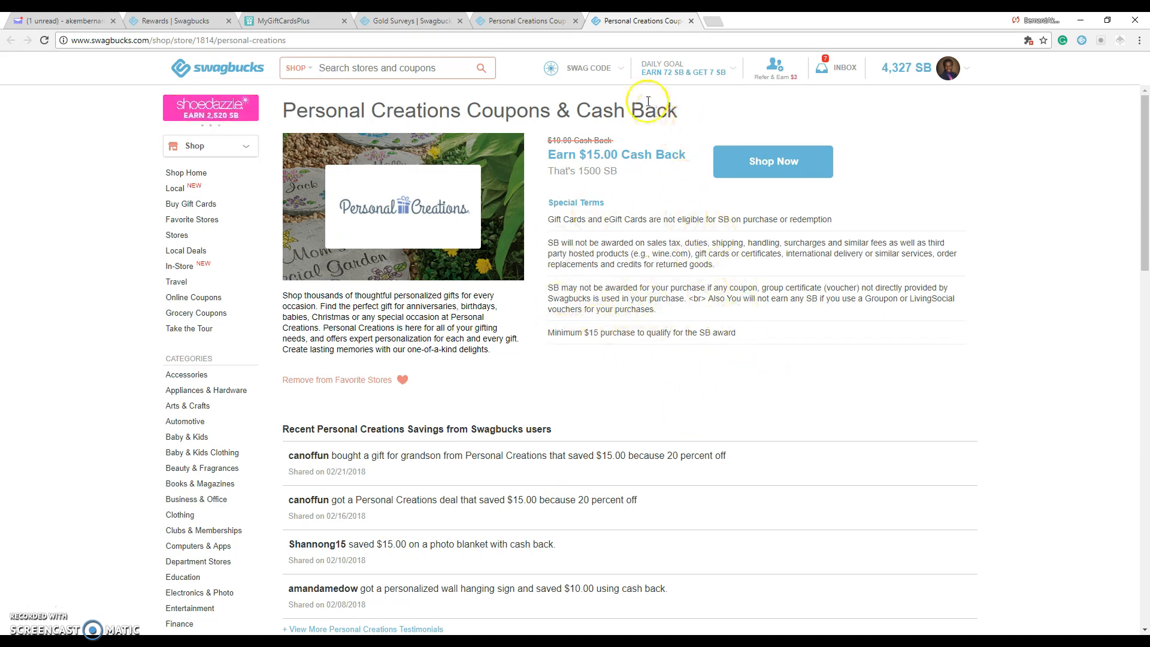
{"action": "mouse_move", "coordinate": [719, 194]}
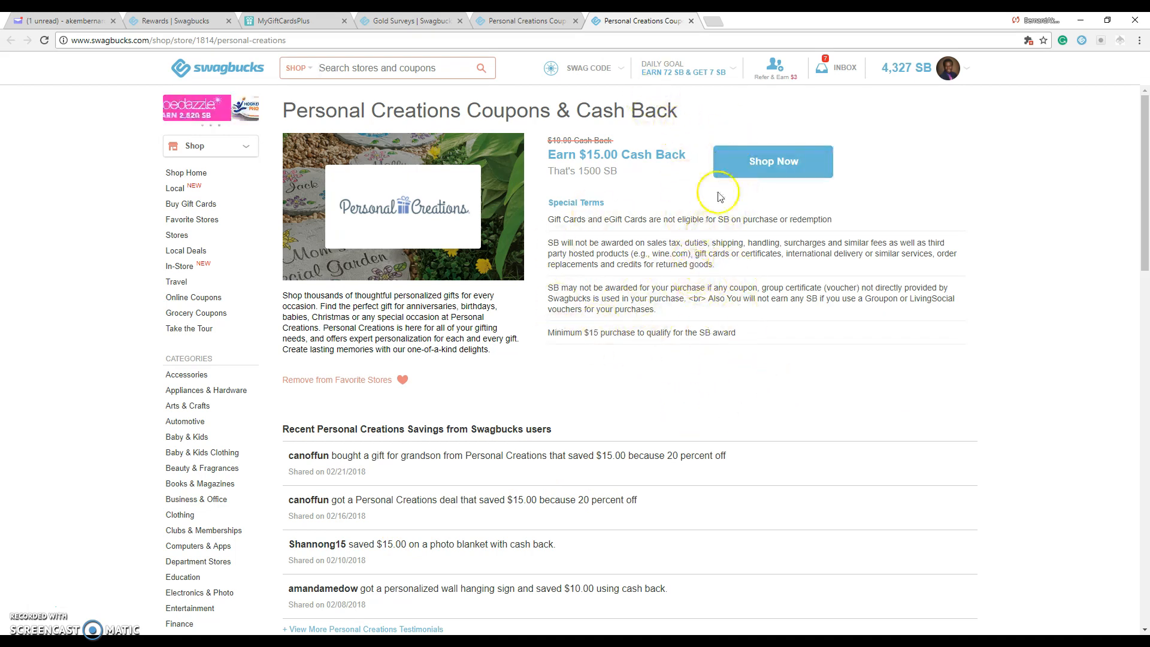
{"action": "mouse_move", "coordinate": [690, 27]}
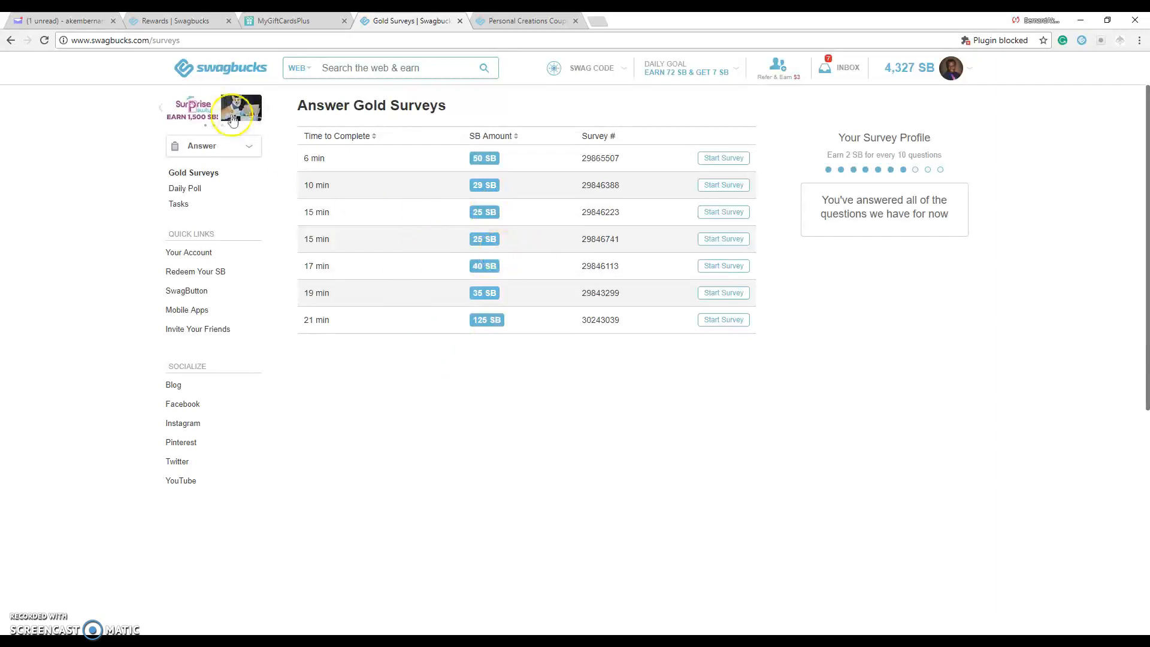
Go home and show the Daily Goal panel: 2 SB earned toward 190.
{"action": "left_click", "coordinate": [217, 67]}
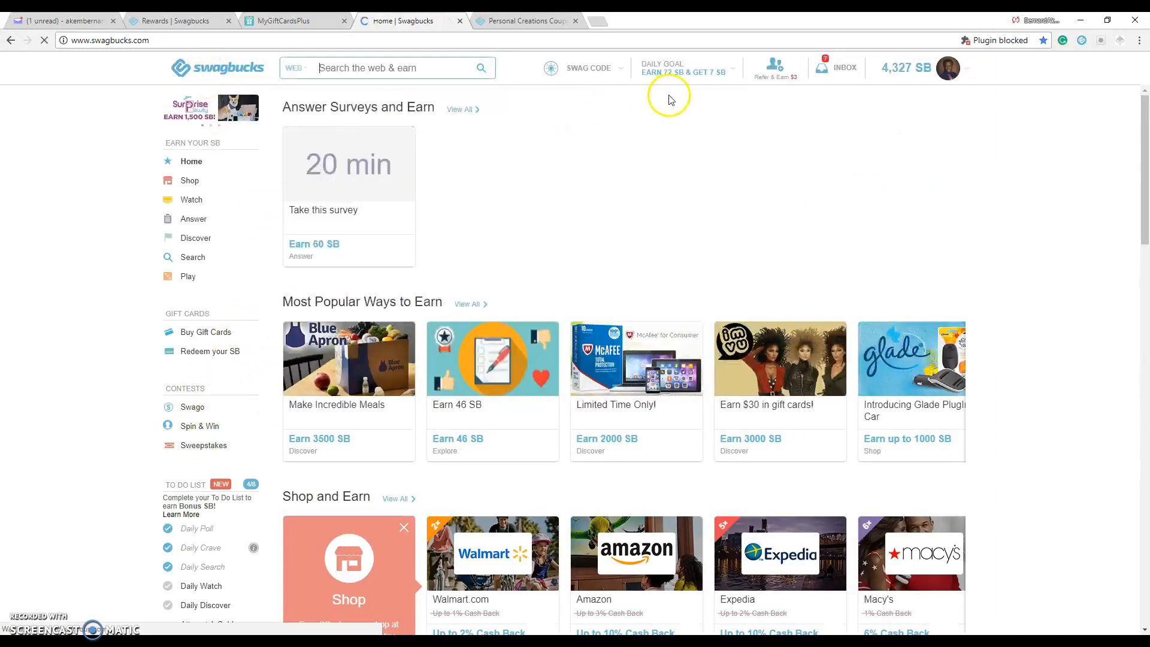
{"action": "left_click", "coordinate": [680, 68]}
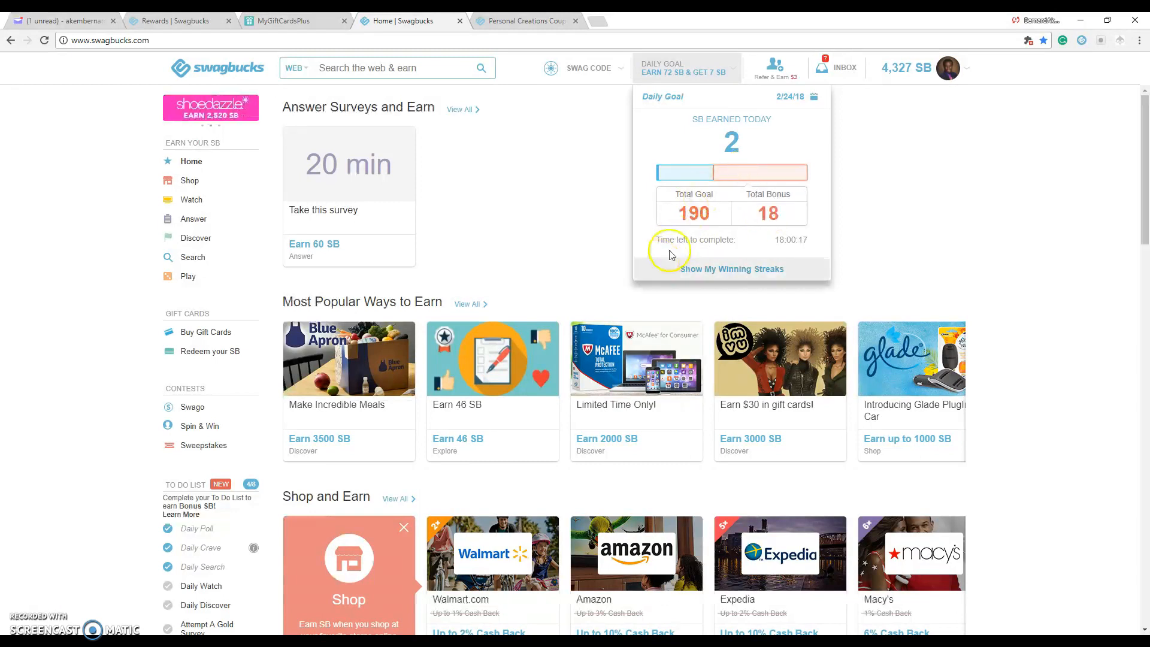
{"action": "mouse_move", "coordinate": [763, 221]}
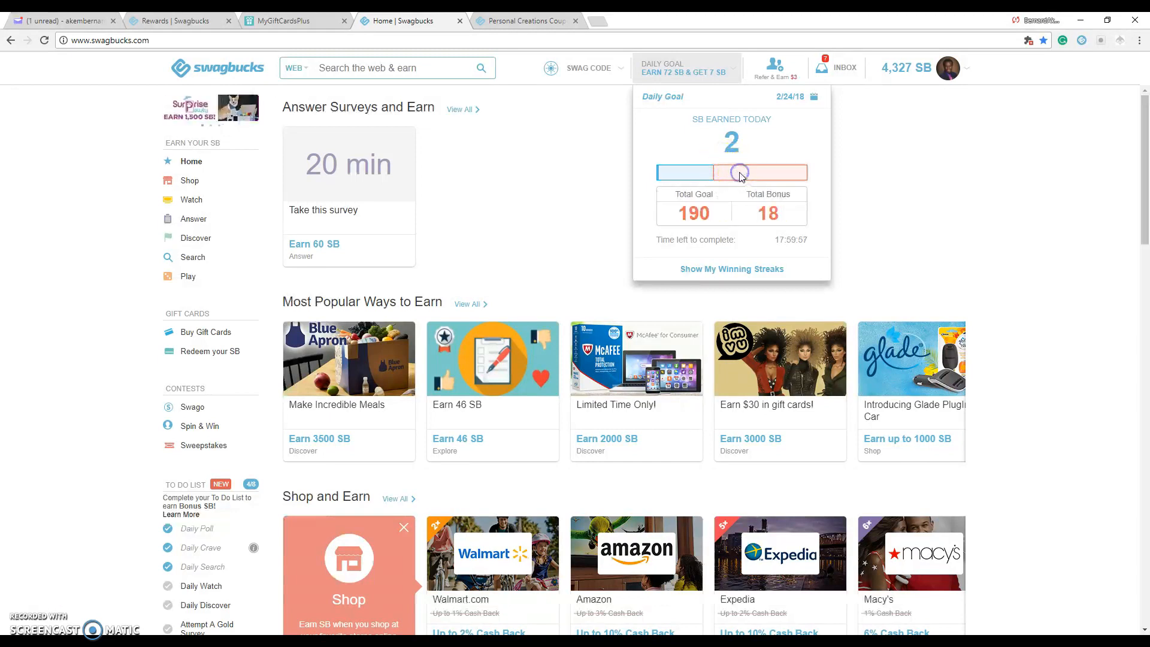
Open My Winning Streaks from Daily Goal and step back month by month to September 2017.
{"action": "left_click", "coordinate": [731, 269]}
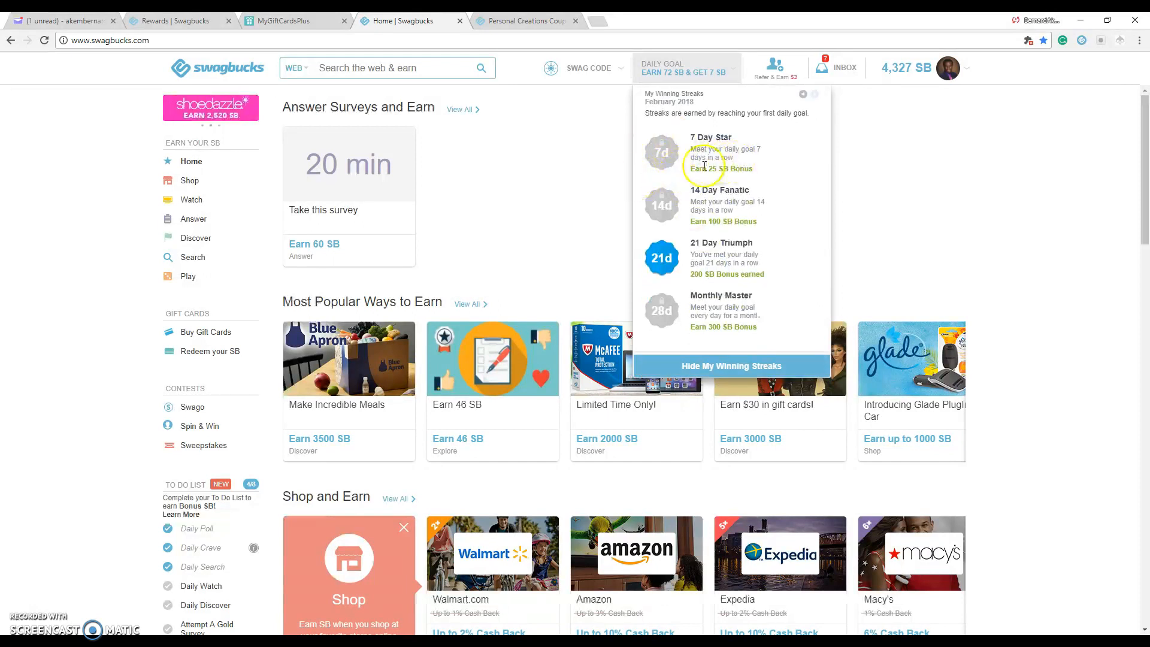
{"action": "mouse_move", "coordinate": [675, 156]}
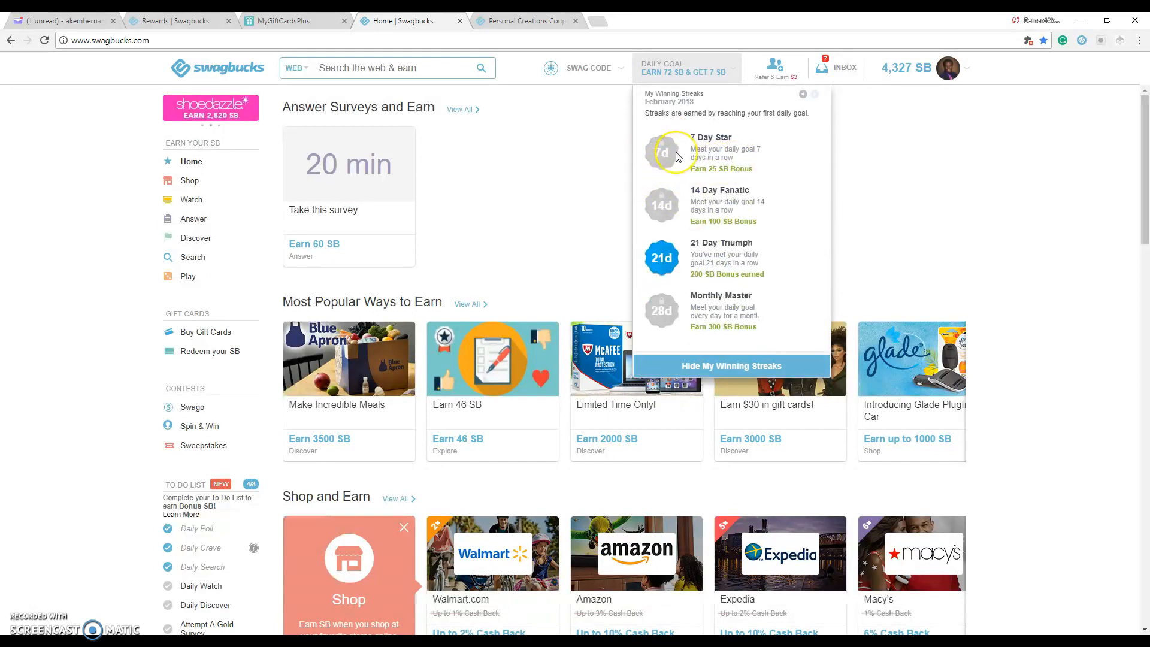
{"action": "mouse_move", "coordinate": [679, 274]}
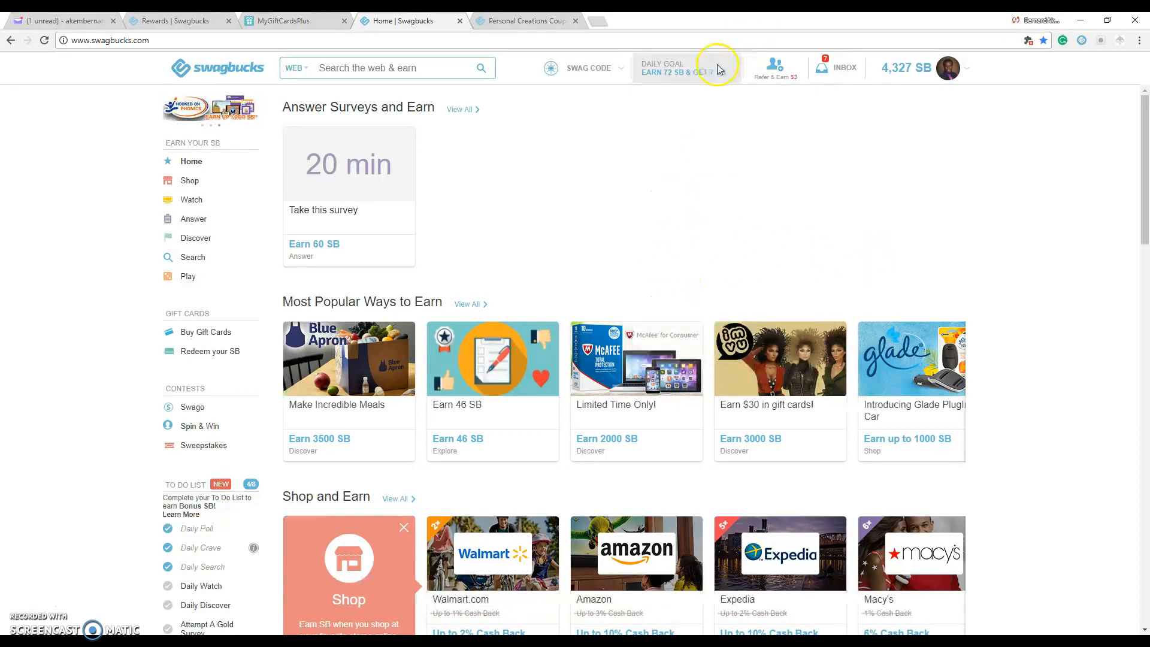
{"action": "left_click", "coordinate": [661, 66]}
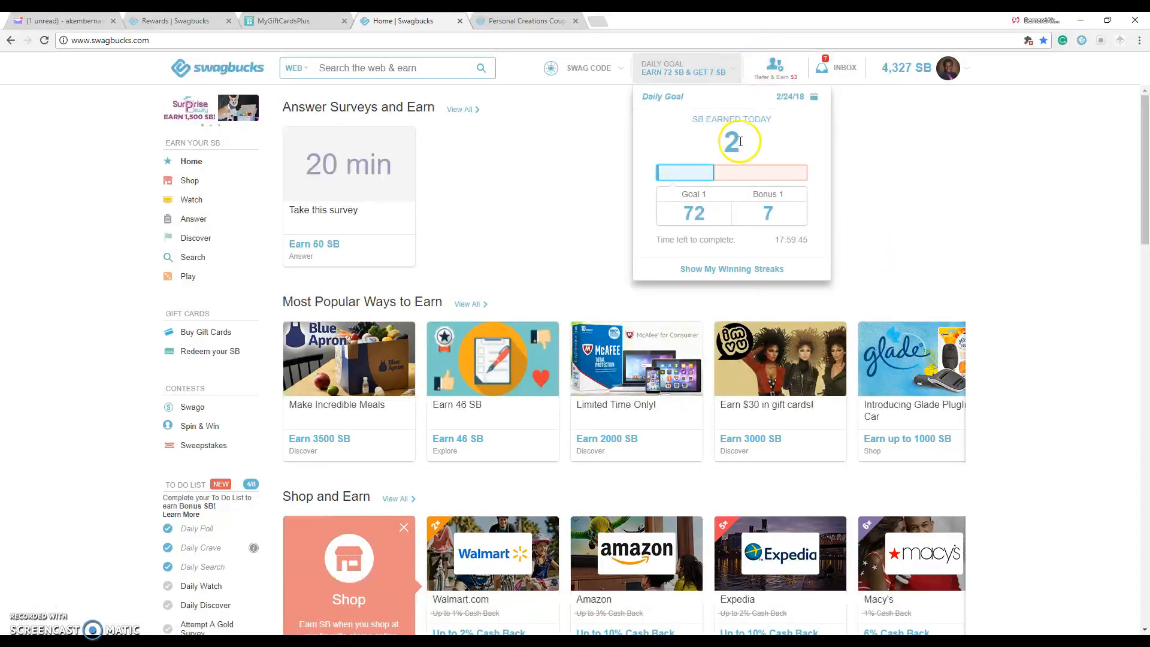
{"action": "left_click", "coordinate": [731, 269]}
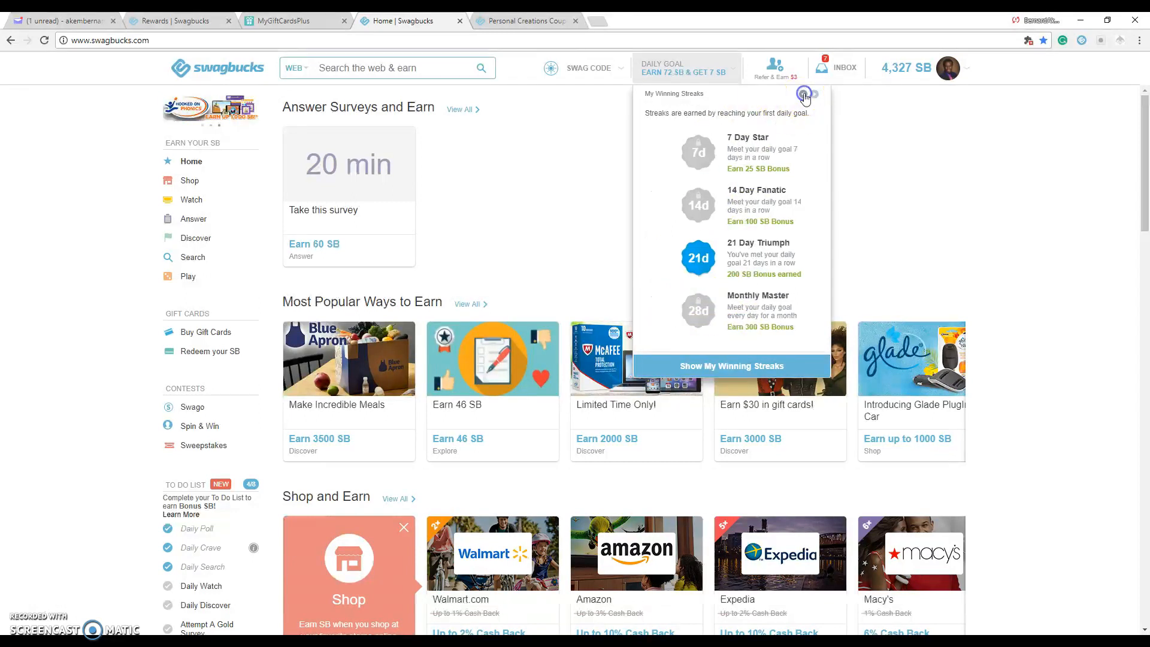
{"action": "left_click", "coordinate": [805, 95]}
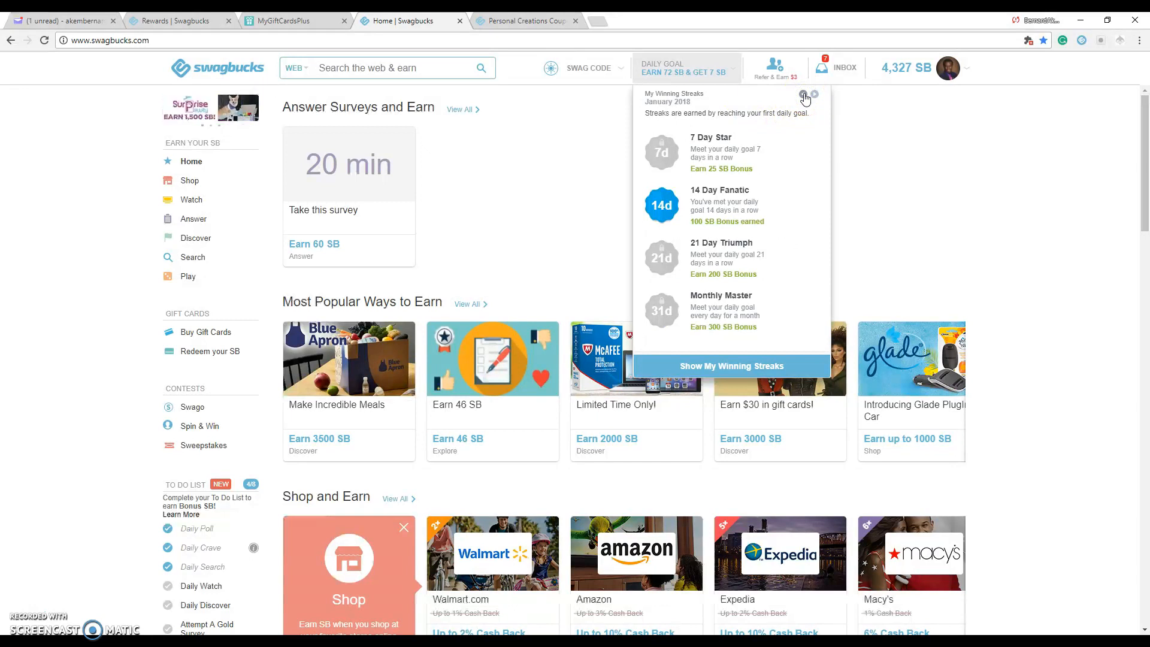
{"action": "left_click", "coordinate": [795, 95]}
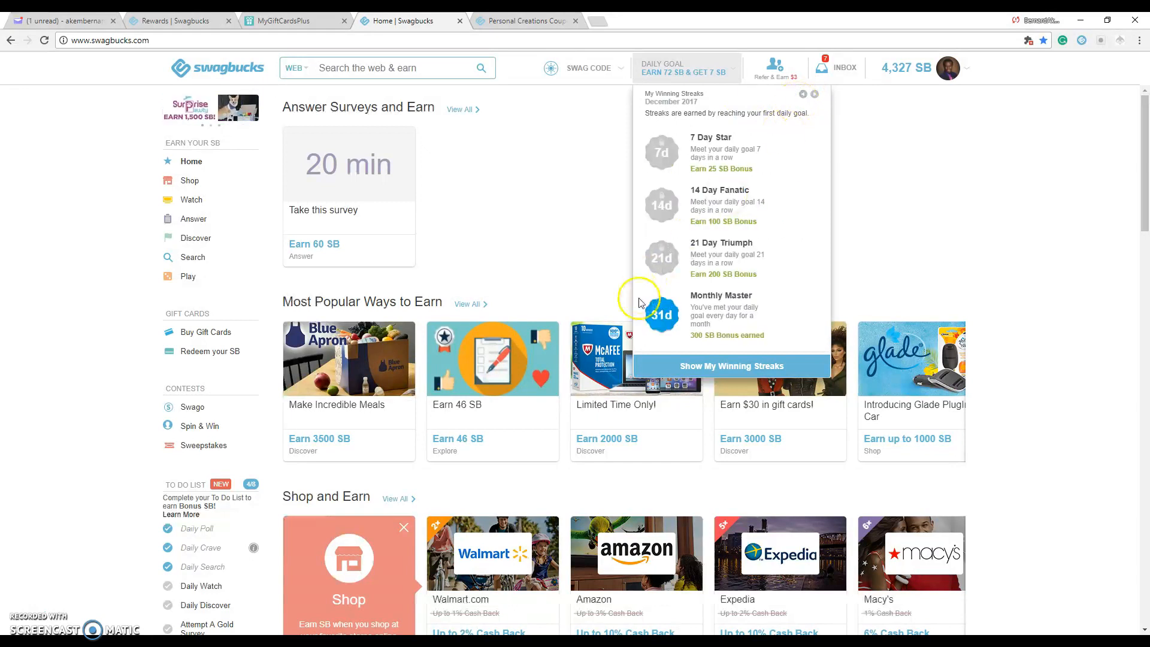
{"action": "left_click", "coordinate": [803, 95]}
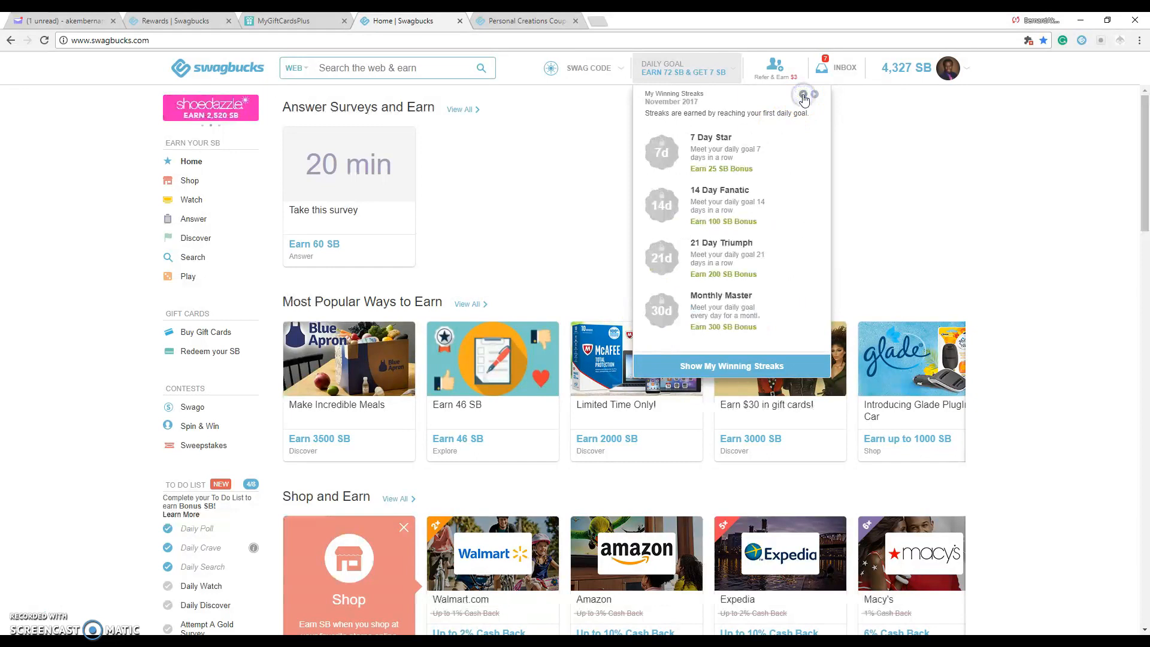
{"action": "left_click", "coordinate": [798, 96]}
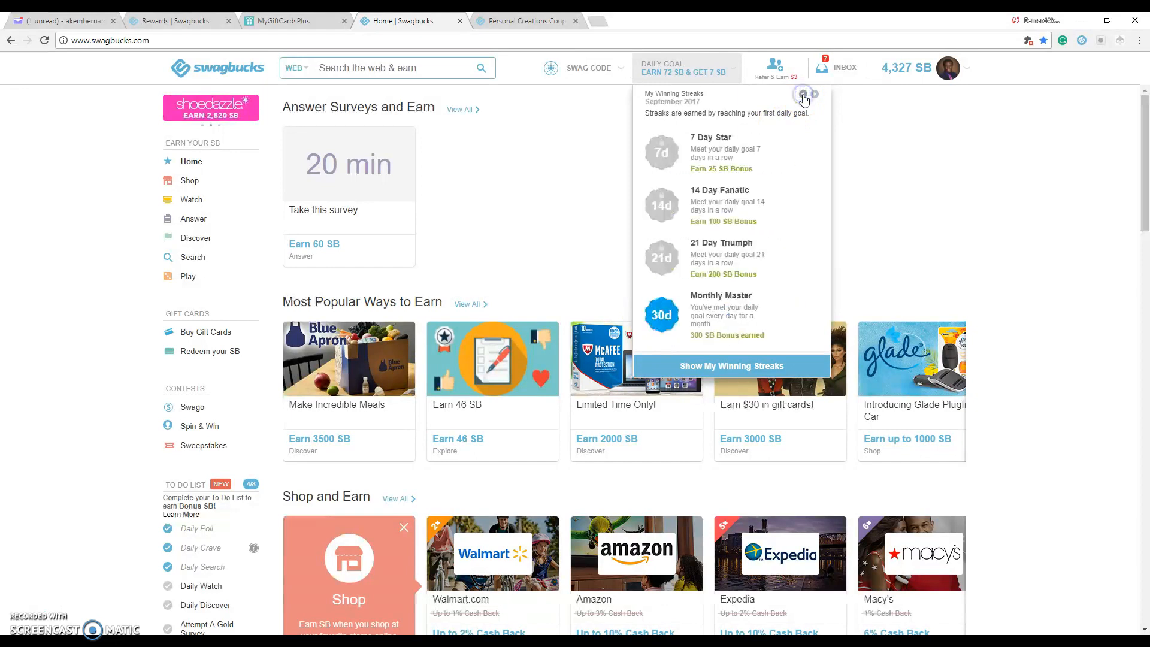
Go back one more month, then view past Daily Goal results for February 23 and 20.
{"action": "left_click", "coordinate": [794, 95]}
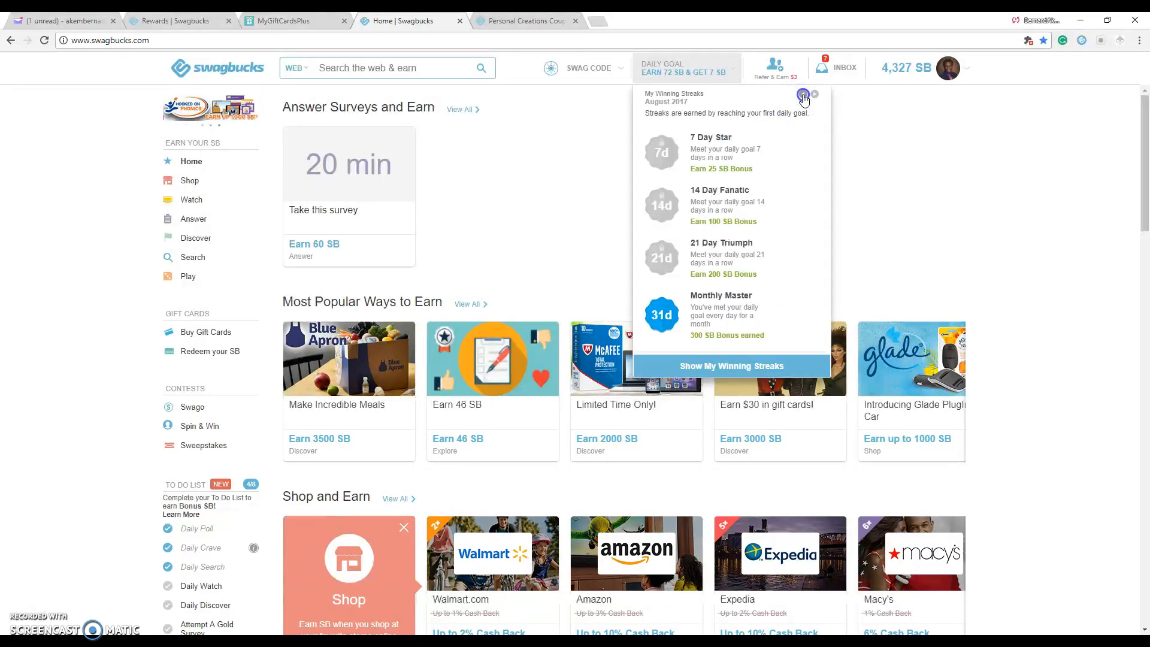
{"action": "left_click", "coordinate": [801, 94]}
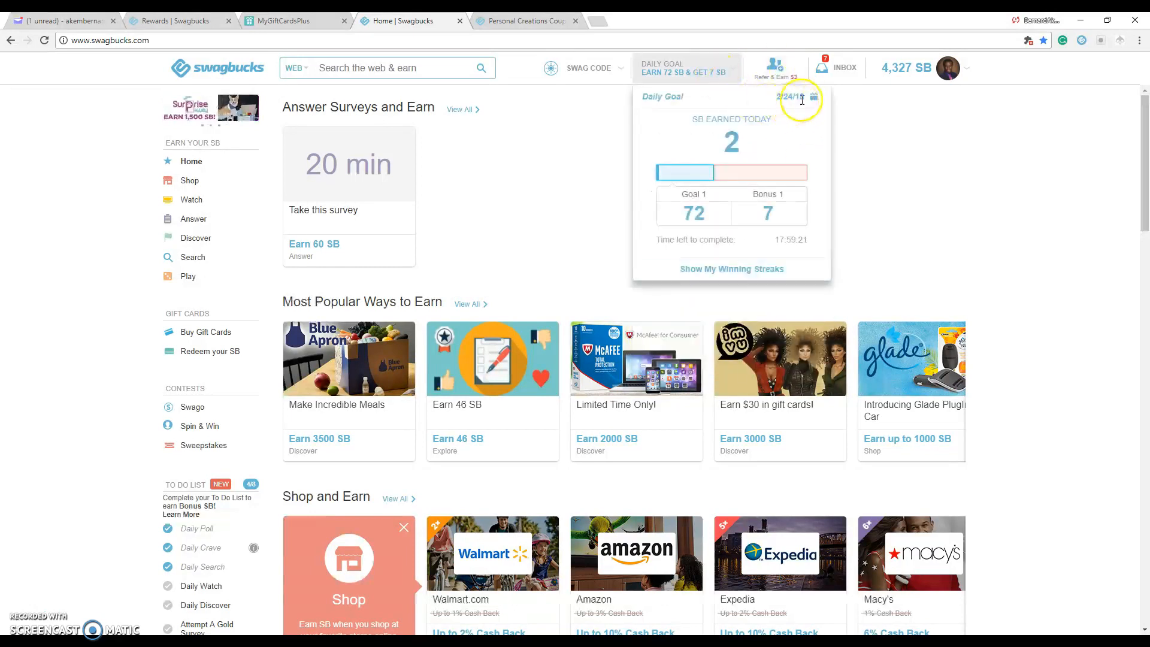
{"action": "left_click", "coordinate": [814, 96]}
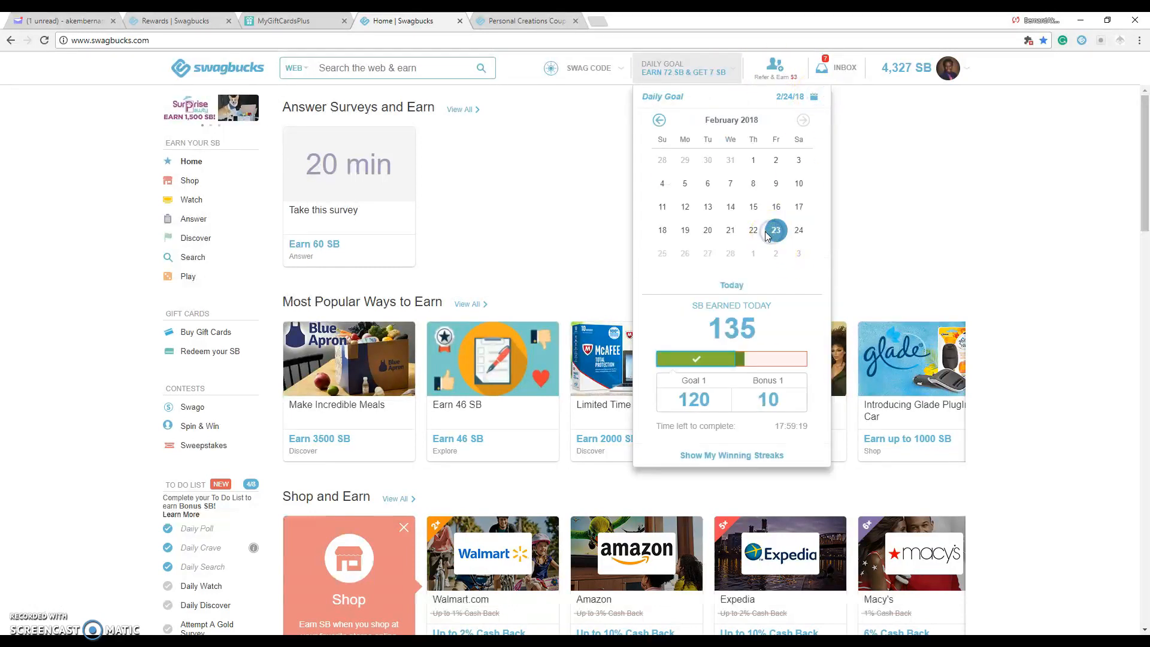
{"action": "left_click", "coordinate": [754, 229]}
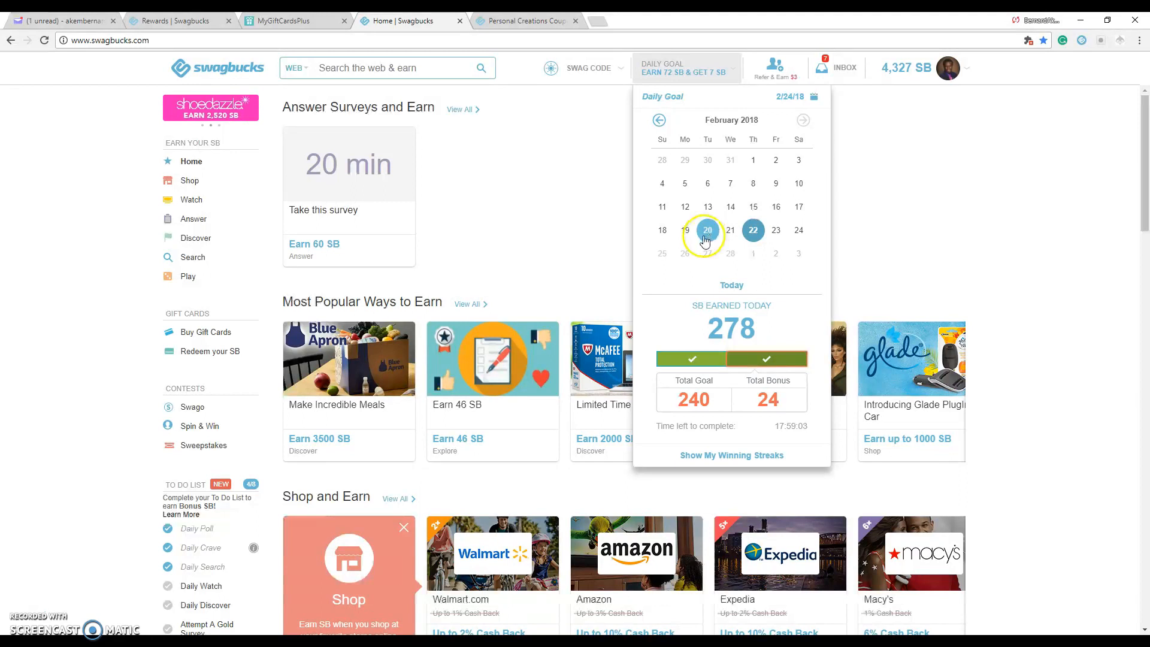
{"action": "left_click", "coordinate": [581, 239]}
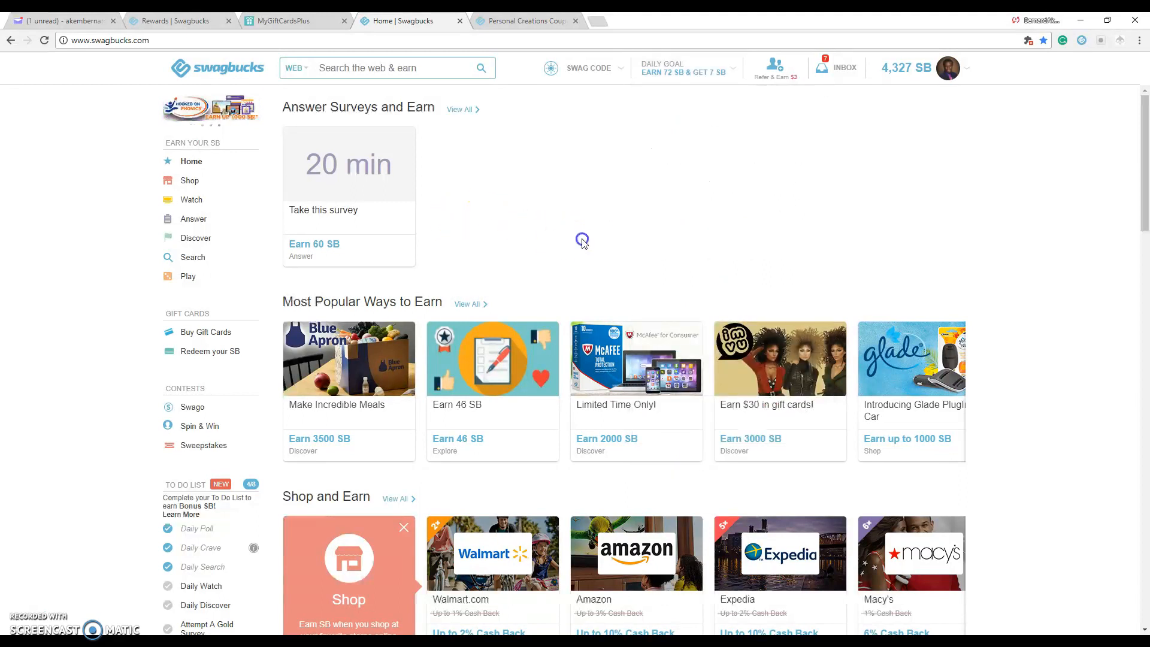
{"action": "mouse_move", "coordinate": [903, 86]}
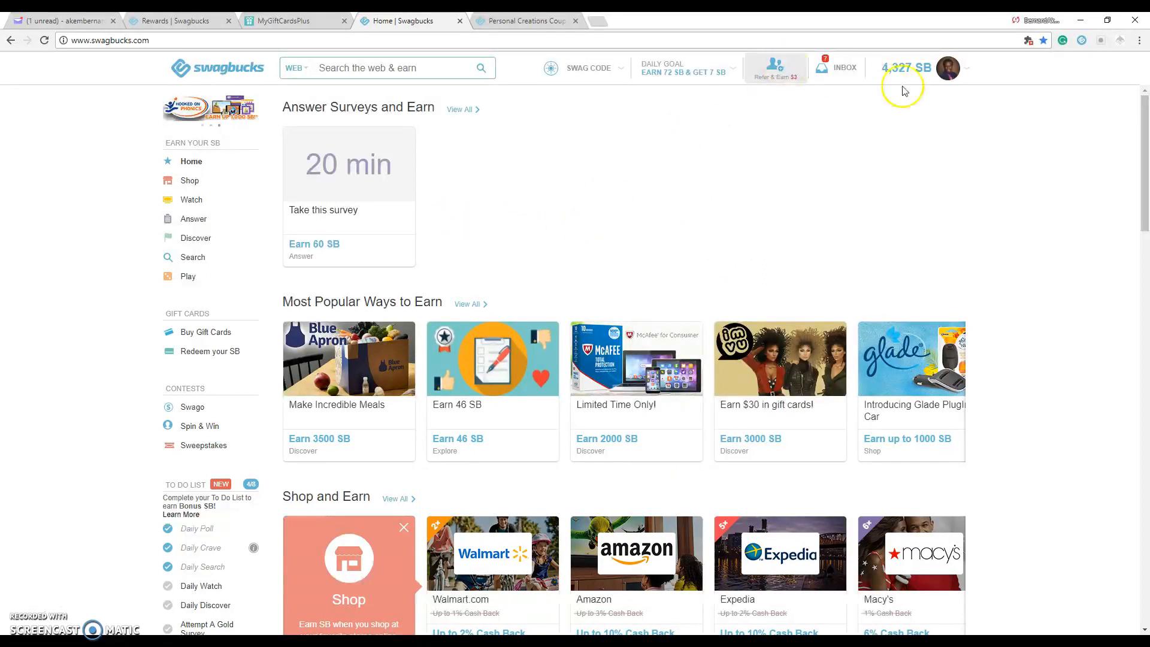
{"action": "left_click", "coordinate": [947, 67]}
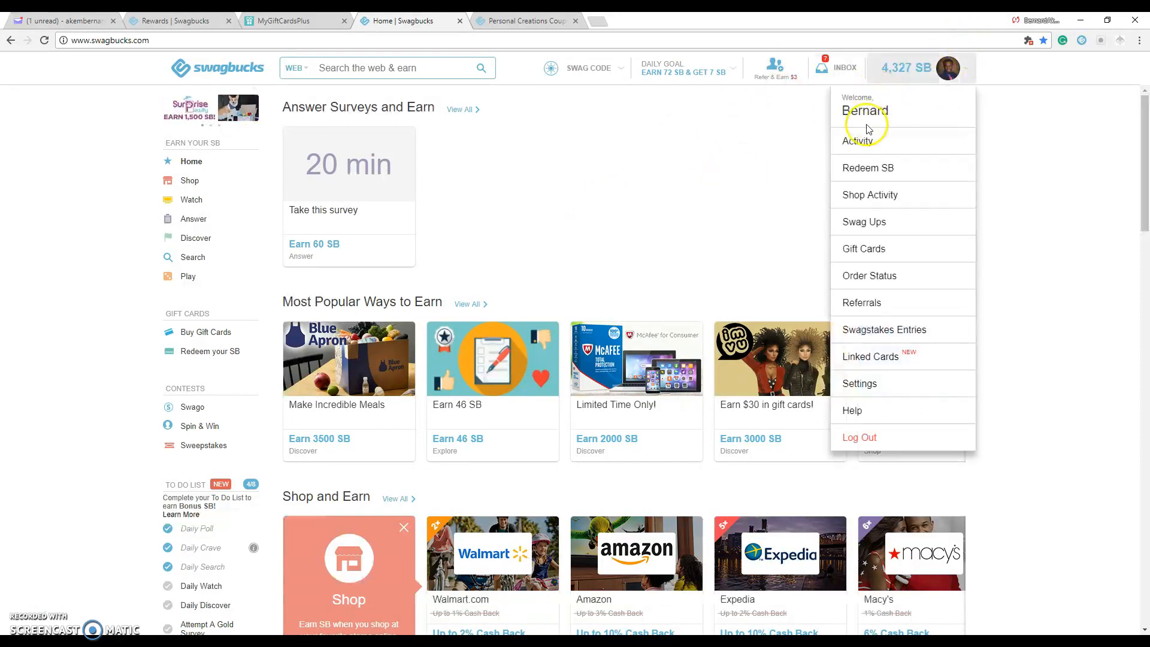
{"action": "mouse_move", "coordinate": [888, 80]}
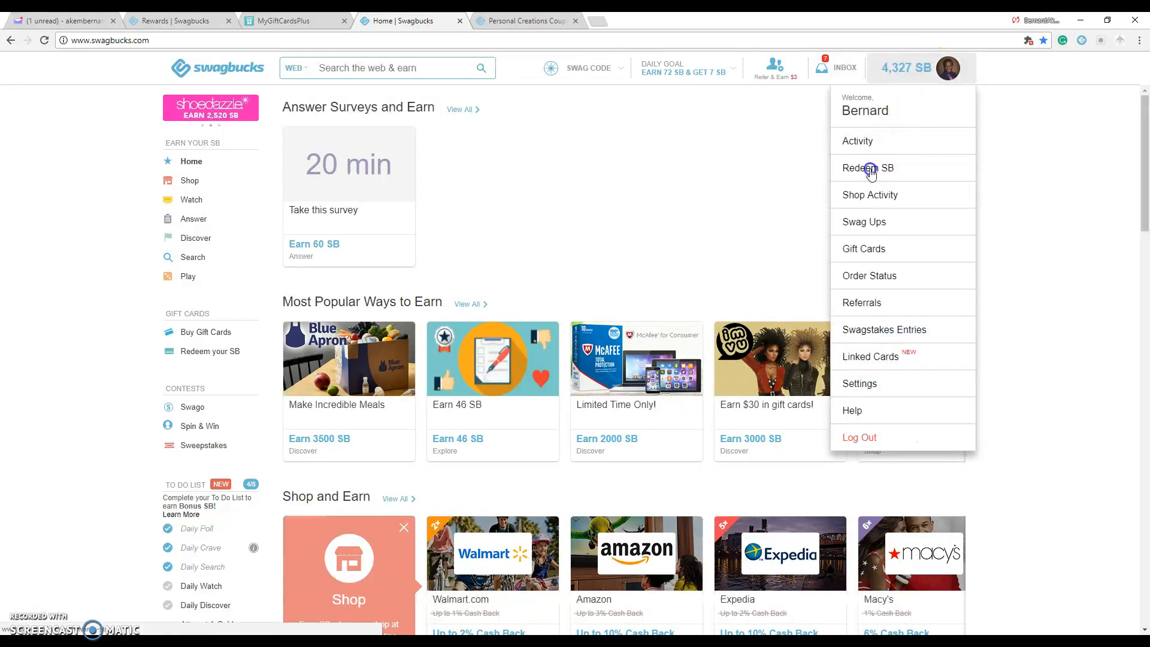
{"action": "left_click", "coordinate": [868, 168]}
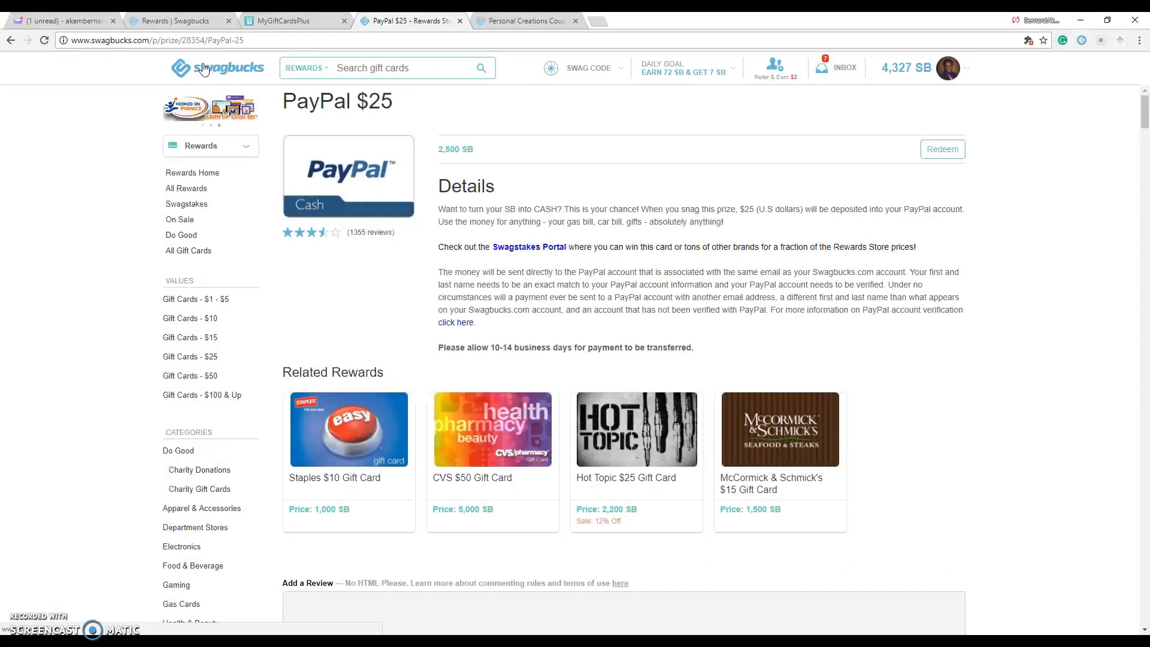
{"action": "left_click", "coordinate": [217, 67]}
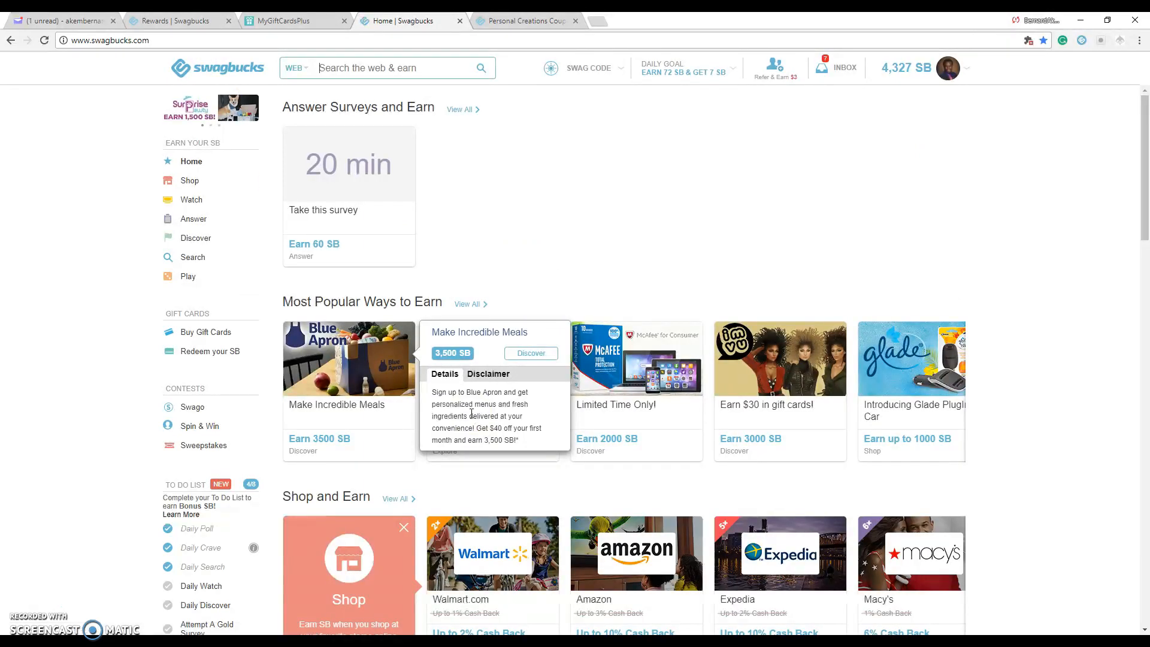
{"action": "scroll", "scroll_direction": "down", "scroll_amount": 3}
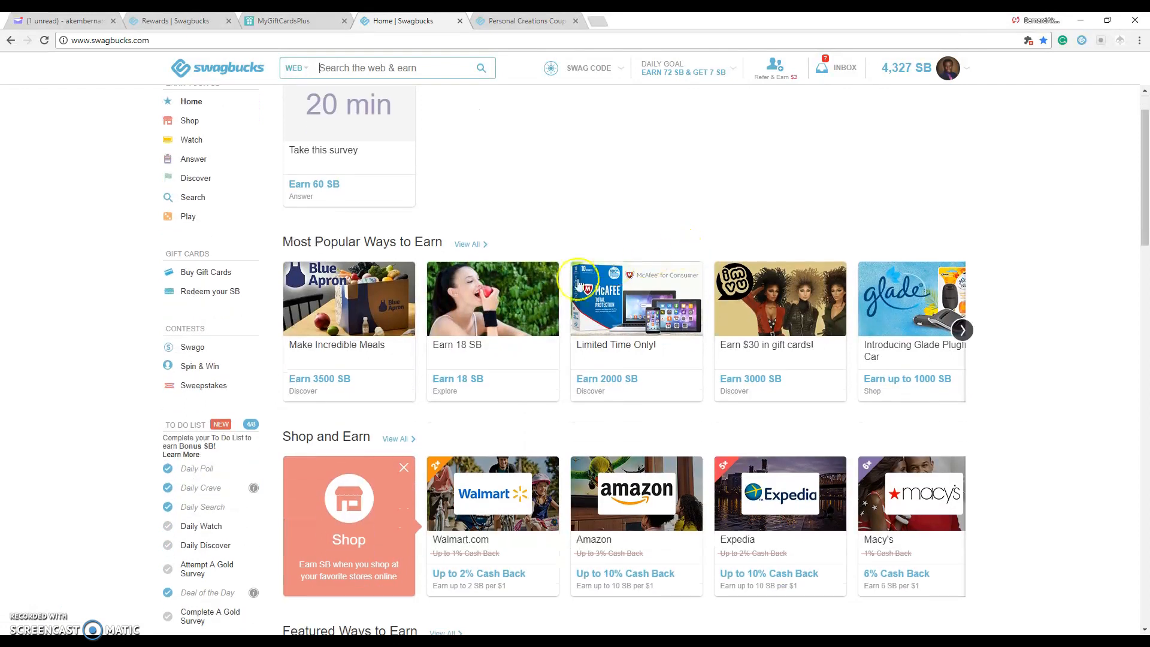
{"action": "scroll", "scroll_direction": "up", "scroll_amount": 3}
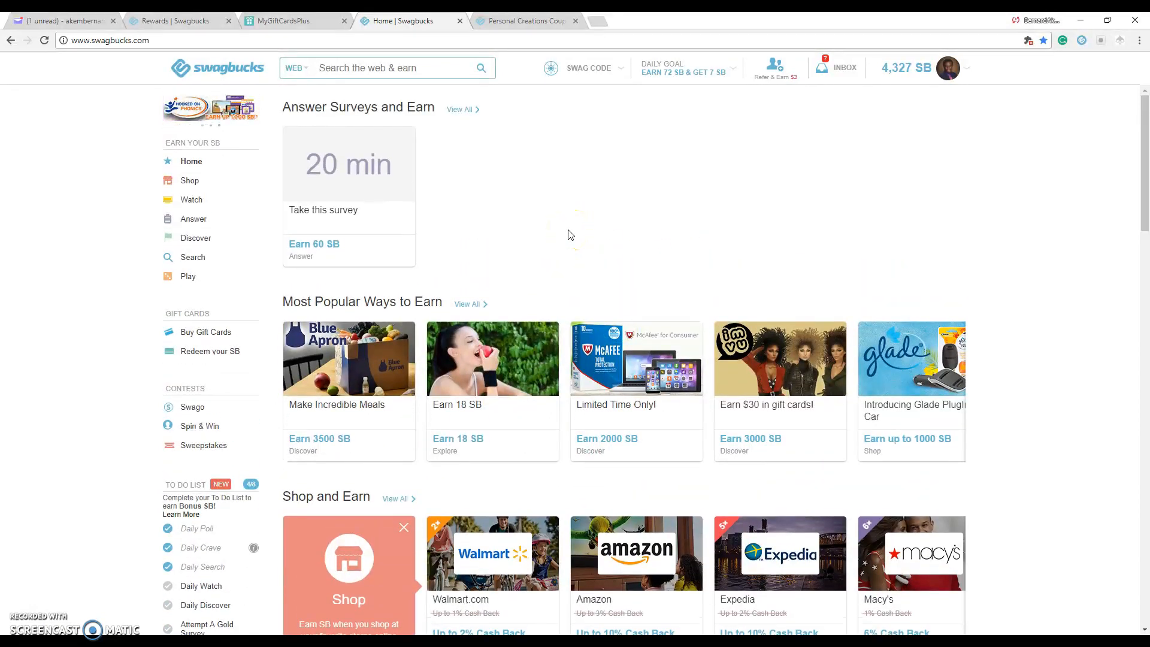
{"action": "mouse_move", "coordinate": [149, 244]}
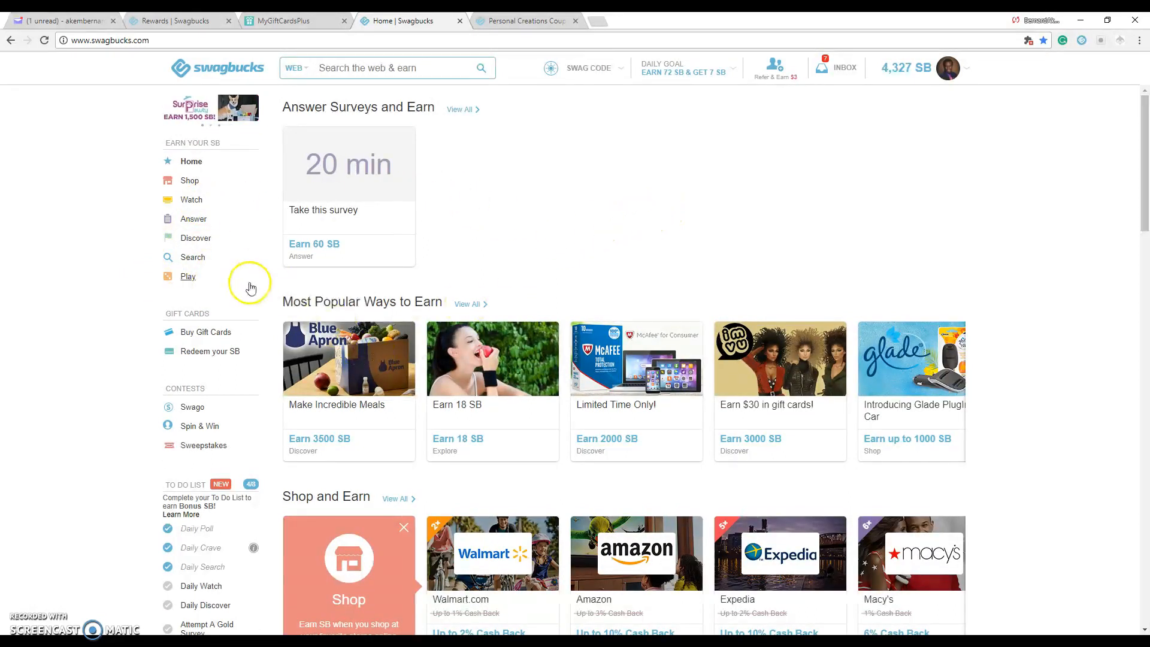
{"action": "mouse_move", "coordinate": [212, 291]}
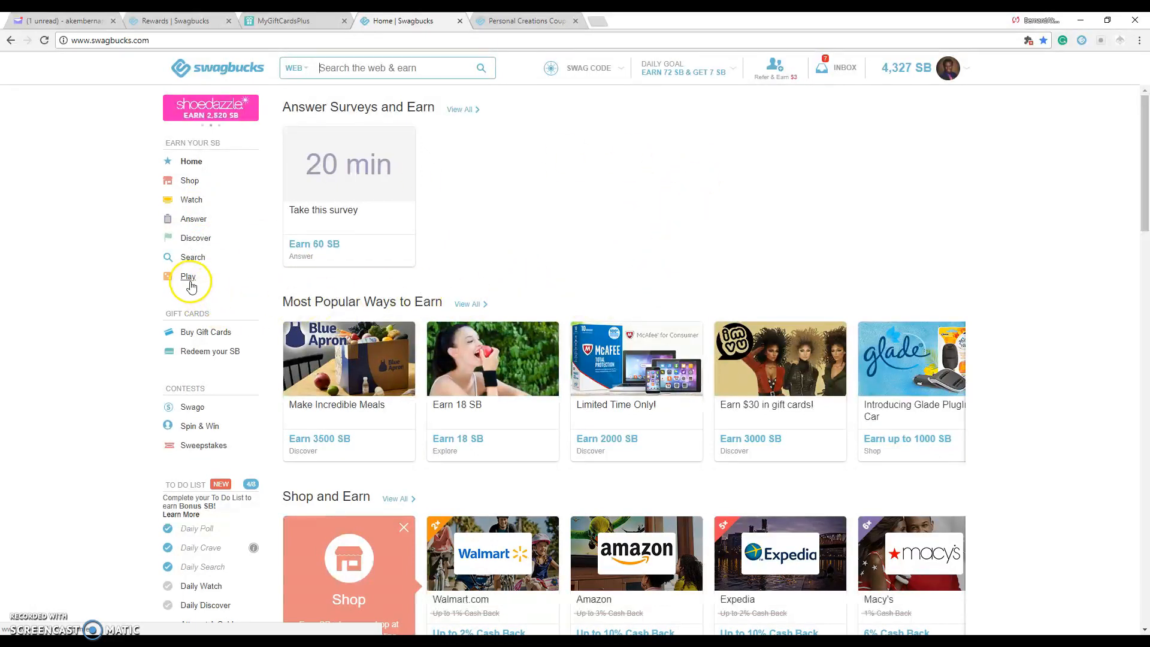
Open the Games section, detour through a featured game promotion, and return to Games.
{"action": "left_click", "coordinate": [188, 276]}
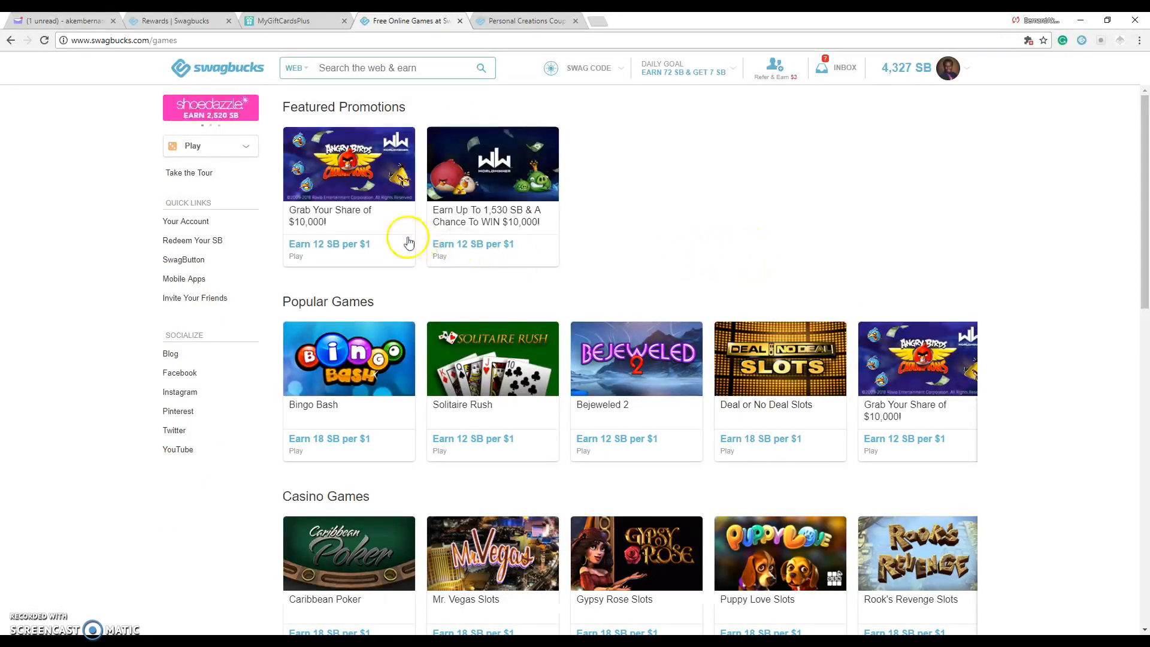
{"action": "mouse_move", "coordinate": [305, 212]}
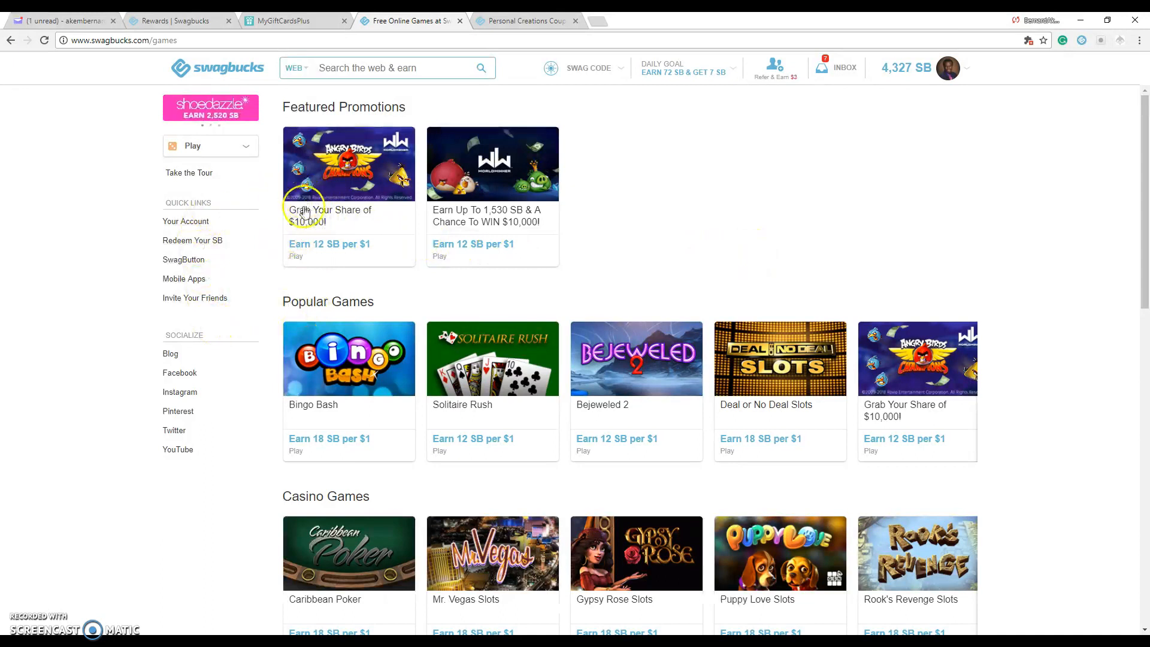
{"action": "left_click", "coordinate": [183, 278]}
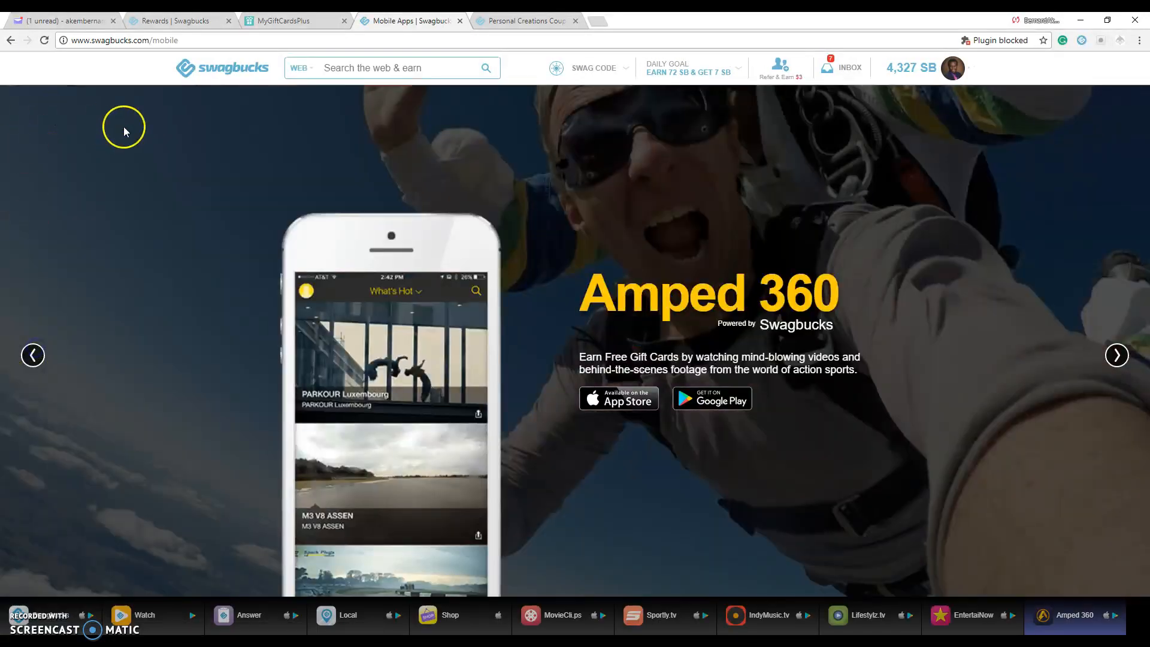
{"action": "left_click", "coordinate": [217, 68]}
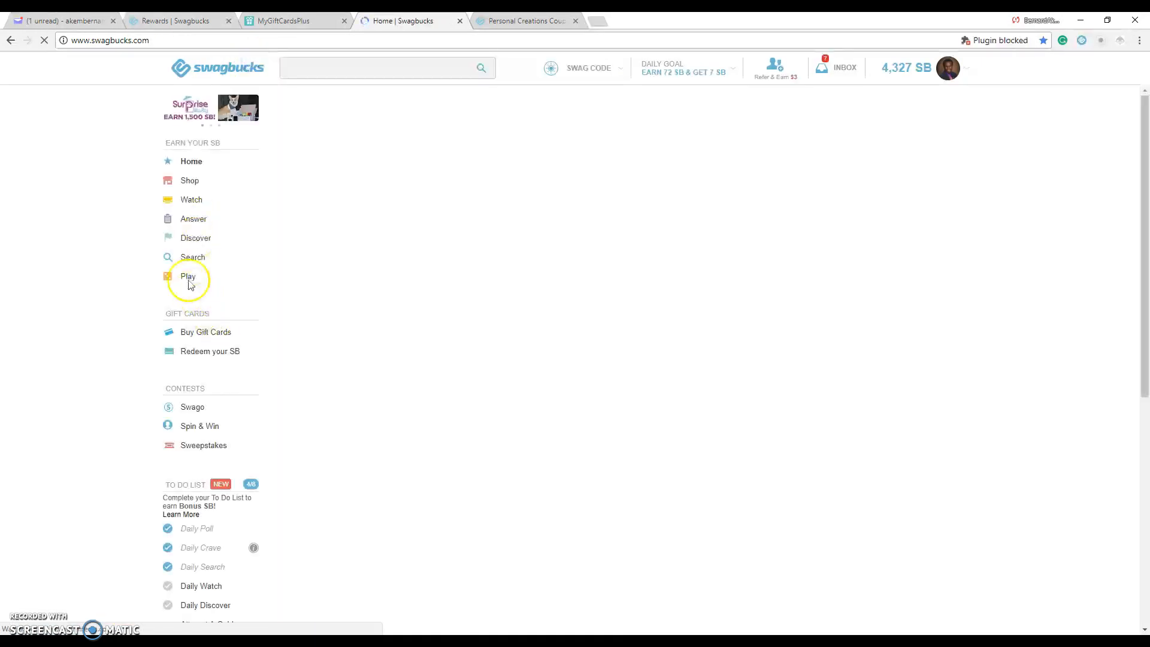
{"action": "left_click", "coordinate": [189, 277]}
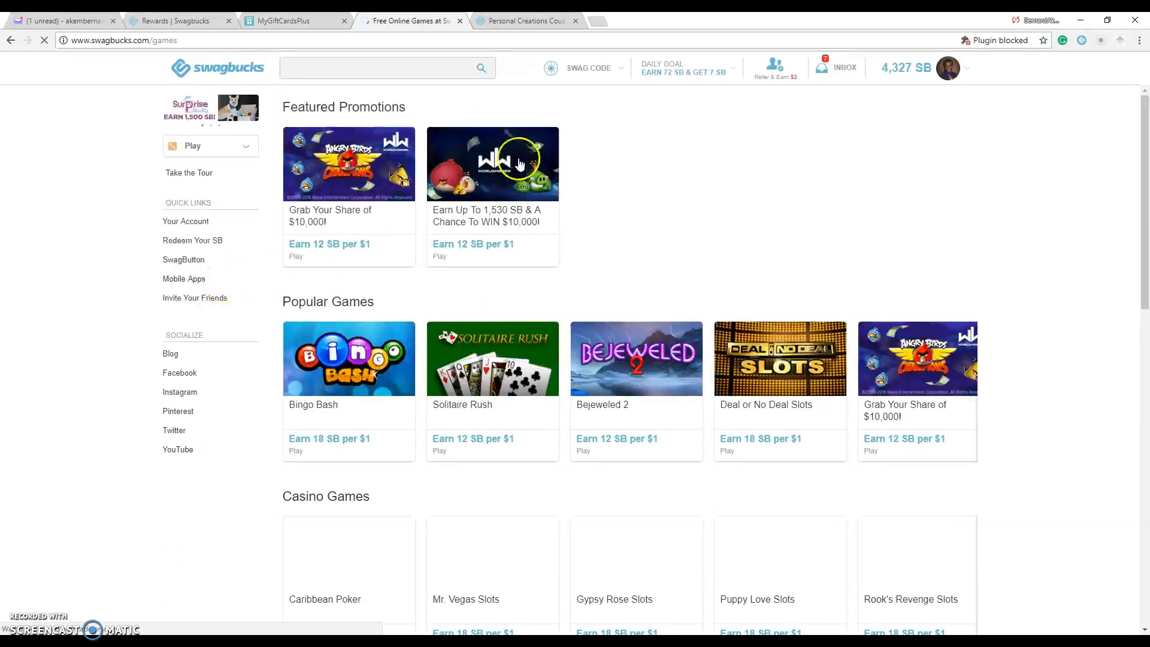
Browse the popular, casino, recent and Swagbucks games sections, then go home.
{"action": "scroll", "scroll_direction": "down", "scroll_amount": 3}
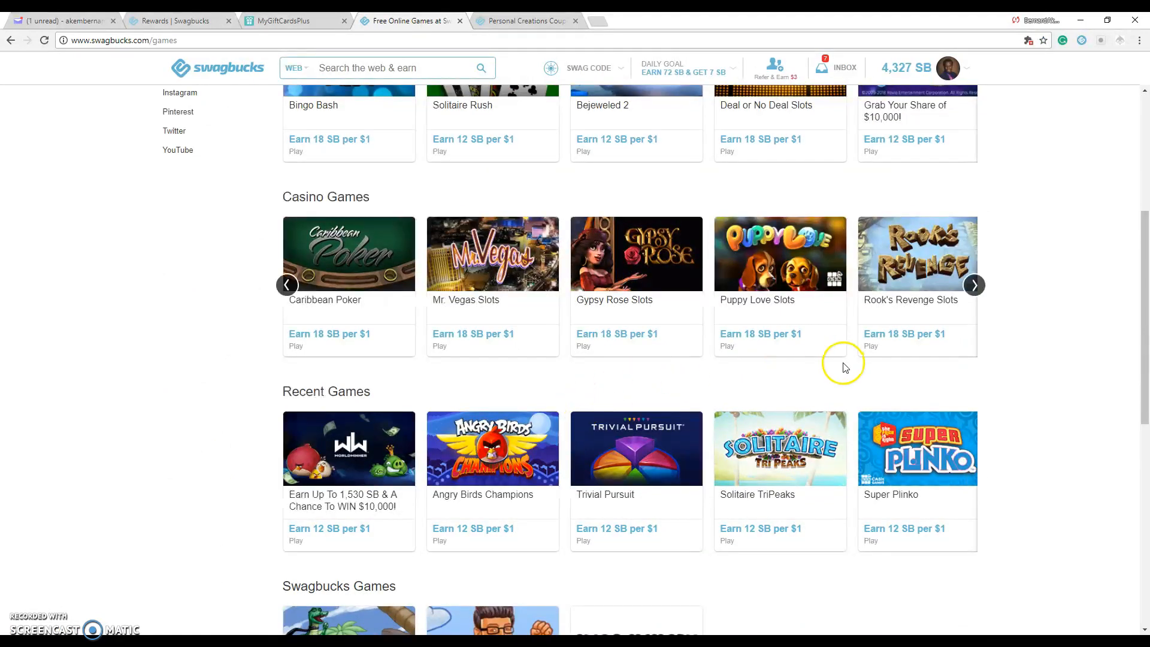
{"action": "mouse_move", "coordinate": [817, 372]}
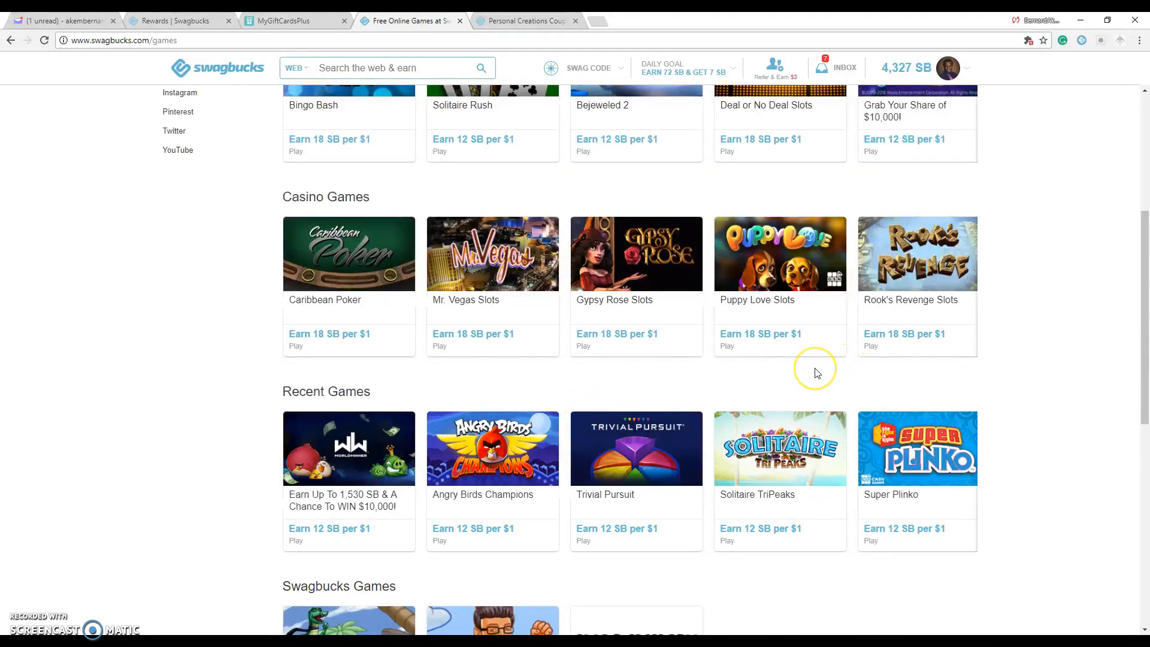
{"action": "mouse_move", "coordinate": [604, 519]}
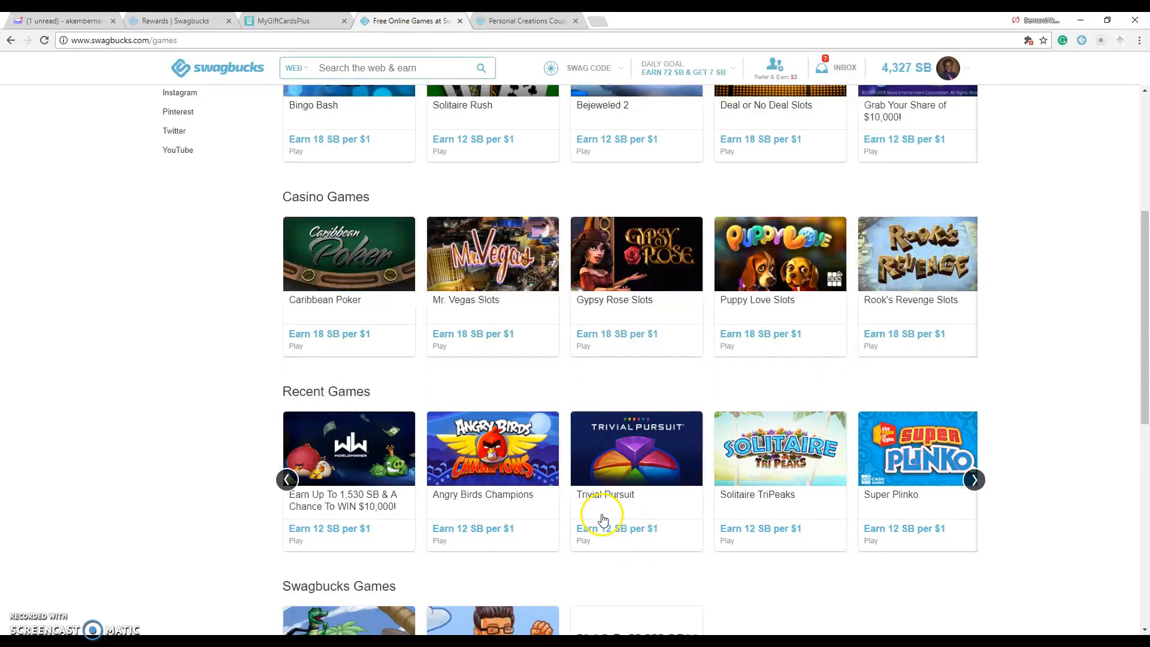
{"action": "mouse_move", "coordinate": [492, 481]}
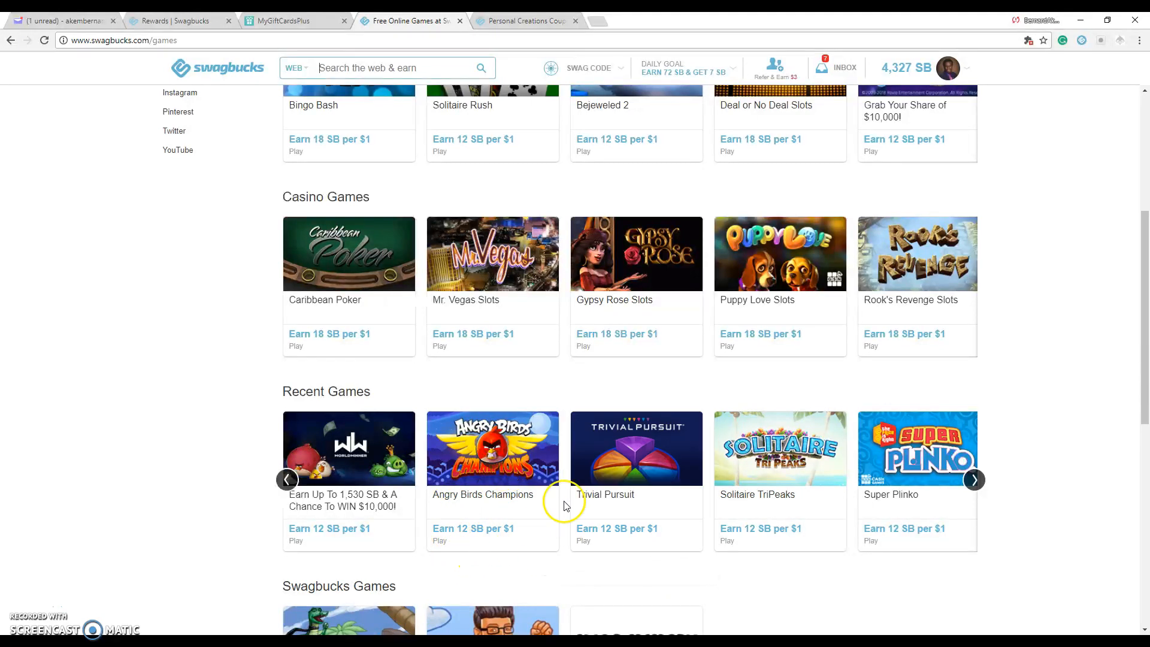
{"action": "mouse_move", "coordinate": [467, 486]}
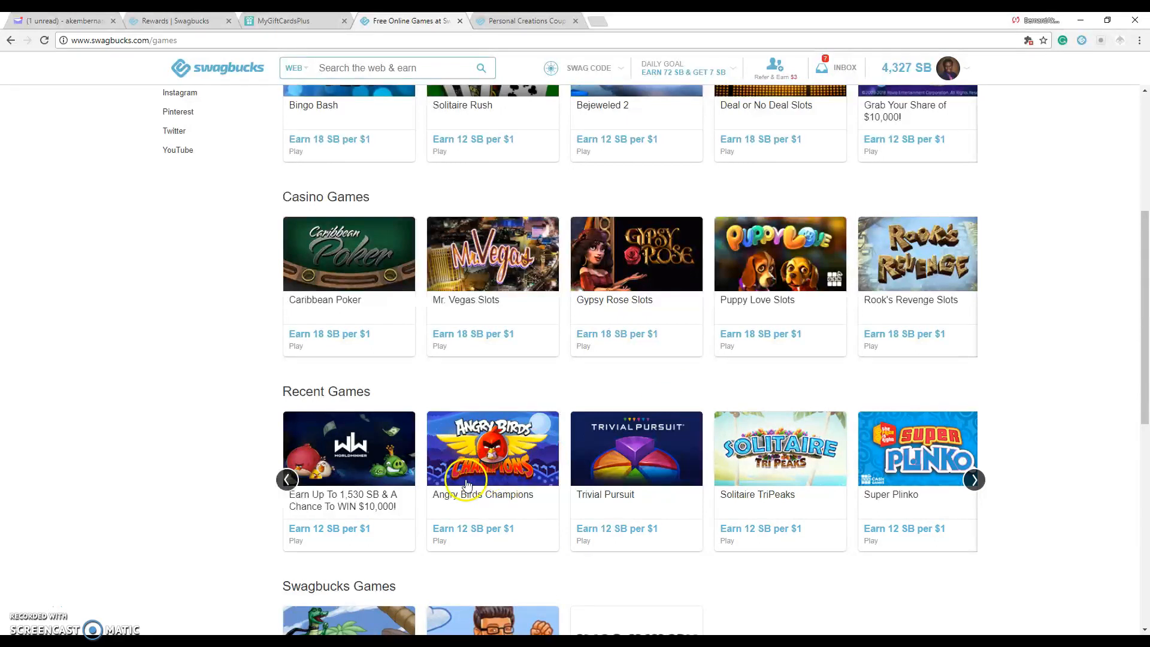
{"action": "scroll", "scroll_direction": "down", "scroll_amount": 3}
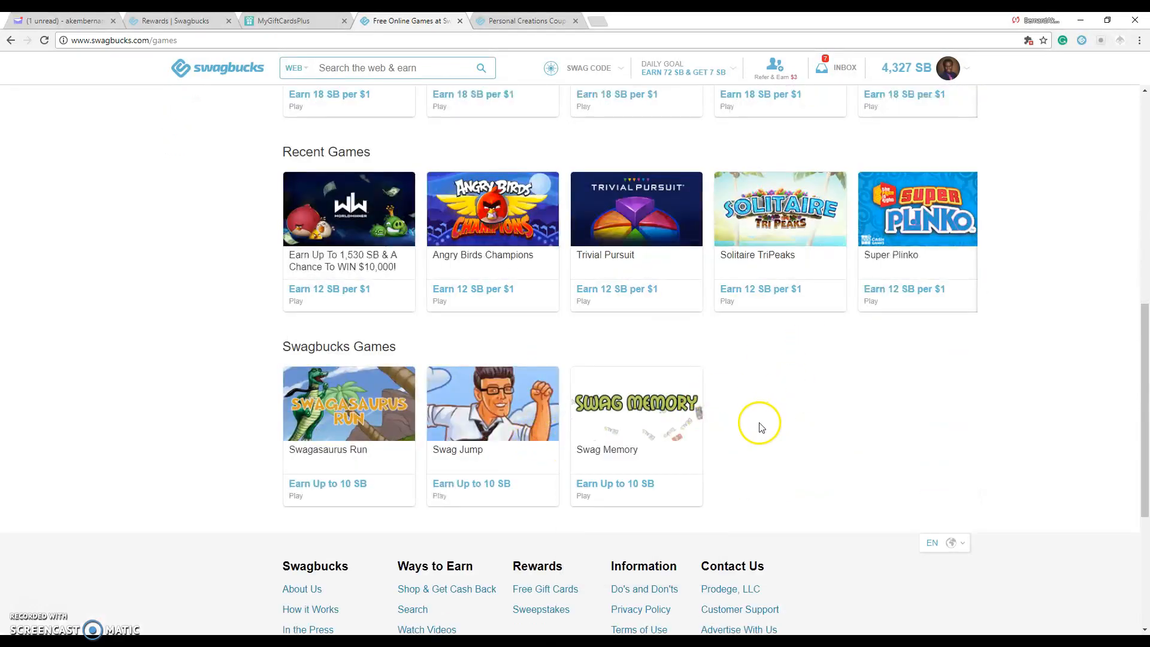
{"action": "mouse_move", "coordinate": [658, 429]}
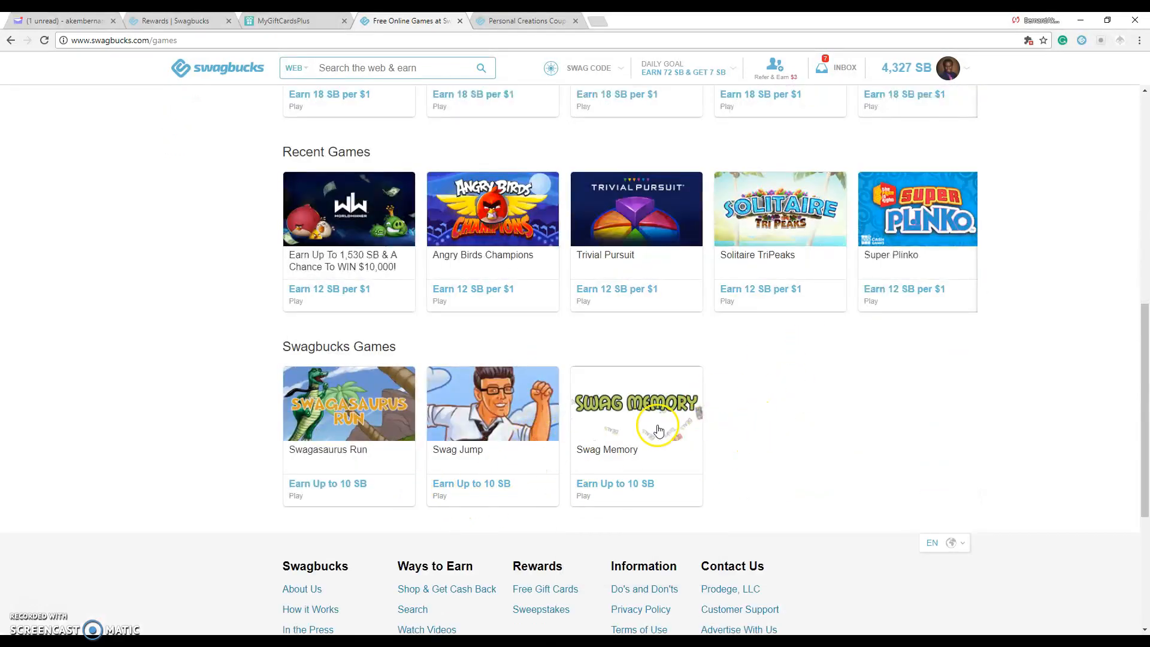
{"action": "scroll", "scroll_direction": "up", "scroll_amount": 3}
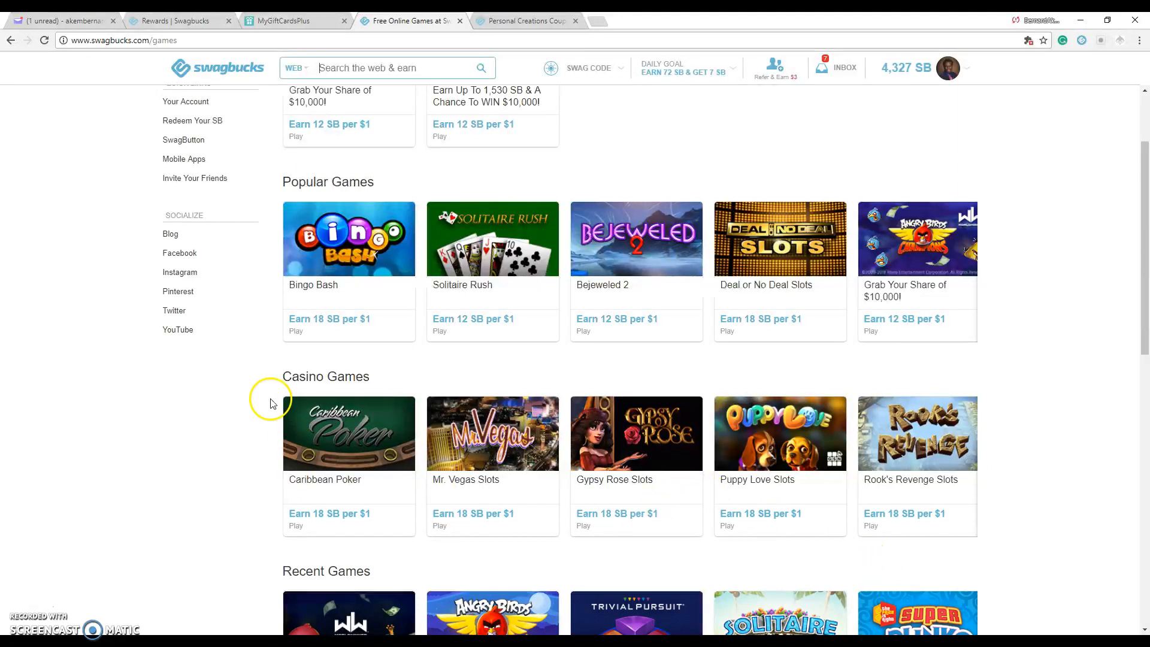
{"action": "scroll", "scroll_direction": "up", "scroll_amount": 3}
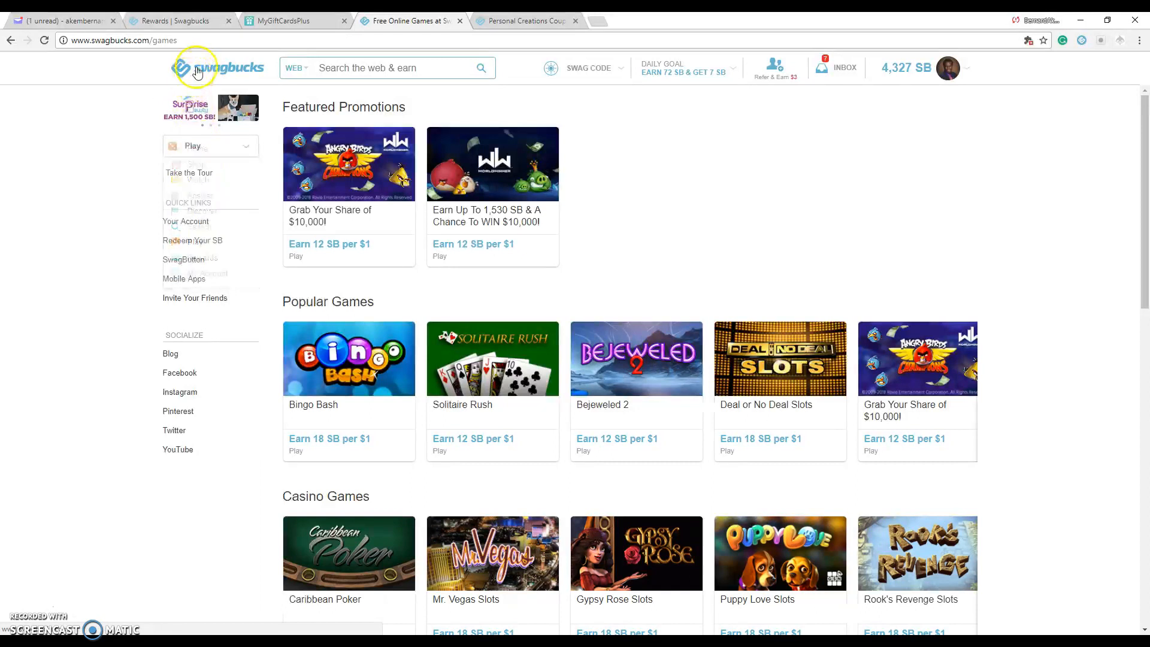
{"action": "left_click", "coordinate": [216, 68]}
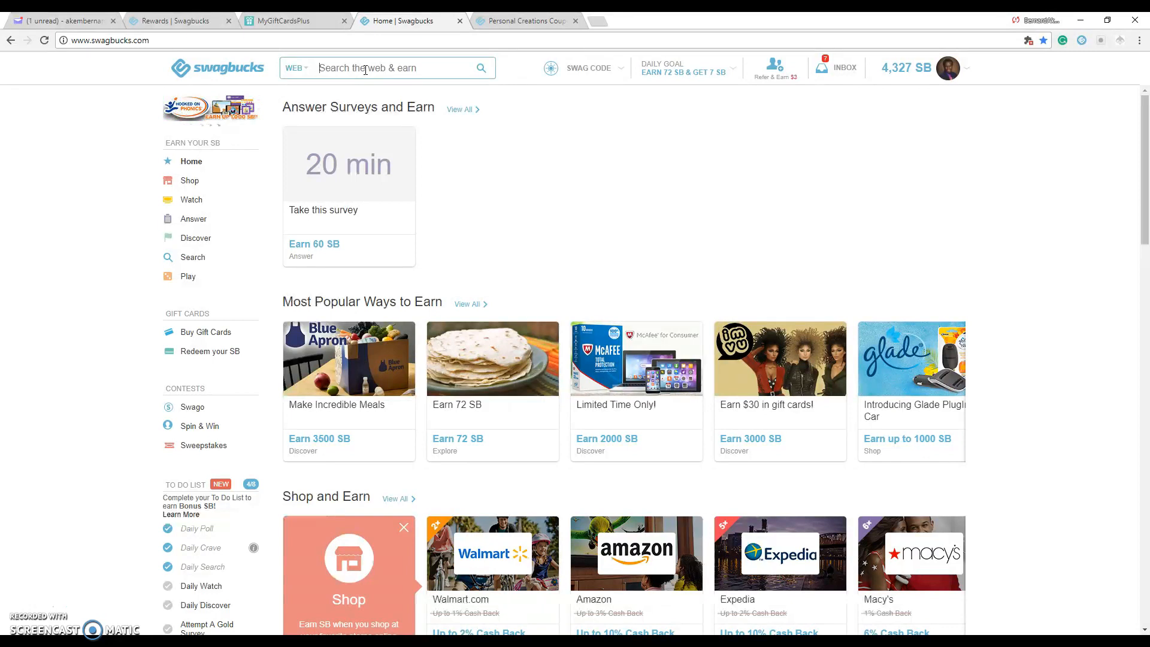
{"action": "type", "text": "university of"}
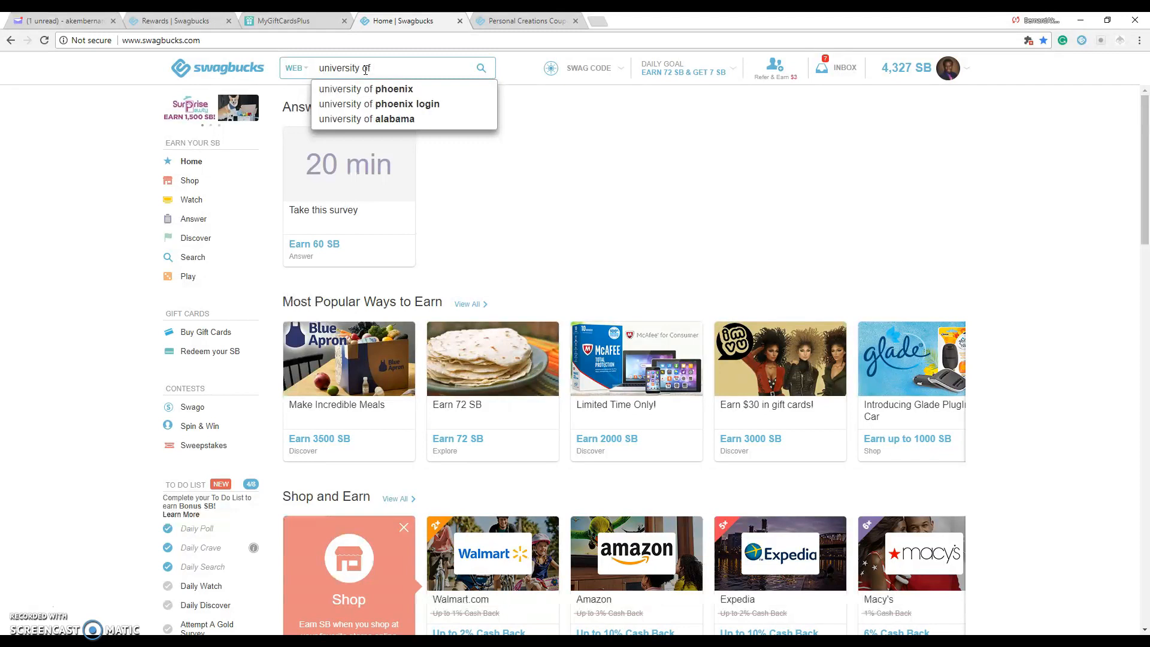
{"action": "left_click", "coordinate": [365, 89]}
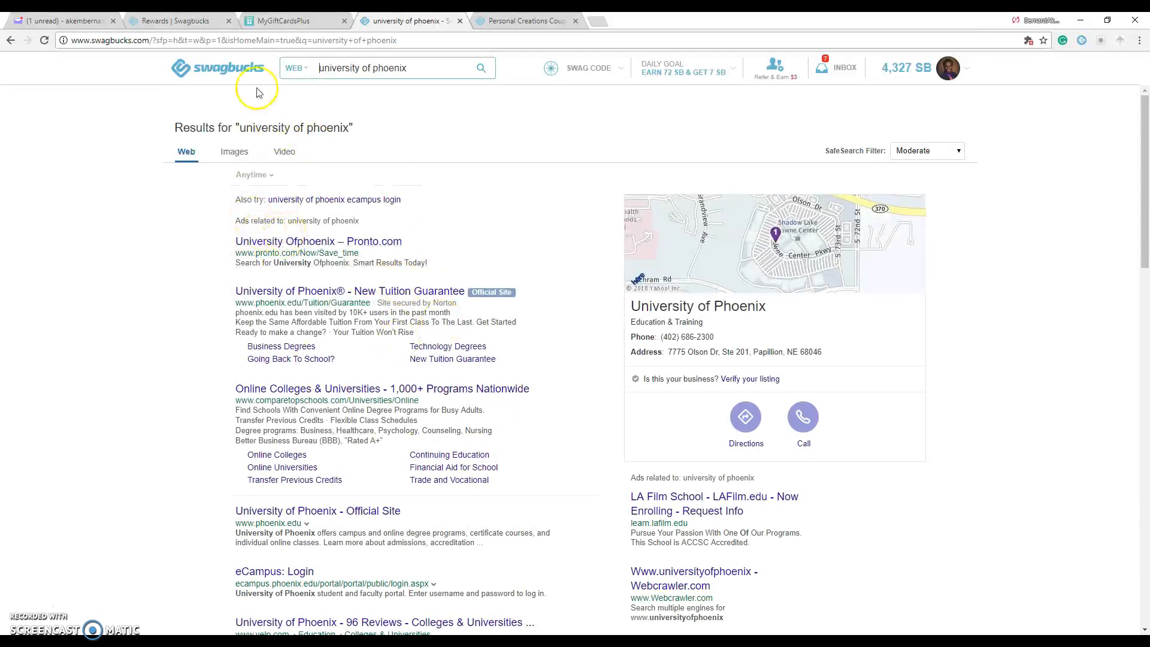
{"action": "left_click", "coordinate": [217, 68]}
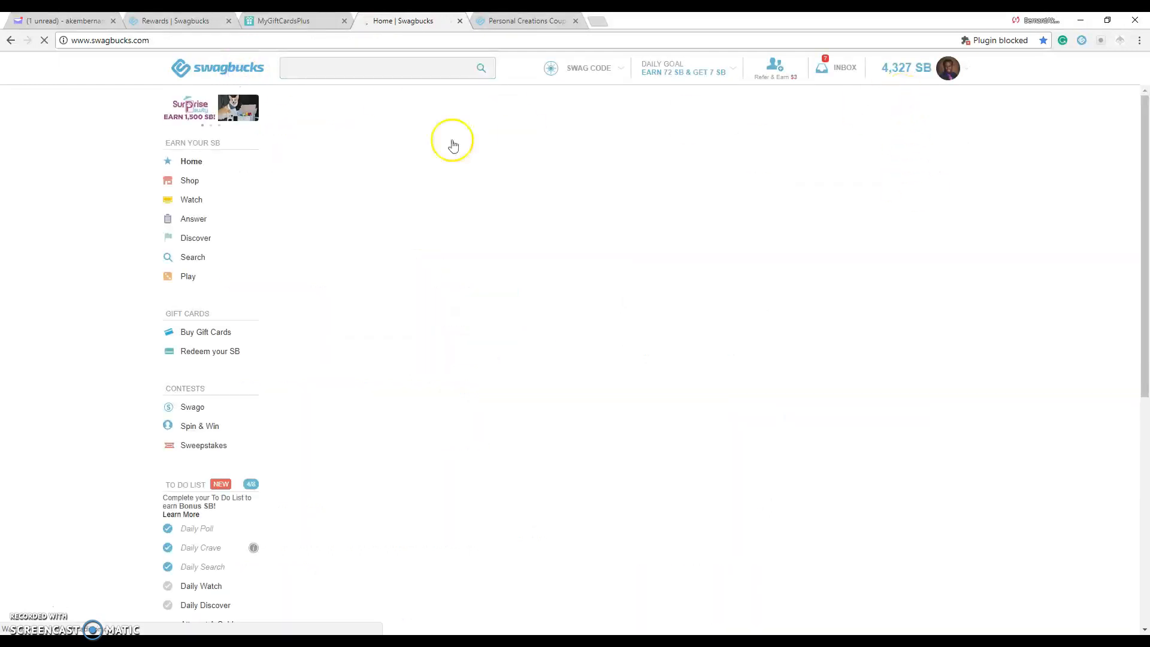
View Spin & Win, then open My Swag Ups and page to December–November entries.
{"action": "left_click", "coordinate": [199, 426]}
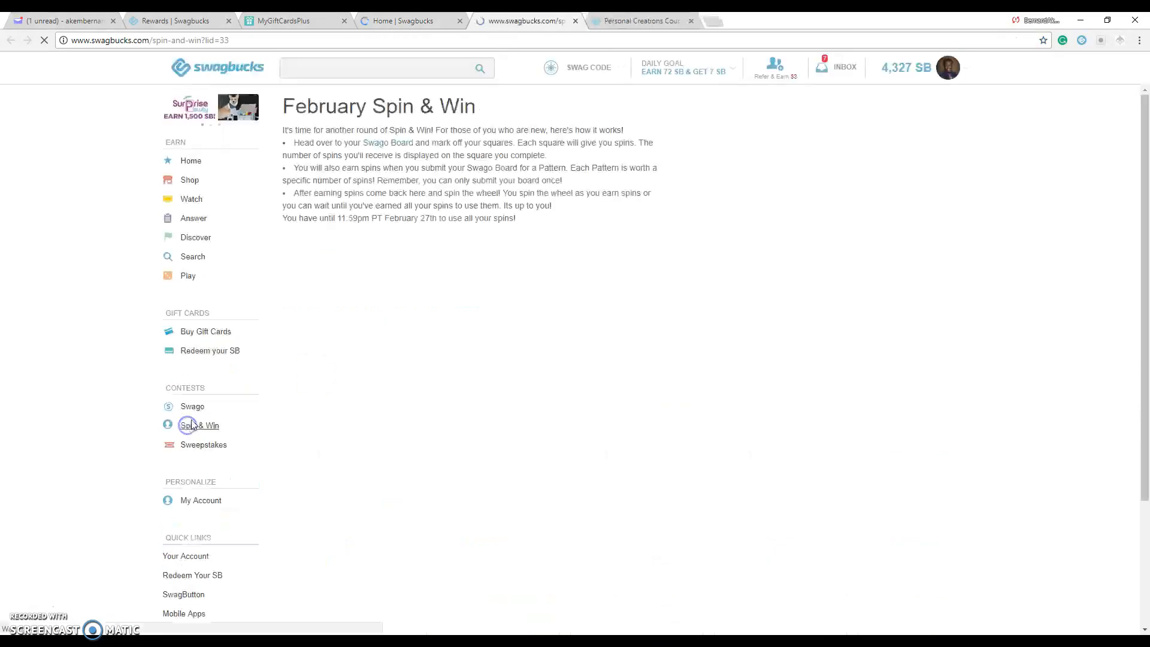
{"action": "left_click", "coordinate": [198, 424]}
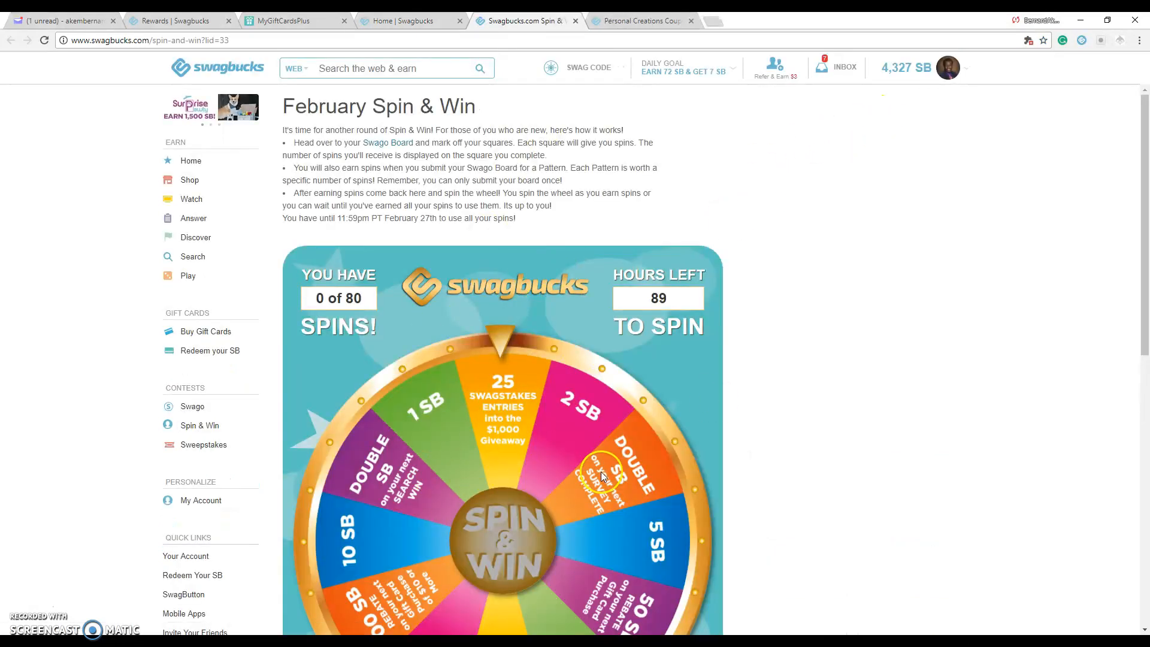
{"action": "left_click", "coordinate": [947, 68]}
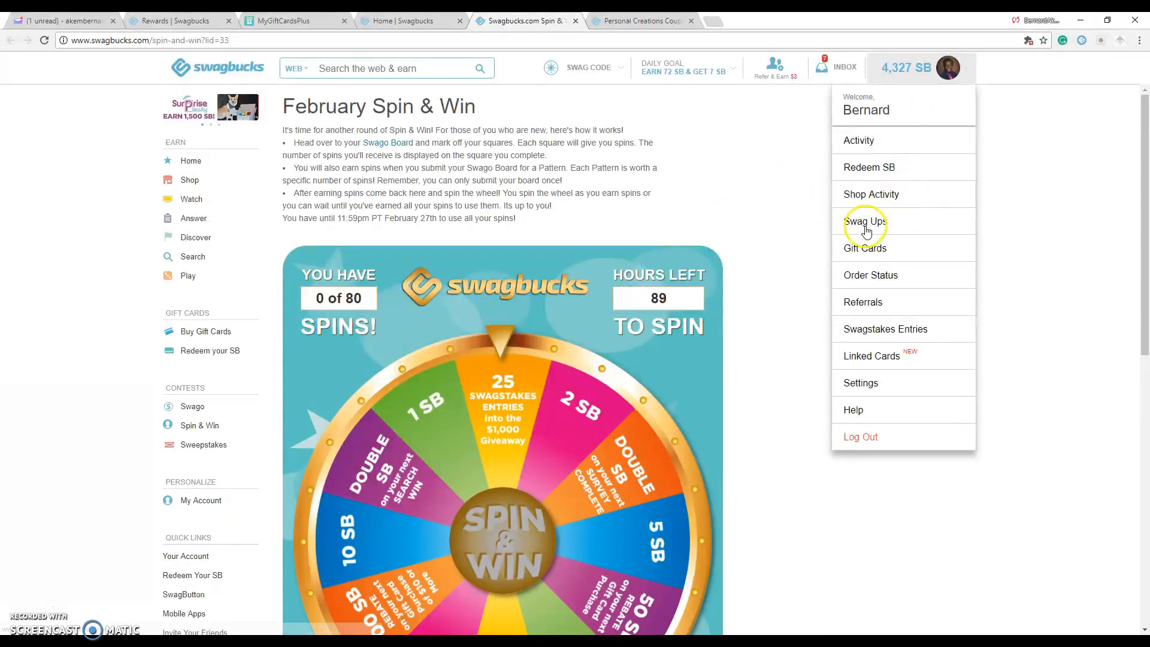
{"action": "left_click", "coordinate": [864, 222]}
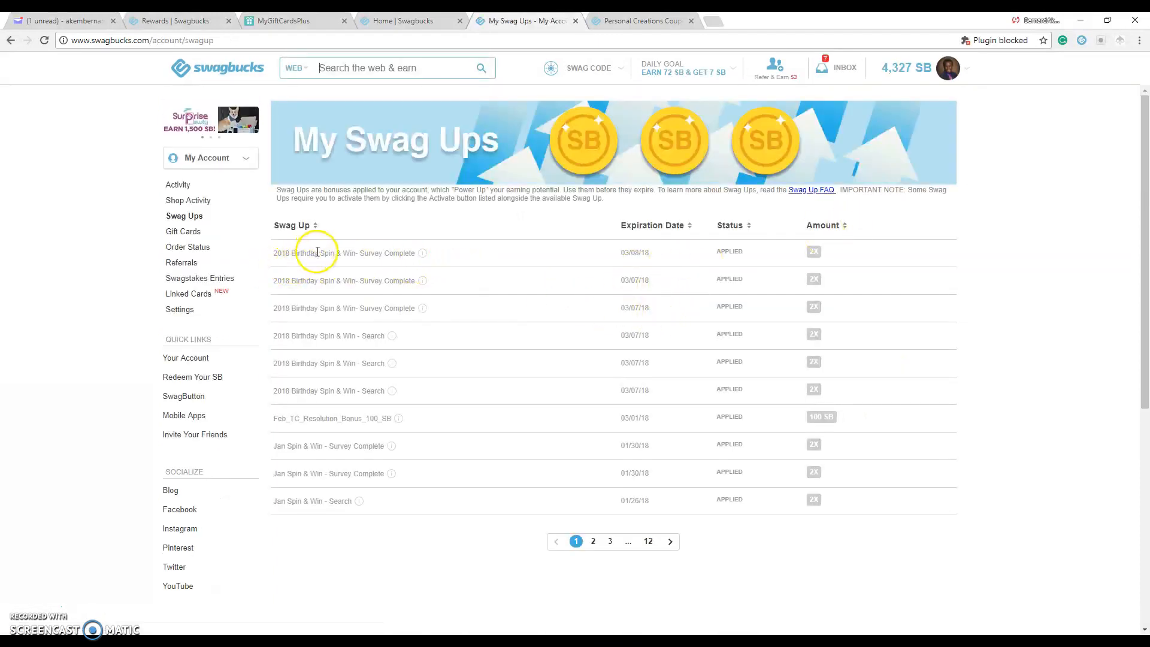
{"action": "mouse_move", "coordinate": [409, 281]}
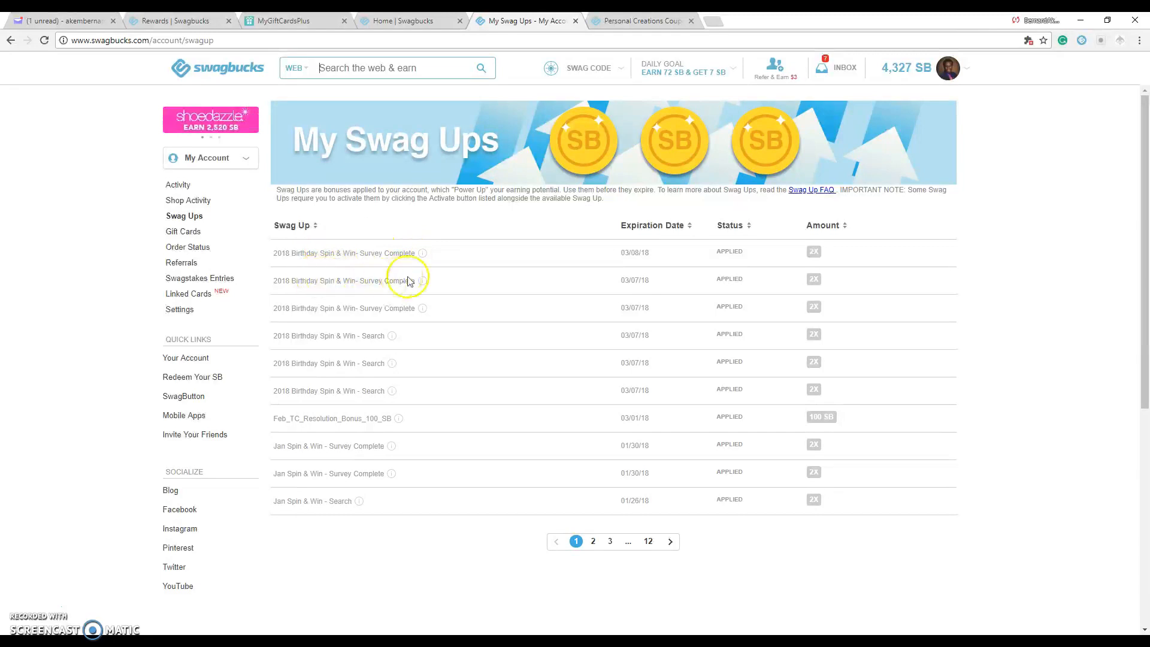
{"action": "mouse_move", "coordinate": [361, 417]}
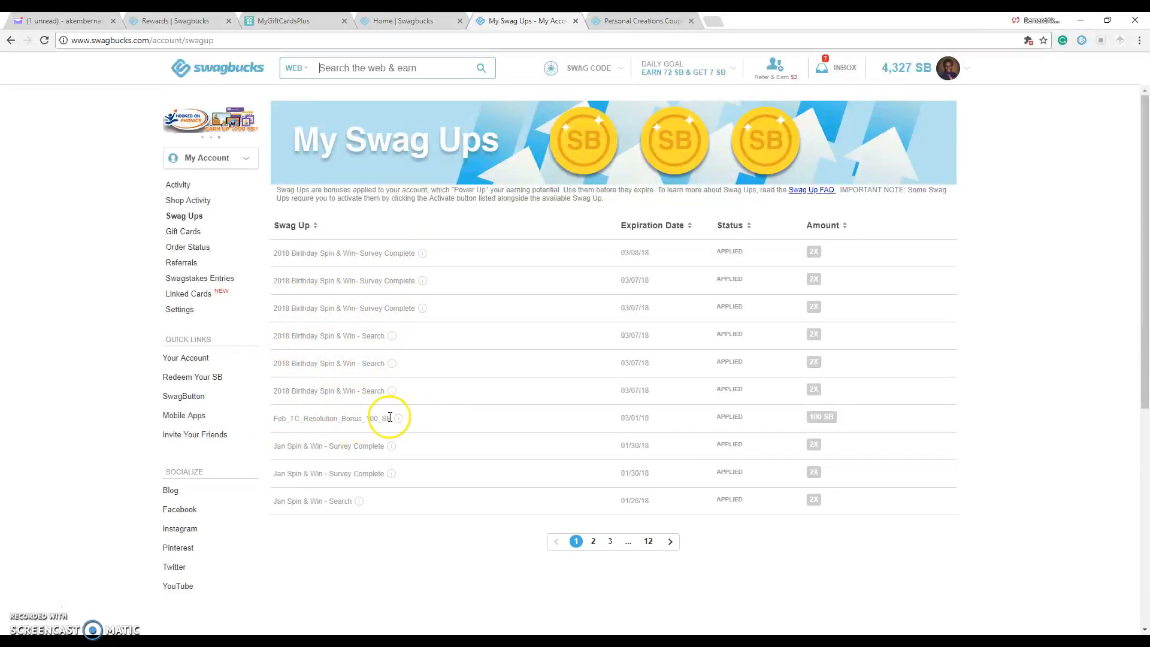
{"action": "mouse_move", "coordinate": [670, 541]}
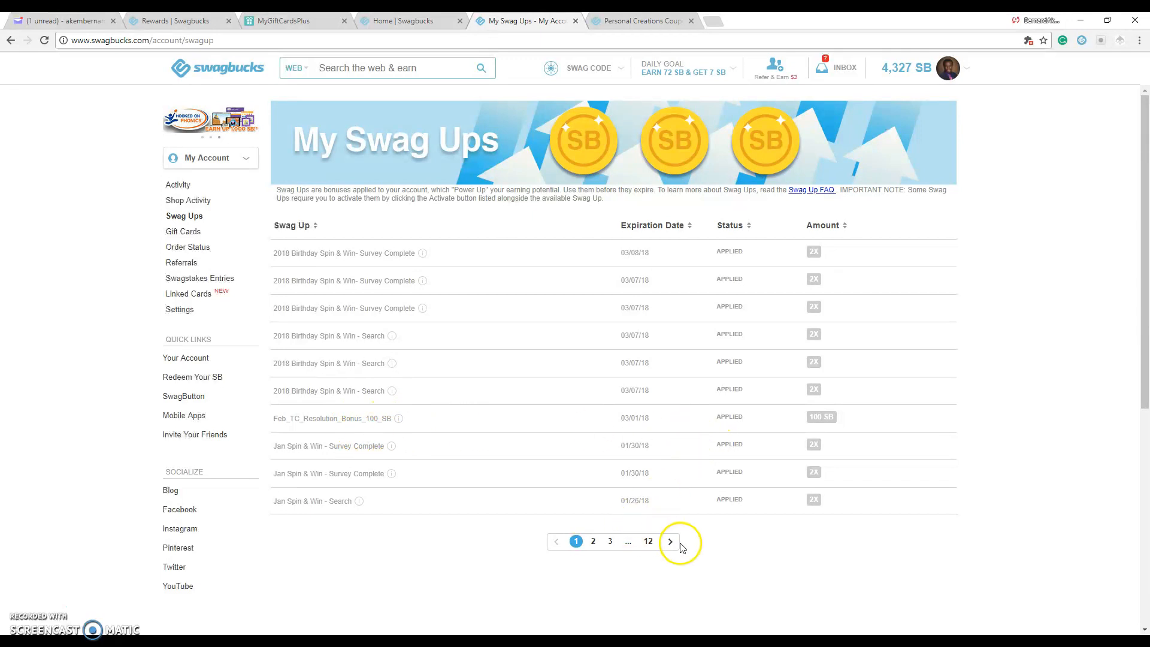
{"action": "left_click", "coordinate": [669, 542]}
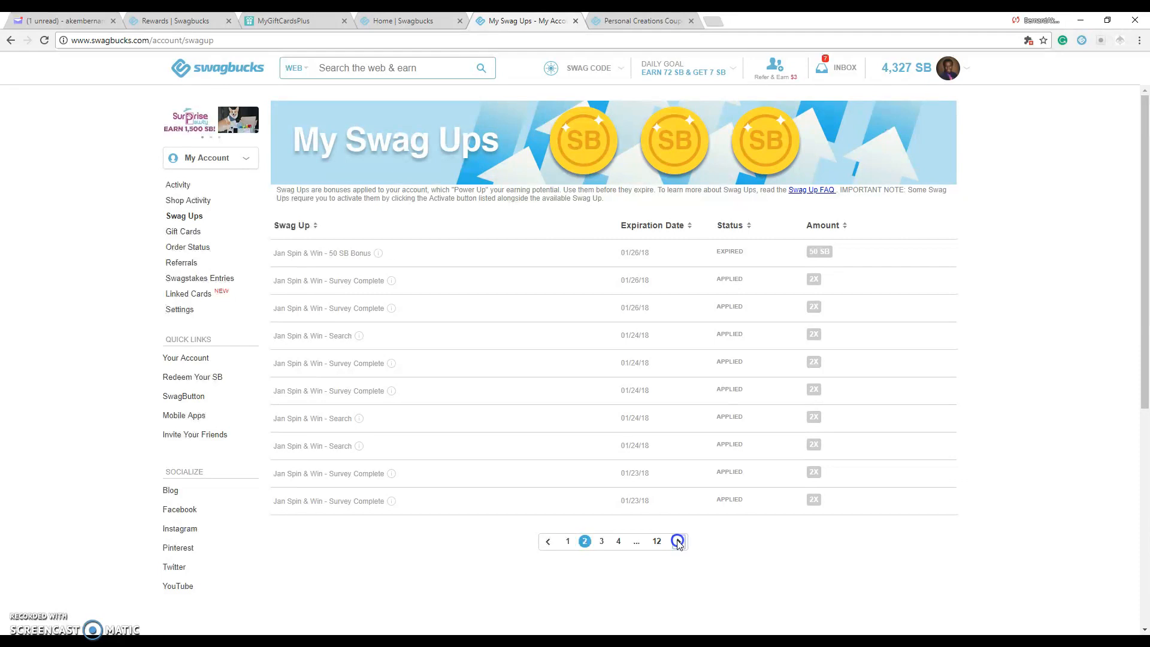
{"action": "left_click", "coordinate": [679, 541]}
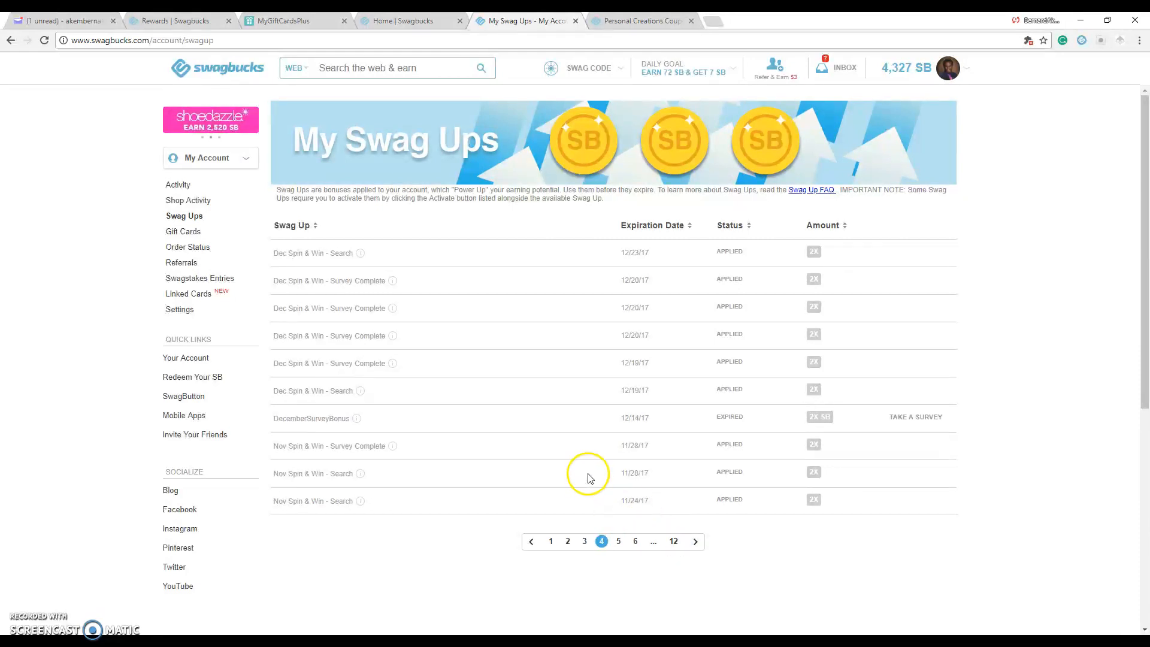
{"action": "mouse_move", "coordinate": [781, 402]}
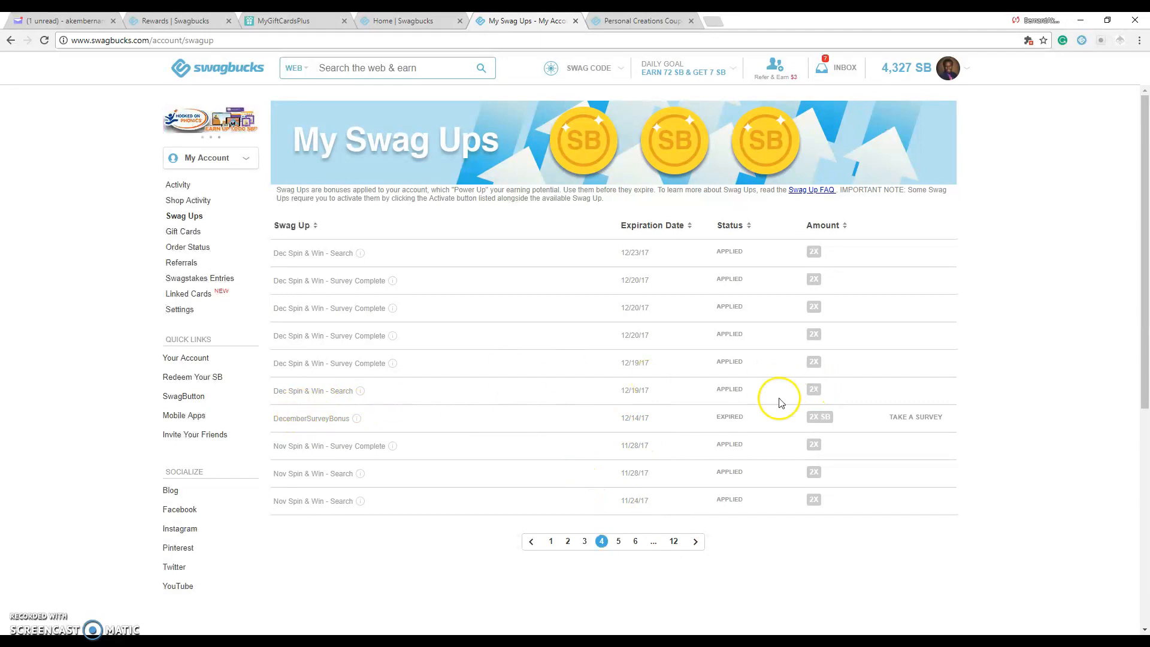
Use the Swagbucks logo to leave My Swag Ups for the home page.
{"action": "left_click", "coordinate": [217, 68]}
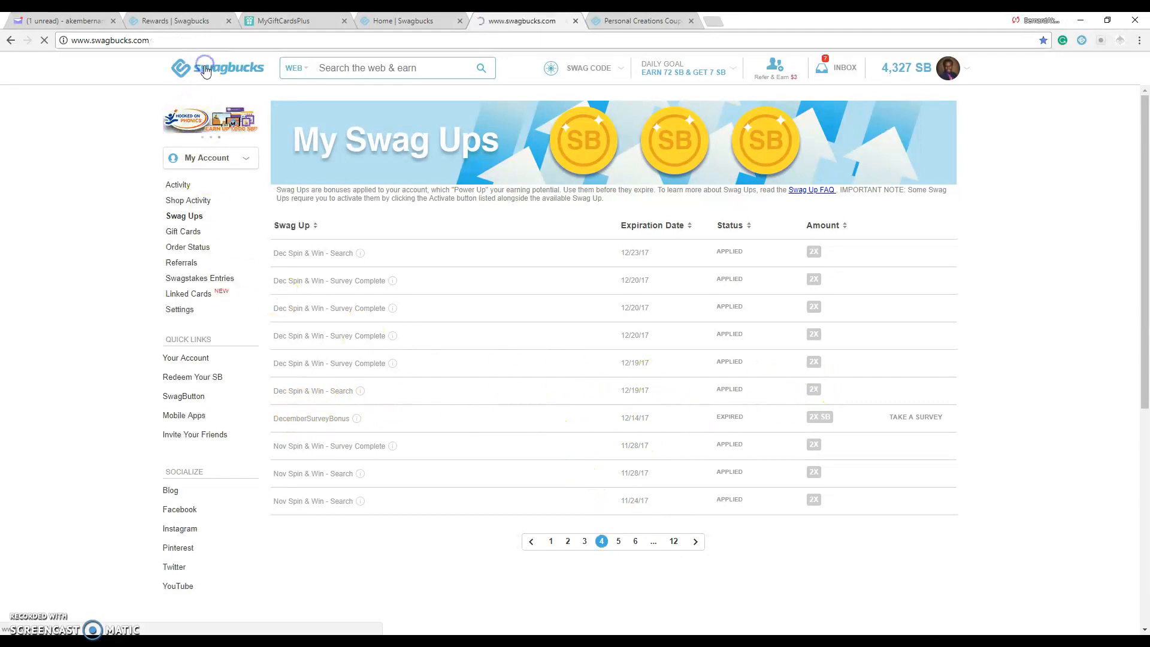
{"action": "left_click", "coordinate": [216, 68]}
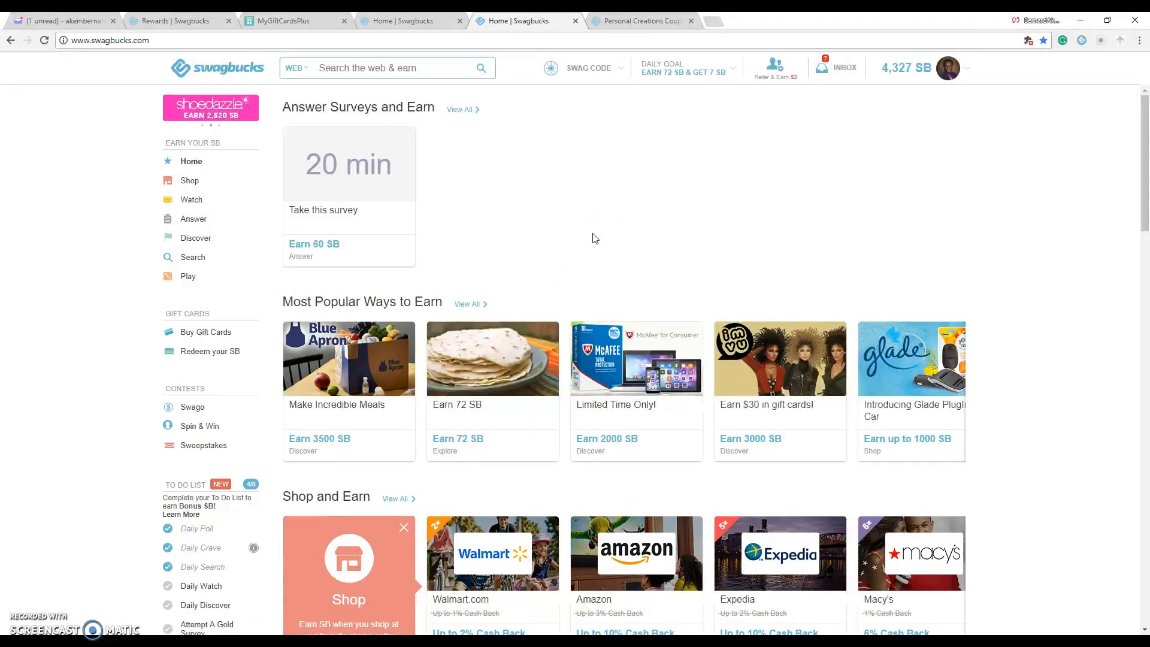
{"action": "mouse_move", "coordinate": [671, 310]}
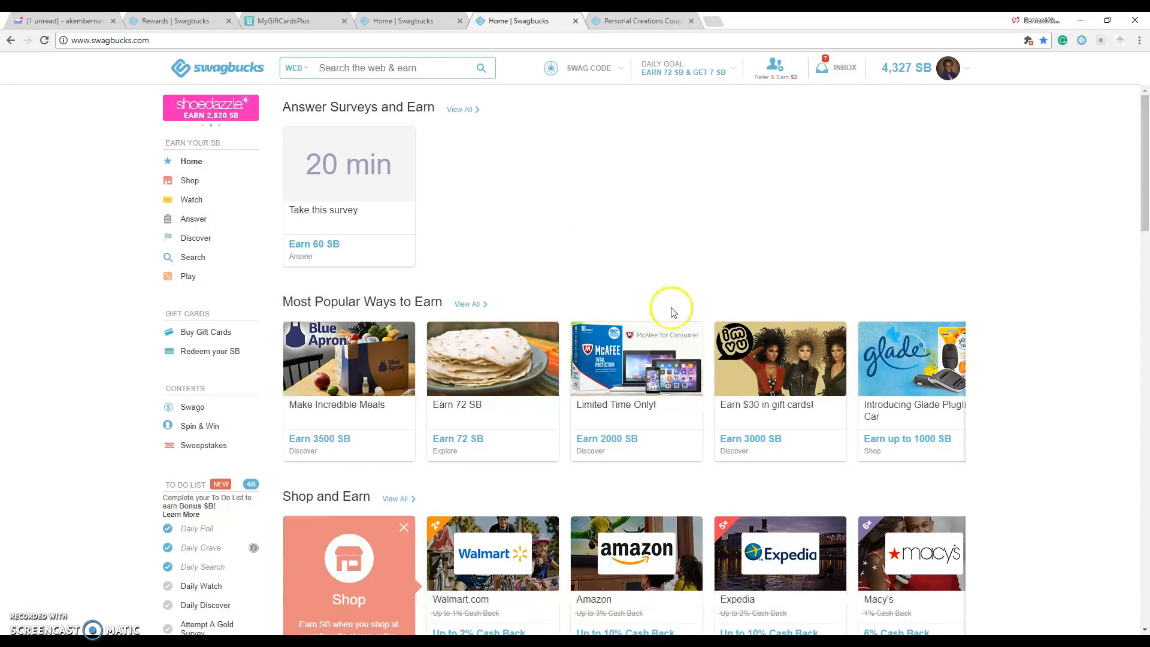
{"action": "mouse_move", "coordinate": [791, 238]}
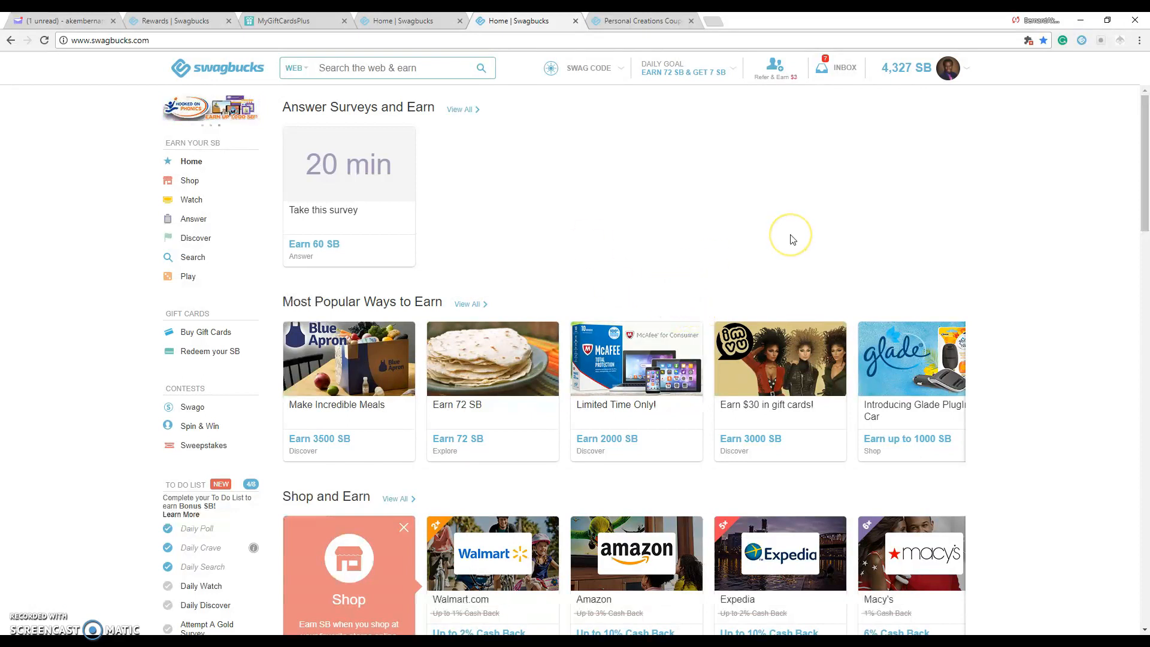
{"action": "mouse_move", "coordinate": [143, 403]}
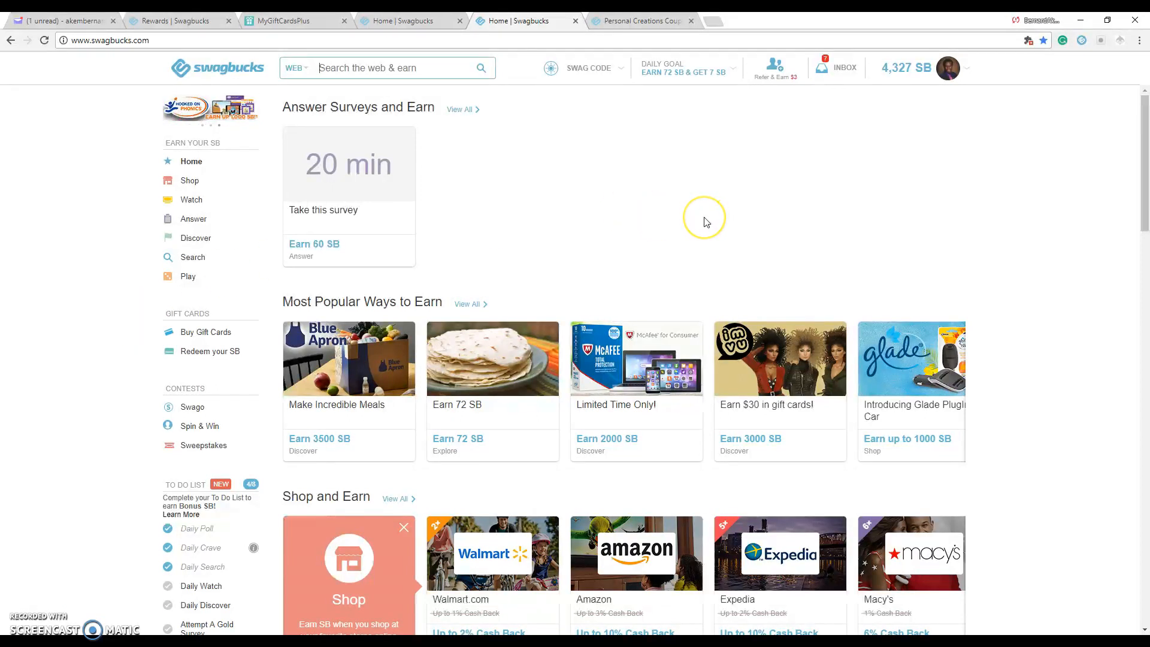
{"action": "mouse_move", "coordinate": [775, 69]}
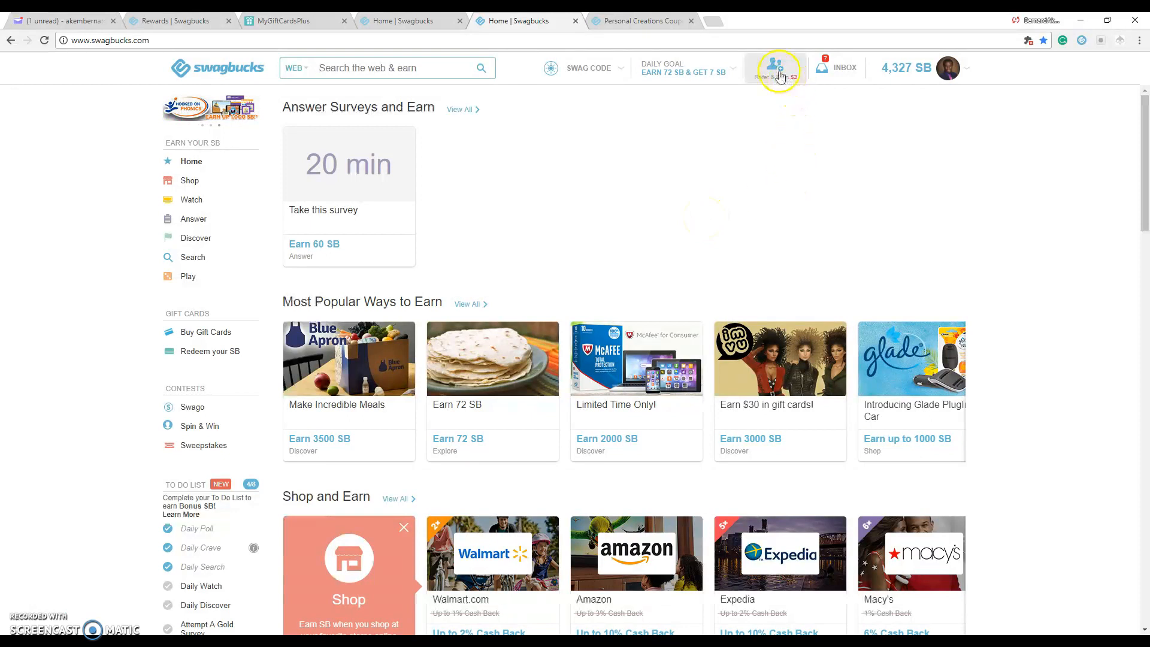
Copy the personal referral link from the Refer & Earn invite page to the clipboard.
{"action": "left_click", "coordinate": [775, 67]}
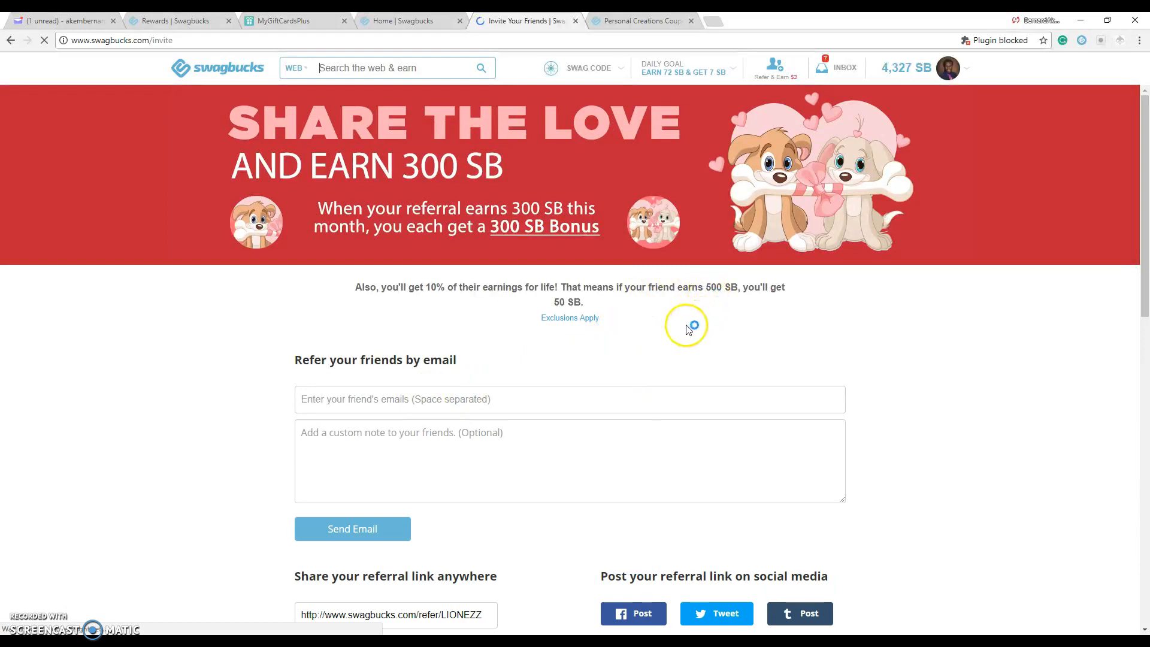
{"action": "mouse_move", "coordinate": [493, 237]}
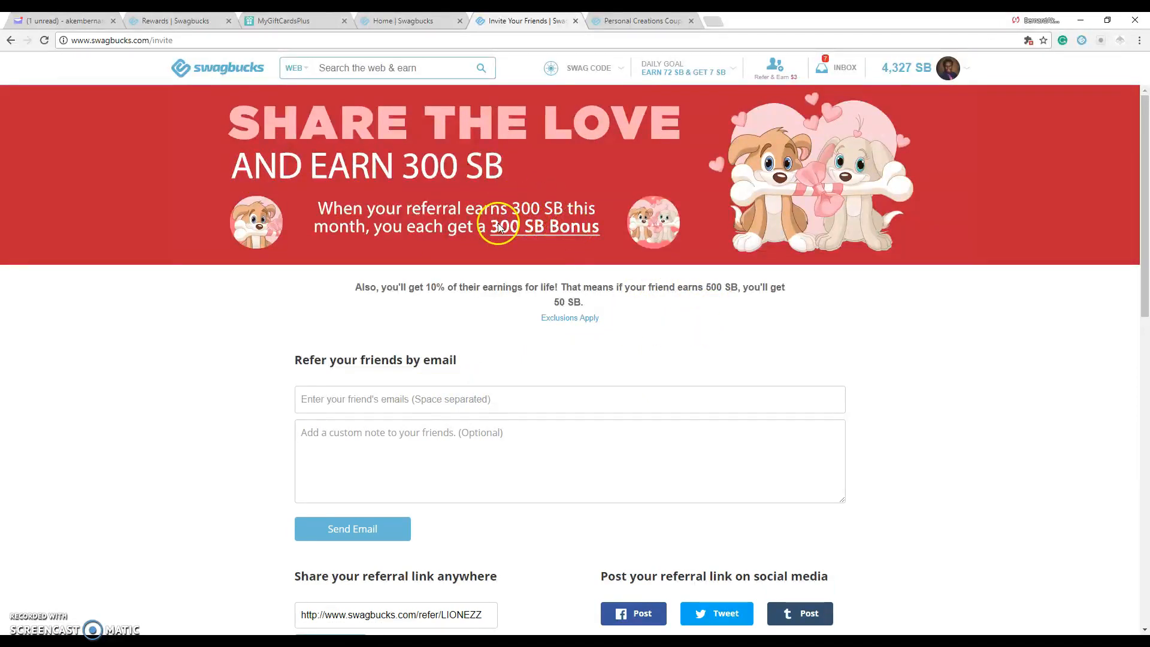
{"action": "scroll", "scroll_direction": "down", "scroll_amount": 3}
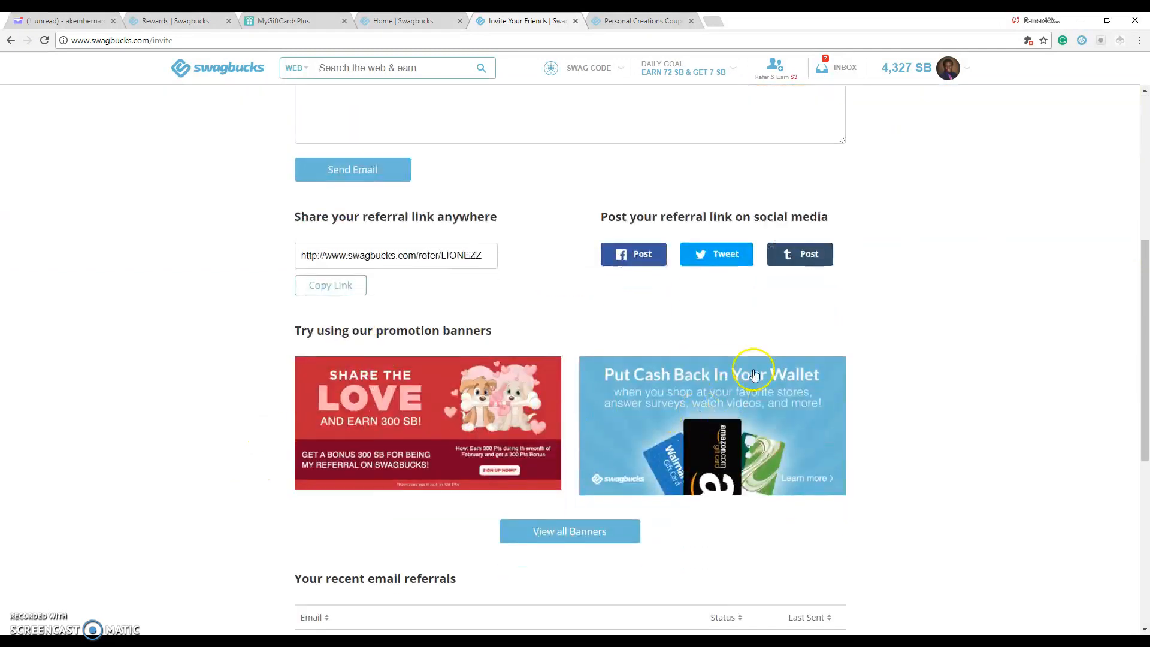
{"action": "scroll", "scroll_direction": "up", "scroll_amount": 3}
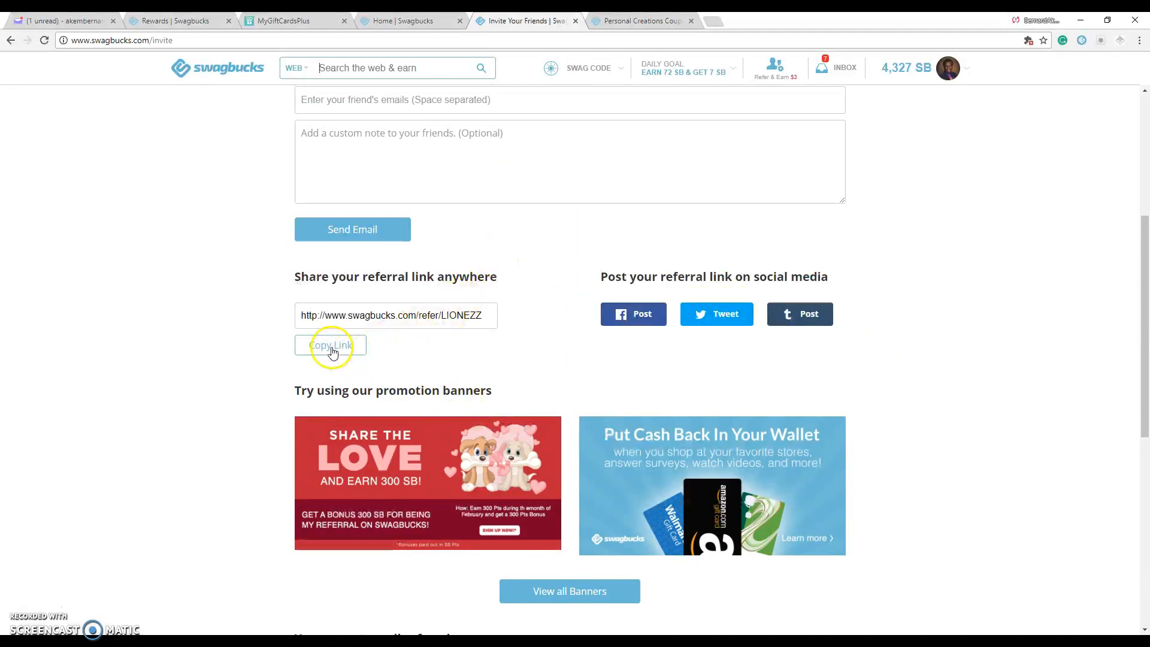
{"action": "left_click", "coordinate": [330, 345]}
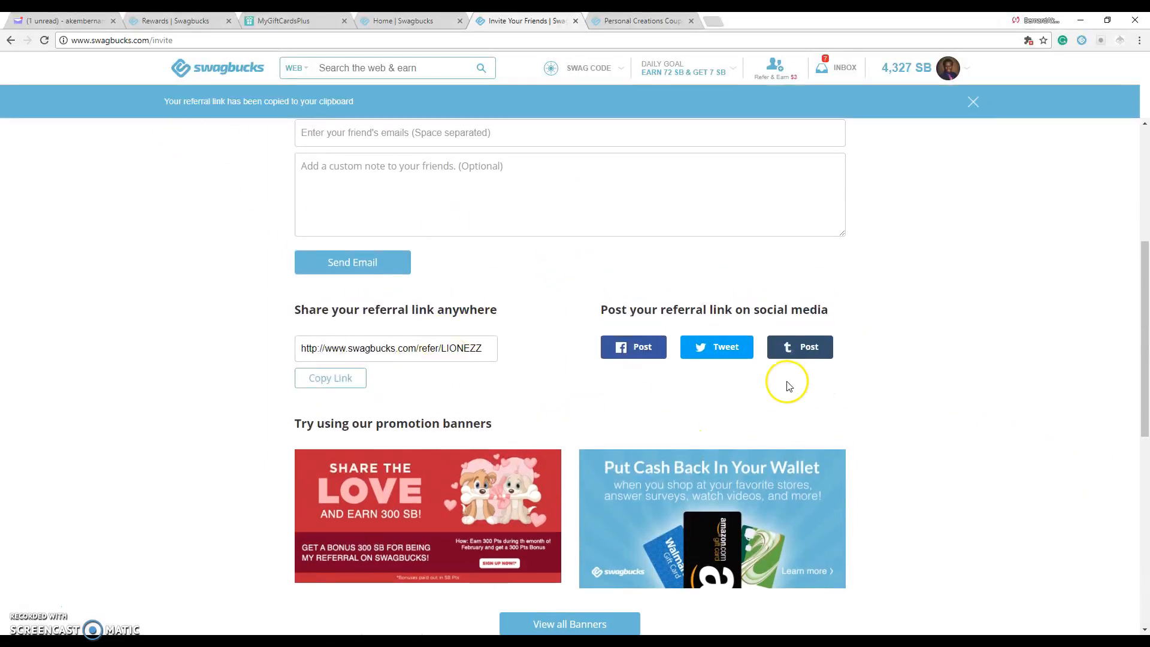
{"action": "scroll", "scroll_direction": "up", "scroll_amount": 3}
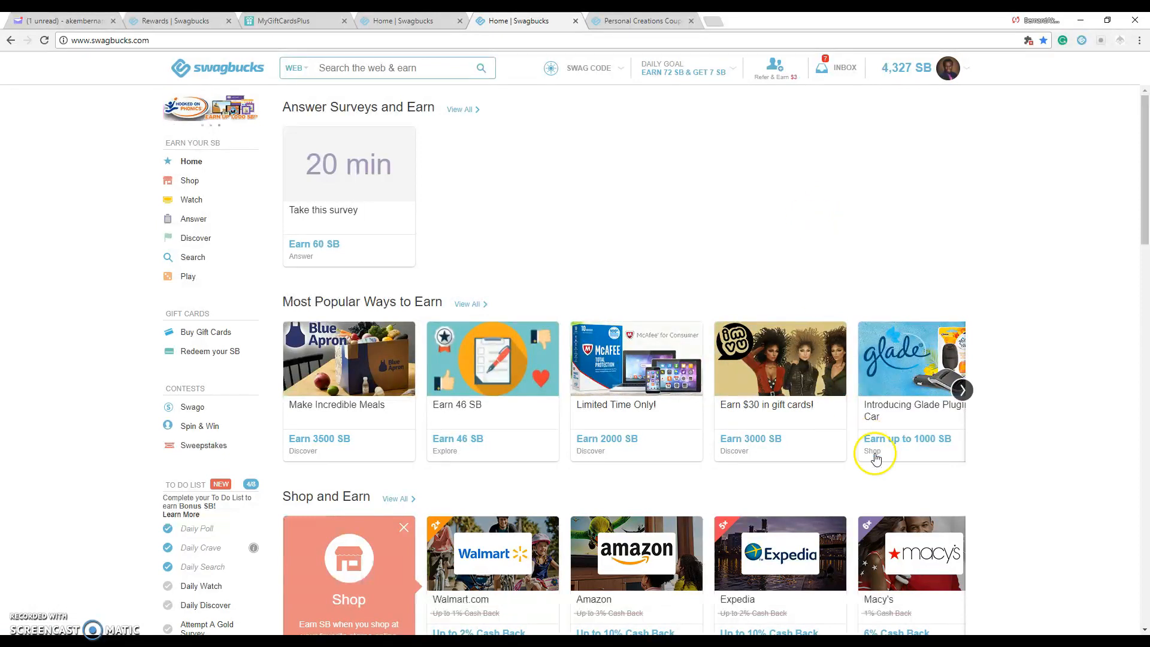
{"action": "mouse_move", "coordinate": [88, 359]}
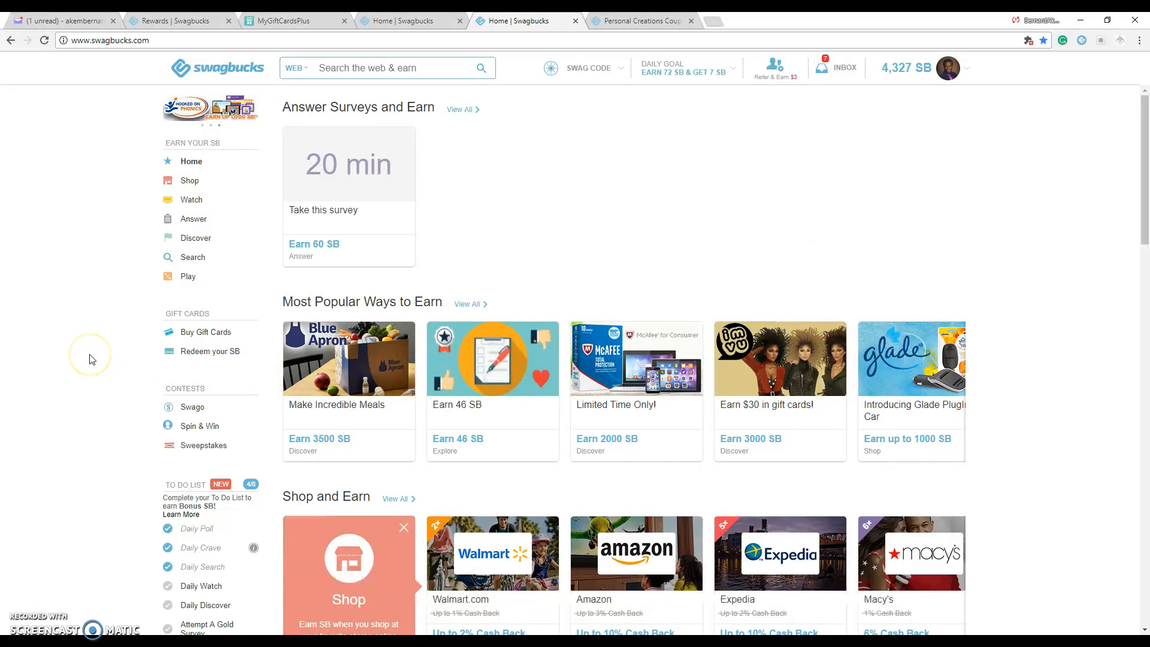
{"action": "mouse_move", "coordinate": [579, 266]}
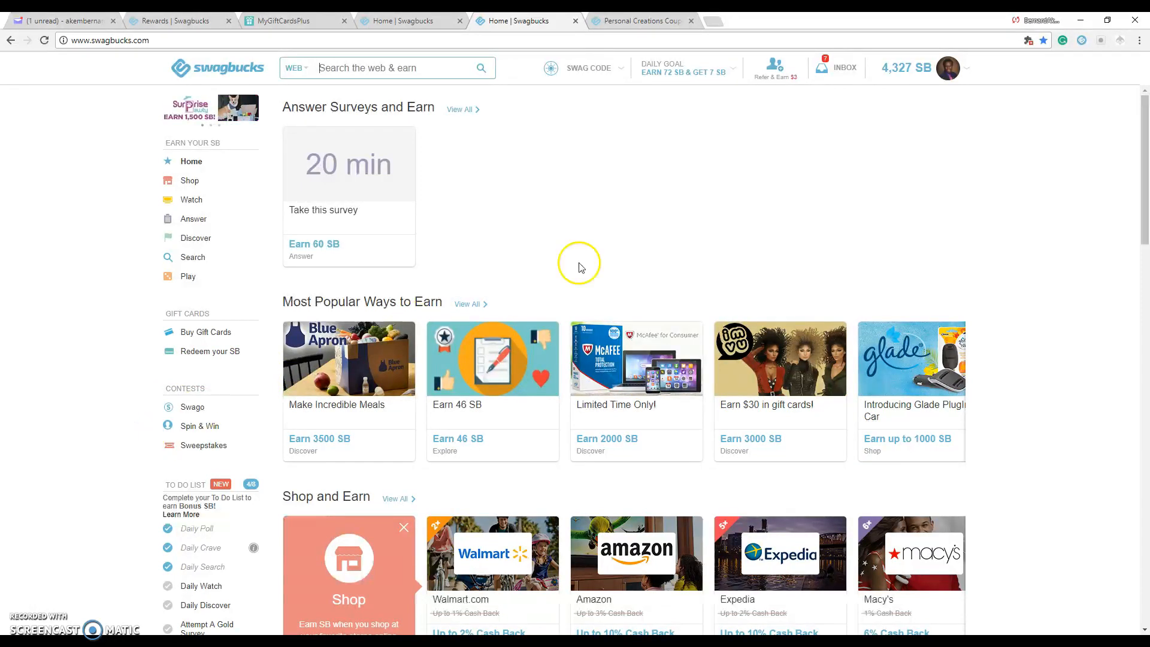
{"action": "mouse_move", "coordinate": [824, 68]}
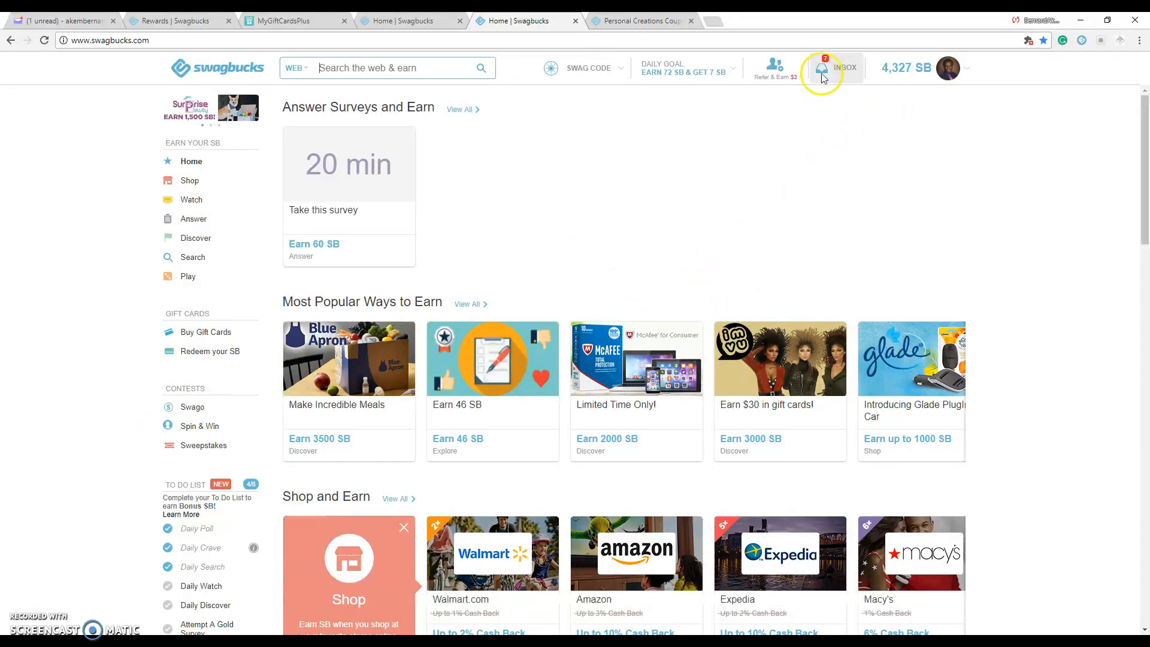
{"action": "left_click", "coordinate": [823, 68]}
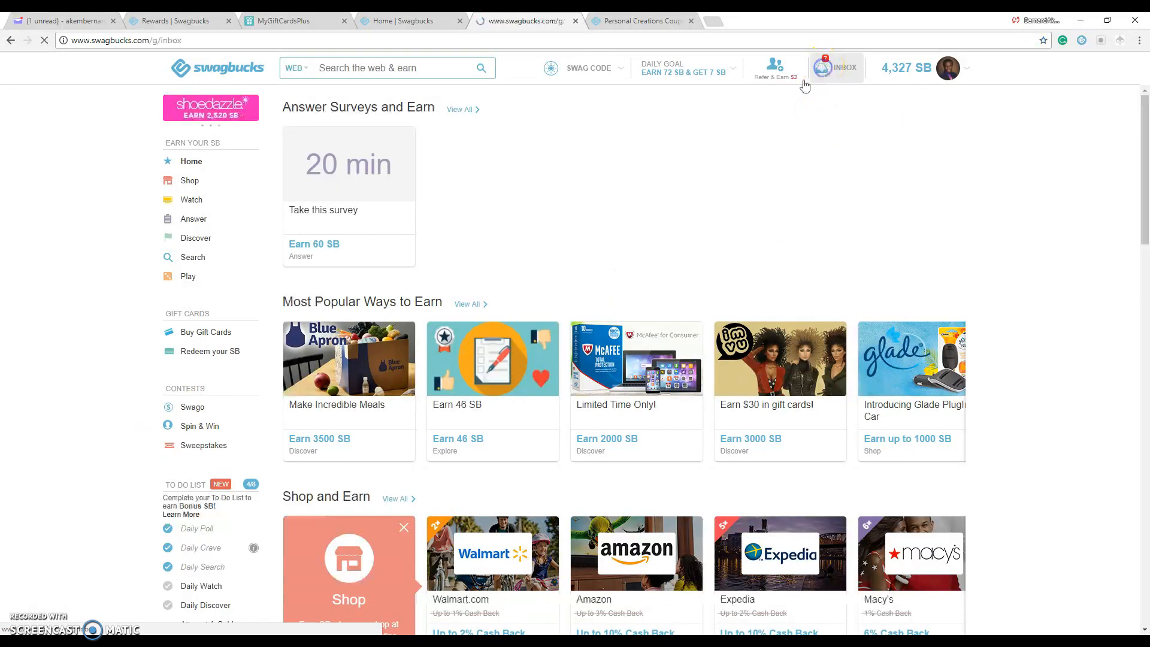
{"action": "left_click", "coordinate": [837, 67]}
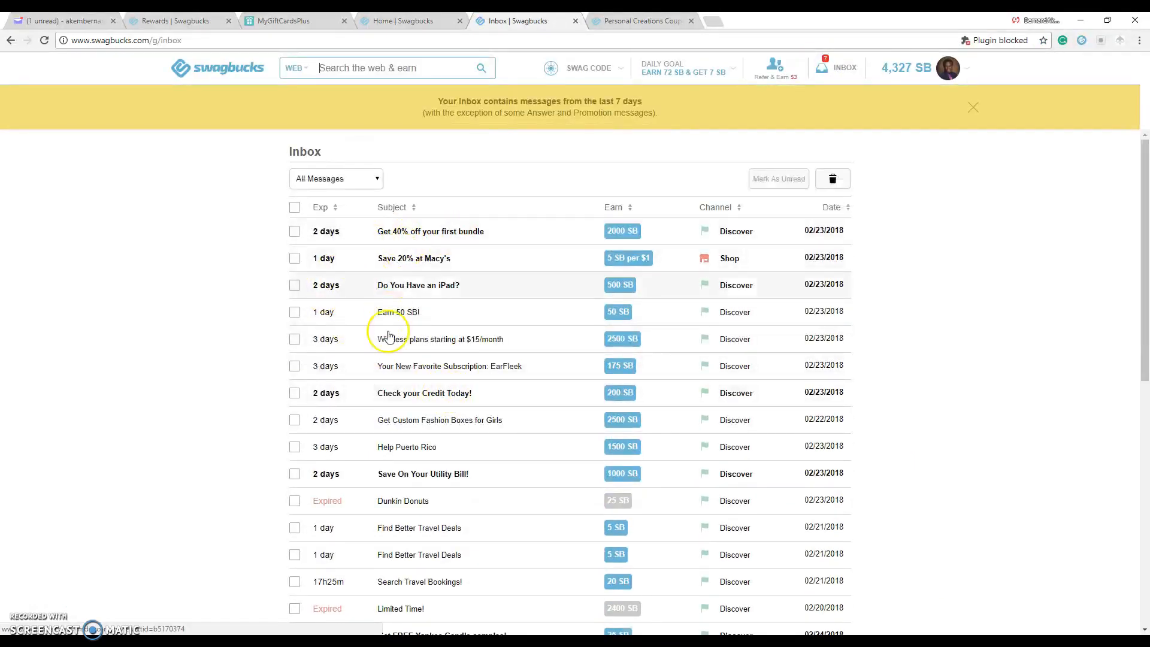
{"action": "mouse_move", "coordinate": [443, 509]}
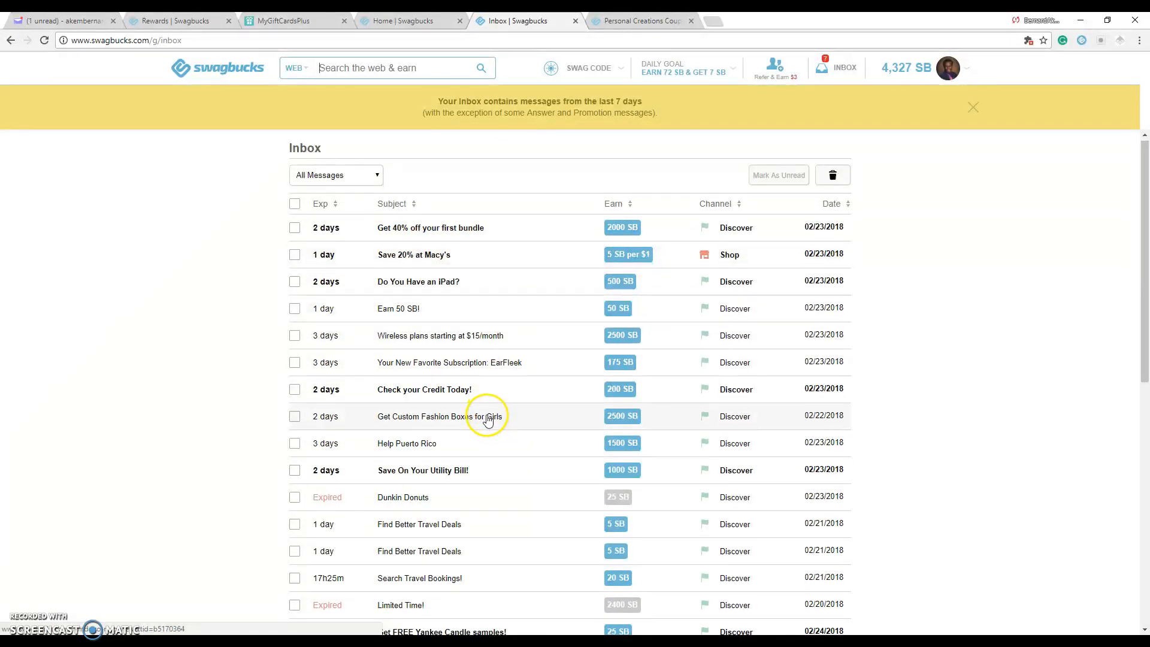
{"action": "scroll", "scroll_direction": "down", "scroll_amount": 3}
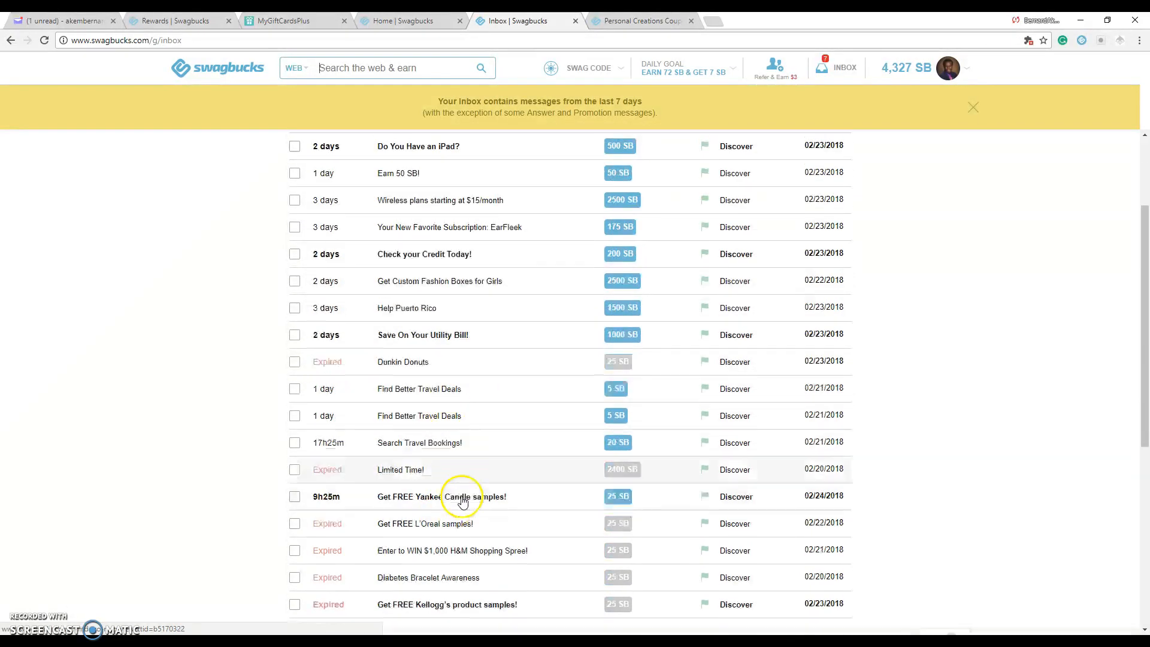
{"action": "scroll", "scroll_direction": "up", "scroll_amount": 3}
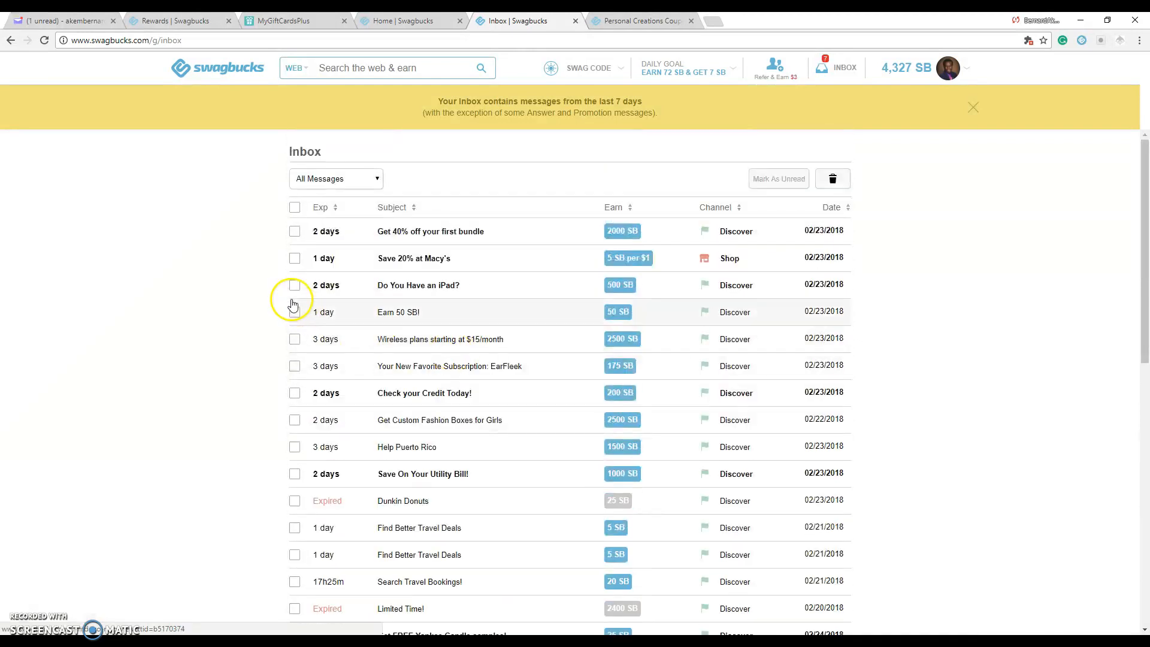
{"action": "left_click", "coordinate": [217, 68]}
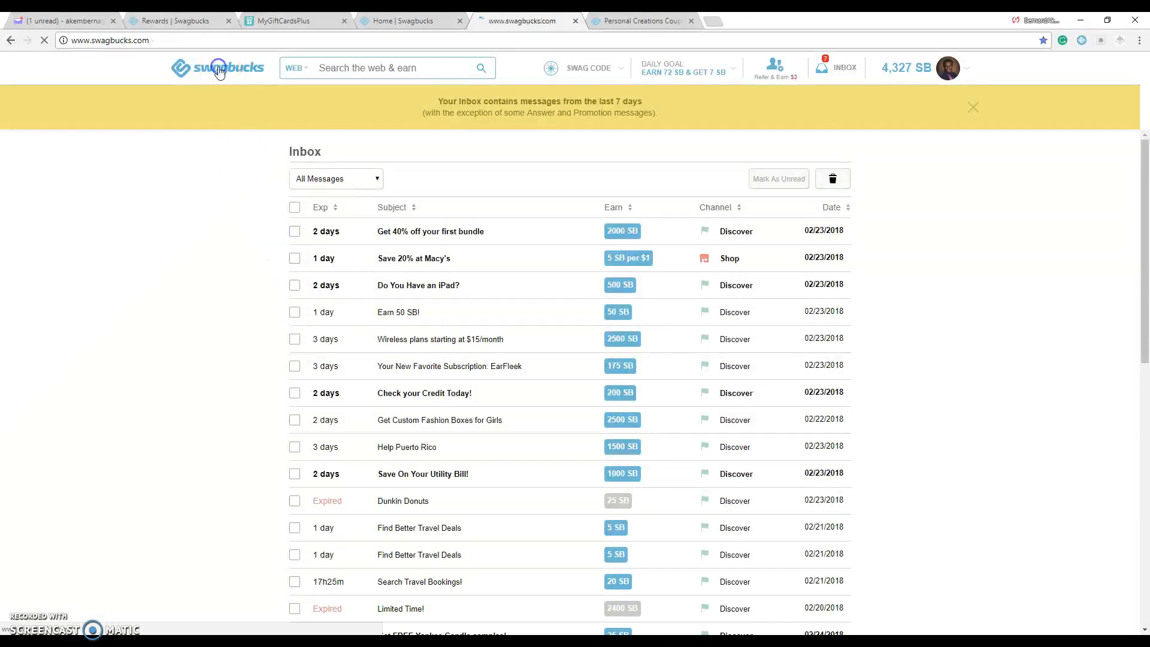
{"action": "left_click", "coordinate": [218, 68]}
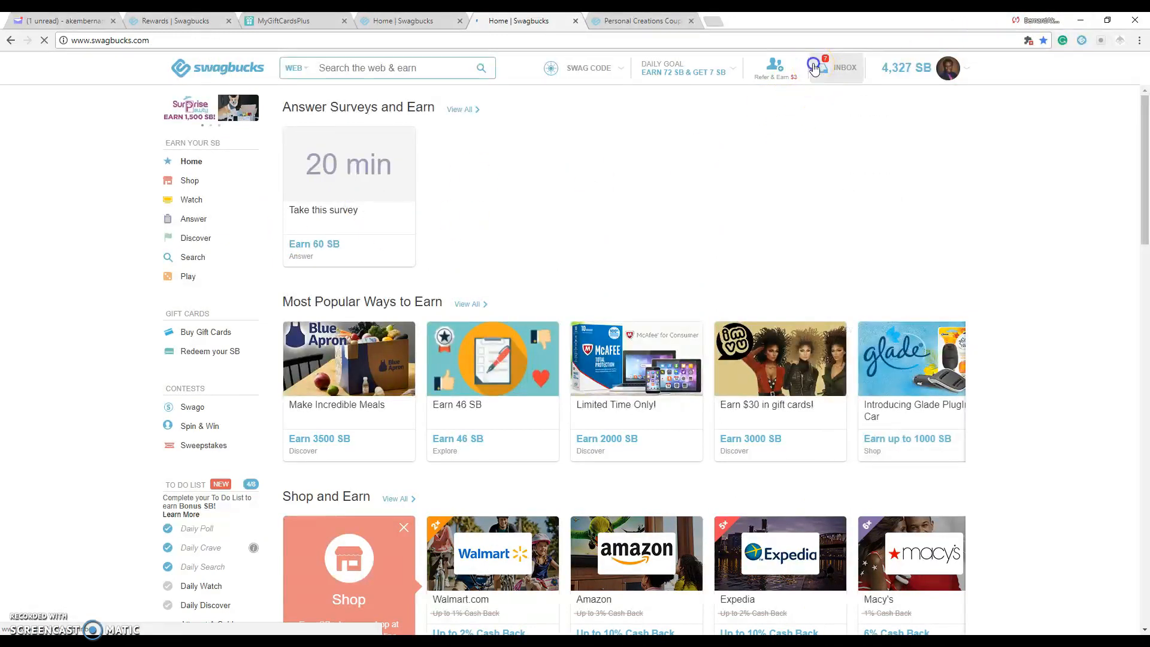
Filter the Inbox to unread messages, delete all seven, and return home.
{"action": "left_click", "coordinate": [814, 68]}
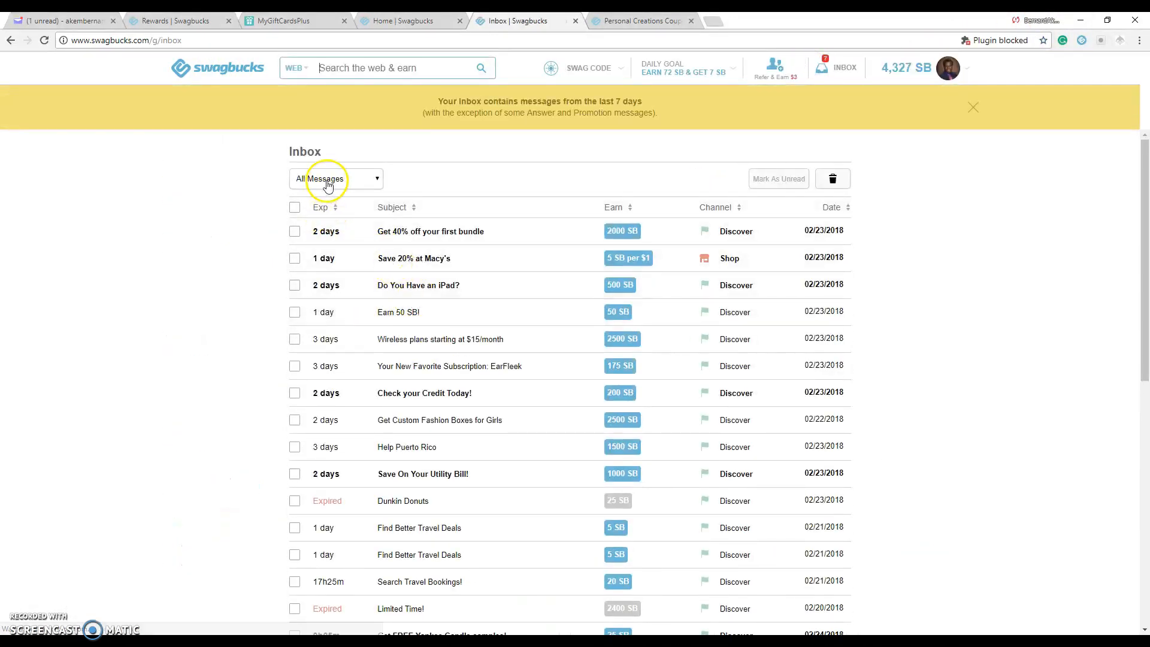
{"action": "left_click", "coordinate": [336, 179]}
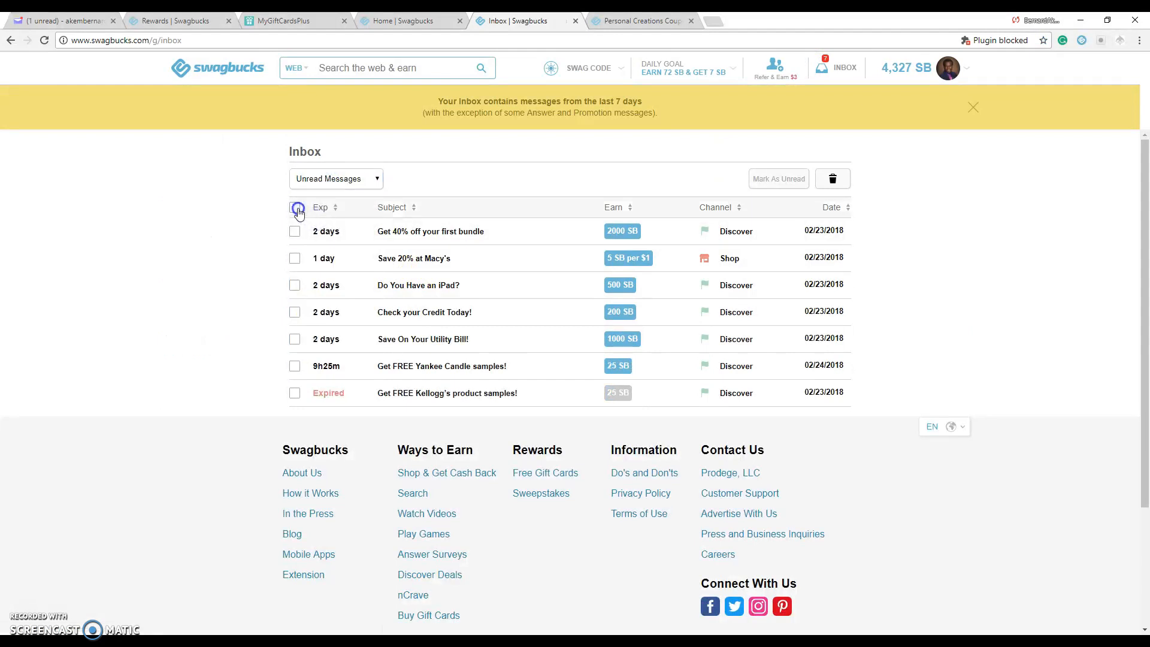
{"action": "left_click", "coordinate": [832, 179]}
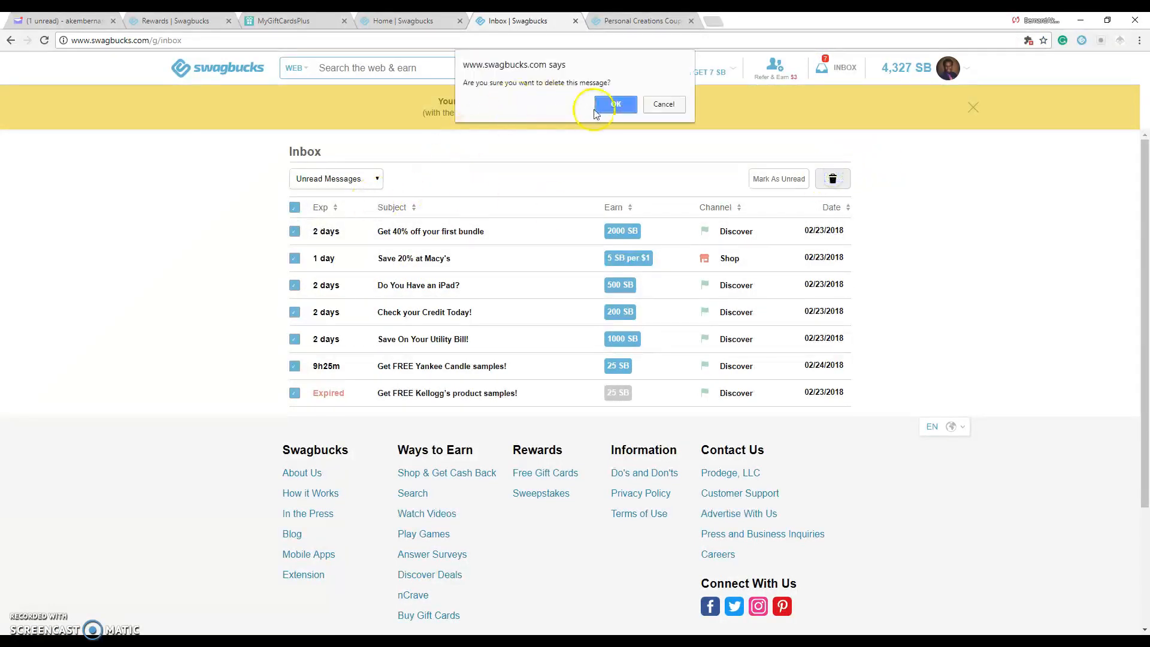
{"action": "left_click", "coordinate": [615, 105]}
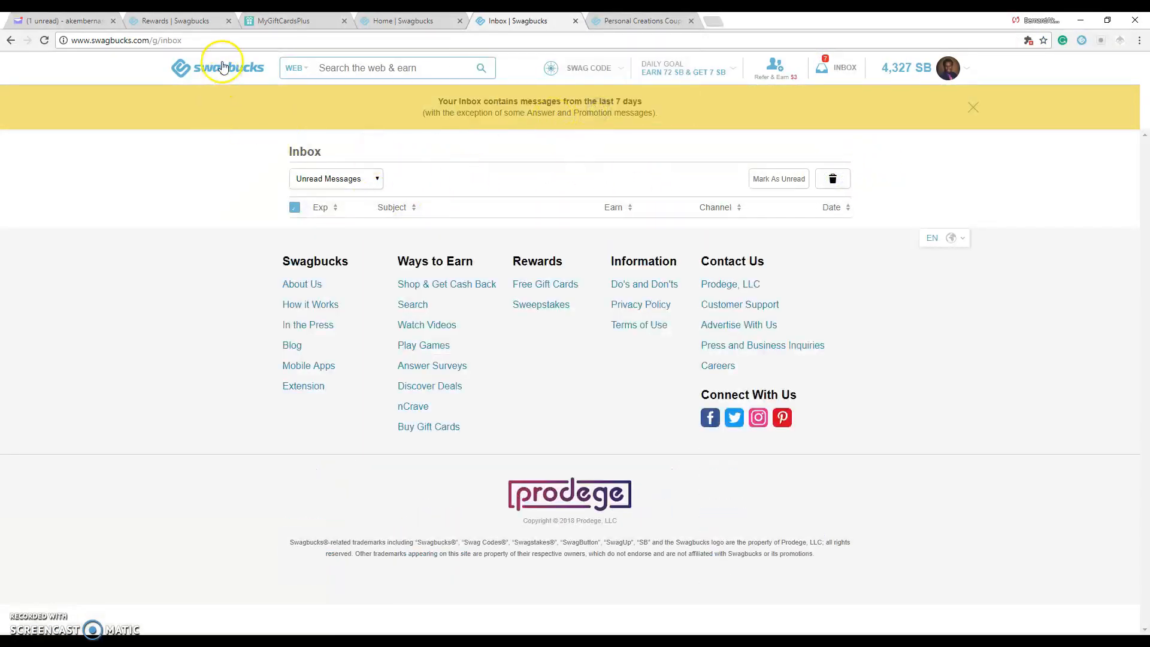
{"action": "left_click", "coordinate": [217, 68]}
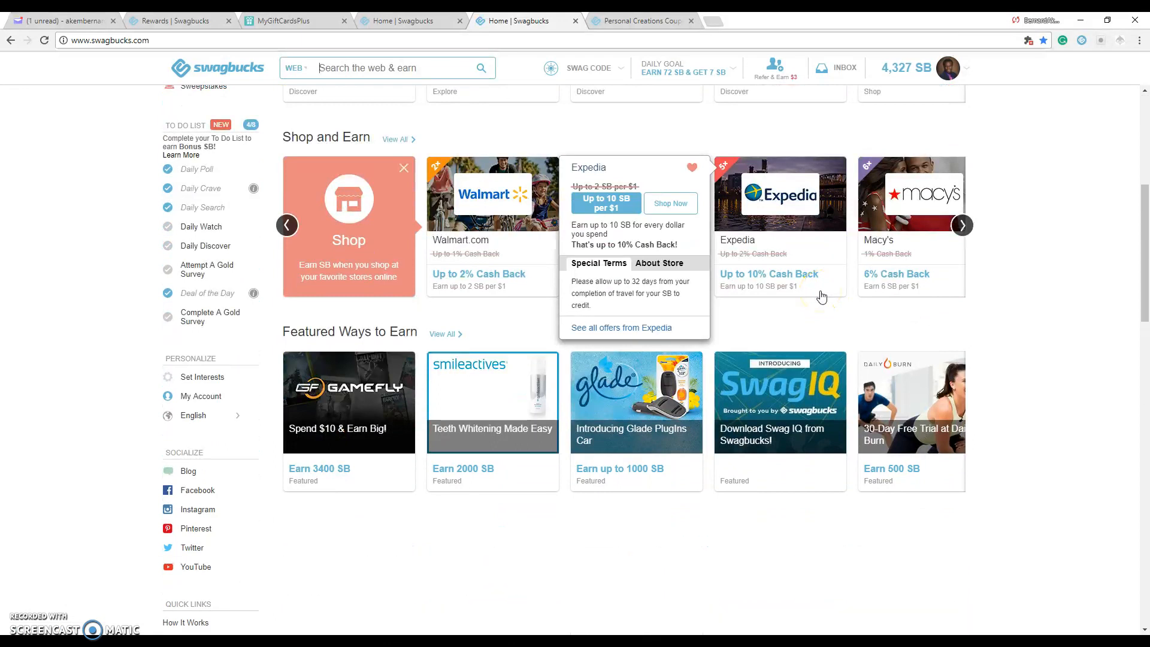
{"action": "scroll", "scroll_direction": "down", "scroll_amount": 3}
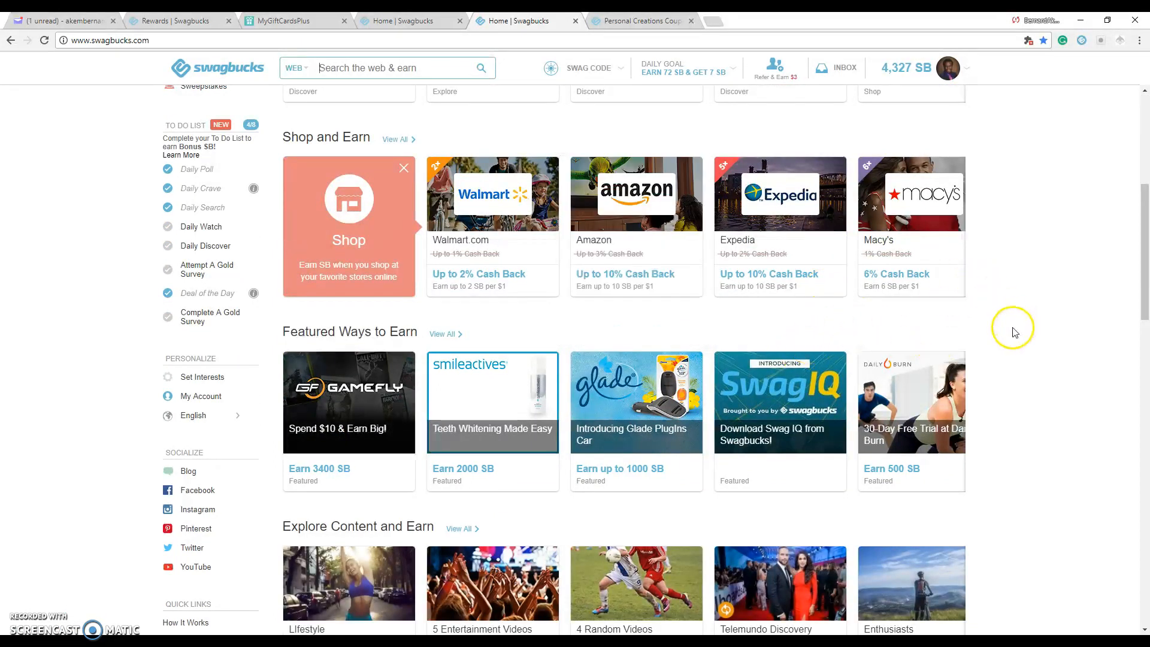
{"action": "mouse_move", "coordinate": [1009, 336]}
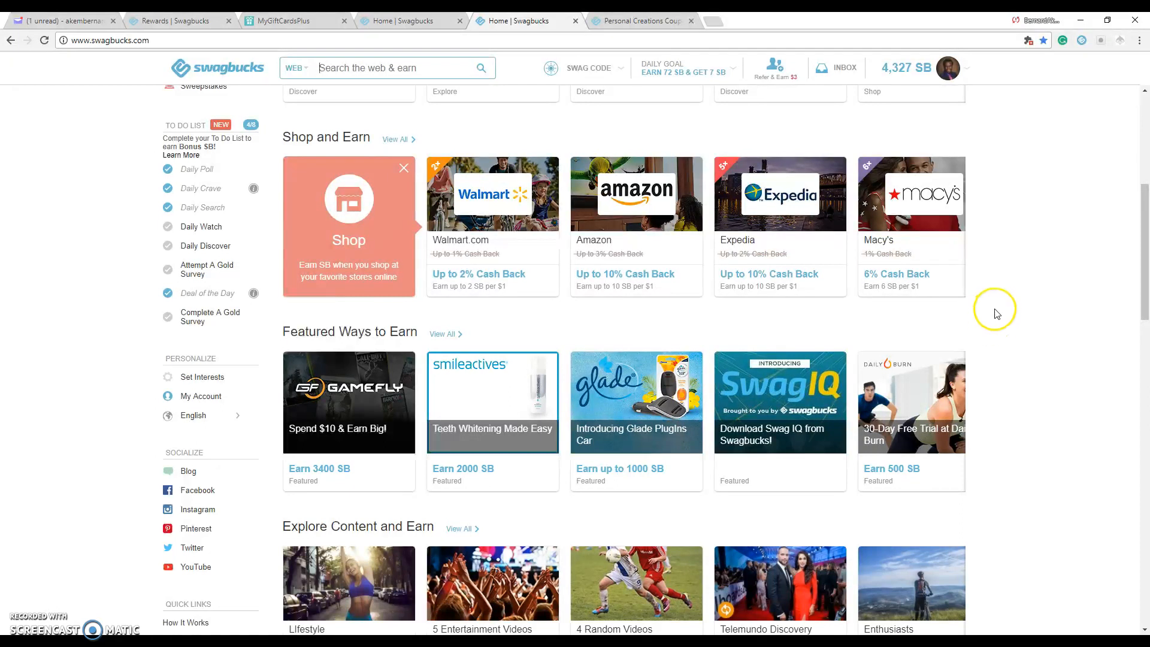
{"action": "mouse_move", "coordinate": [1022, 301]}
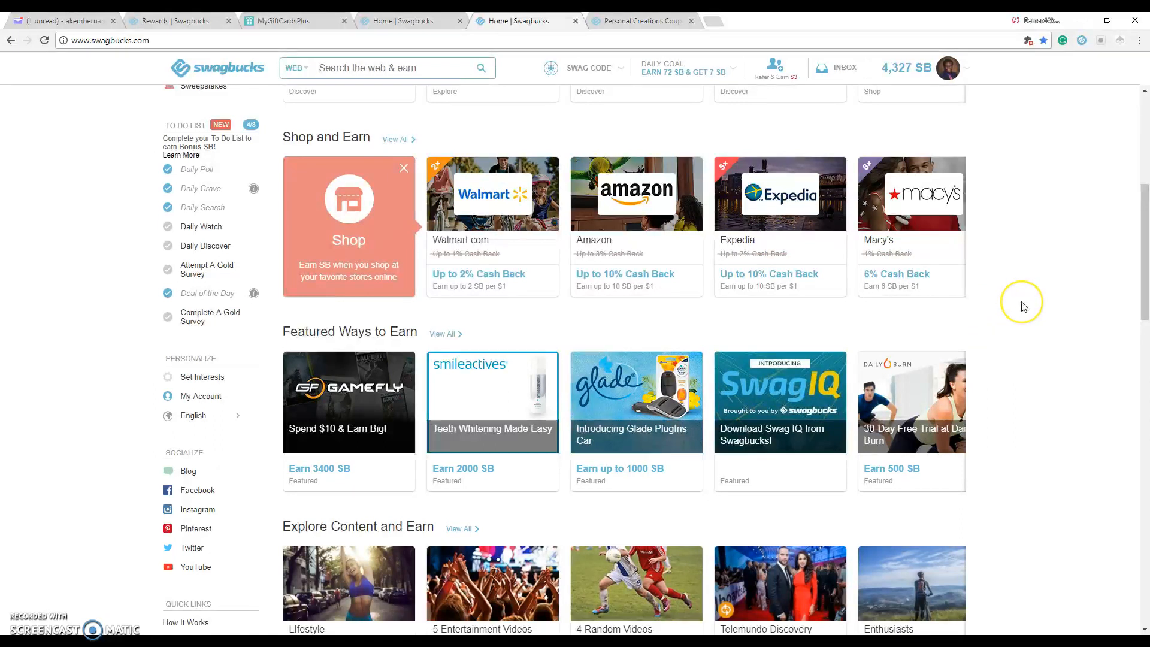
{"action": "scroll", "scroll_direction": "down", "scroll_amount": 3}
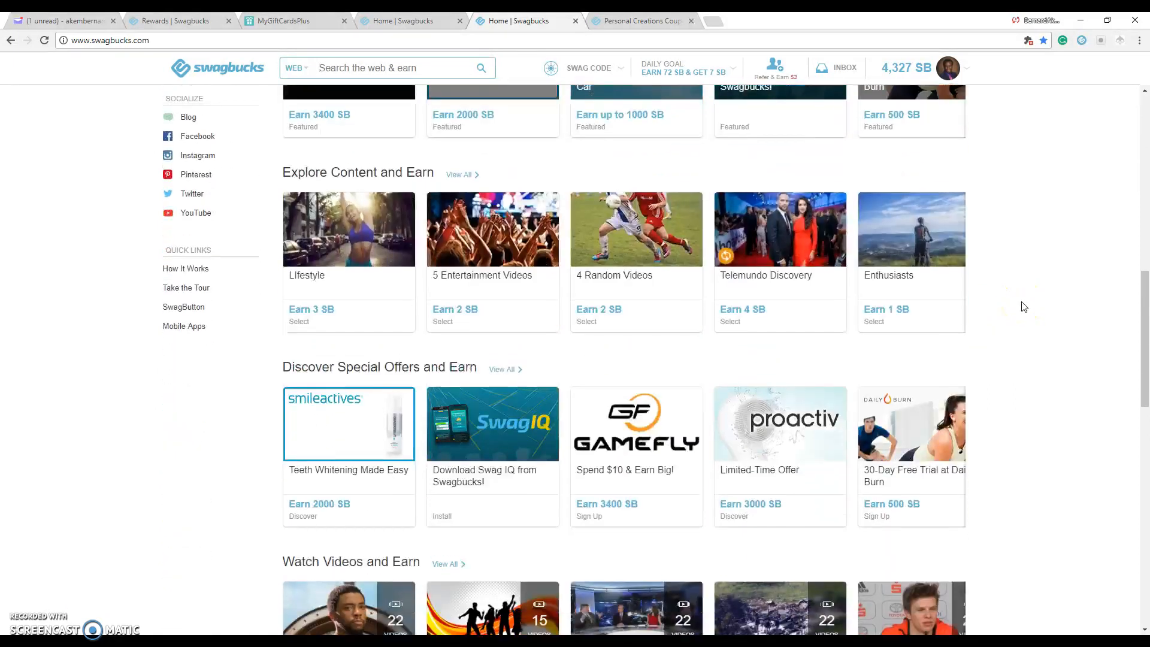
{"action": "scroll", "scroll_direction": "down", "scroll_amount": 3}
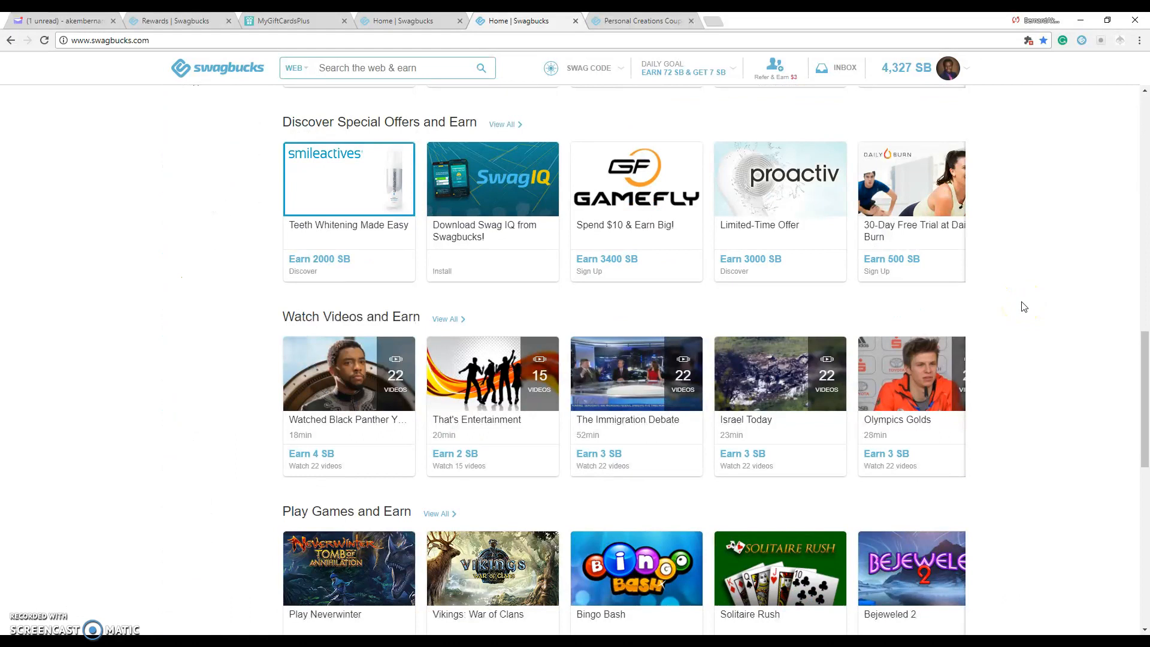
{"action": "scroll", "scroll_direction": "down", "scroll_amount": 3}
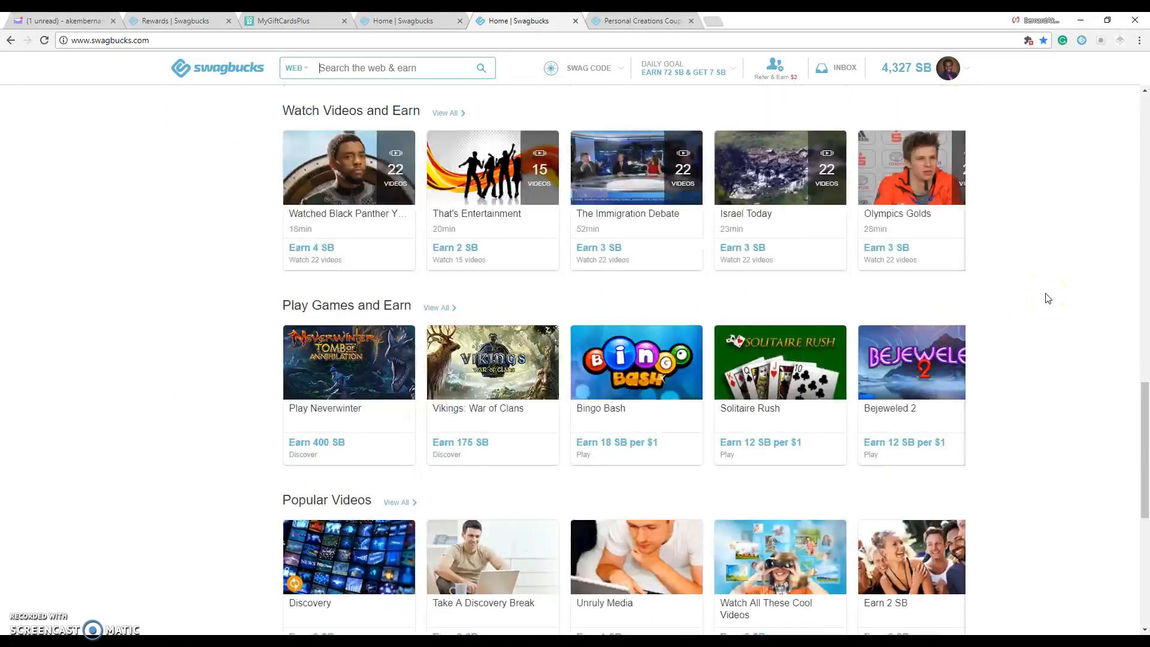
{"action": "scroll", "scroll_direction": "down", "scroll_amount": 3}
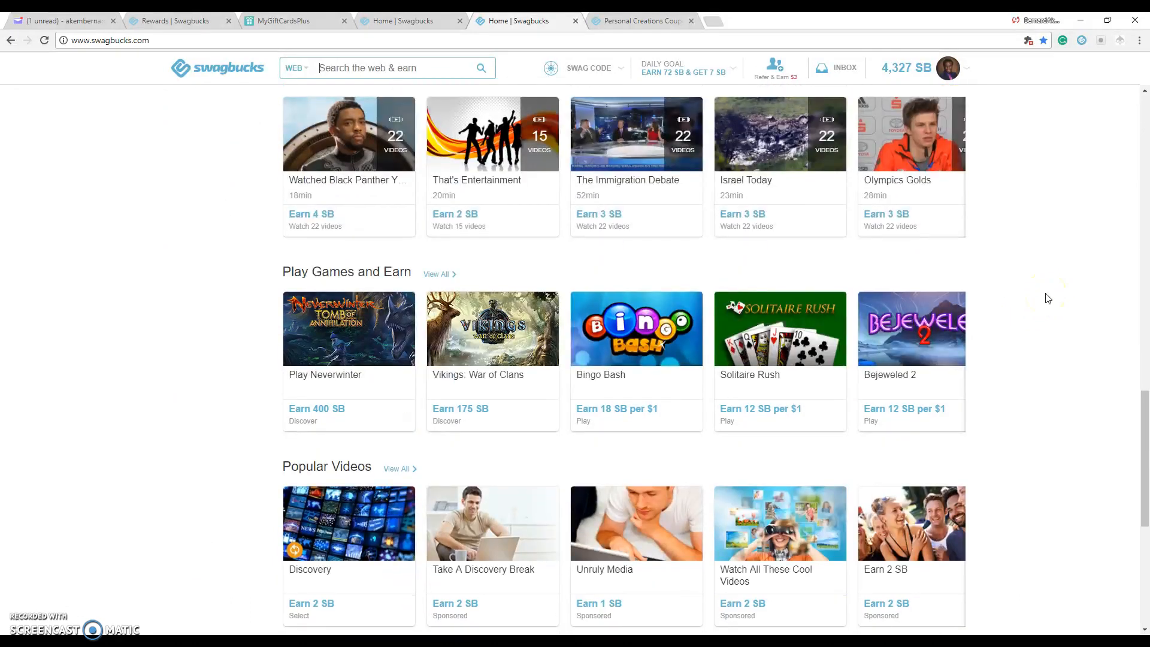
{"action": "scroll", "scroll_direction": "down", "scroll_amount": 3}
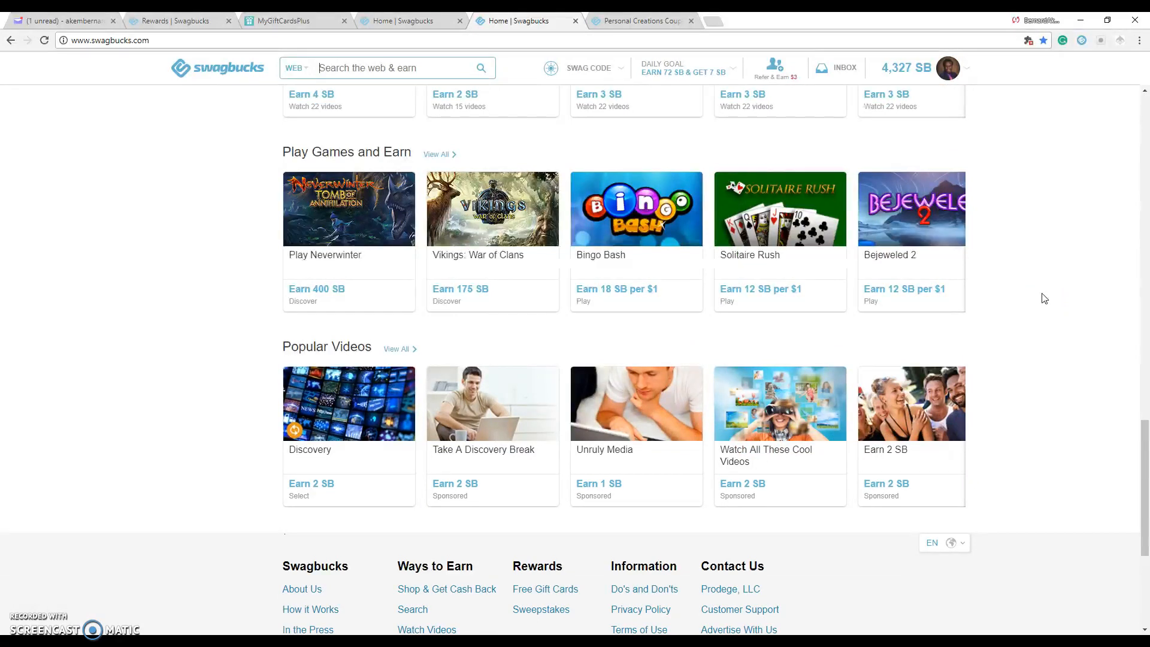
{"action": "scroll", "scroll_direction": "up", "scroll_amount": 3}
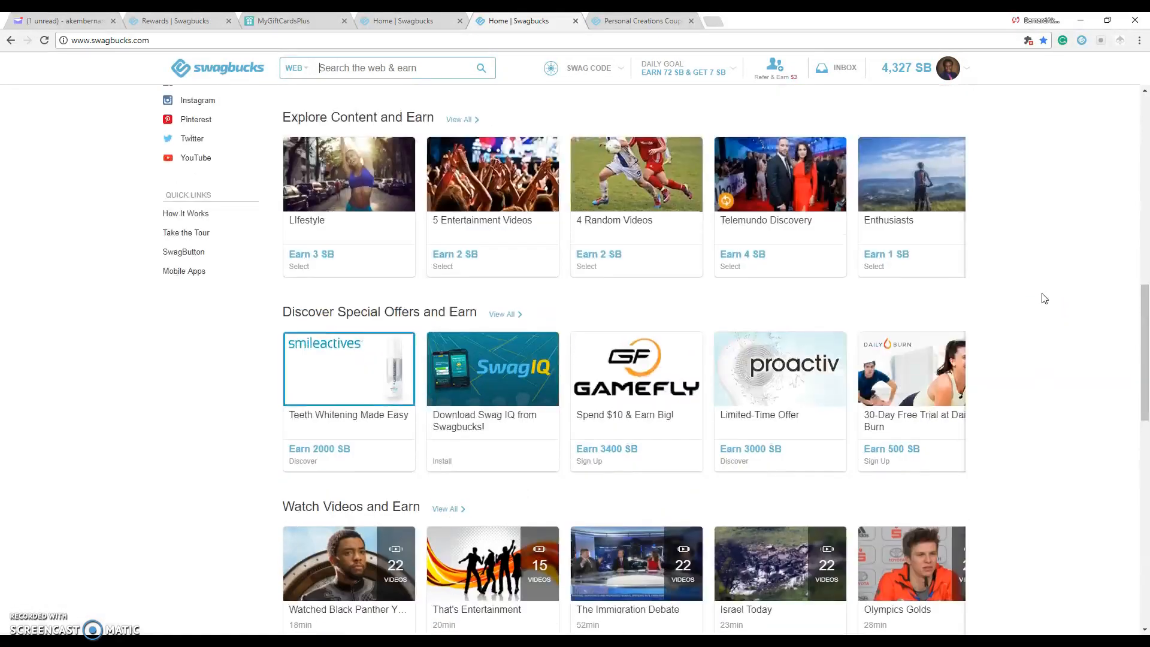
{"action": "scroll", "scroll_direction": "up", "scroll_amount": 3}
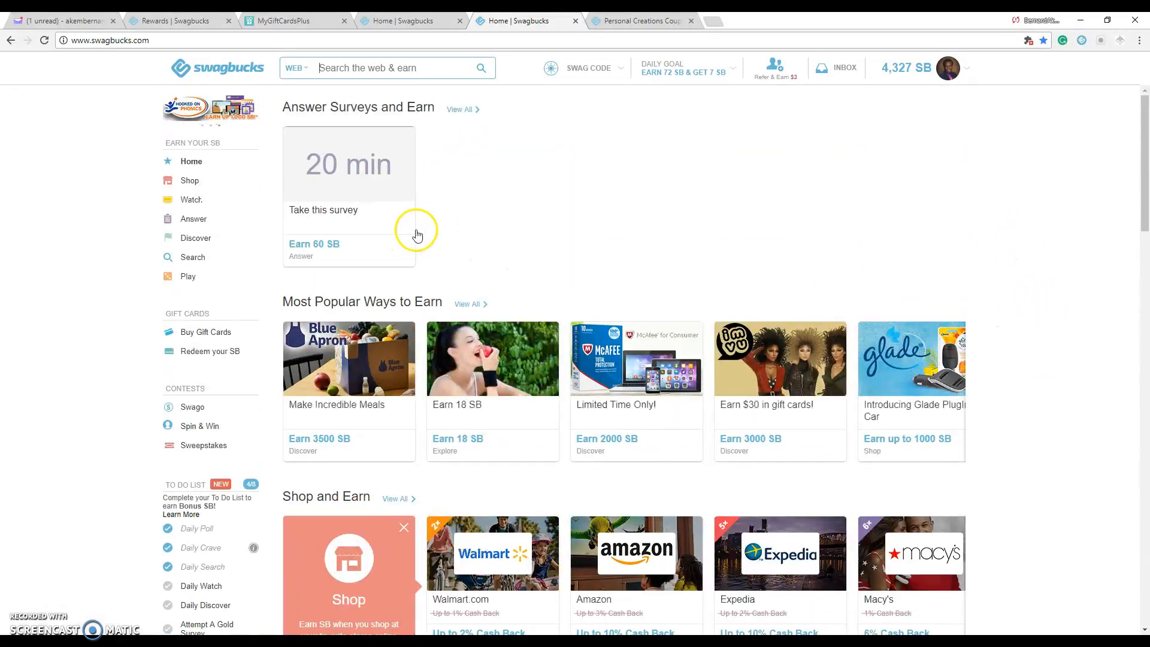
{"action": "mouse_move", "coordinate": [664, 263]}
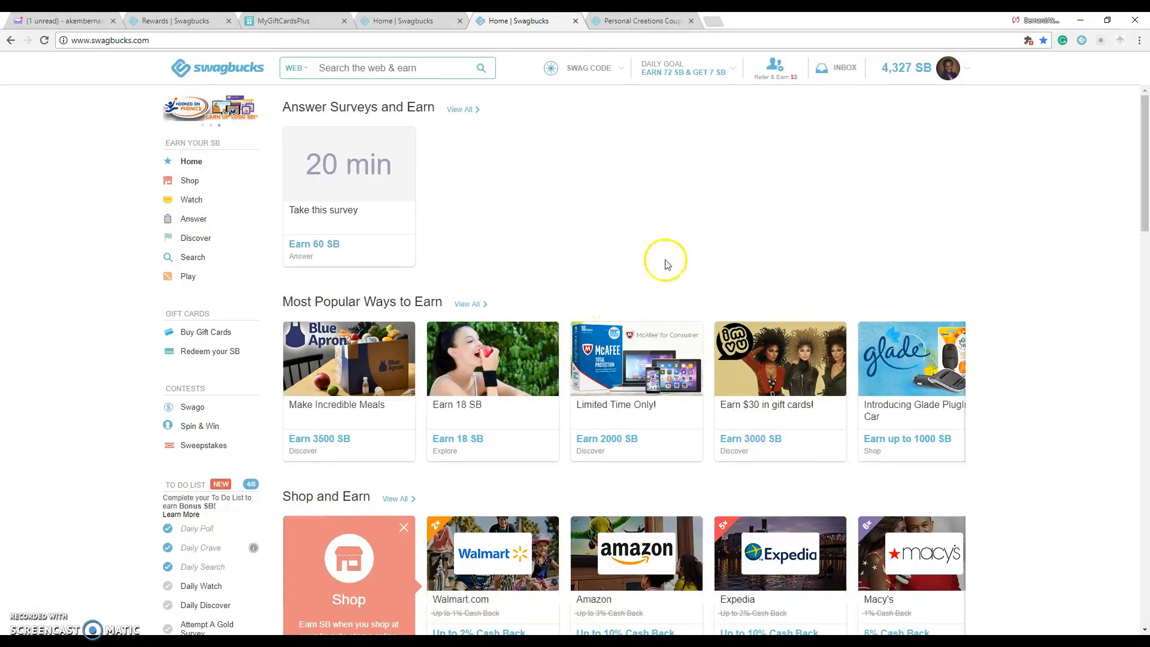